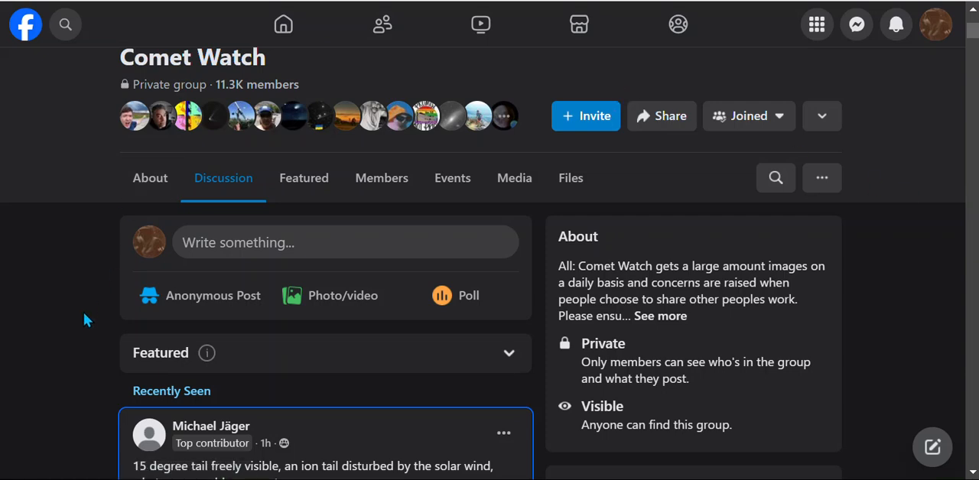
# Scroll the feed to Michael Jäger's featured Comet Watch post about Comet C/2023 A3
pyautogui.scroll(-3)
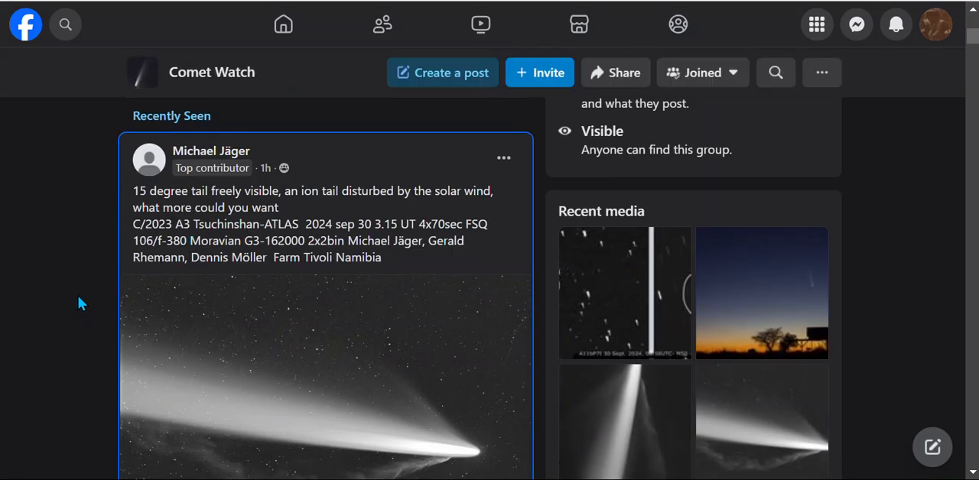
pyautogui.moveTo(210, 151)
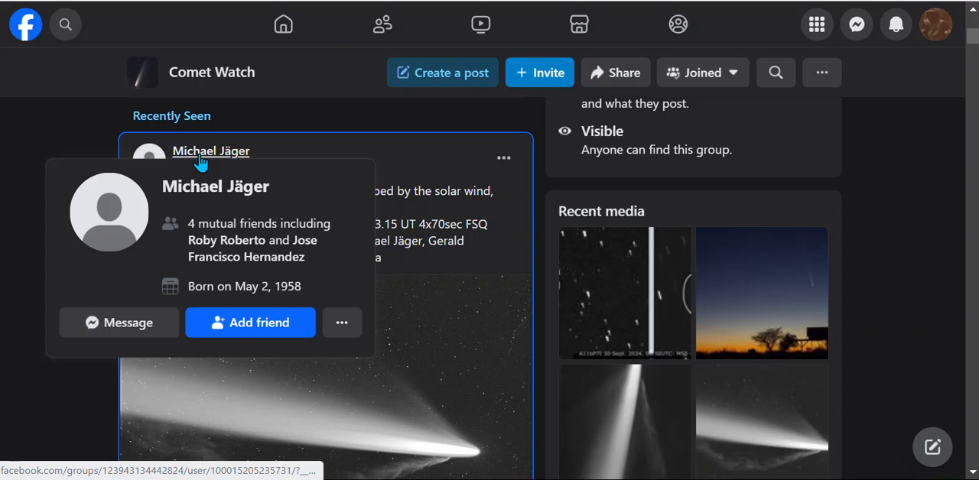
pyautogui.moveTo(93, 213)
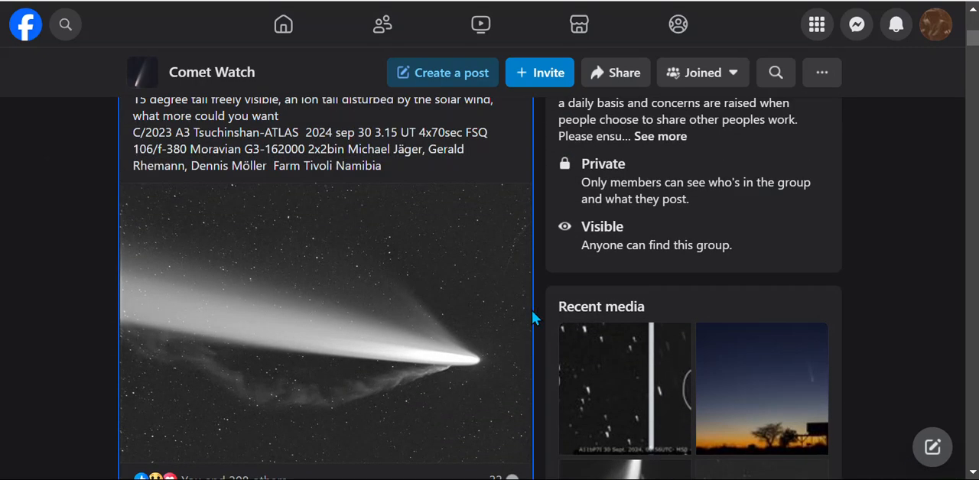
pyautogui.scroll(3)
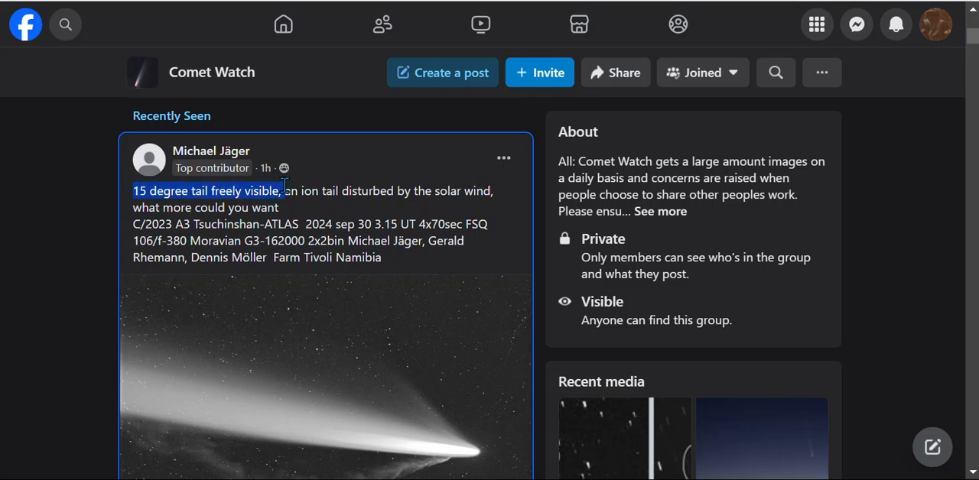
pyautogui.moveTo(423, 196)
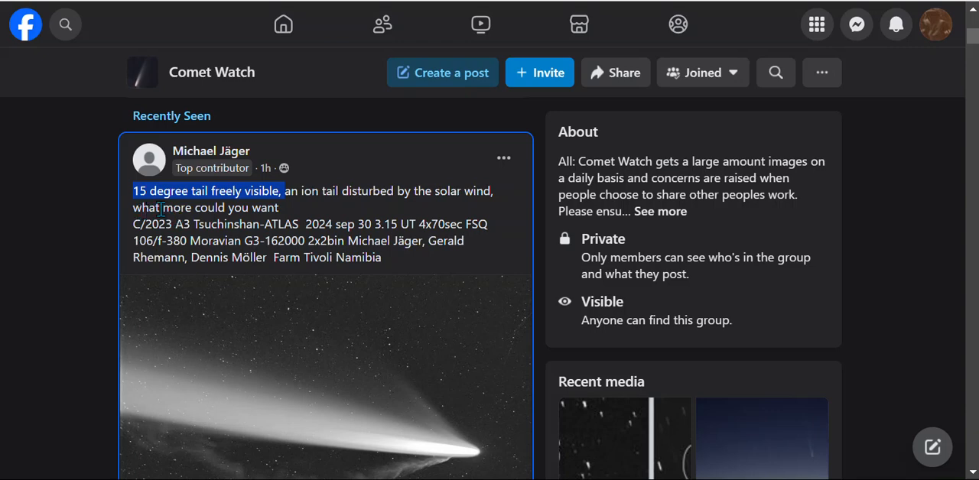
pyautogui.moveTo(206, 212)
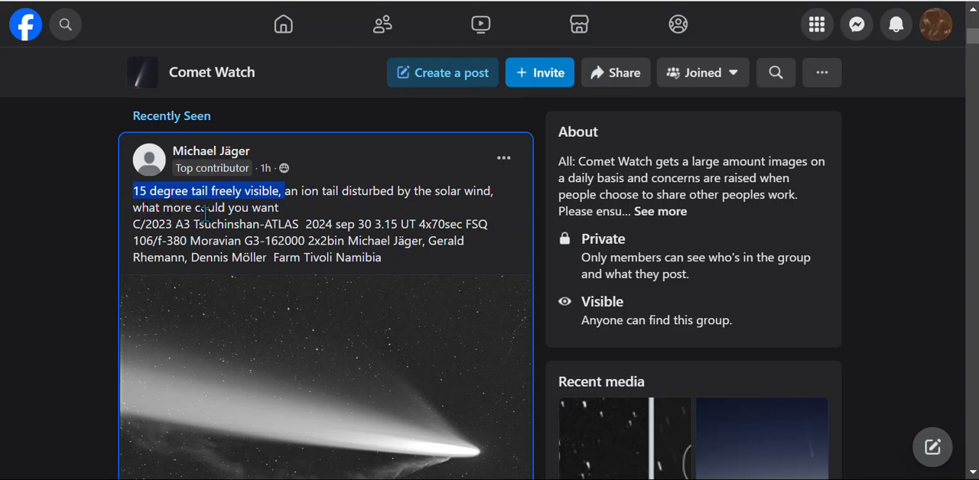
# Open Michael Jäger's comet photo in the viewer and switch it to full screen
pyautogui.click(325, 375)
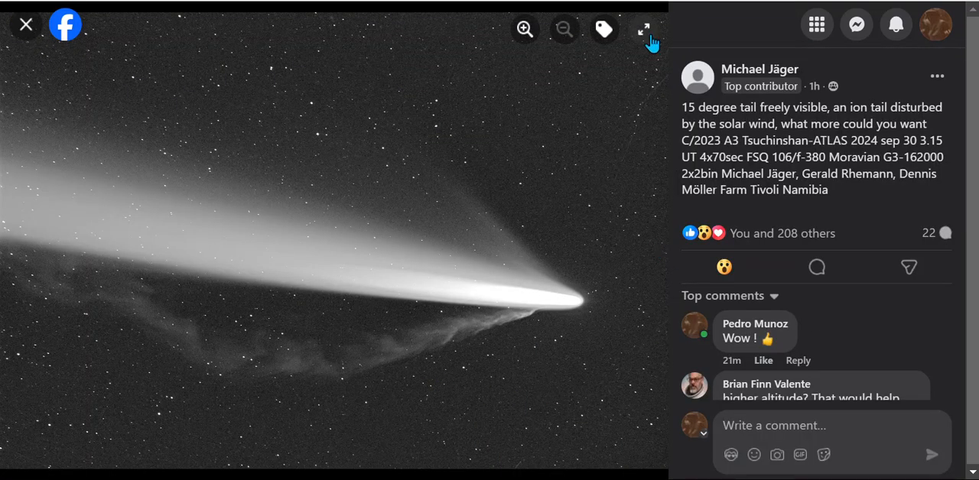
pyautogui.click(643, 29)
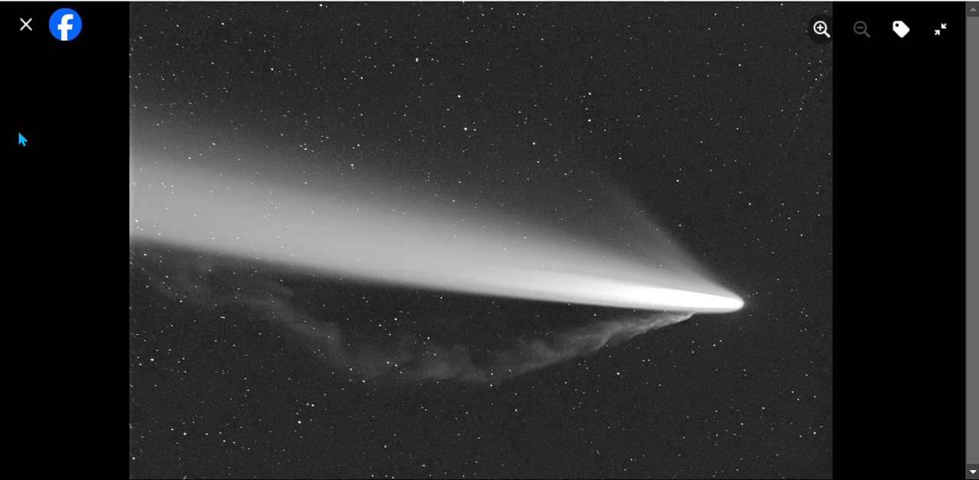
pyautogui.moveTo(520, 417)
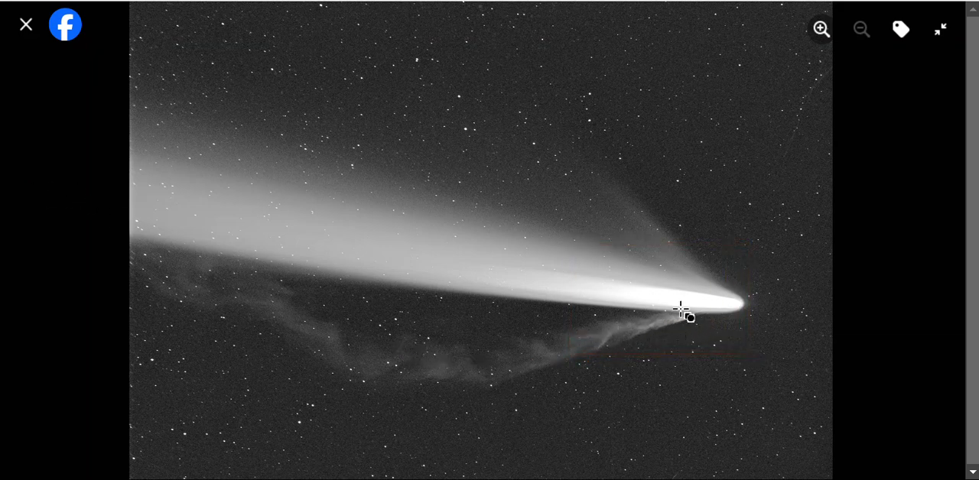
pyautogui.moveTo(719, 275)
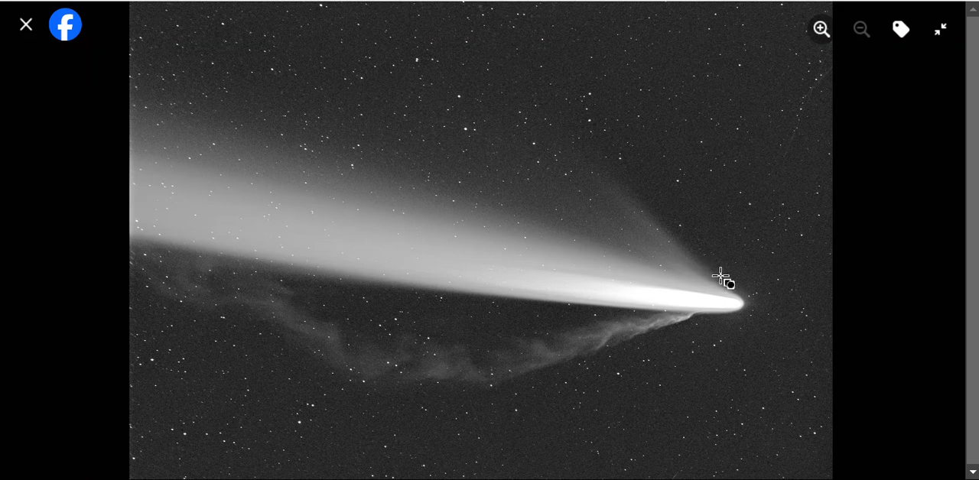
pyautogui.moveTo(580, 163)
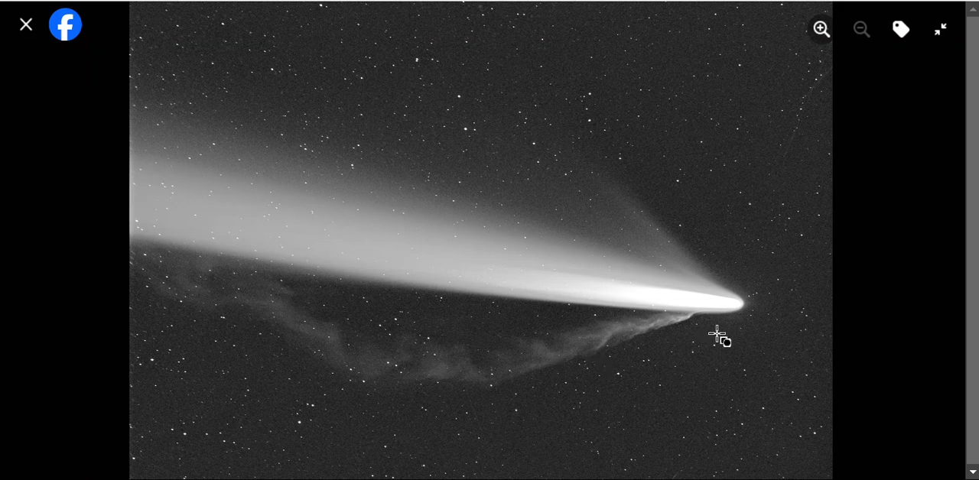
pyautogui.moveTo(42, 219)
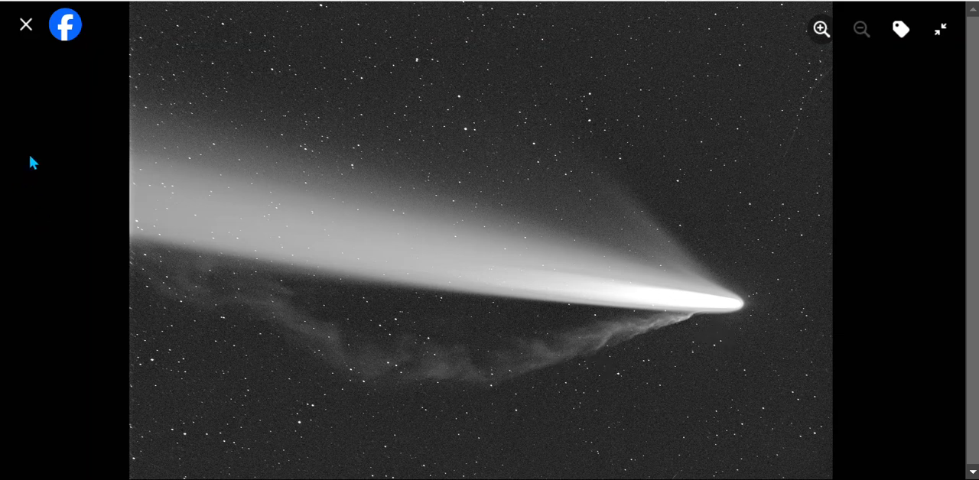
pyautogui.moveTo(734, 445)
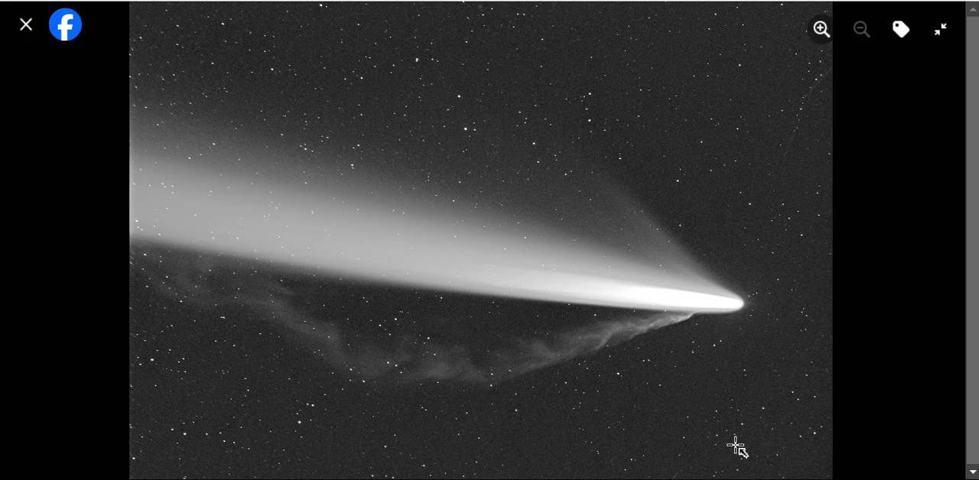
pyautogui.moveTo(787, 442)
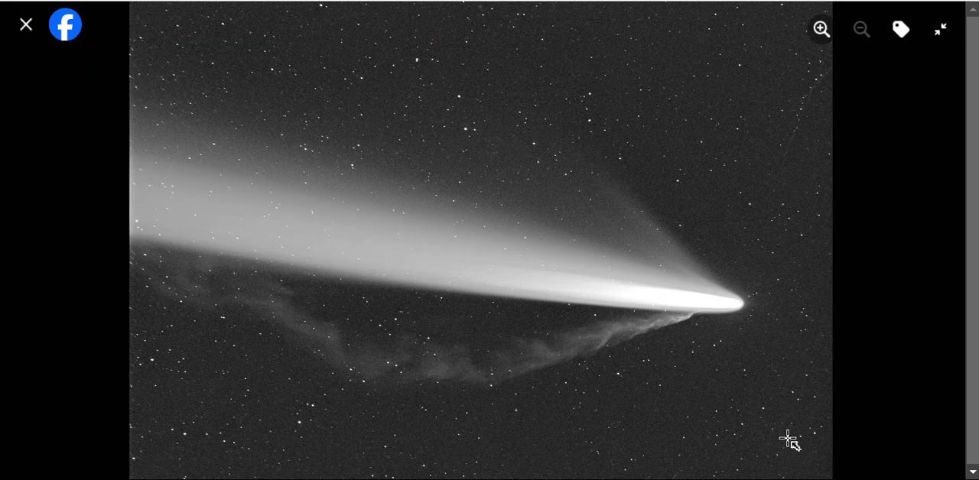
pyautogui.moveTo(23, 211)
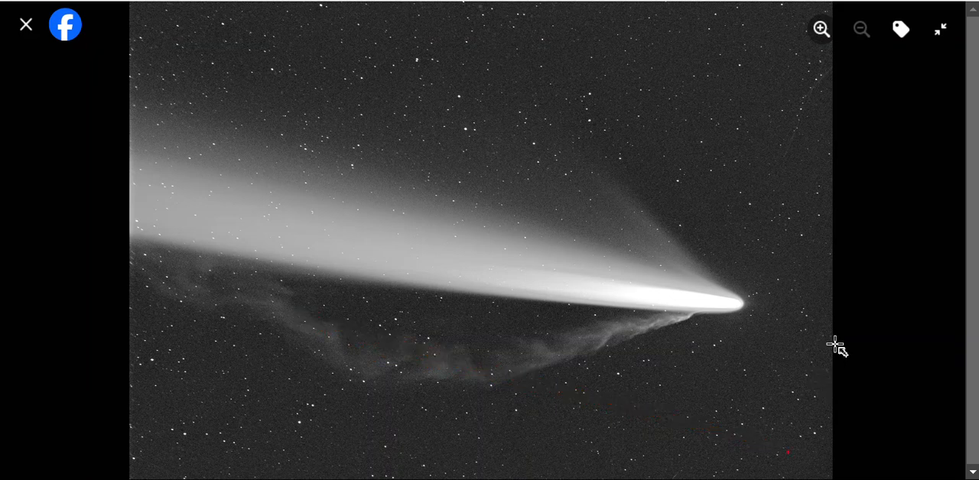
pyautogui.moveTo(619, 287)
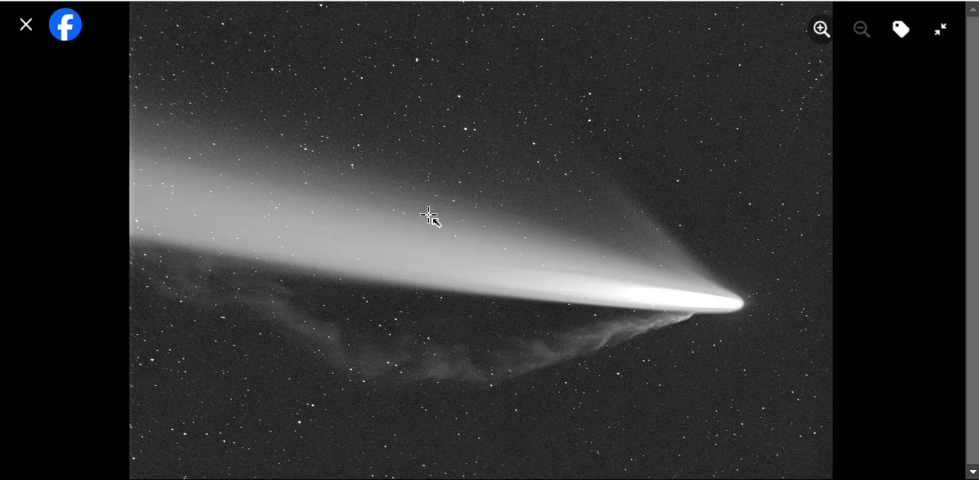
pyautogui.moveTo(755, 320)
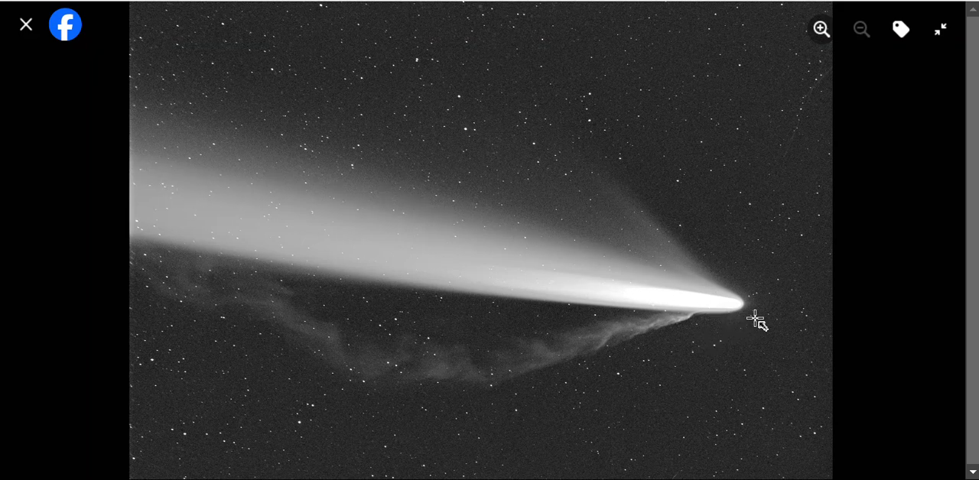
pyautogui.moveTo(732, 331)
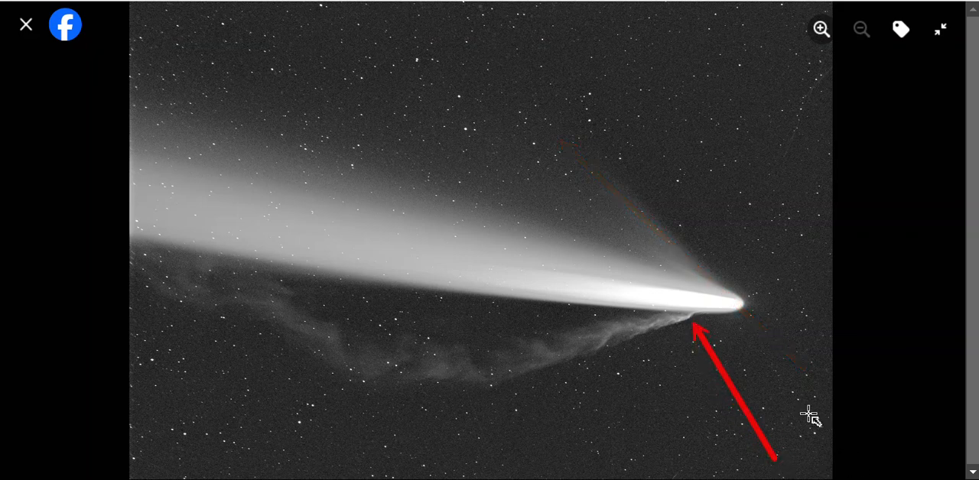
pyautogui.moveTo(857, 352)
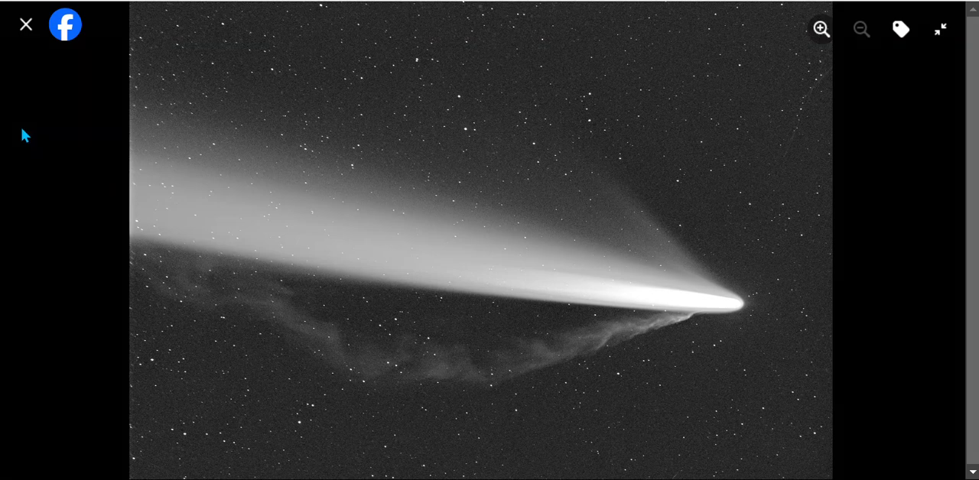
# Zoom in twice on the comet's tail, then close the photo viewer
pyautogui.click(820, 29)
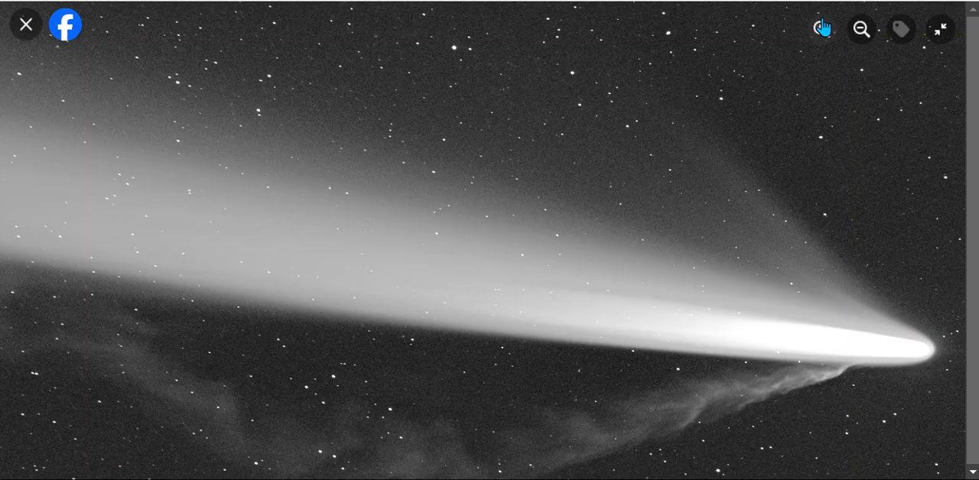
pyautogui.click(822, 29)
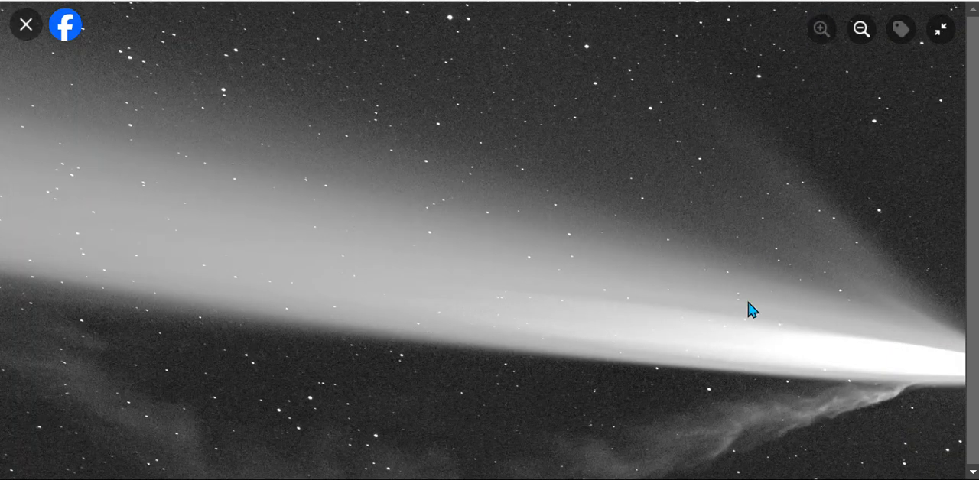
pyautogui.moveTo(918, 450)
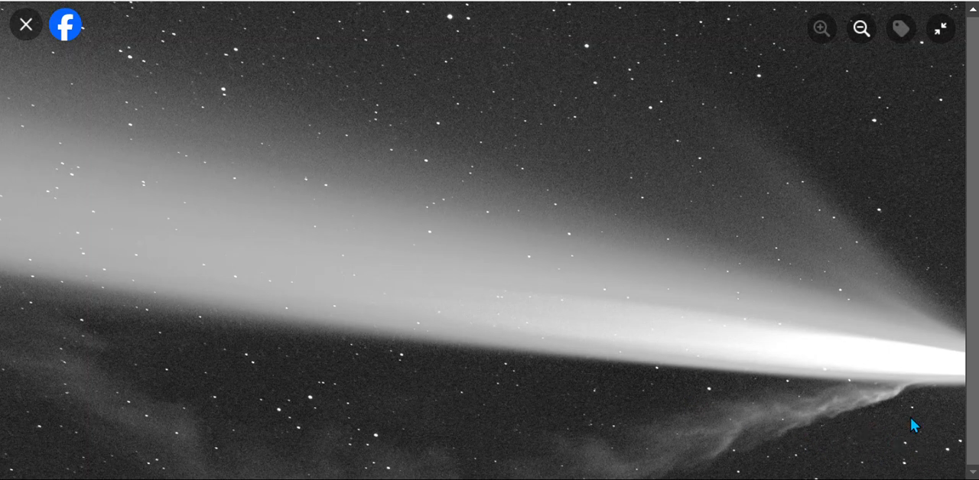
pyautogui.moveTo(881, 399)
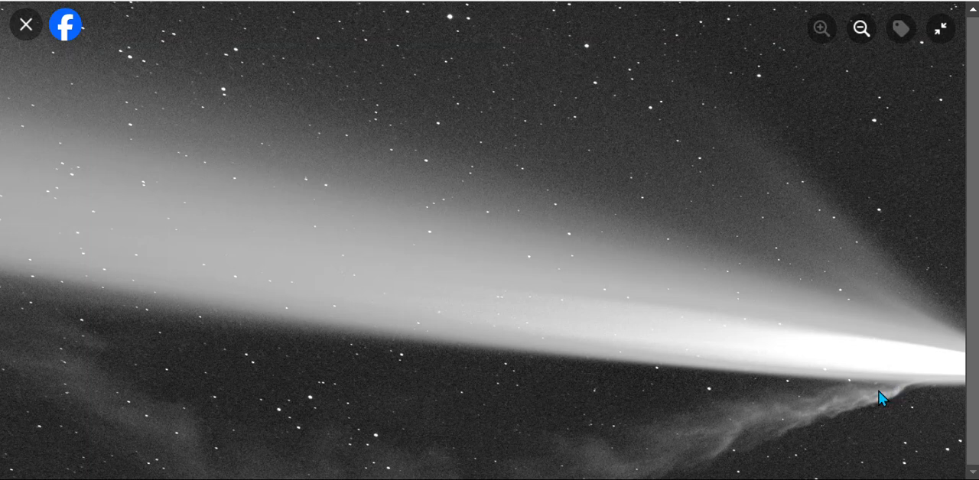
pyautogui.moveTo(791, 430)
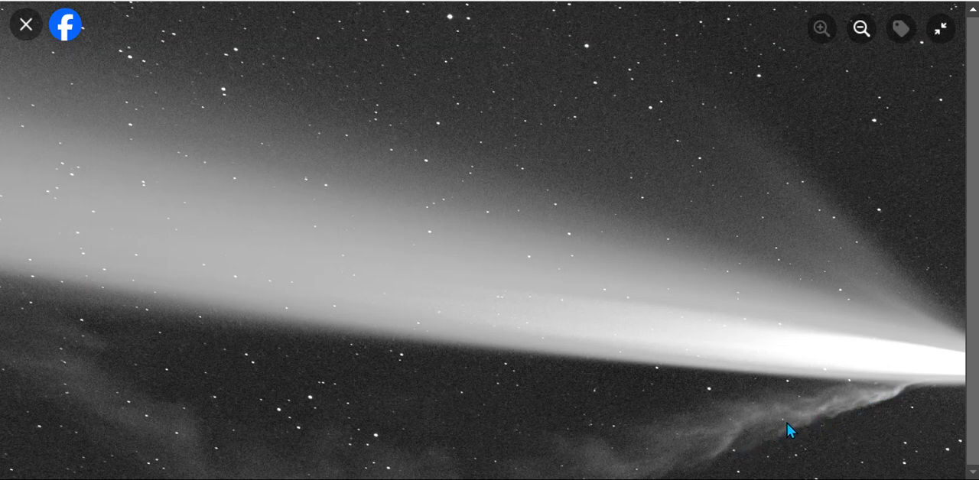
pyautogui.moveTo(838, 429)
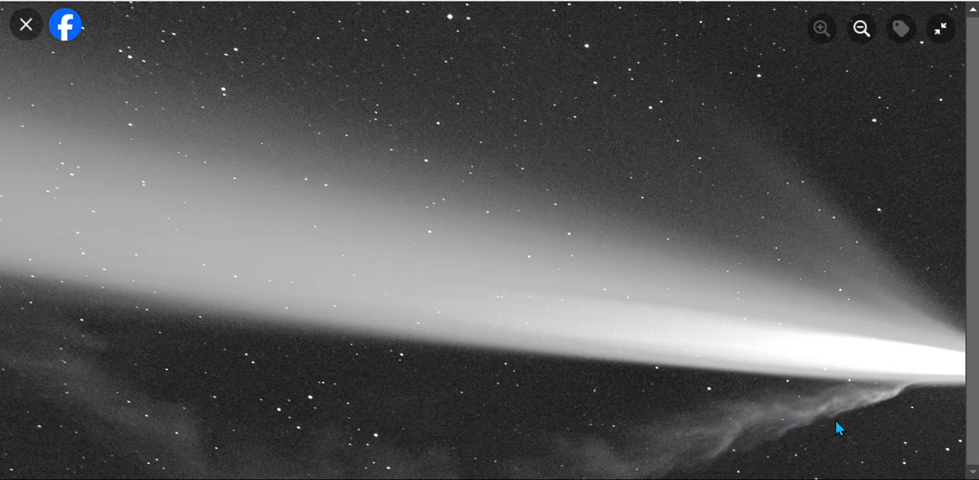
pyautogui.moveTo(721, 454)
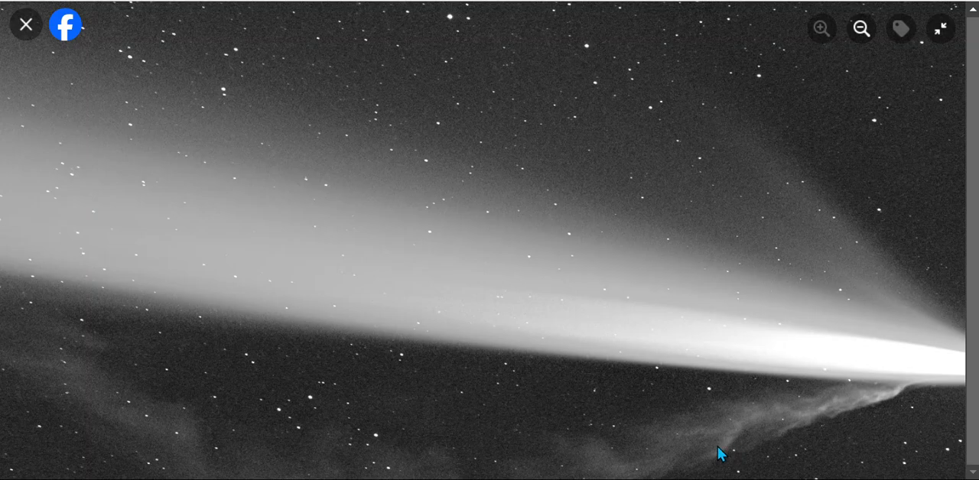
pyautogui.click(25, 23)
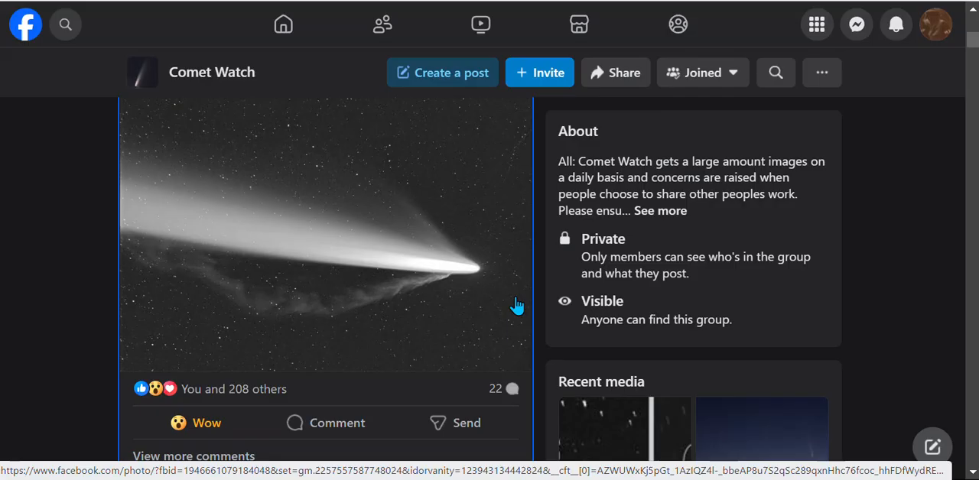
pyautogui.moveTo(472, 287)
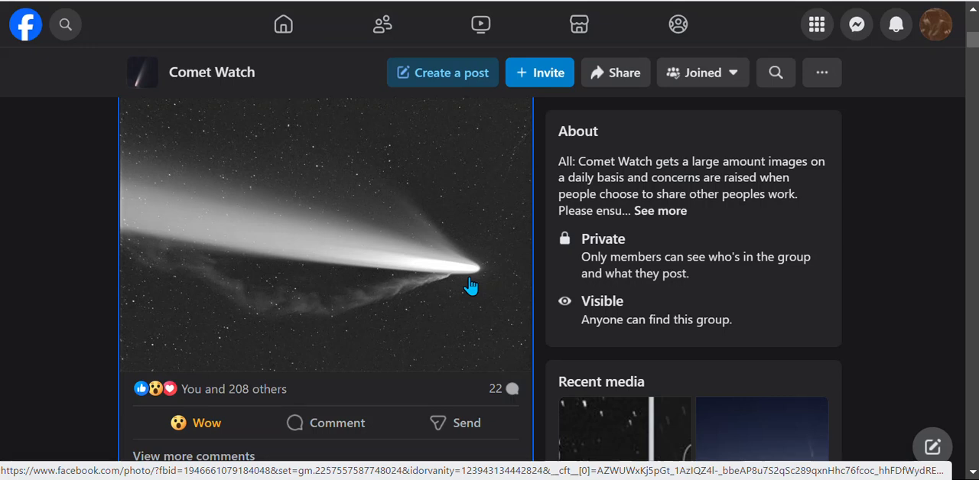
pyautogui.click(470, 285)
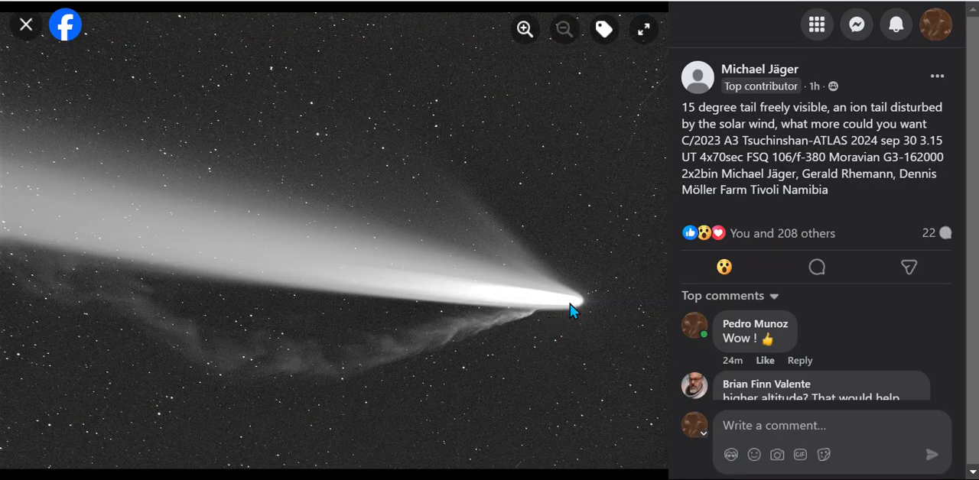
pyautogui.moveTo(568, 316)
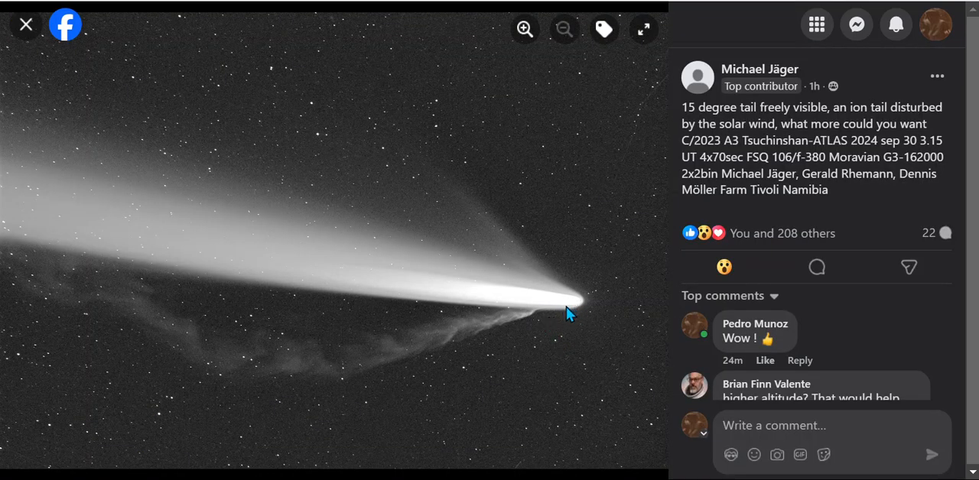
pyautogui.moveTo(540, 319)
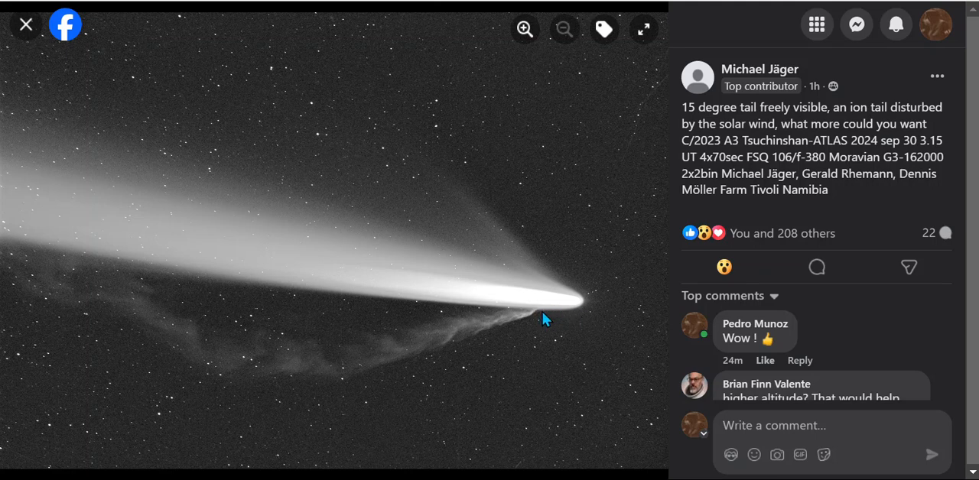
pyautogui.moveTo(575, 310)
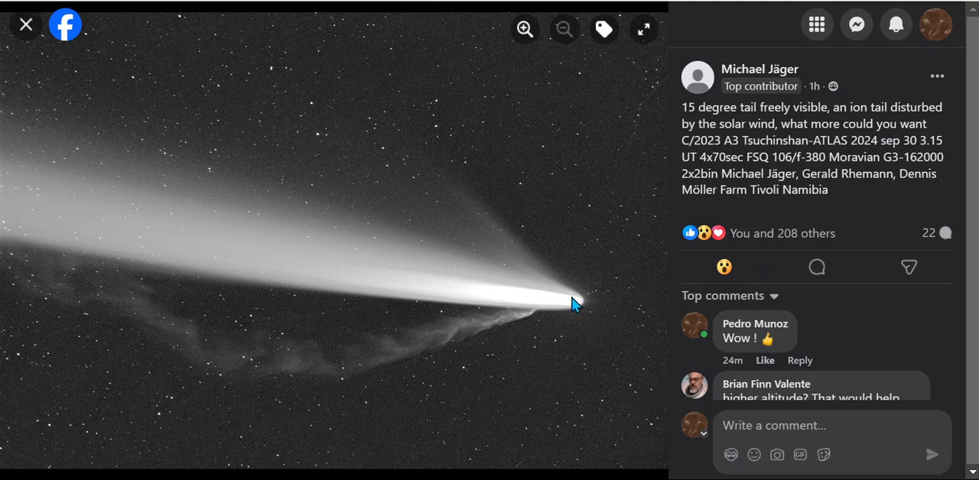
pyautogui.moveTo(564, 306)
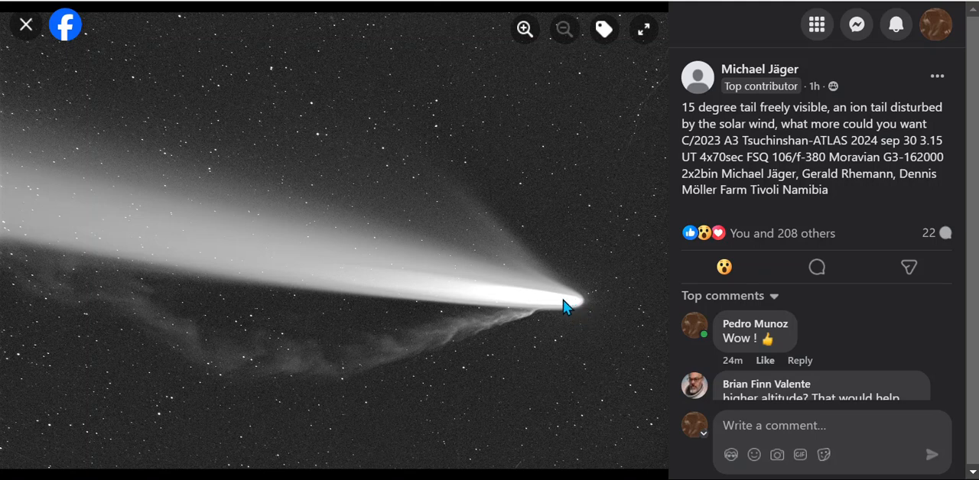
pyautogui.moveTo(489, 309)
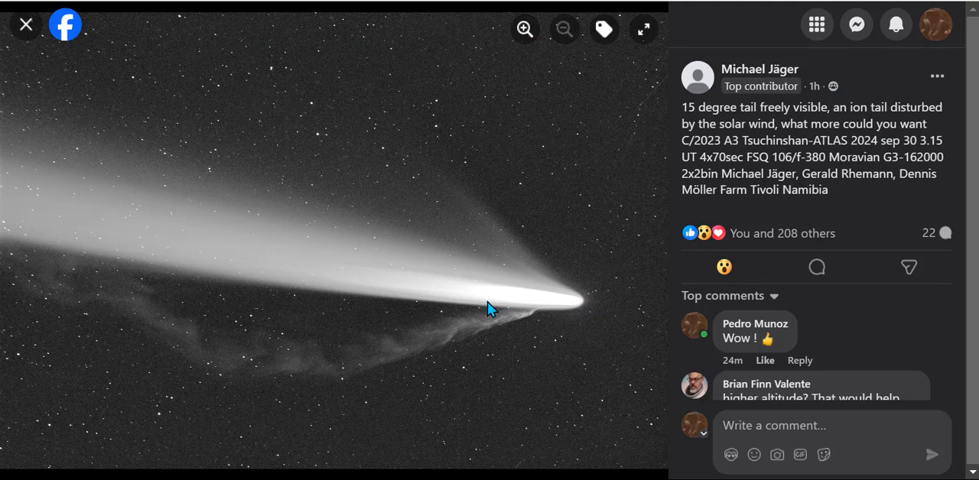
pyautogui.moveTo(543, 313)
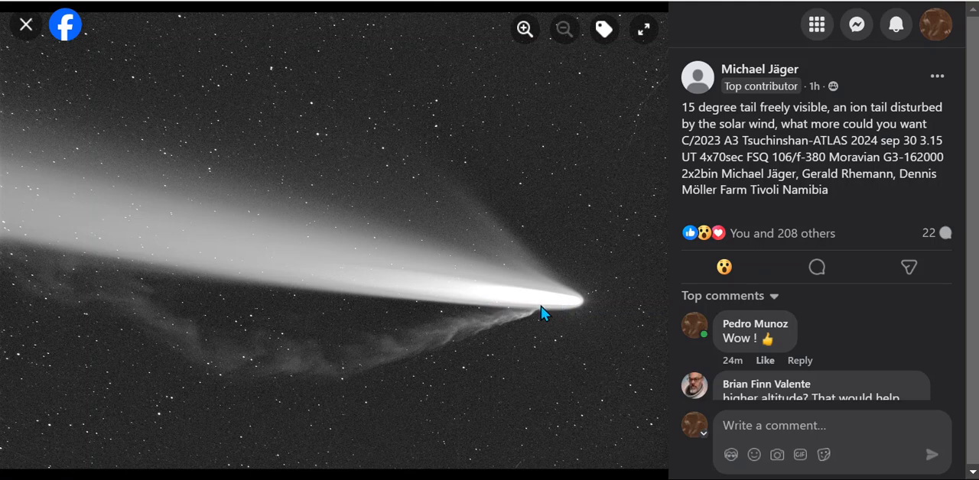
pyautogui.moveTo(532, 325)
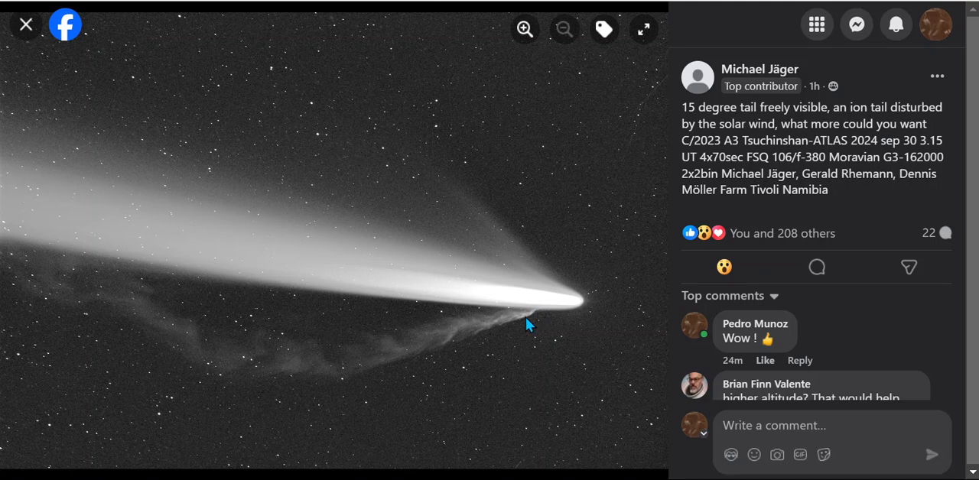
pyautogui.moveTo(537, 319)
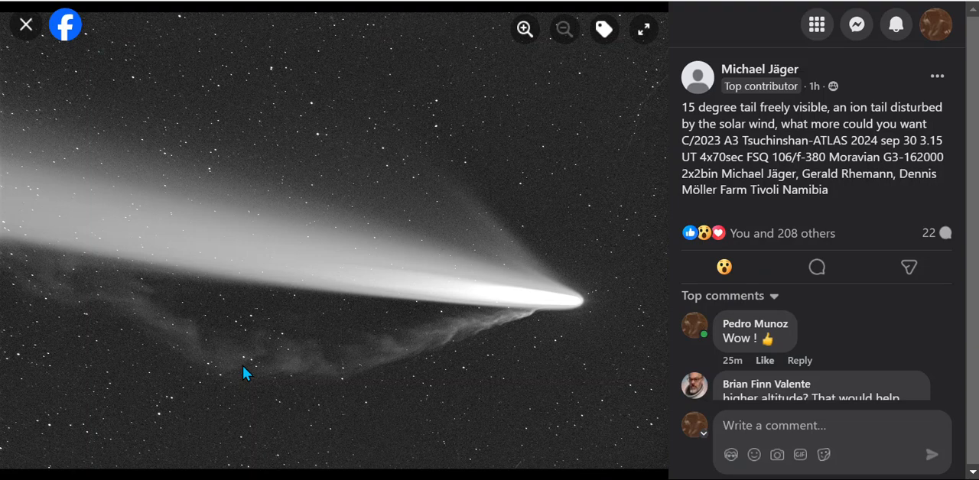
# Close the photo, scroll to the Namibia post, and show Gerald Rhemann's tail photo full screen
pyautogui.click(26, 24)
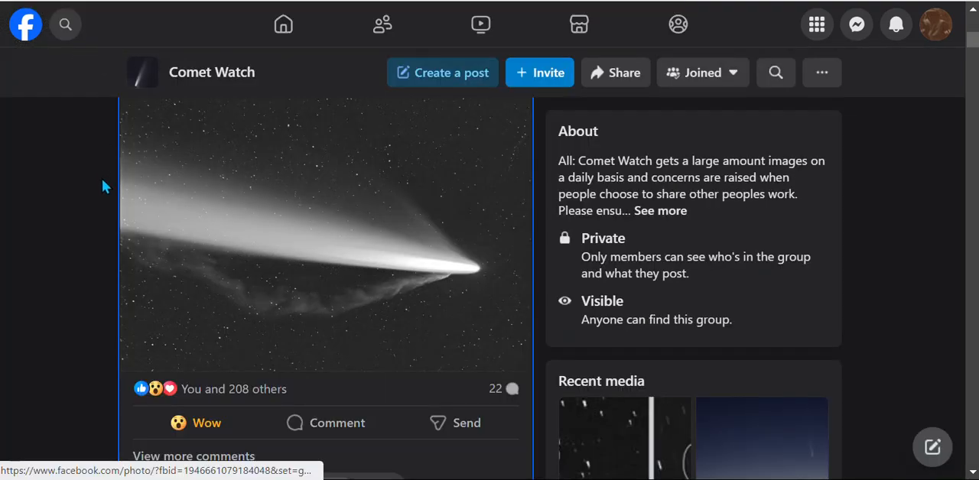
pyautogui.moveTo(339, 329)
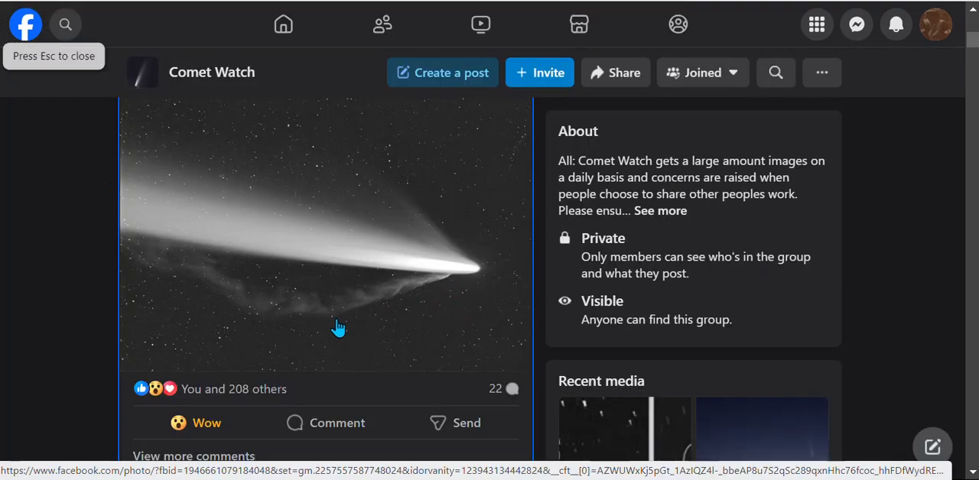
pyautogui.scroll(-3)
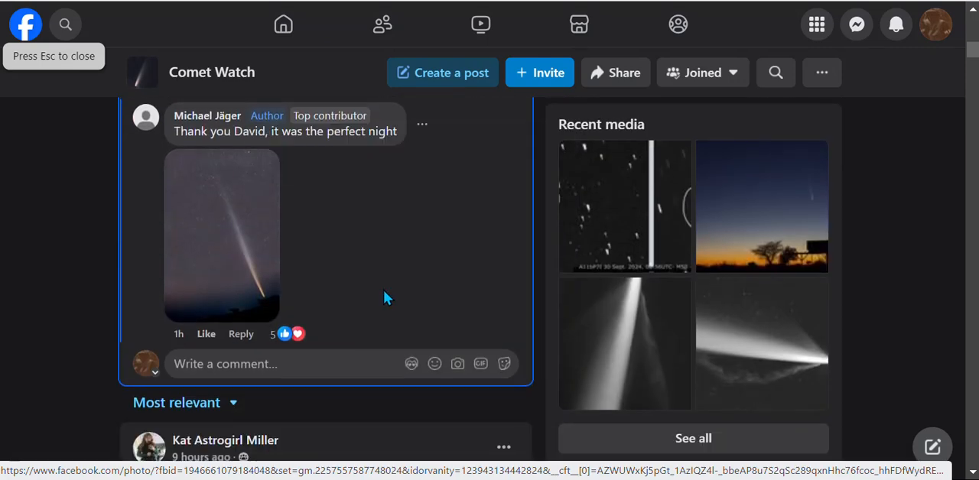
pyautogui.scroll(-3)
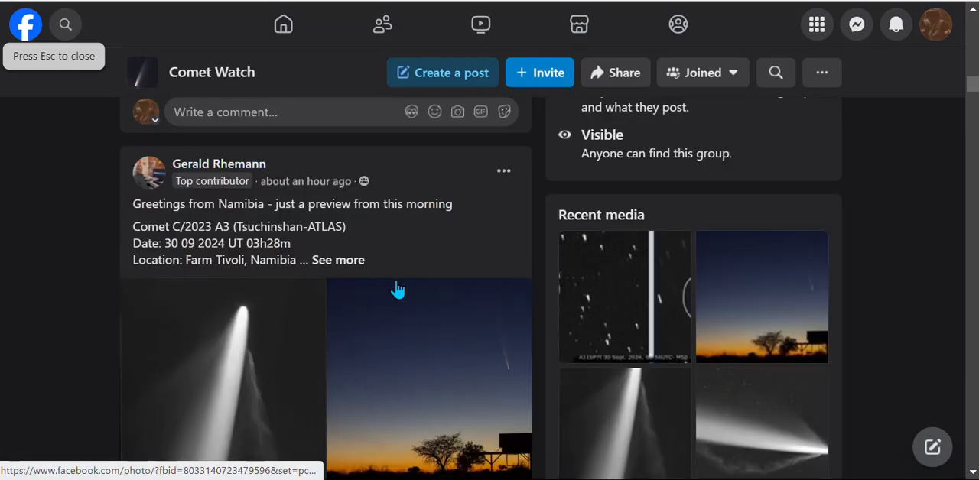
pyautogui.moveTo(219, 164)
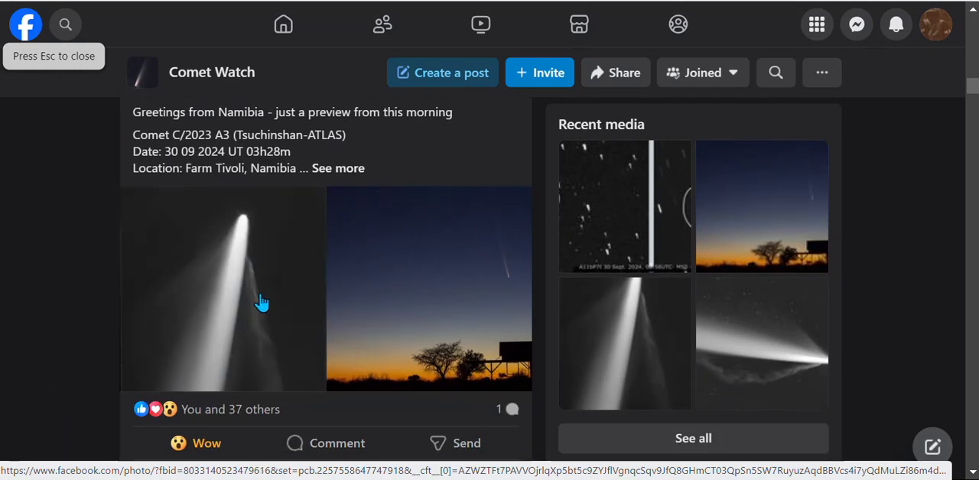
pyautogui.click(222, 298)
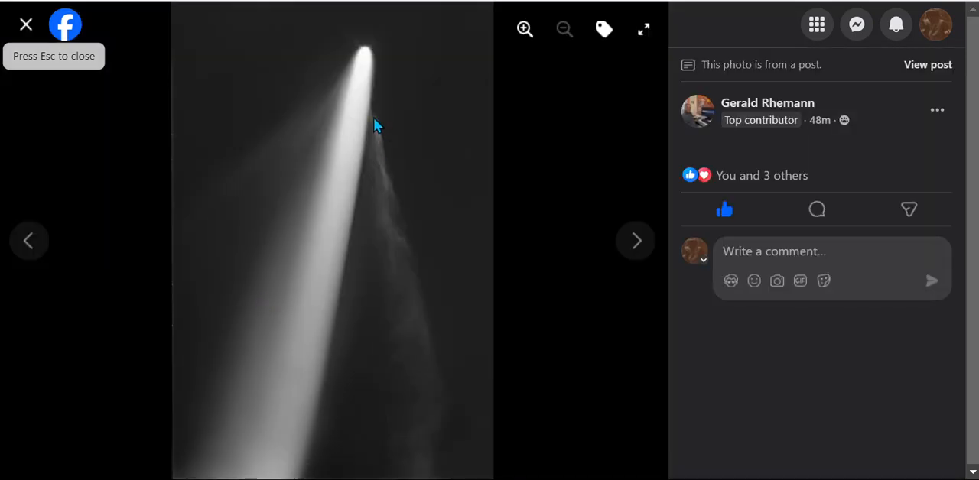
pyautogui.moveTo(650, 35)
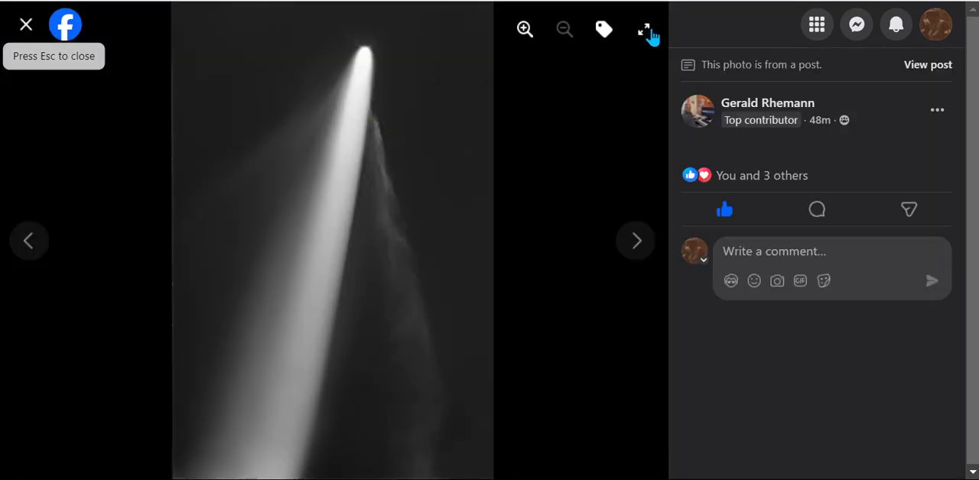
pyautogui.click(644, 29)
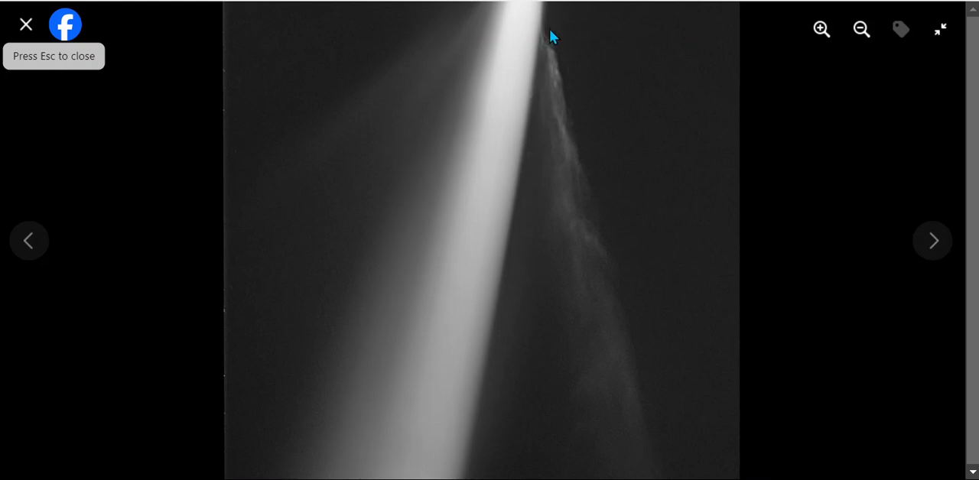
pyautogui.moveTo(587, 75)
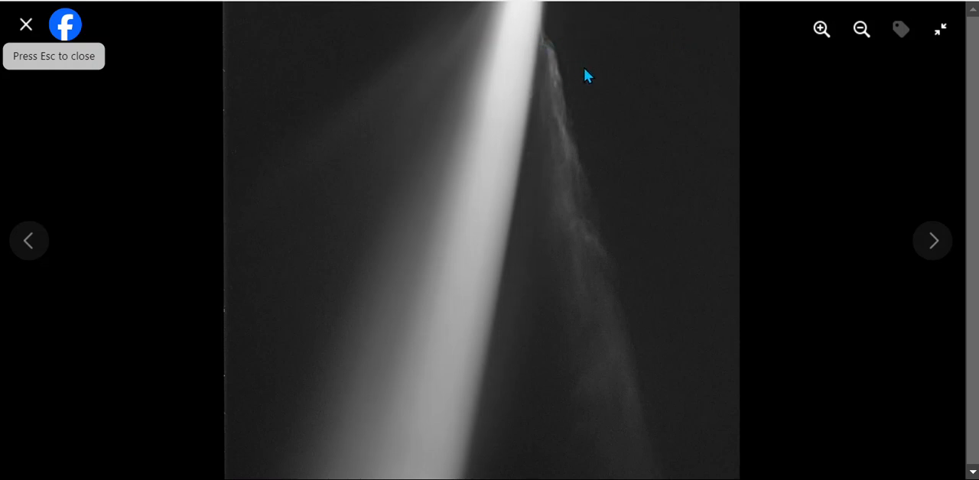
pyautogui.moveTo(535, 42)
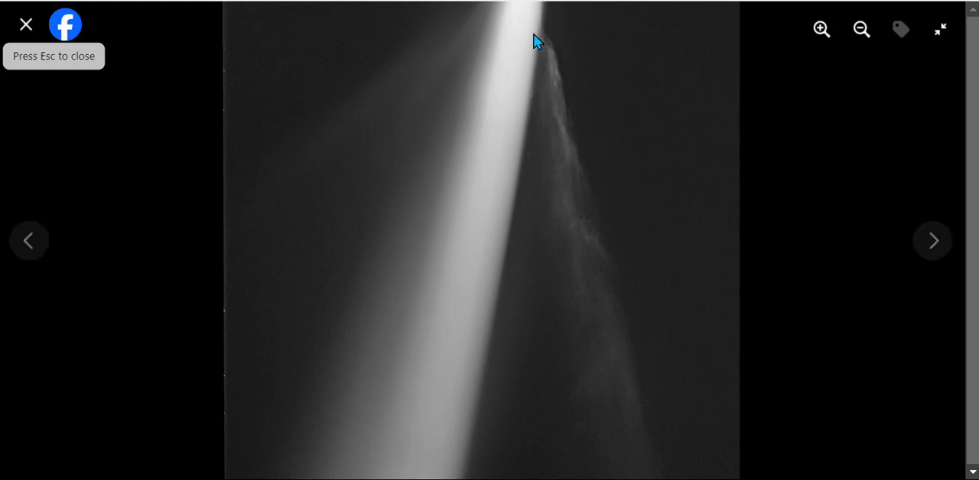
pyautogui.moveTo(545, 44)
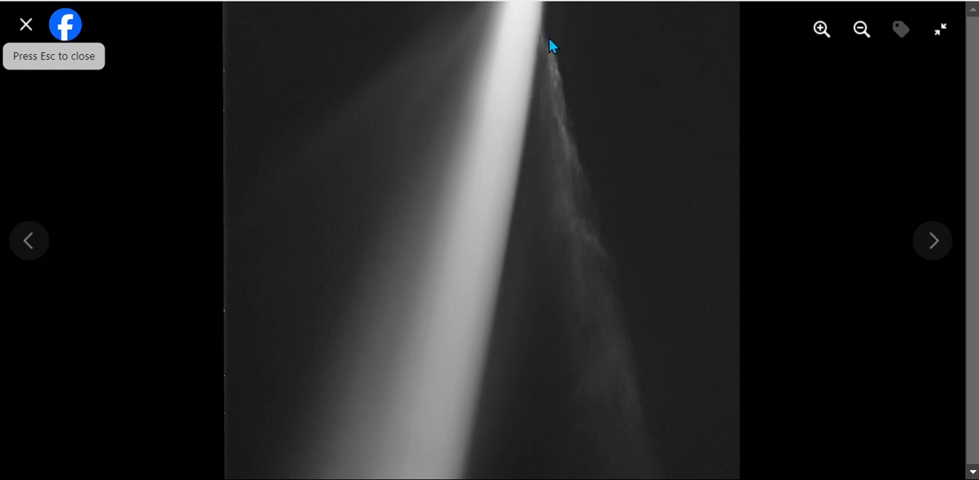
pyautogui.moveTo(543, 38)
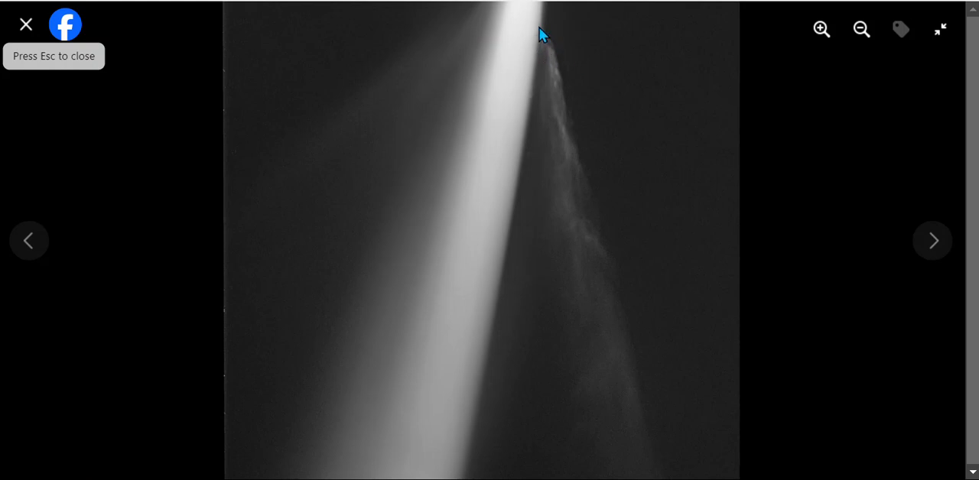
pyautogui.moveTo(650, 372)
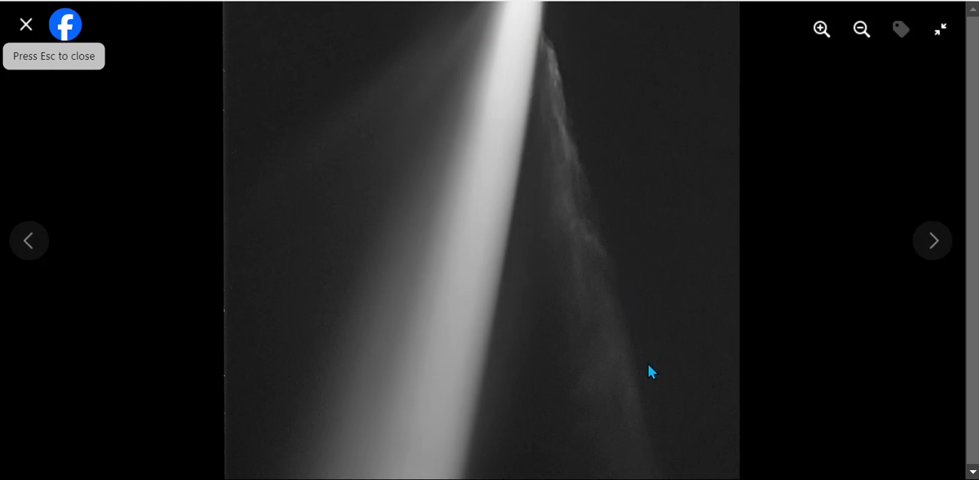
pyautogui.moveTo(597, 241)
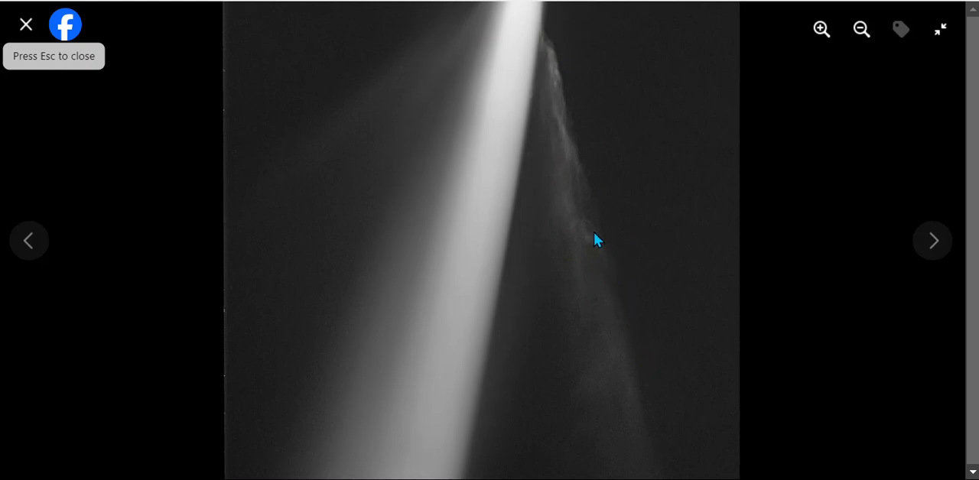
pyautogui.moveTo(503, 207)
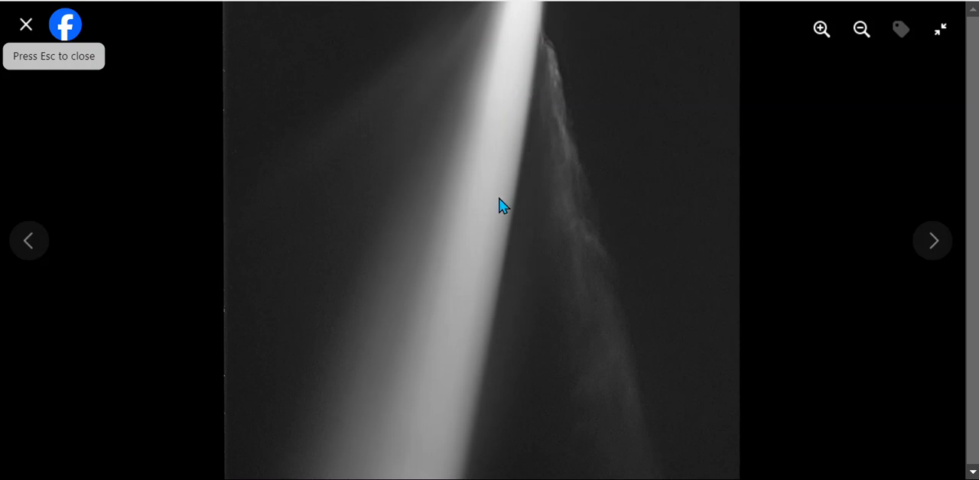
pyautogui.moveTo(517, 44)
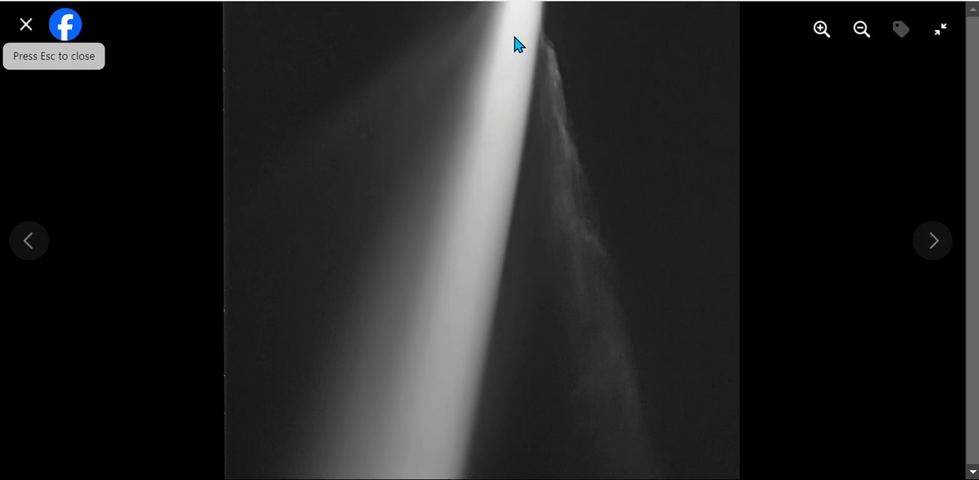
pyautogui.moveTo(552, 64)
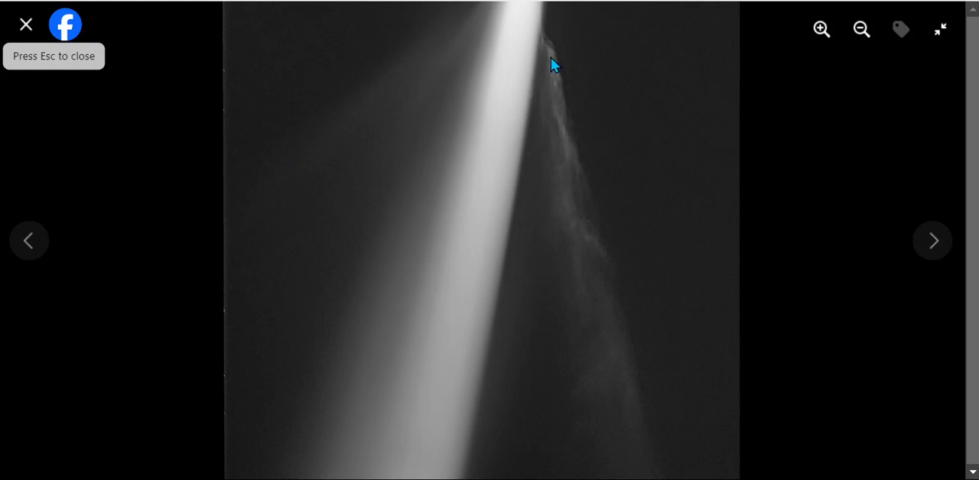
pyautogui.moveTo(3, 149)
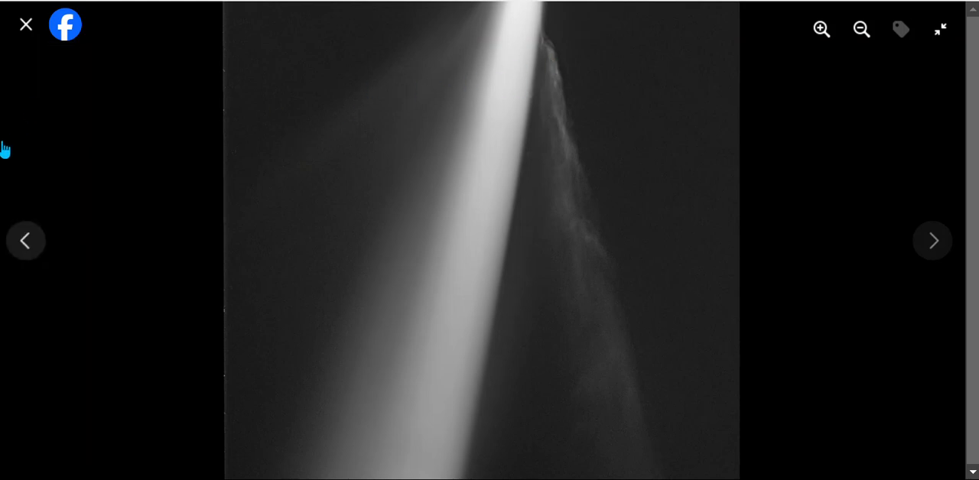
pyautogui.moveTo(23, 121)
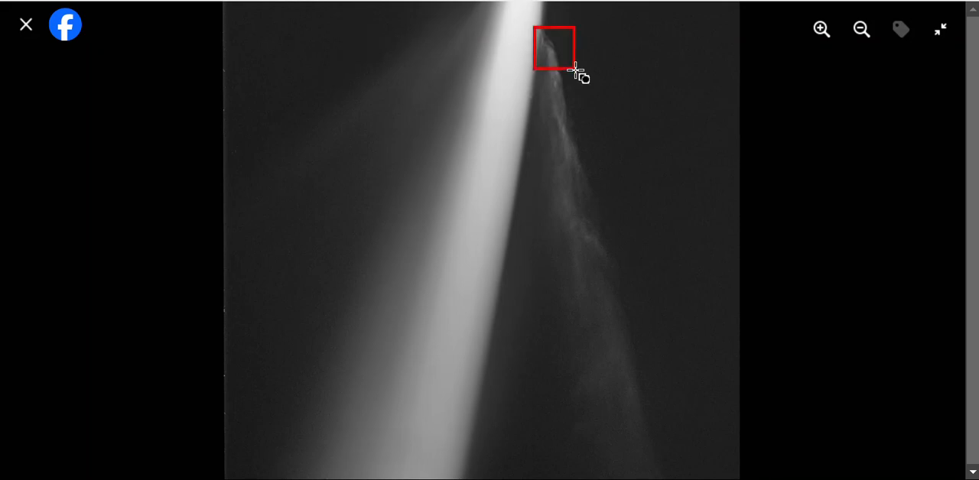
pyautogui.moveTo(658, 107)
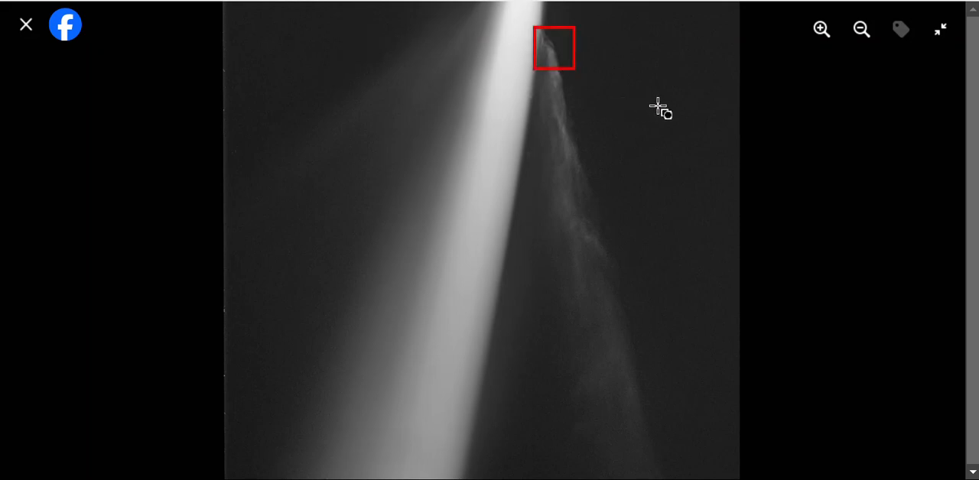
pyautogui.moveTo(566, 101)
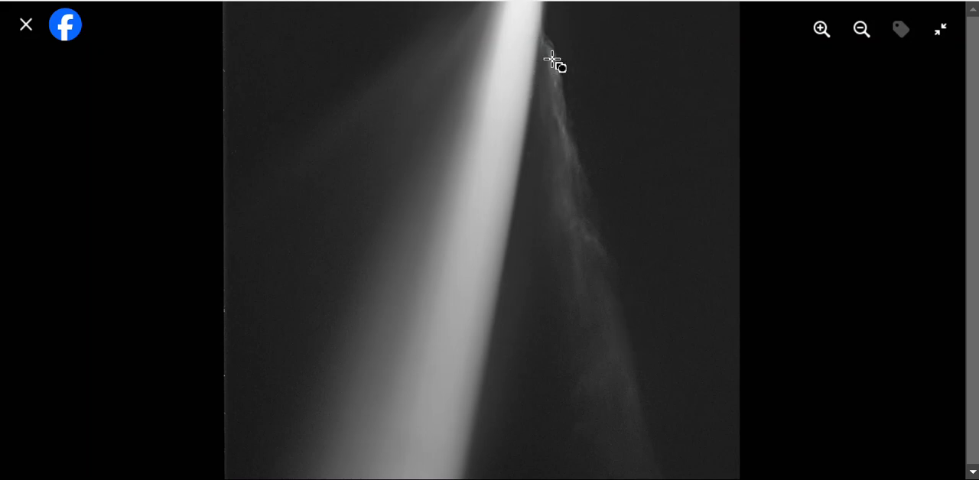
pyautogui.moveTo(562, 62)
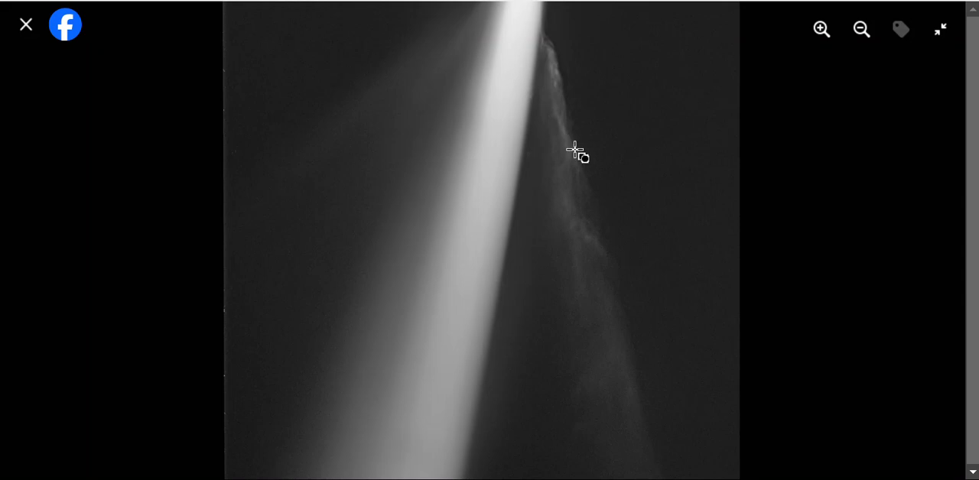
pyautogui.moveTo(551, 48)
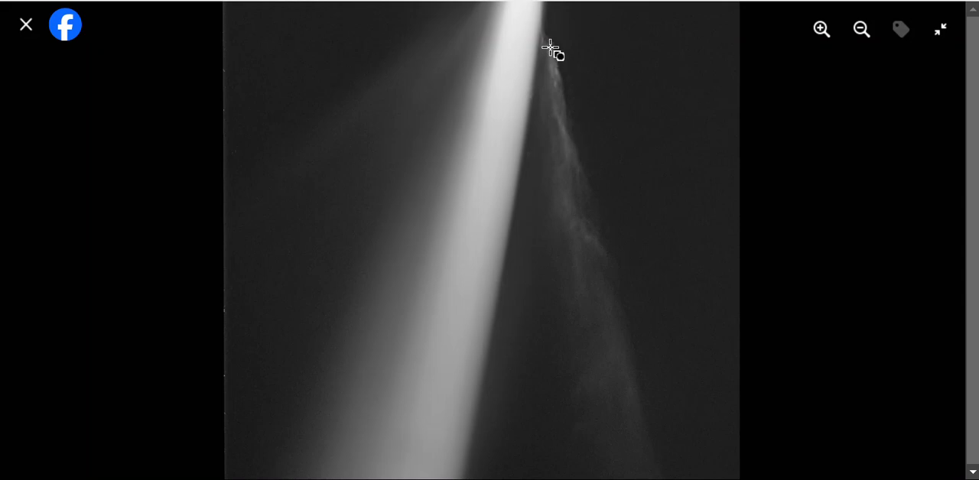
pyautogui.moveTo(595, 74)
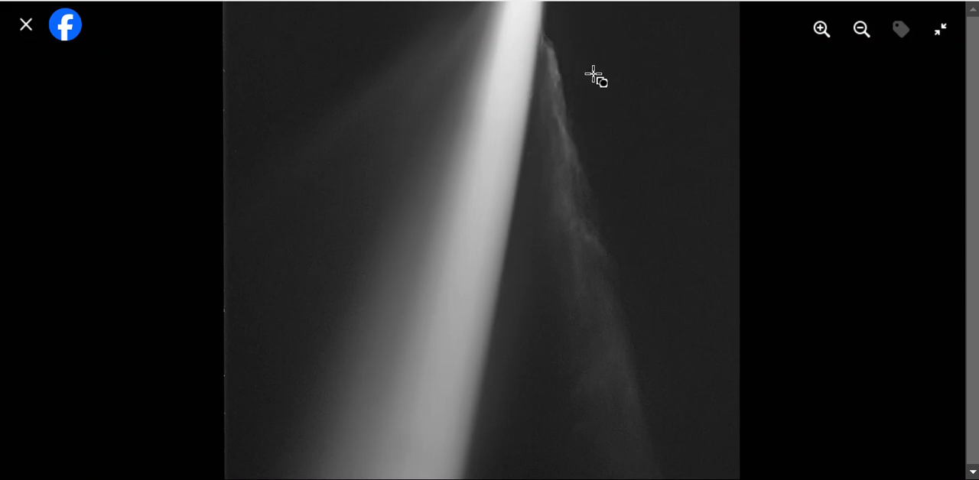
pyautogui.moveTo(24, 137)
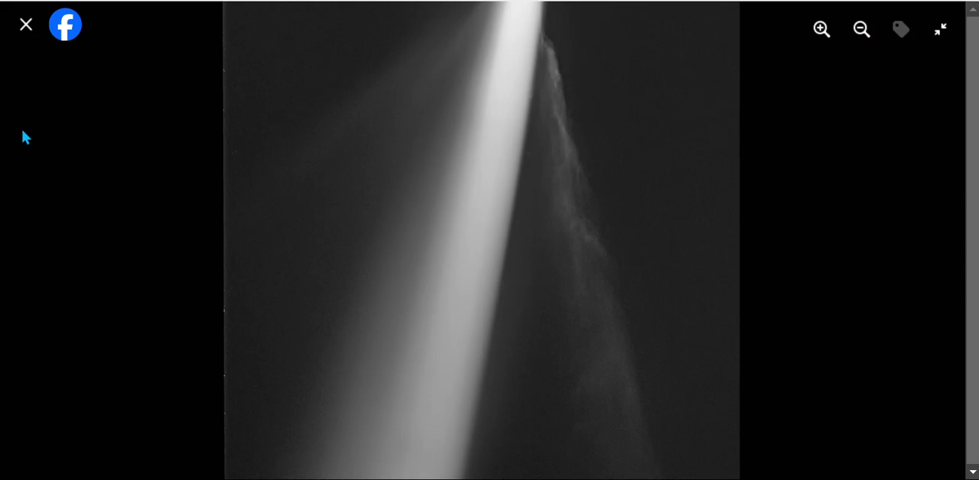
# Close the tail photo, select 'Virtual Telescope Project' in the A11bP7I post, and close its image
pyautogui.click(25, 23)
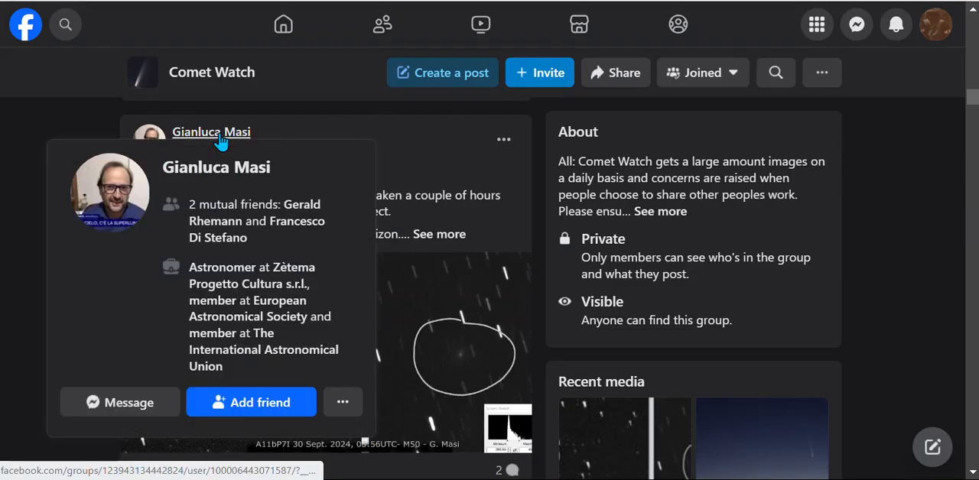
pyautogui.moveTo(482, 145)
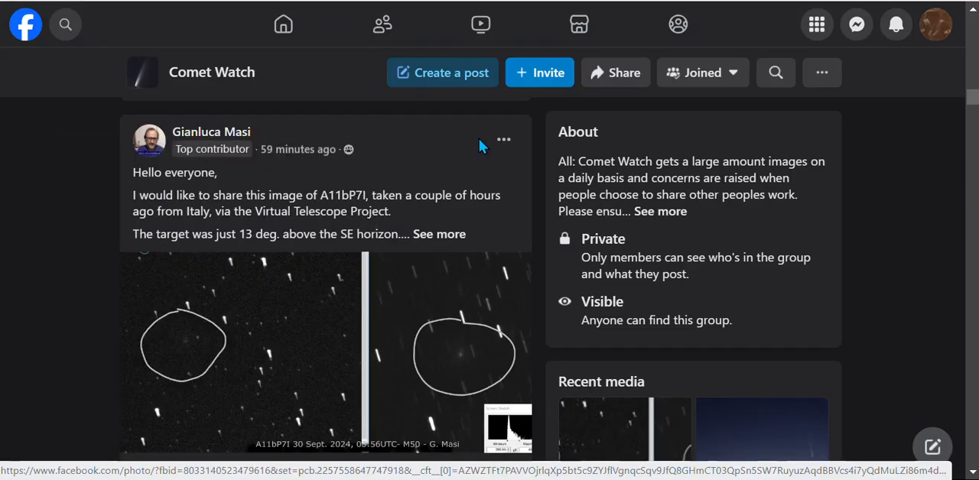
pyautogui.scroll(-3)
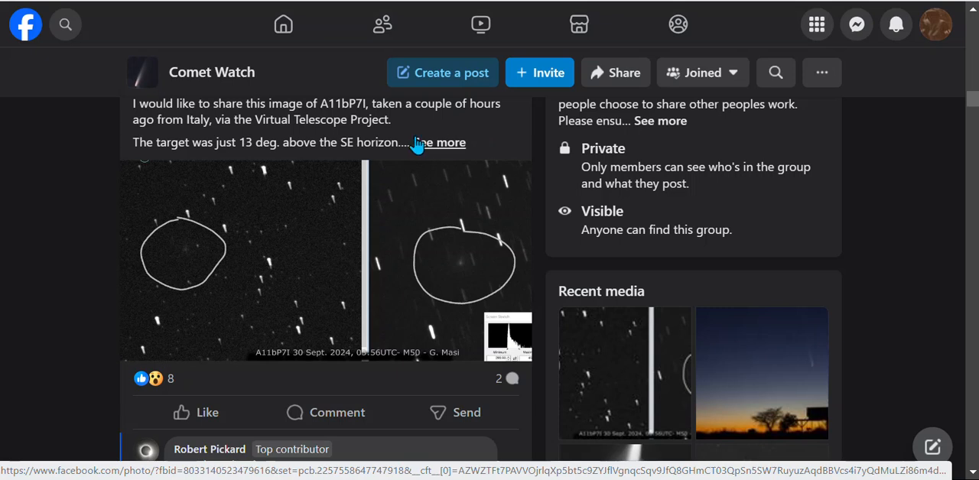
pyautogui.scroll(3)
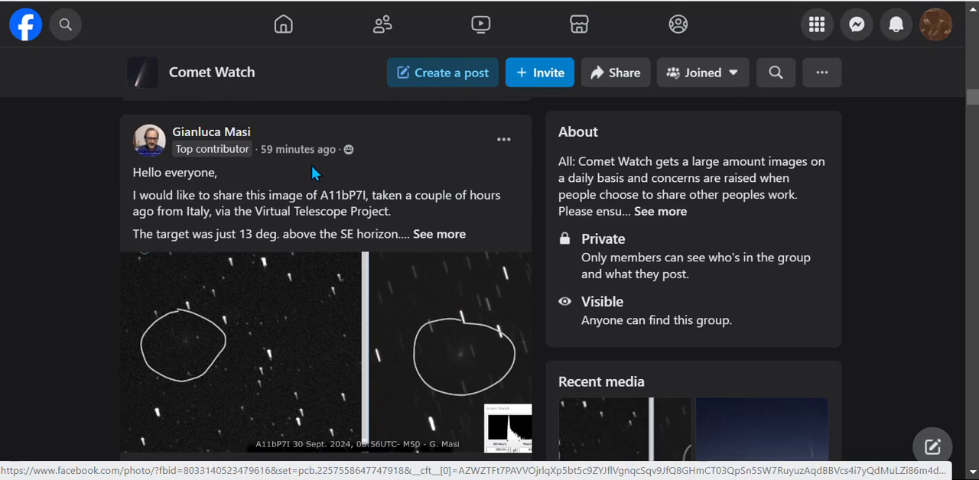
pyautogui.doubleClick(343, 195)
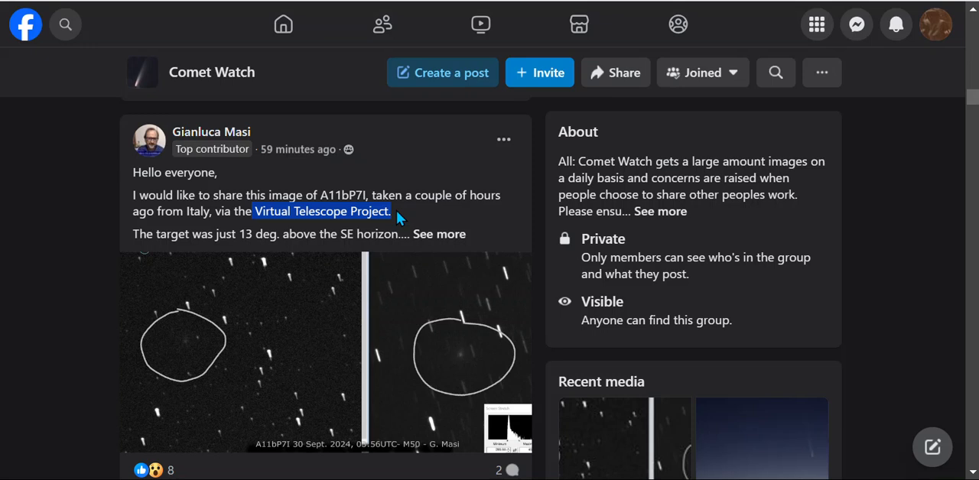
pyautogui.moveTo(233, 236)
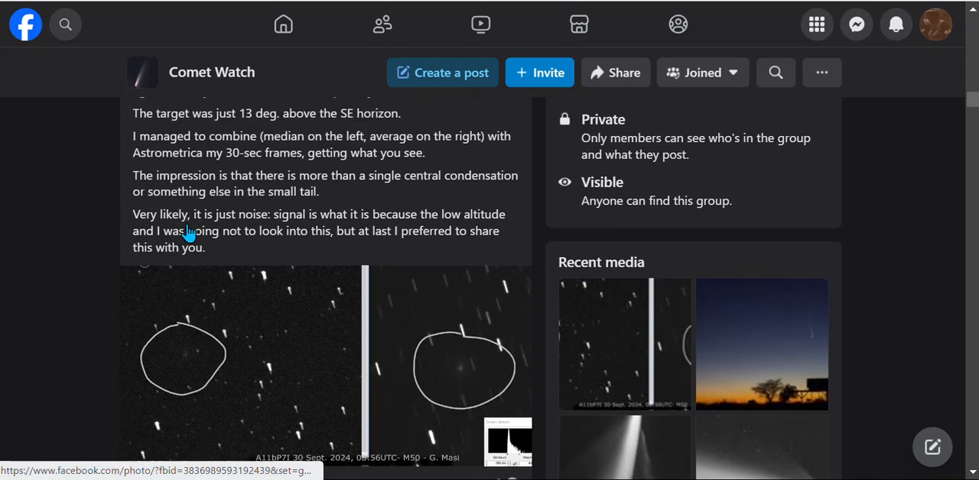
pyautogui.scroll(3)
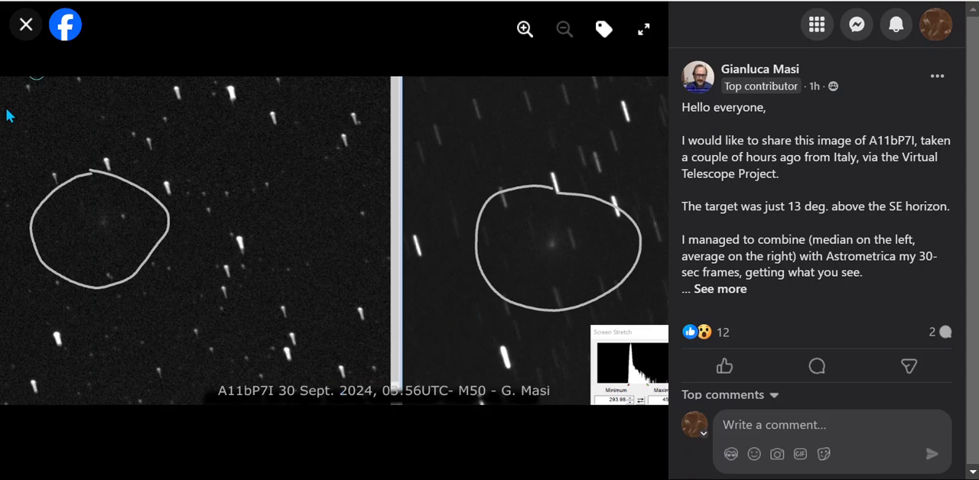
pyautogui.click(25, 24)
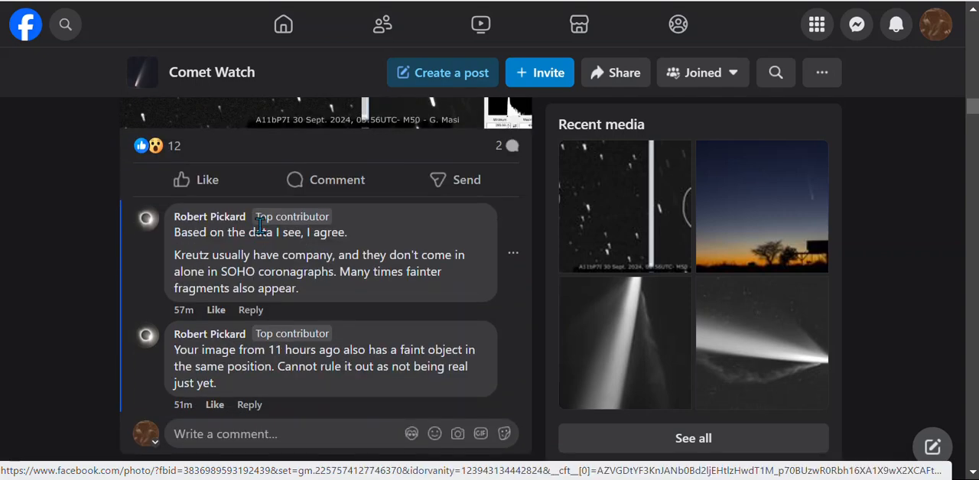
# Scroll to Yuri Beletsky's Atacama Desert post and enlarge its comet photo
pyautogui.scroll(3)
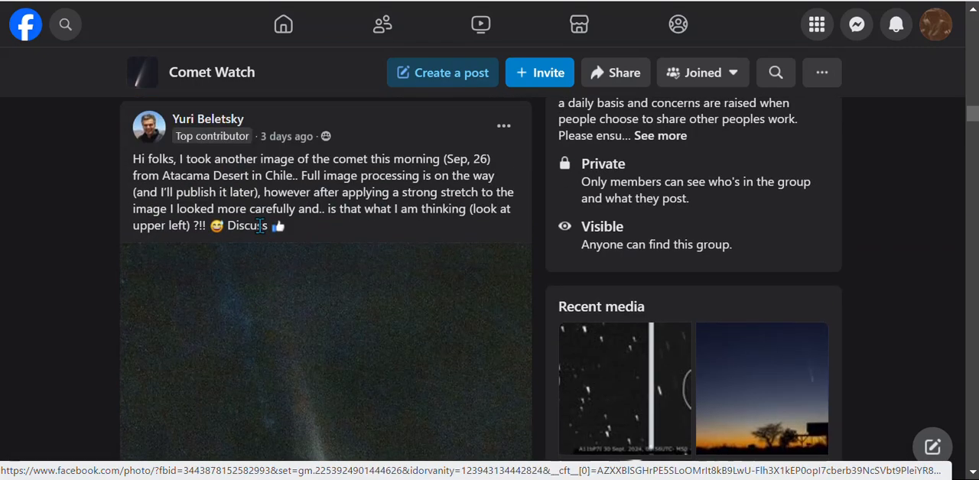
pyautogui.moveTo(207, 210)
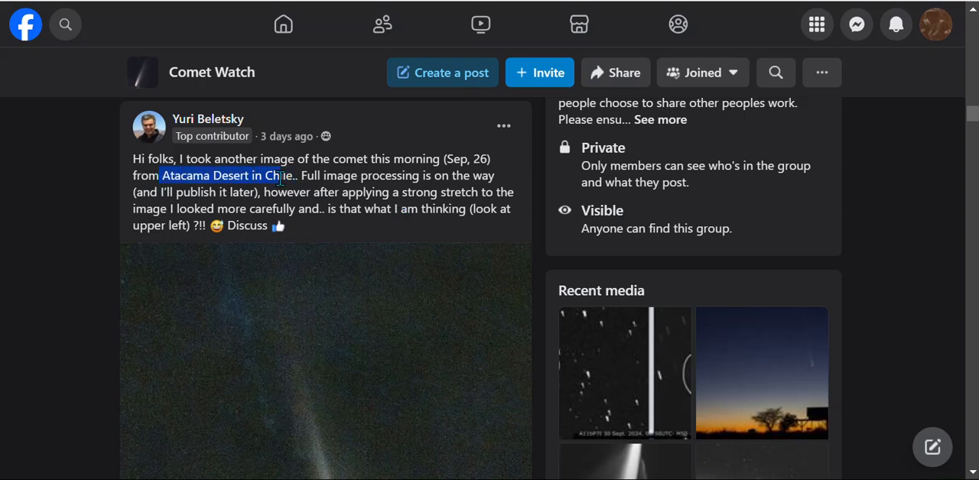
pyautogui.moveTo(520, 256)
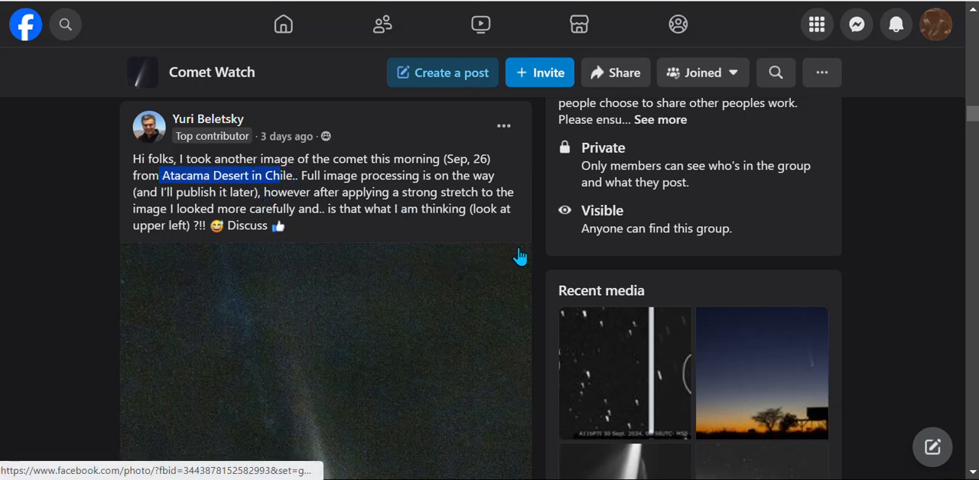
pyautogui.scroll(-3)
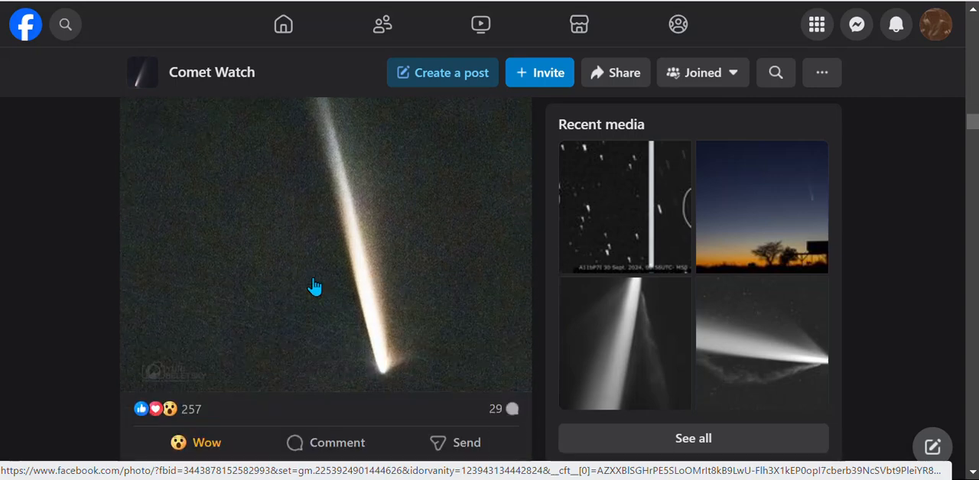
pyautogui.click(316, 287)
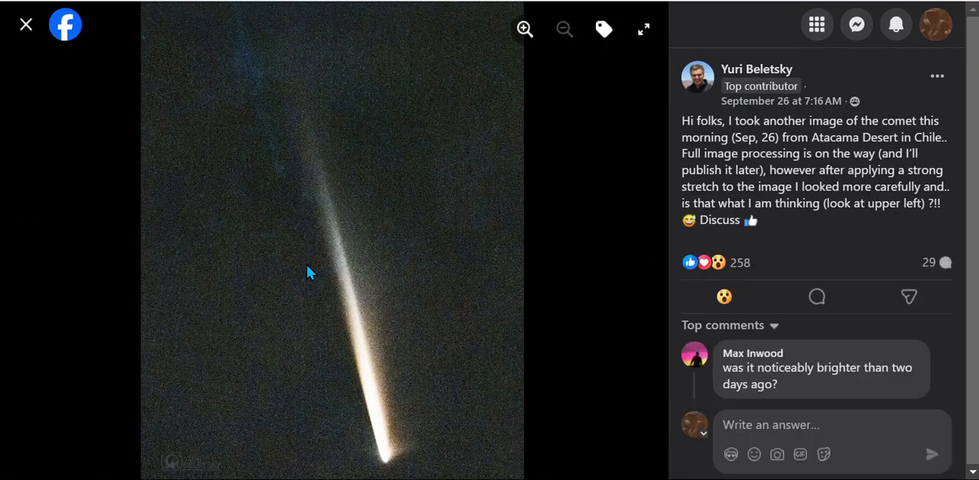
pyautogui.moveTo(32, 120)
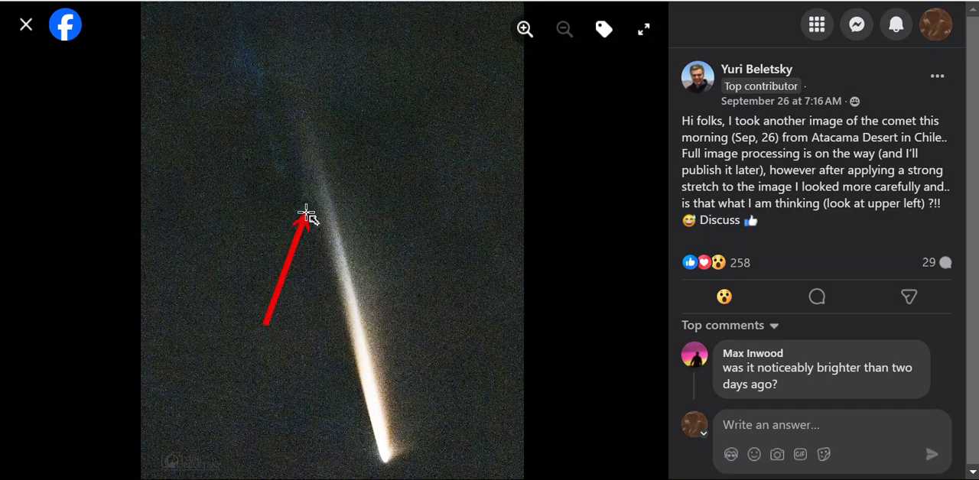
pyautogui.moveTo(306, 375)
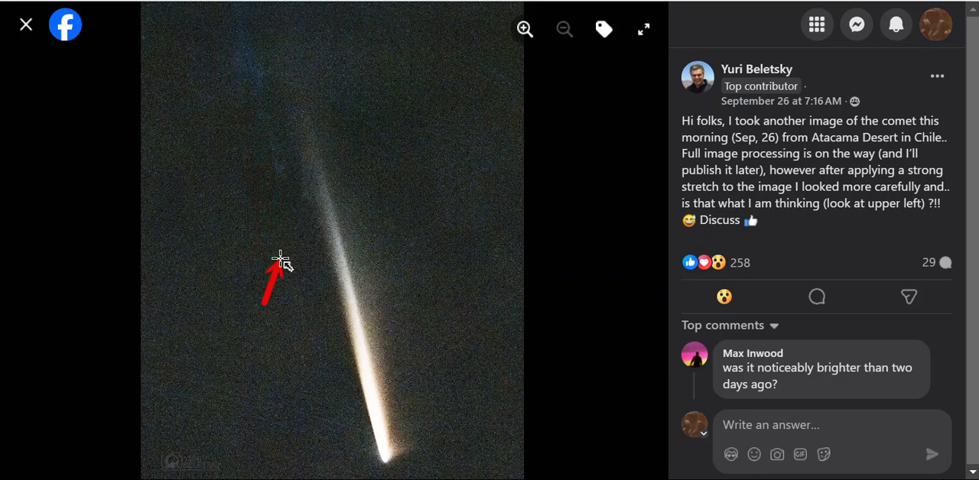
pyautogui.moveTo(303, 212)
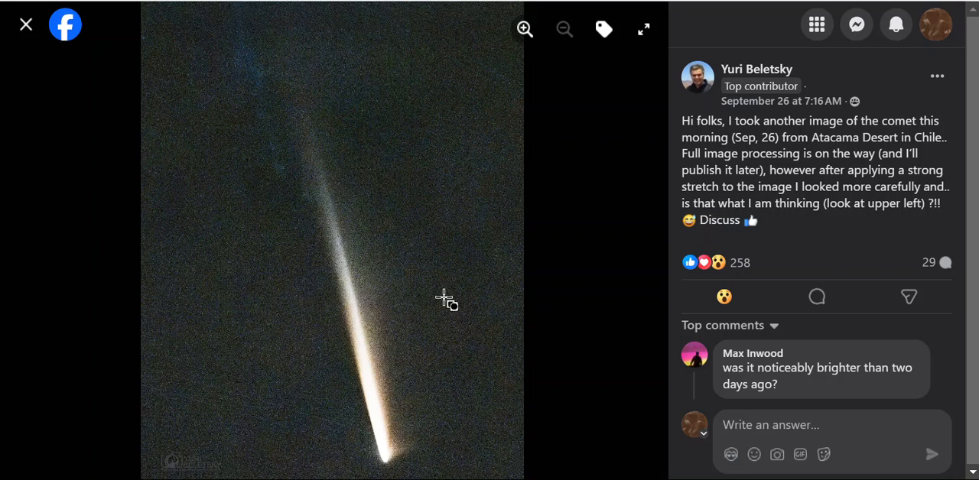
pyautogui.click(26, 23)
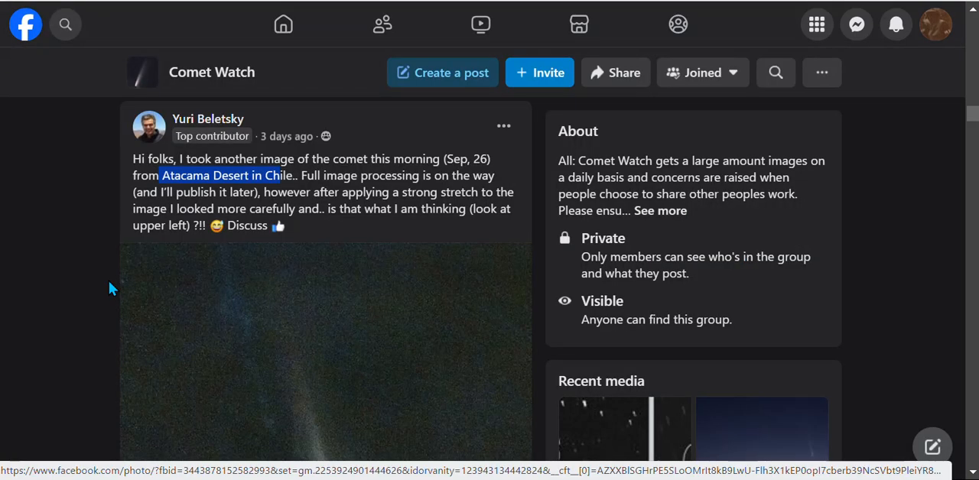
pyautogui.scroll(-3)
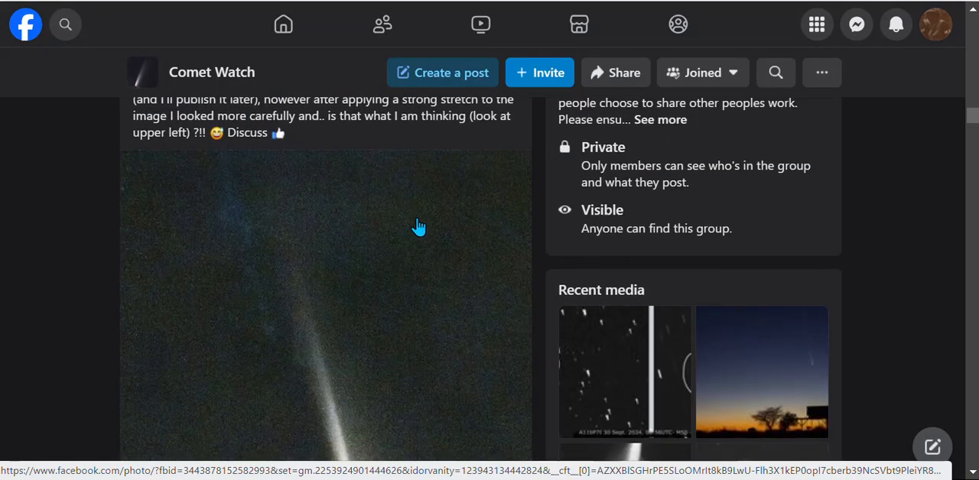
pyautogui.scroll(-3)
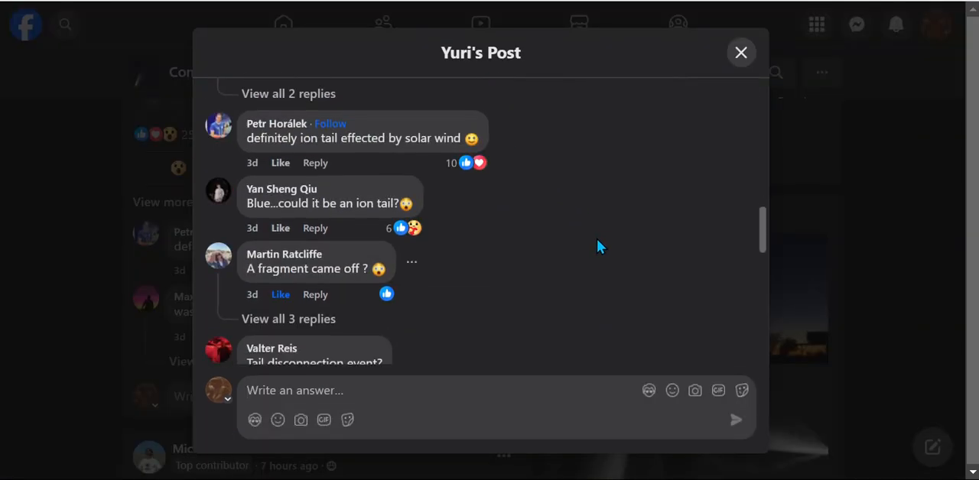
pyautogui.scroll(-3)
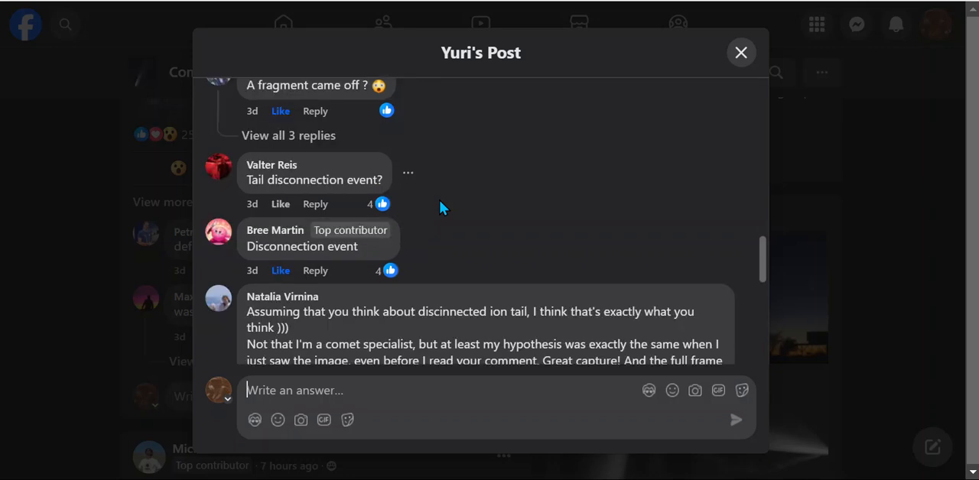
pyautogui.scroll(-3)
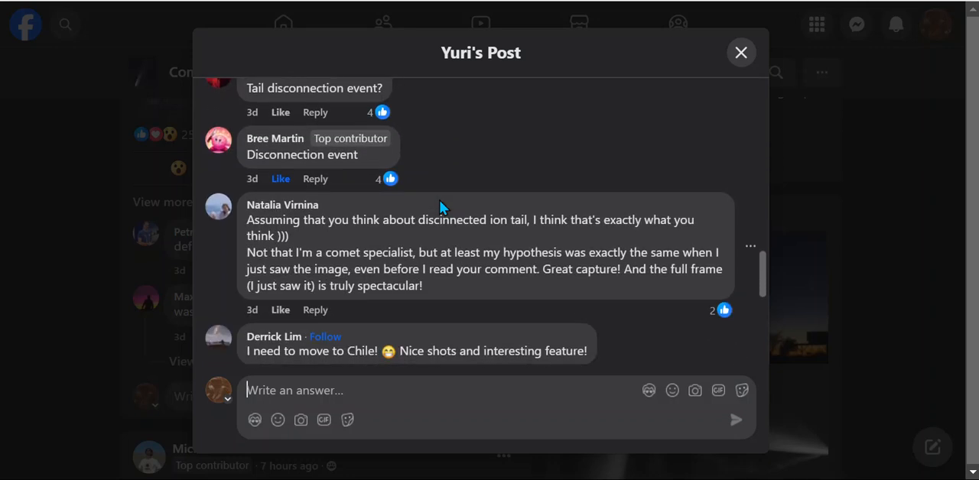
pyautogui.scroll(-3)
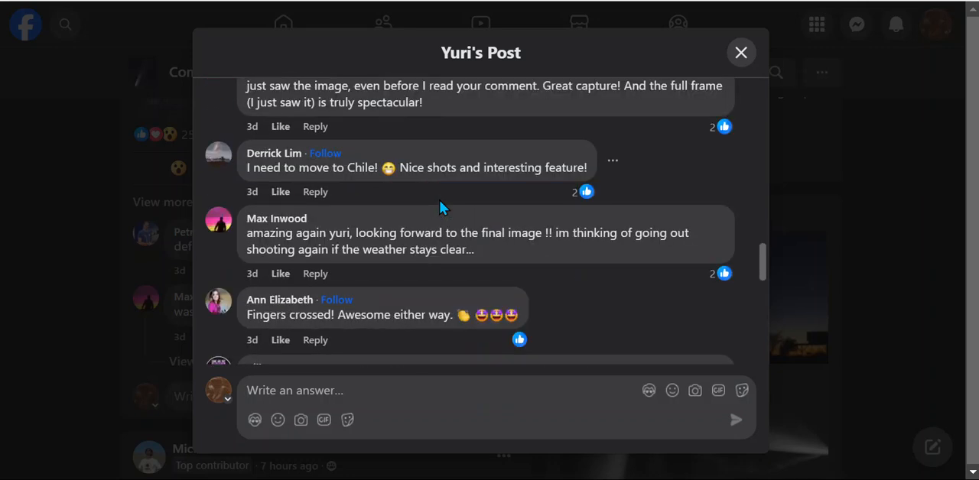
pyautogui.scroll(-3)
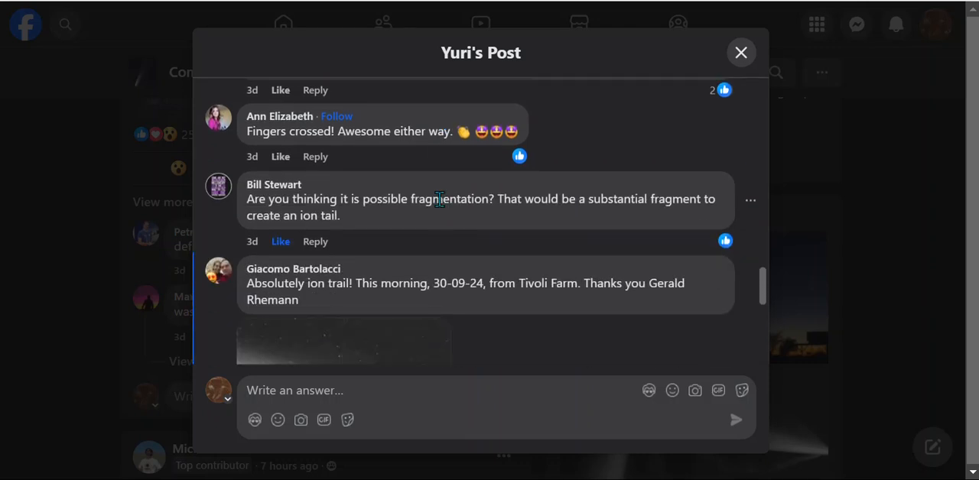
pyautogui.scroll(-3)
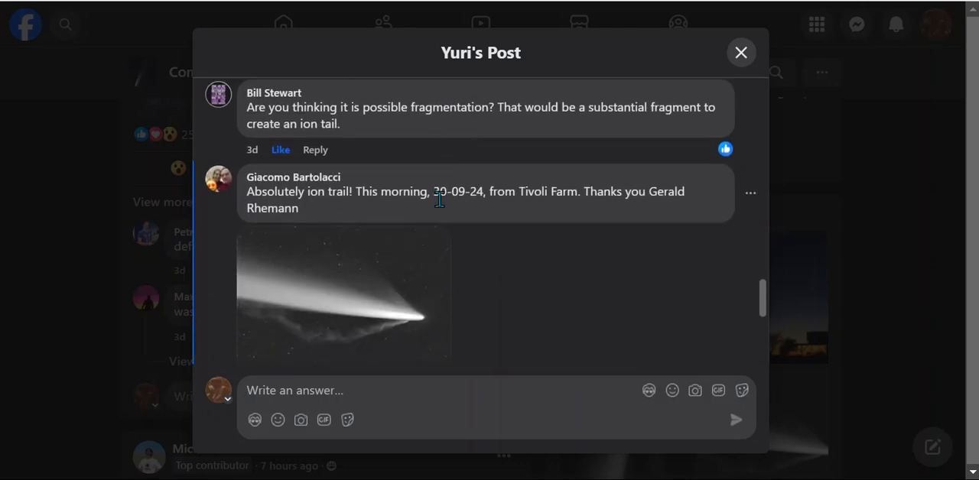
pyautogui.moveTo(520, 243)
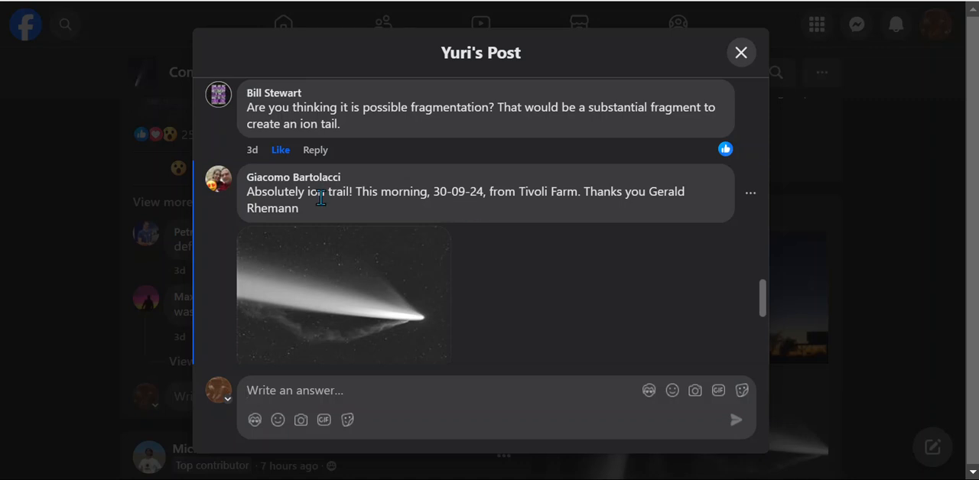
pyautogui.moveTo(512, 276)
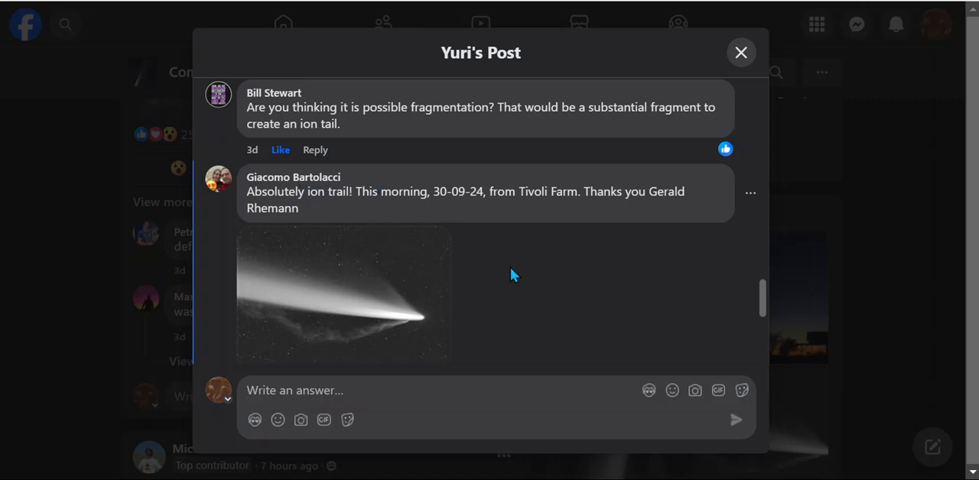
pyautogui.click(343, 295)
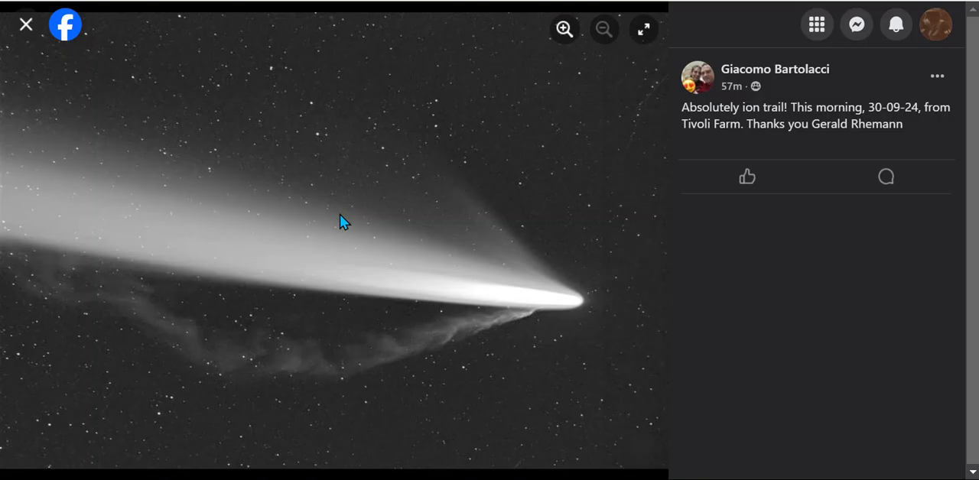
pyautogui.moveTo(516, 396)
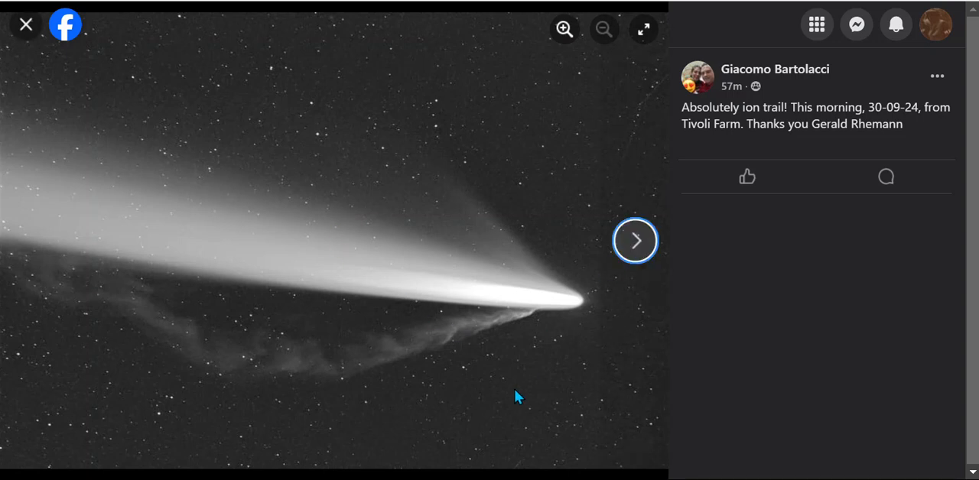
pyautogui.moveTo(533, 331)
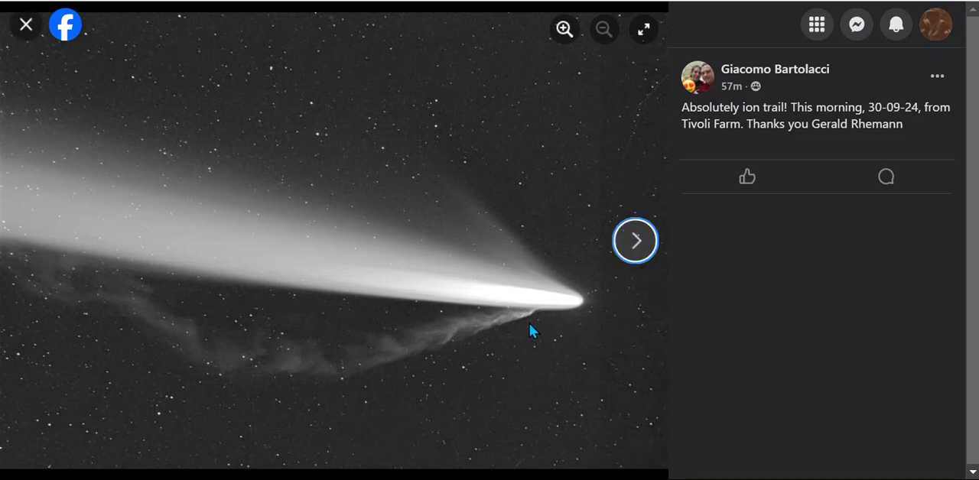
pyautogui.moveTo(471, 314)
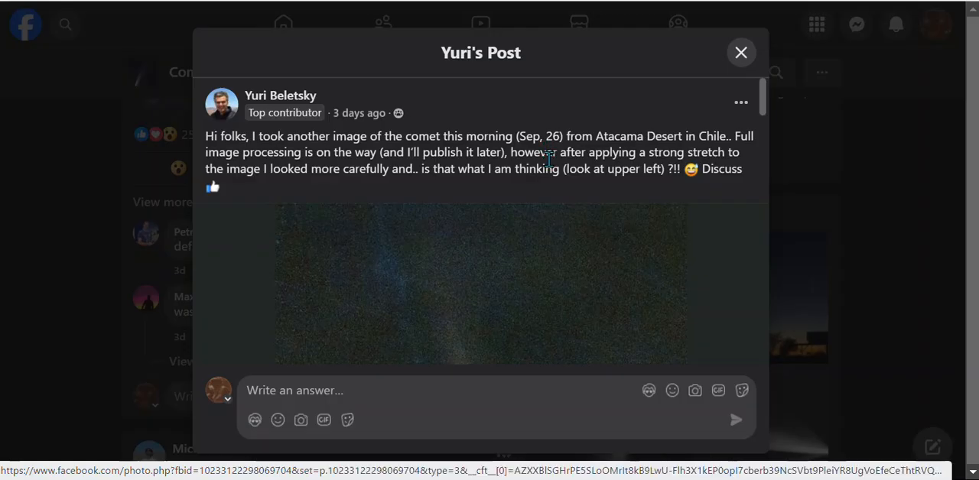
pyautogui.click(740, 52)
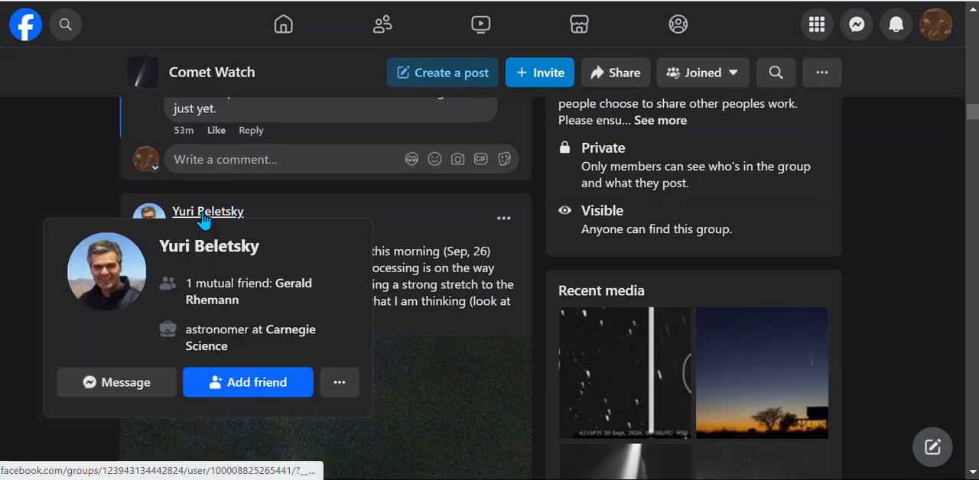
# Open Yuri Beletsky's Comet Watch member profile and scroll through his posts and recent photos
pyautogui.click(207, 211)
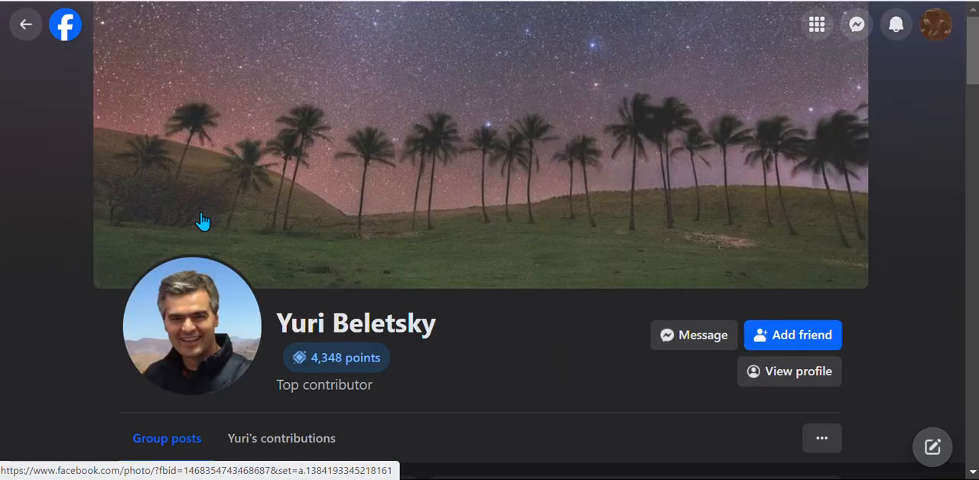
pyautogui.scroll(-3)
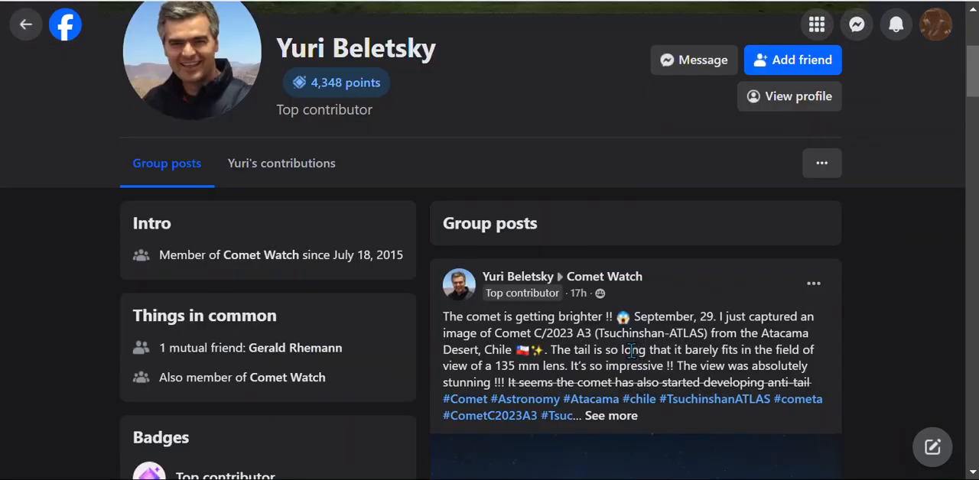
pyautogui.scroll(-3)
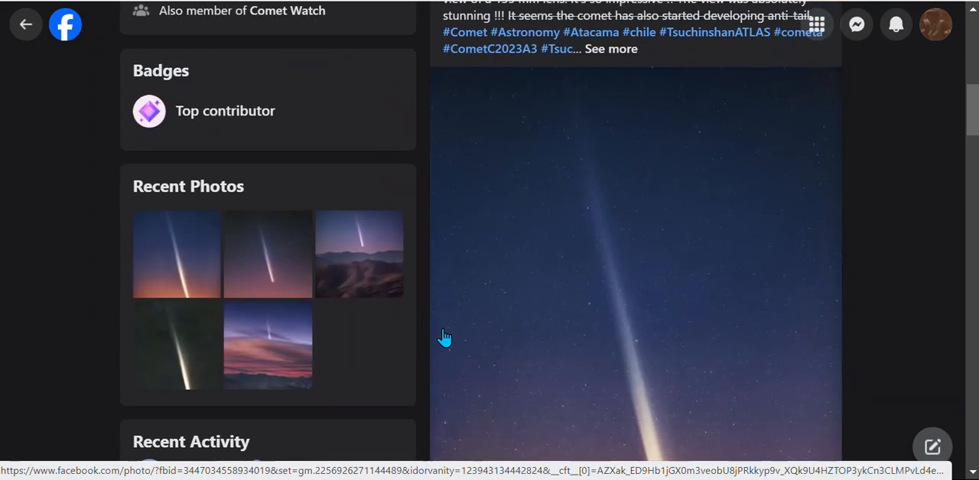
pyautogui.scroll(-3)
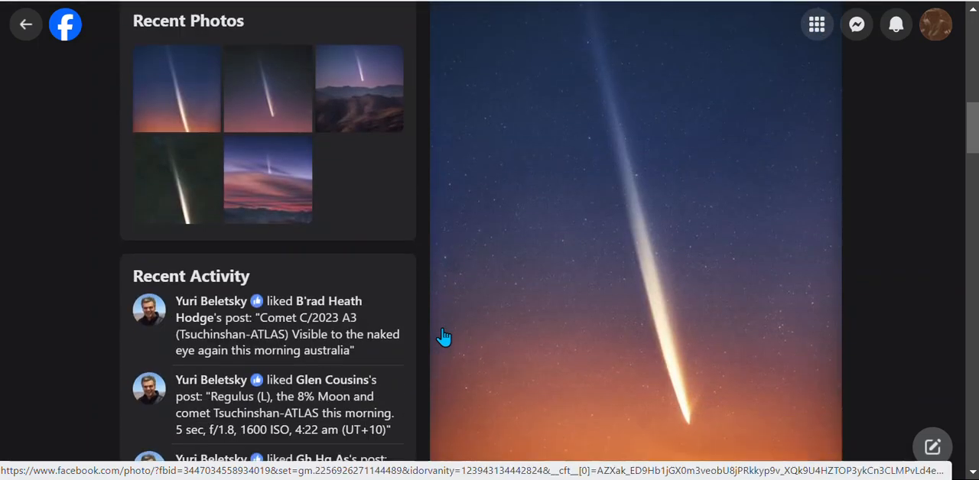
pyautogui.scroll(-3)
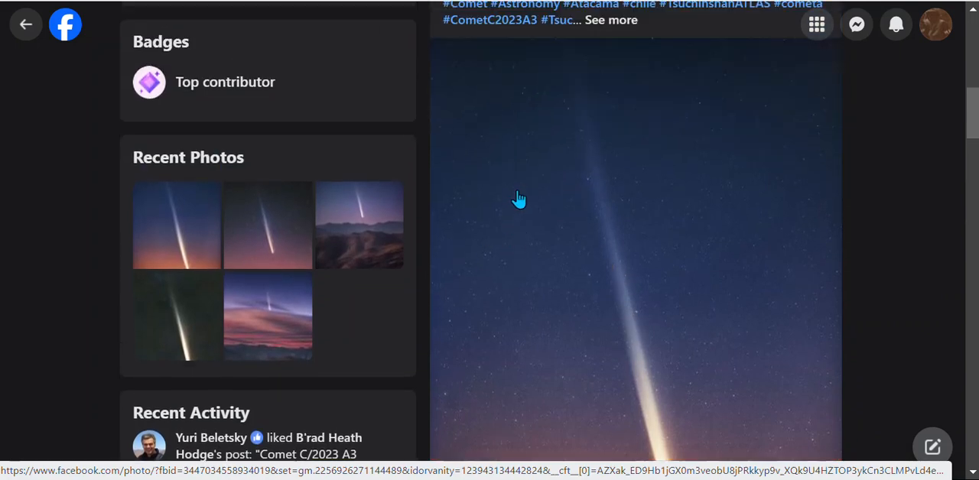
pyautogui.scroll(-3)
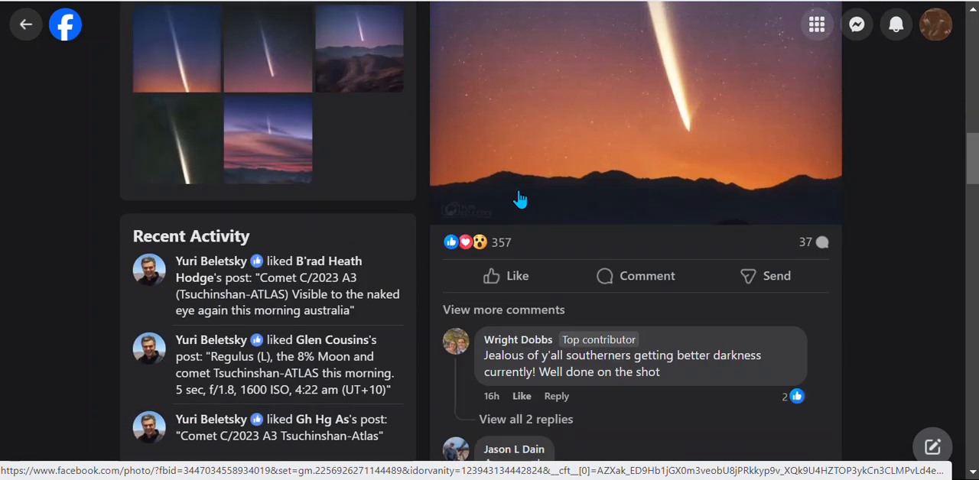
pyautogui.scroll(3)
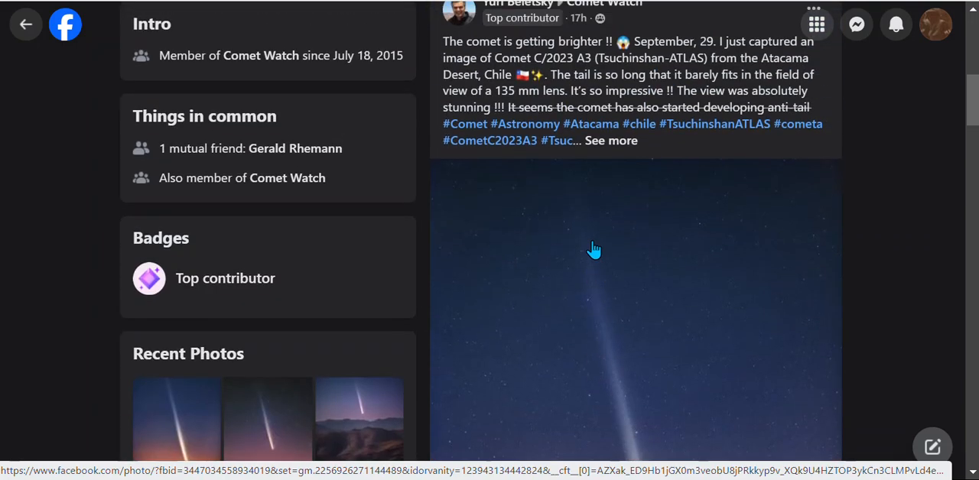
pyautogui.scroll(-3)
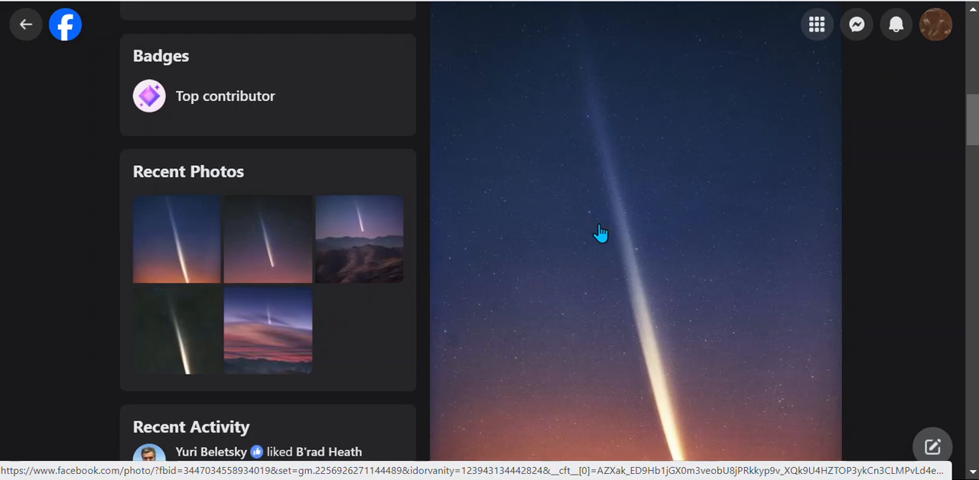
pyautogui.scroll(-3)
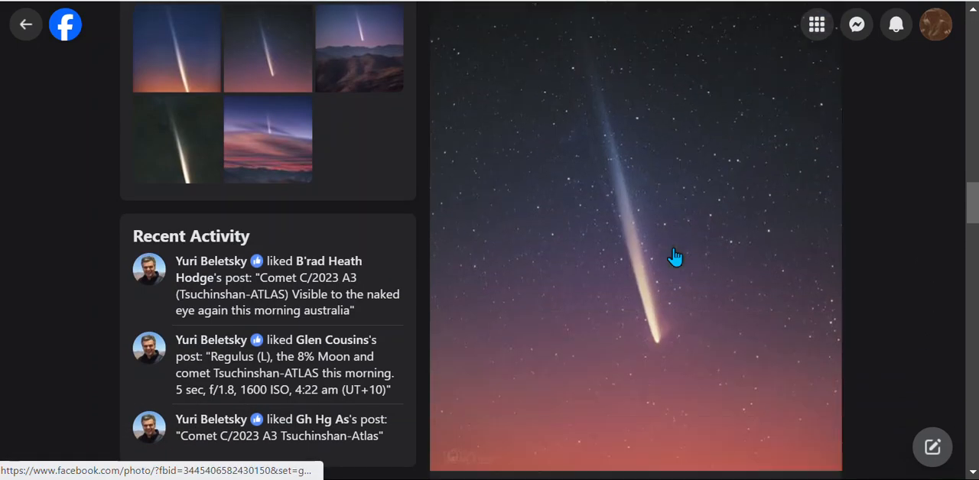
pyautogui.scroll(-3)
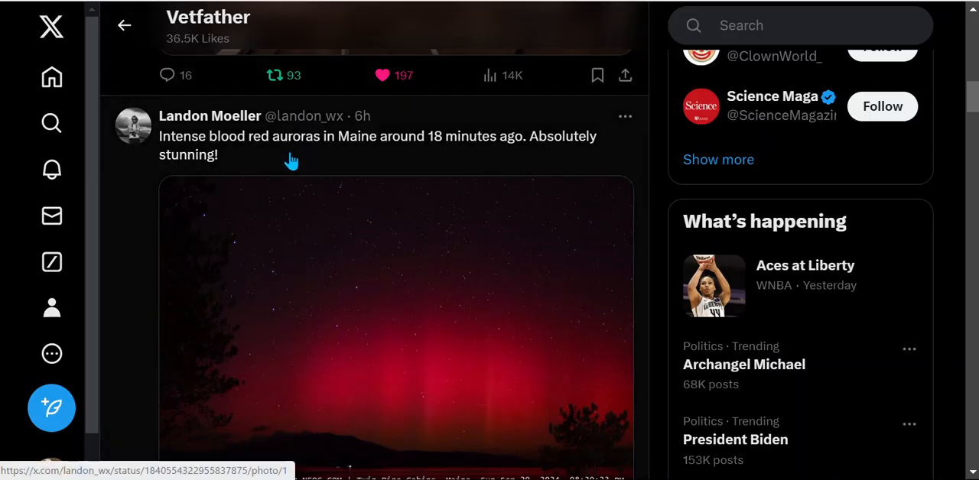
pyautogui.moveTo(540, 409)
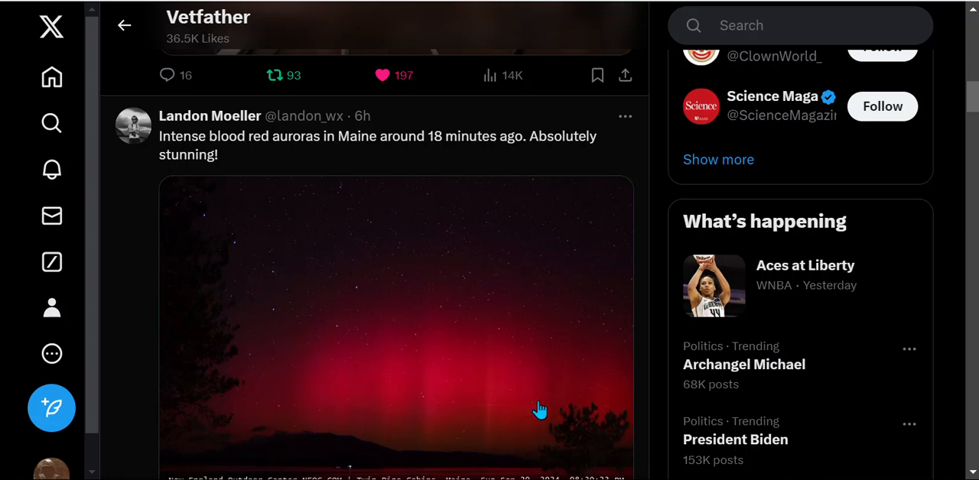
# Scroll the X likes past the blood-red aurora post to the T Coronae Borealis nova video
pyautogui.scroll(-3)
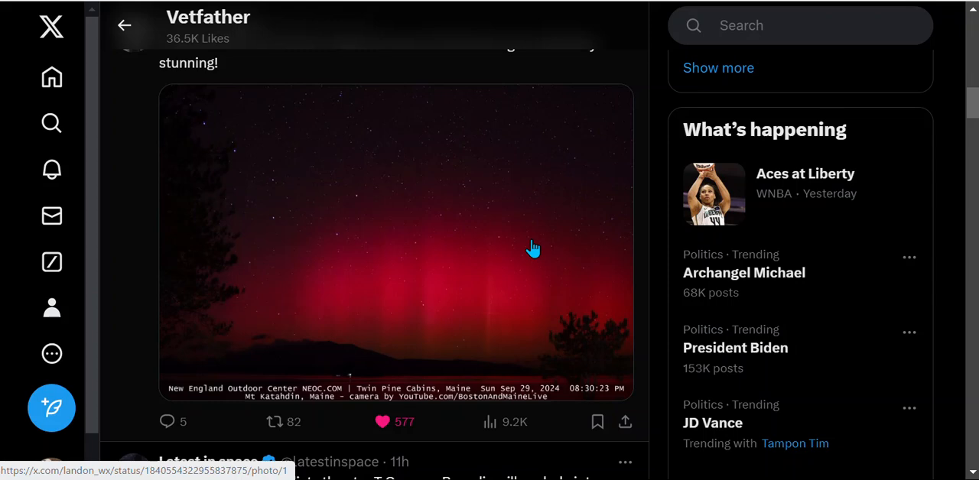
pyautogui.scroll(-3)
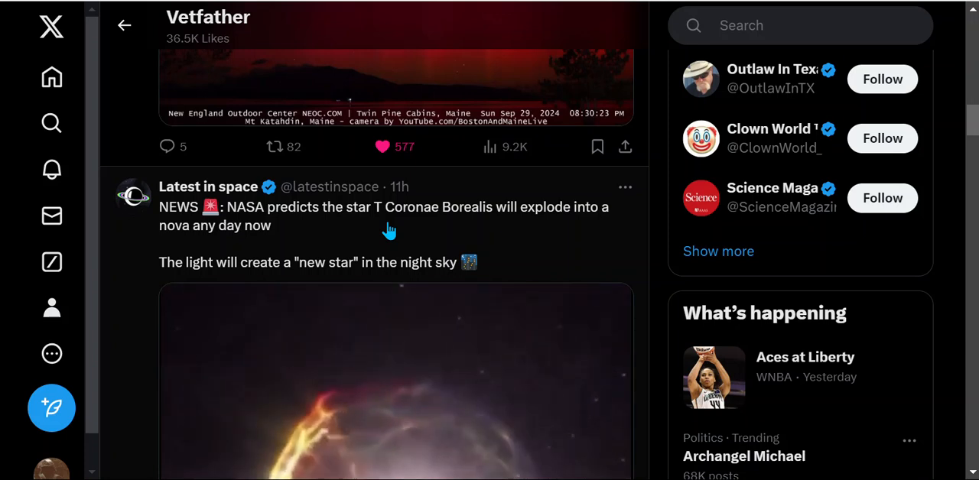
pyautogui.moveTo(499, 227)
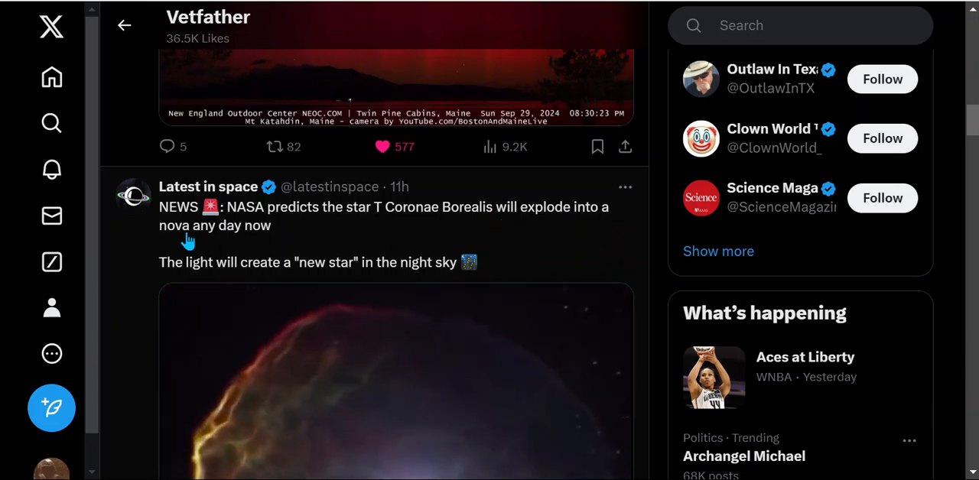
pyautogui.scroll(-3)
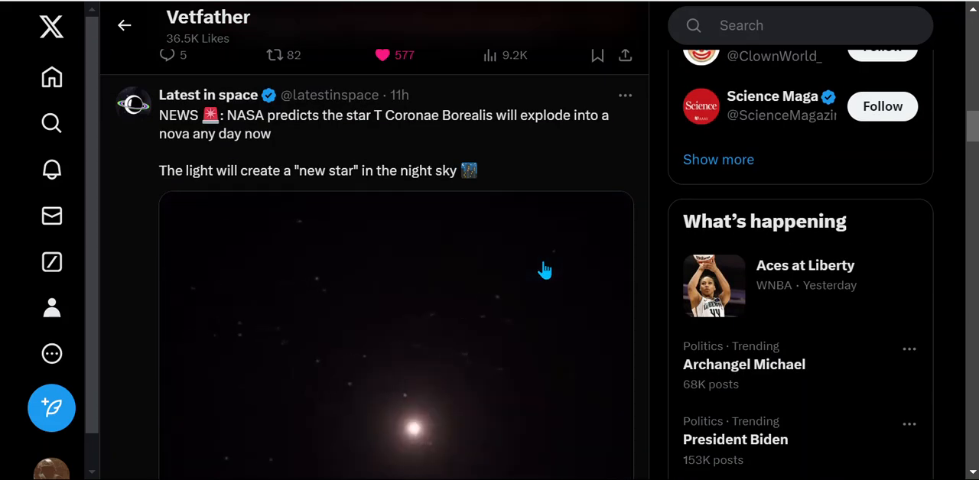
pyautogui.scroll(-3)
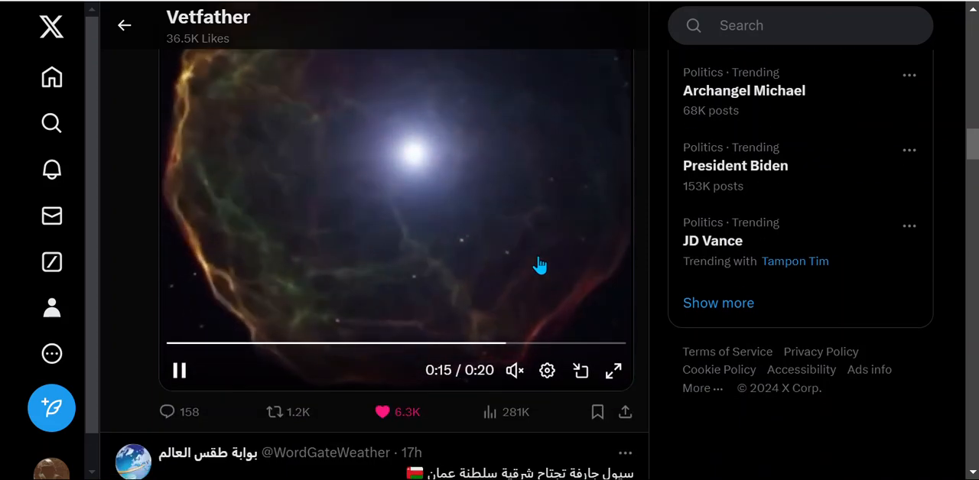
# Scroll past the nova video and toggle playback of the bridge flood video
pyautogui.scroll(-3)
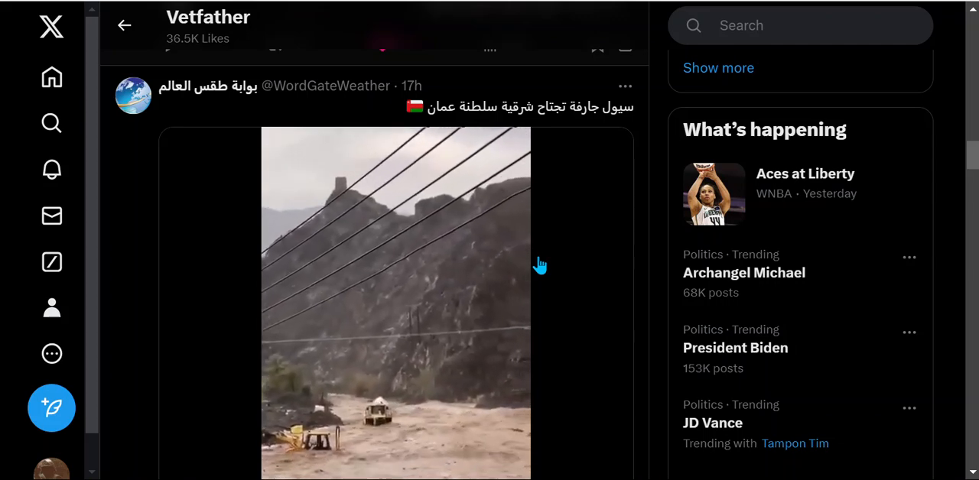
pyautogui.scroll(-3)
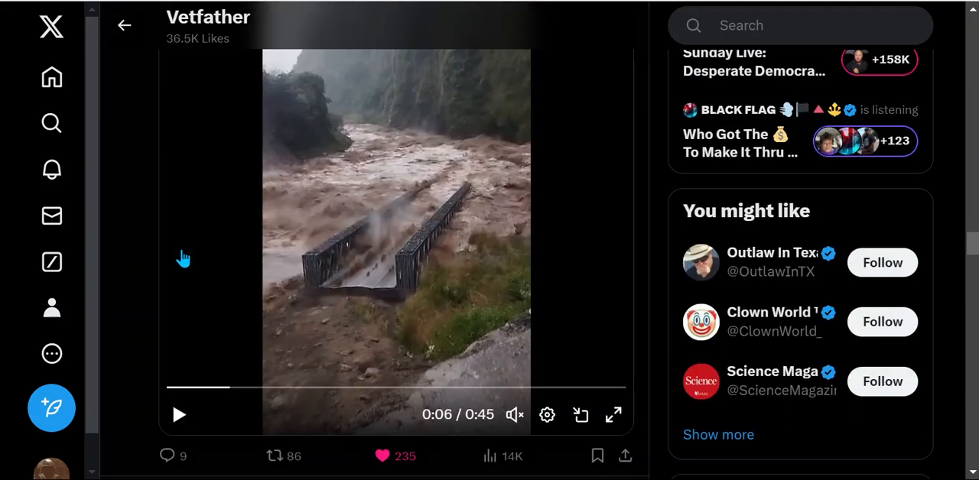
pyautogui.click(179, 415)
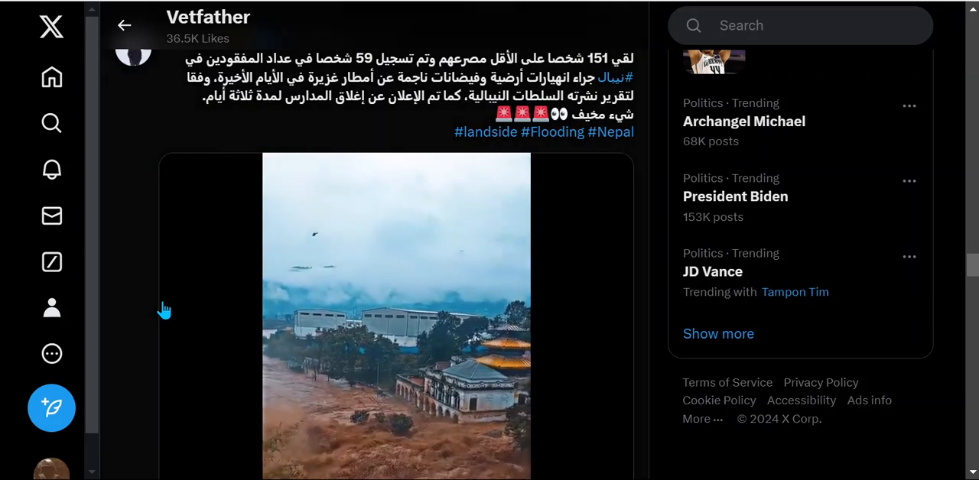
# Scroll past the Nepal flood video and protest photo to Cometografía's Tsuchinshan-ATLAS chart post
pyautogui.scroll(-3)
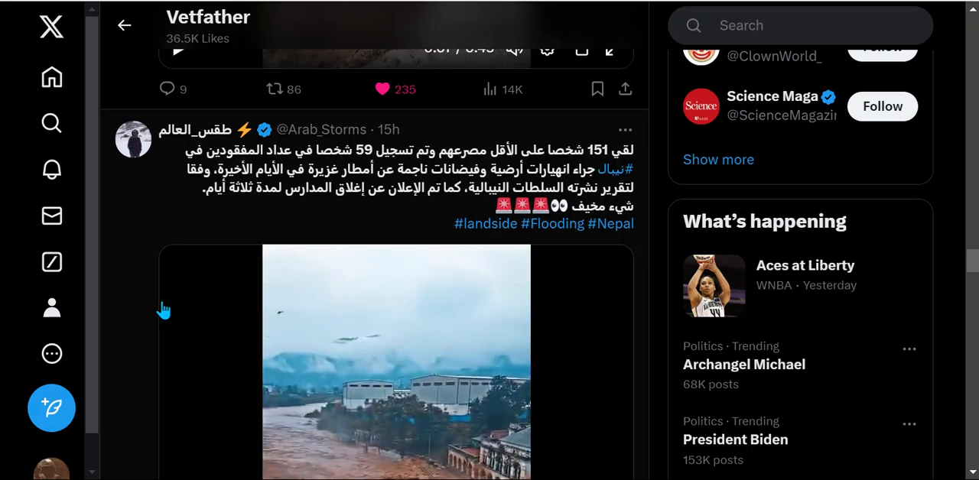
pyautogui.scroll(-3)
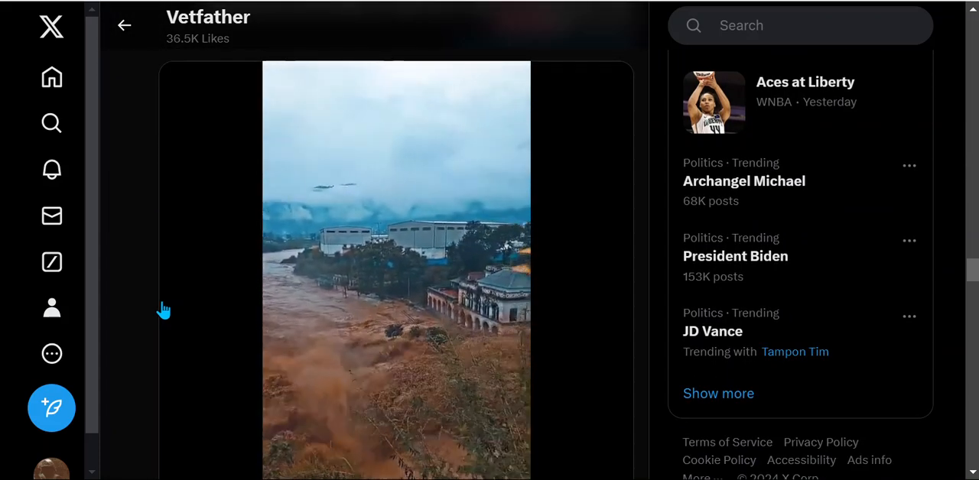
pyautogui.scroll(-3)
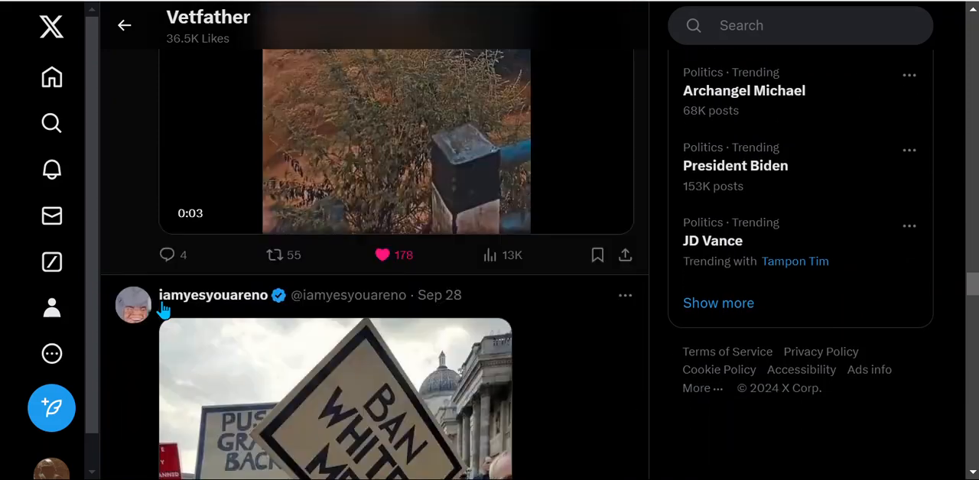
pyautogui.scroll(-3)
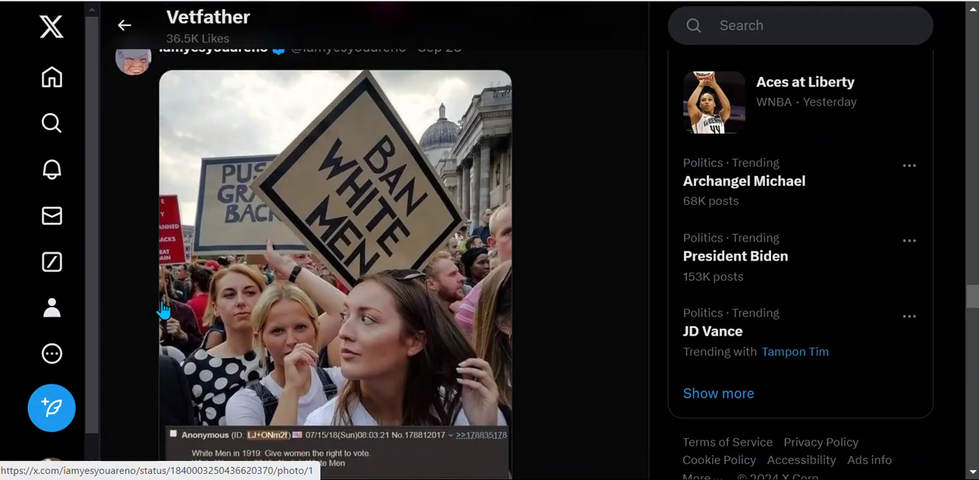
pyautogui.scroll(-3)
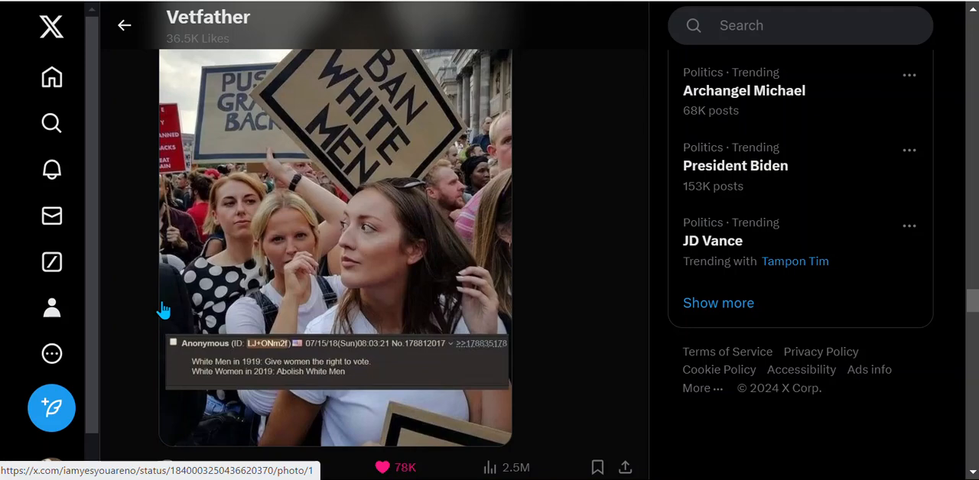
pyautogui.scroll(-3)
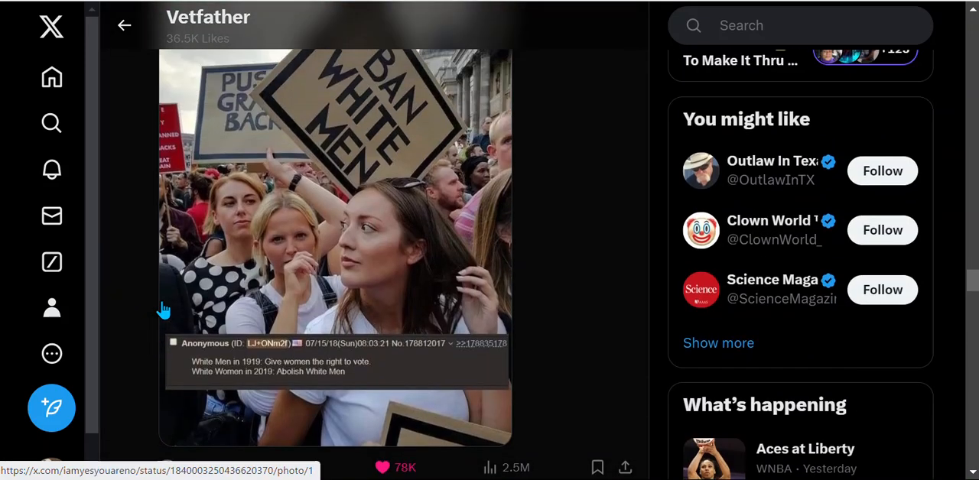
pyautogui.scroll(3)
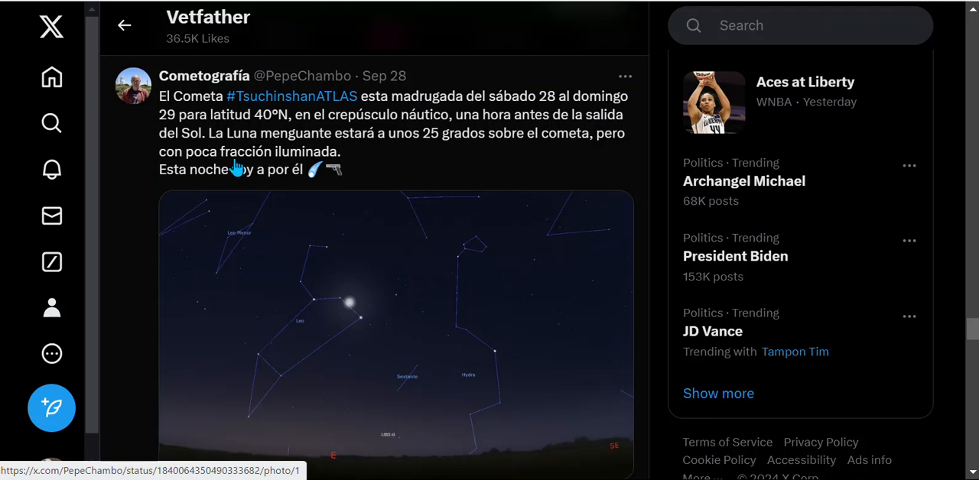
pyautogui.moveTo(391, 350)
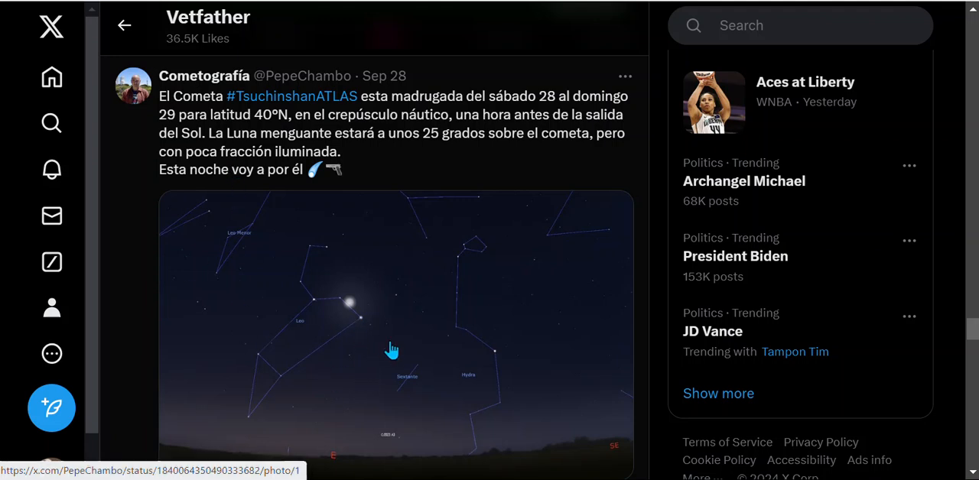
pyautogui.moveTo(289, 336)
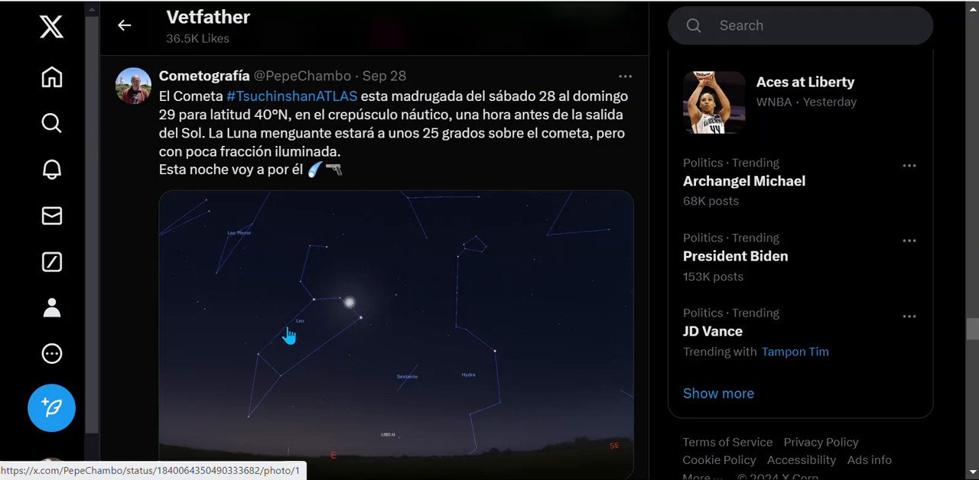
pyautogui.moveTo(418, 427)
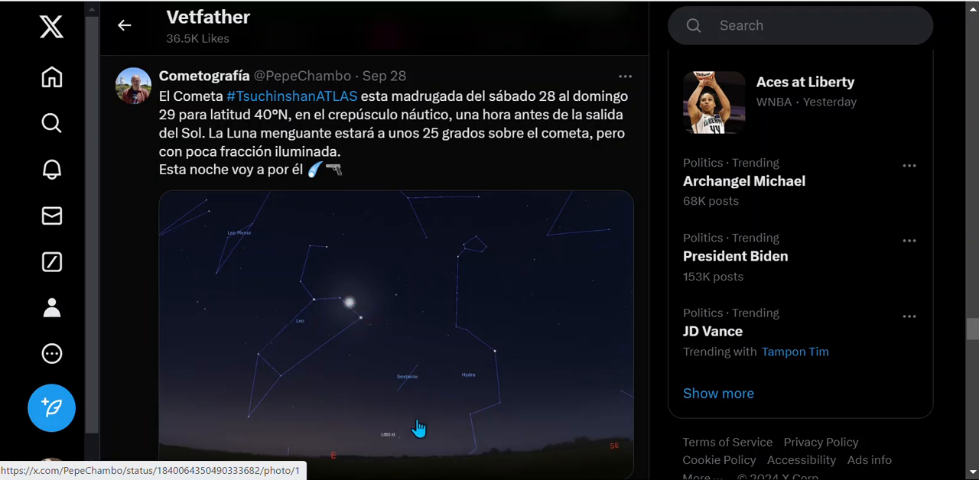
pyautogui.moveTo(459, 457)
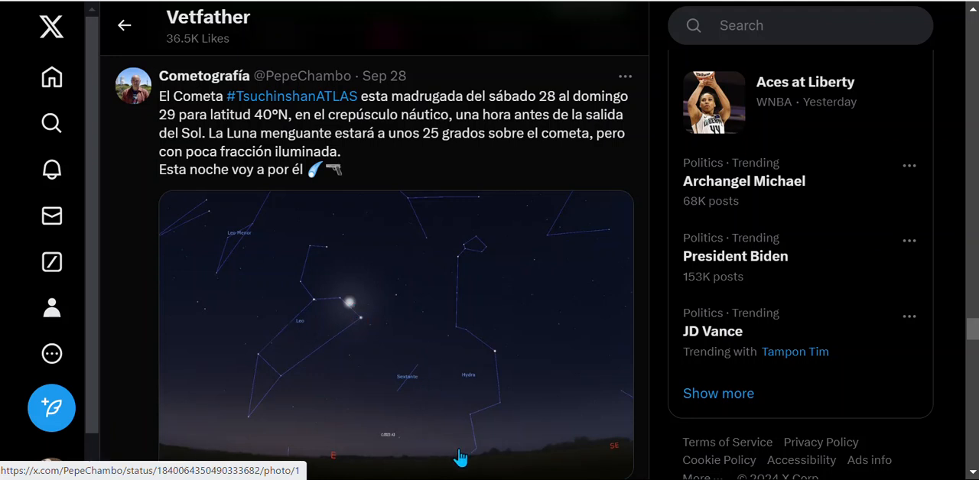
pyautogui.moveTo(382, 432)
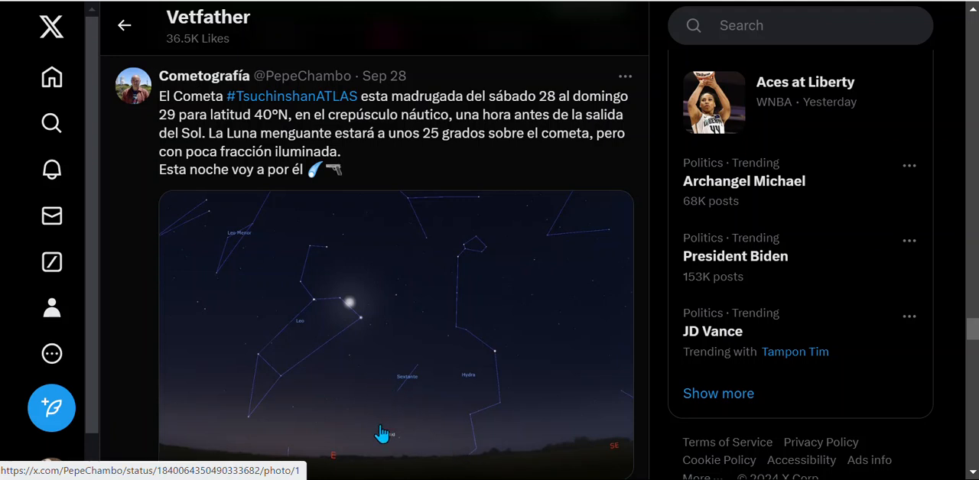
pyautogui.moveTo(182, 325)
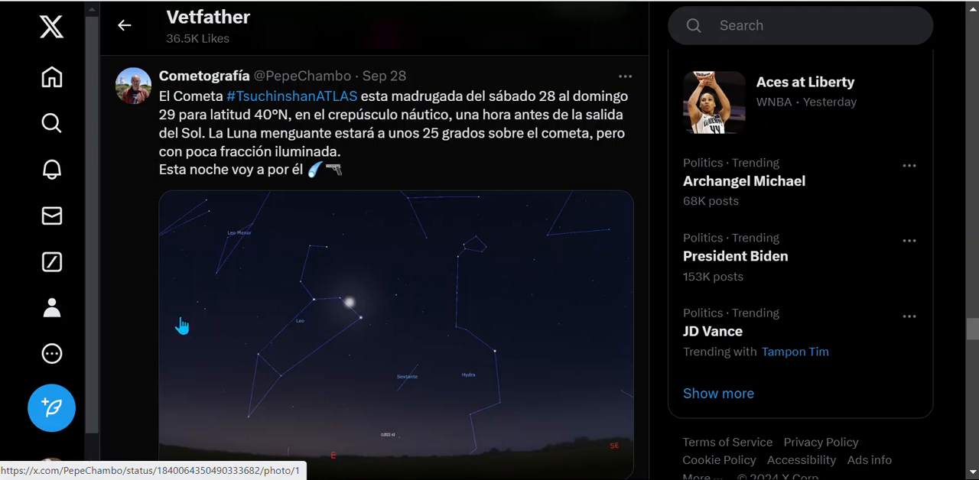
pyautogui.moveTo(348, 310)
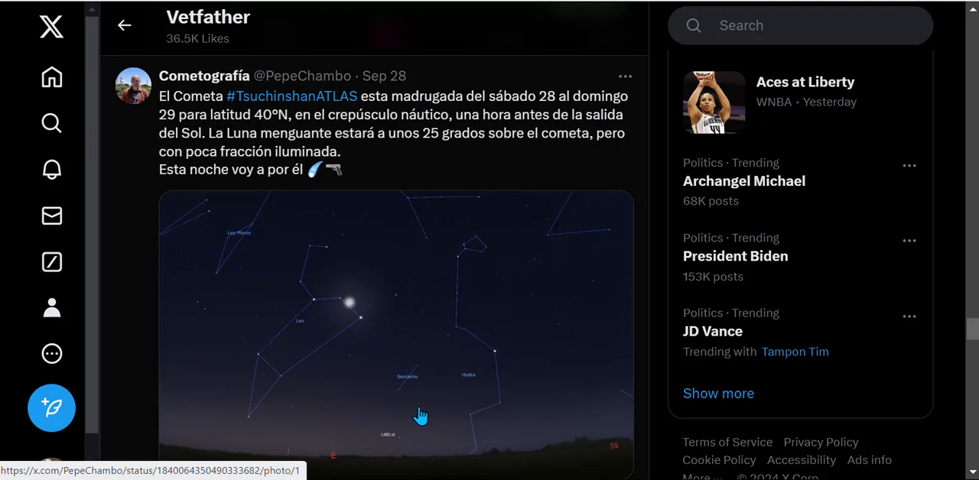
pyautogui.moveTo(374, 339)
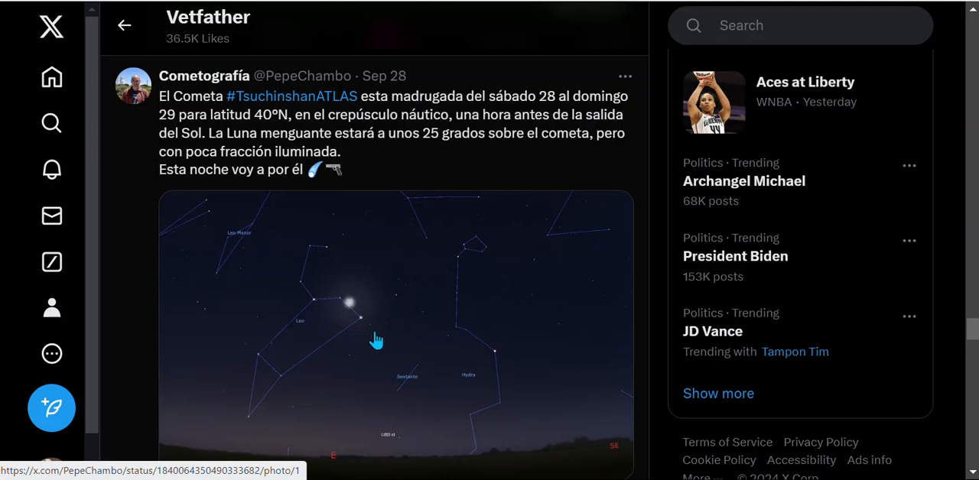
# Scroll past Cometografía's Leo sky chart to the NASA Marshall Hubble post
pyautogui.scroll(-3)
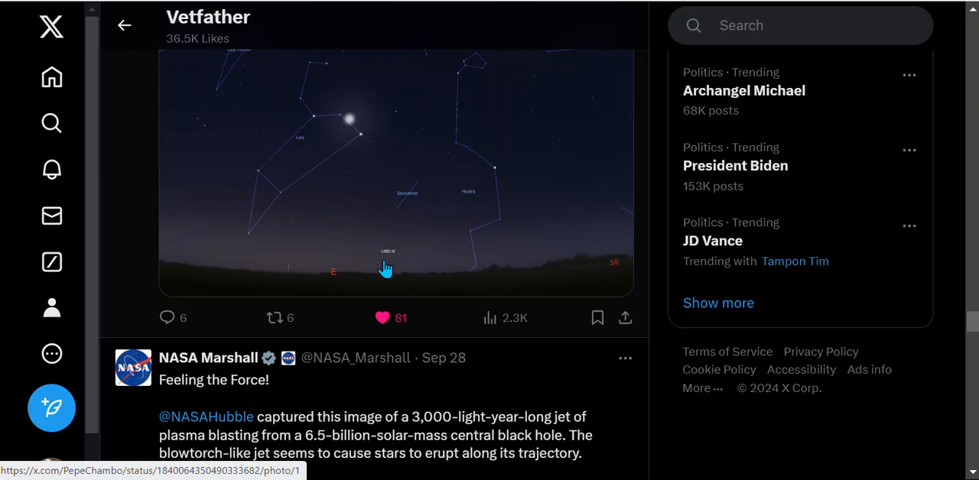
pyautogui.moveTo(276, 243)
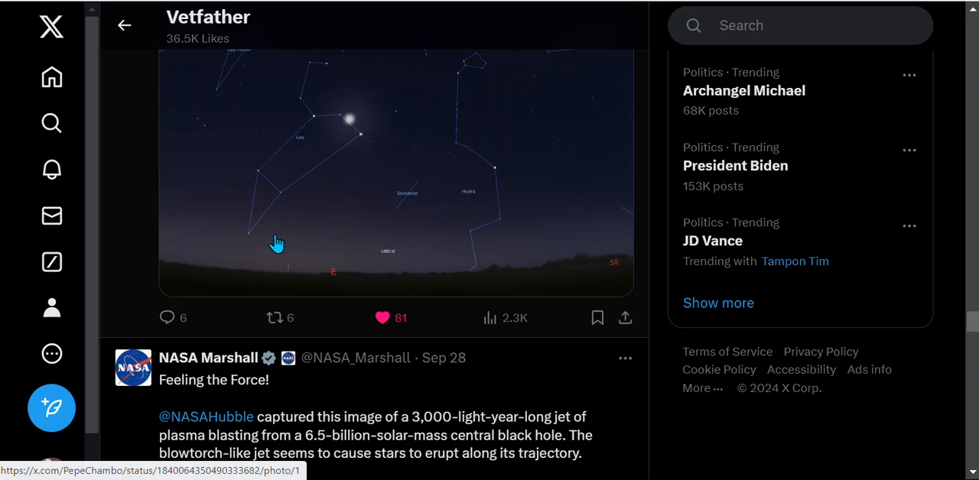
# Scroll past NASA Marshall's Hubble black hole jet image to the autoplaying flood video
pyautogui.scroll(-3)
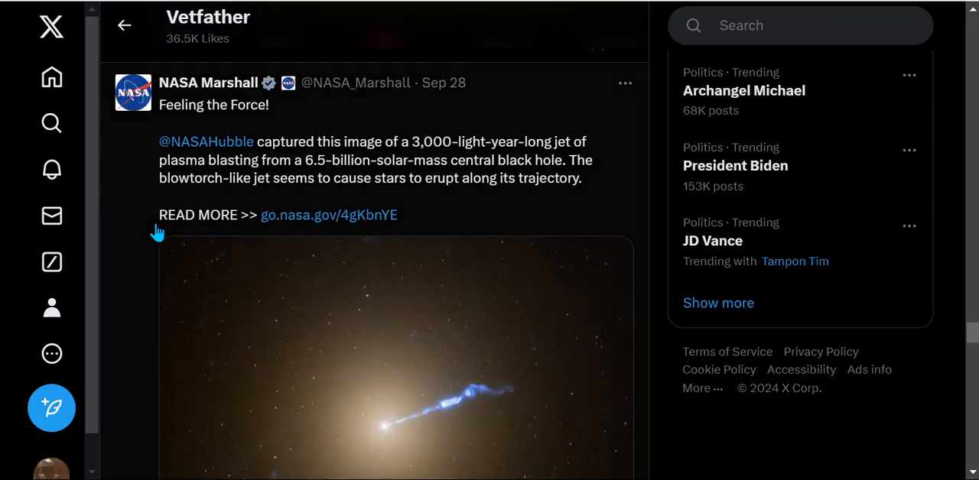
pyautogui.scroll(-3)
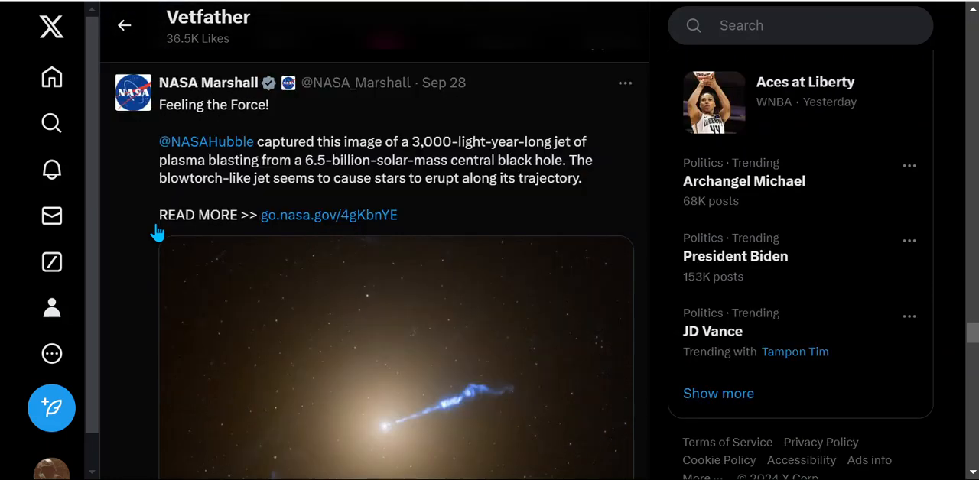
pyautogui.scroll(-3)
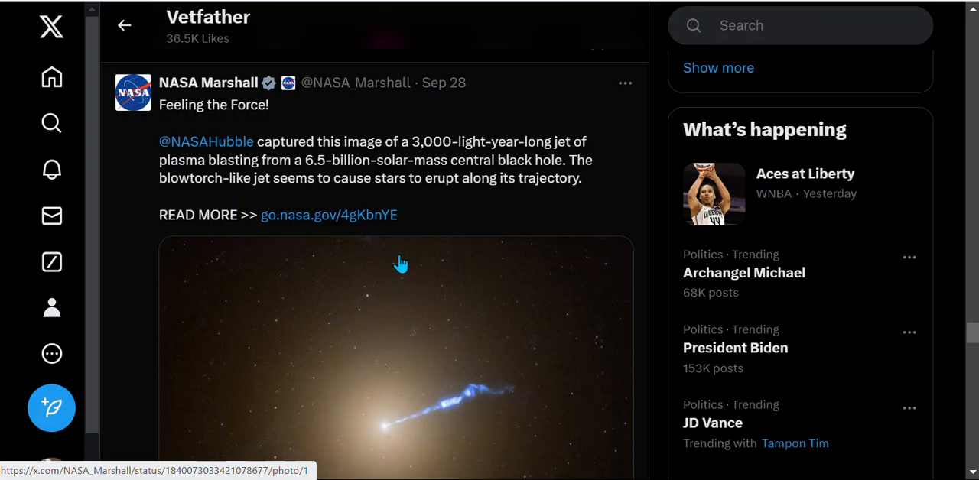
pyautogui.scroll(-3)
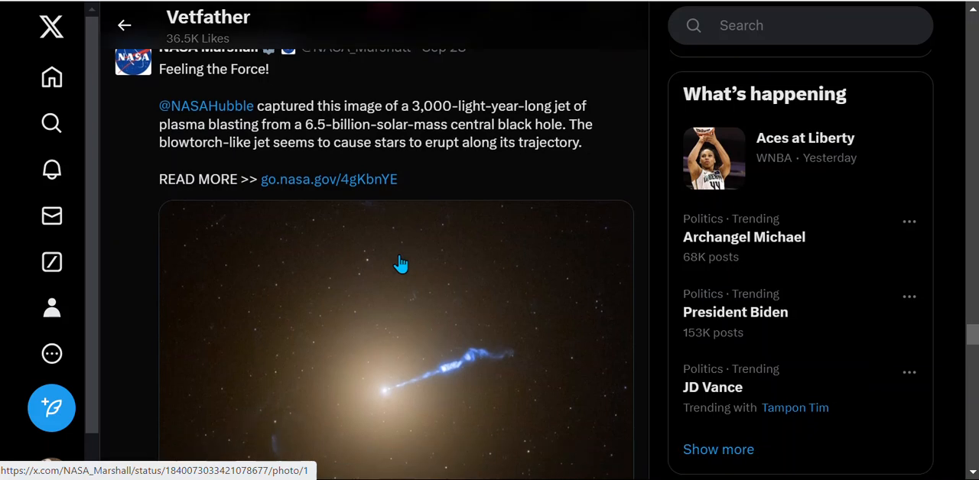
pyautogui.scroll(-3)
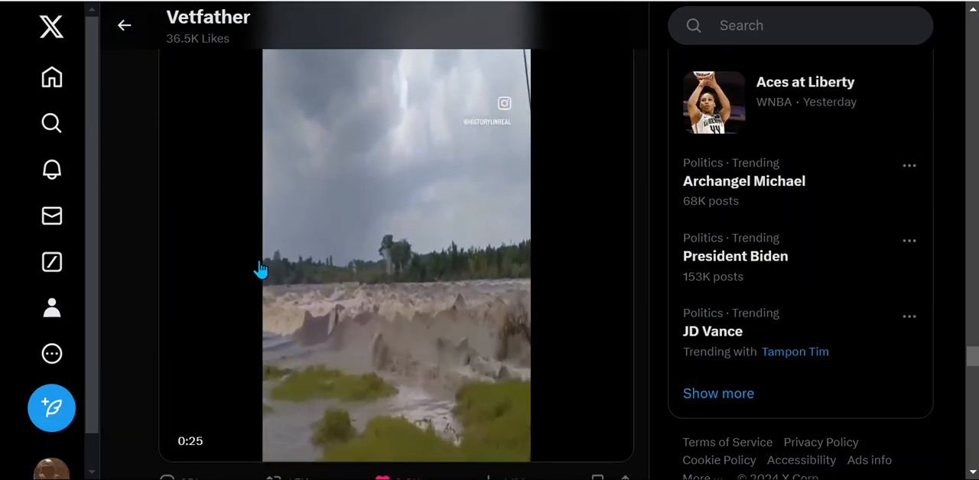
pyautogui.scroll(-3)
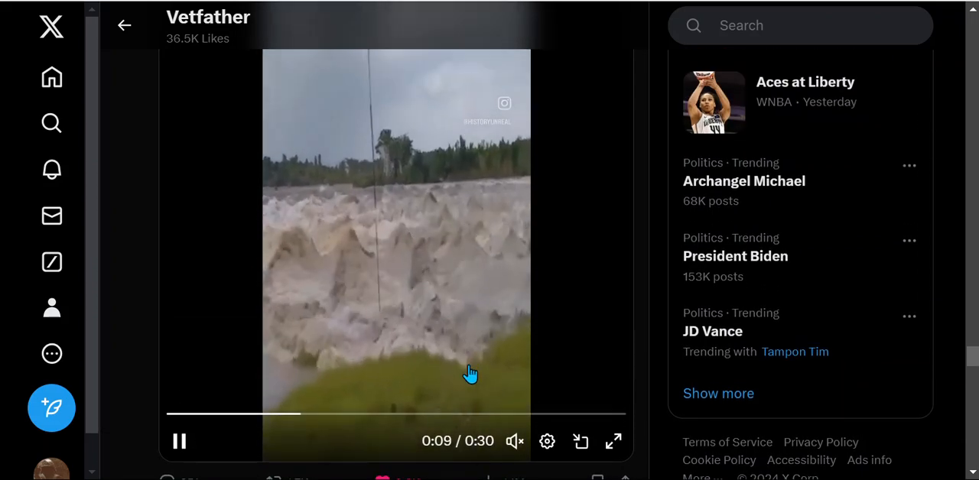
pyautogui.moveTo(465, 267)
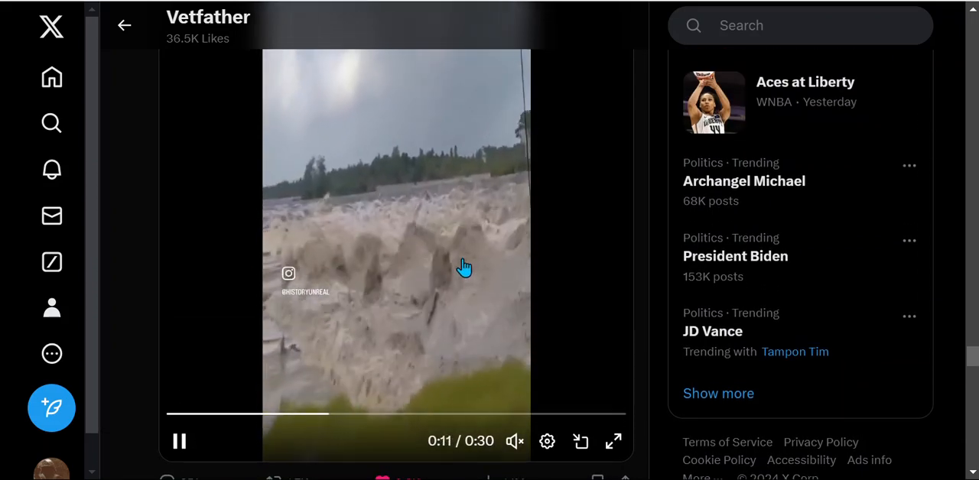
pyautogui.moveTo(212, 302)
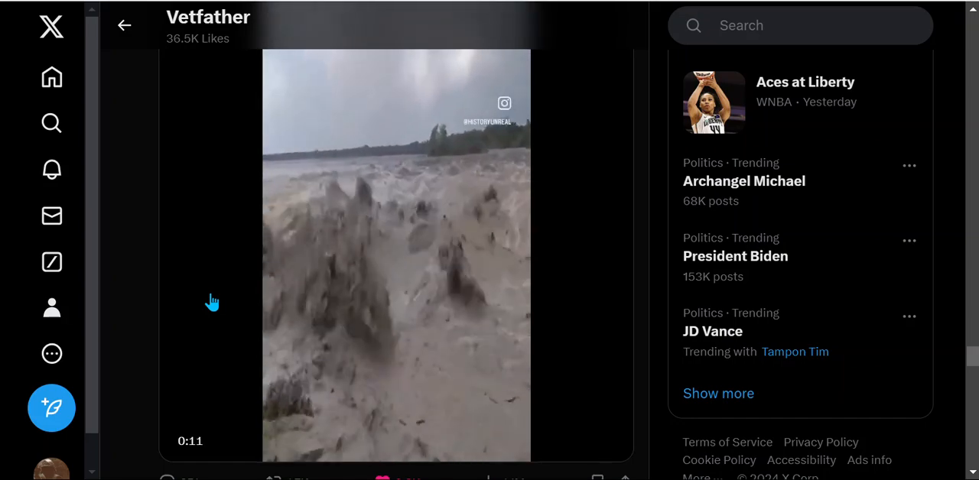
# Open Matthew Dominick's comet-and-aurora orbital sunrise photo in the full-screen viewer
pyautogui.scroll(-3)
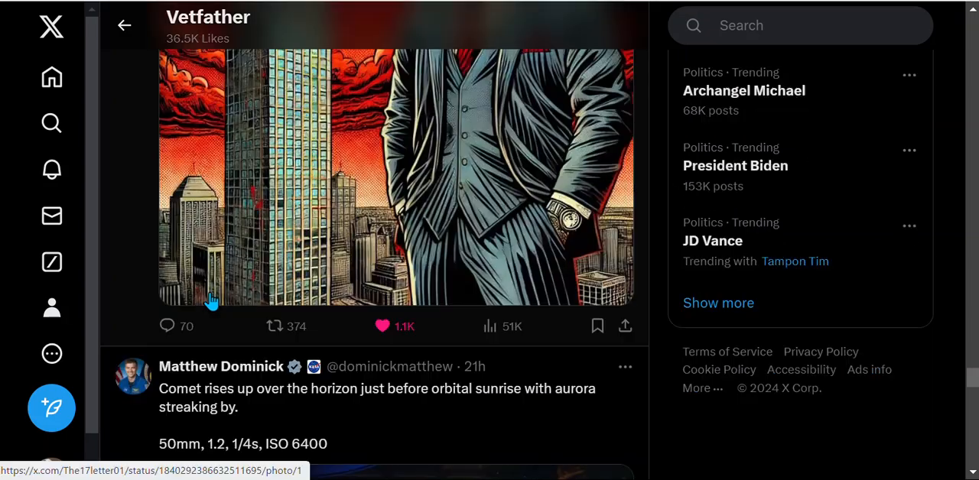
pyautogui.scroll(-3)
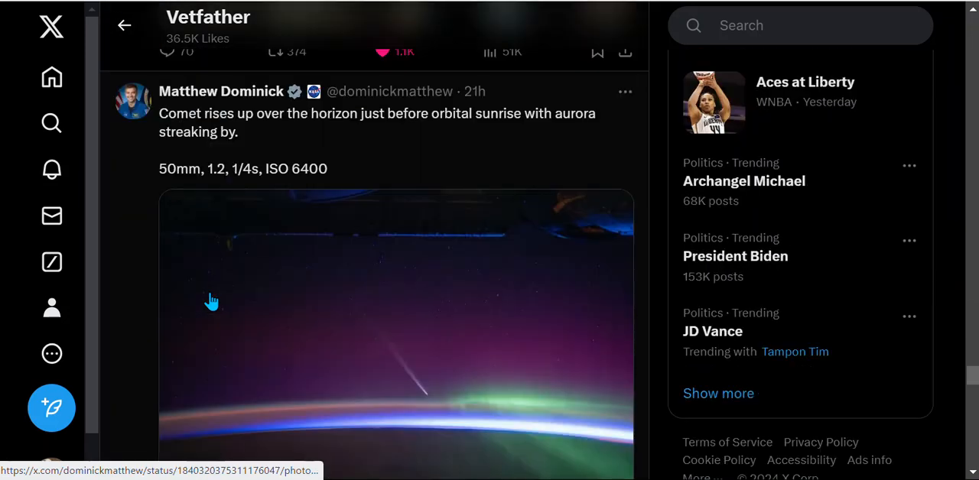
pyautogui.scroll(-3)
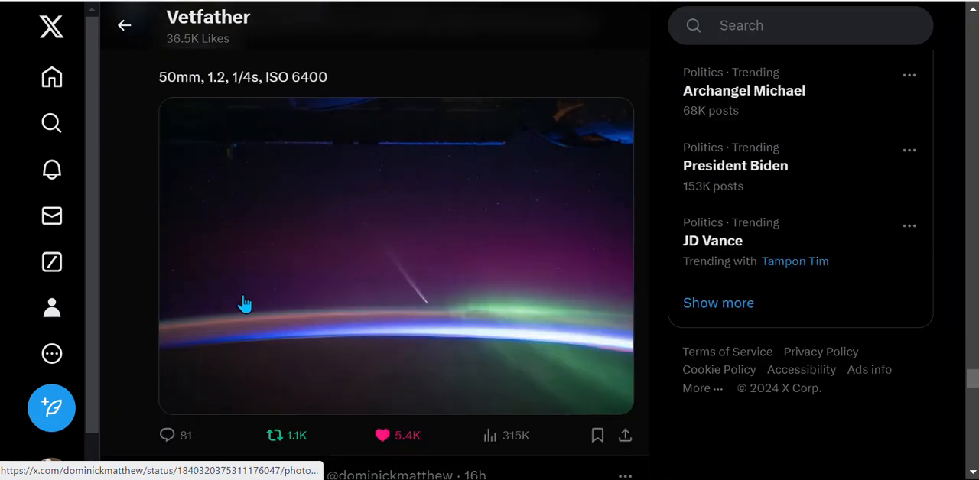
pyautogui.click(245, 304)
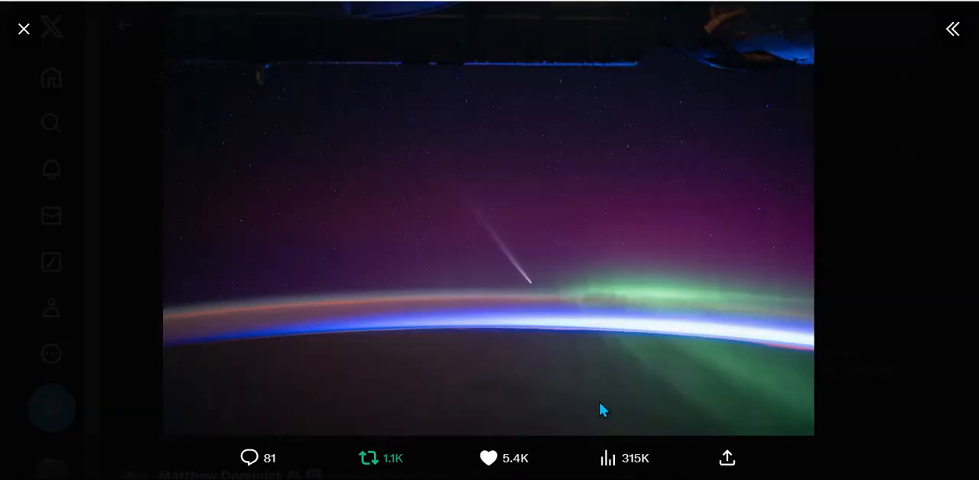
pyautogui.moveTo(590, 210)
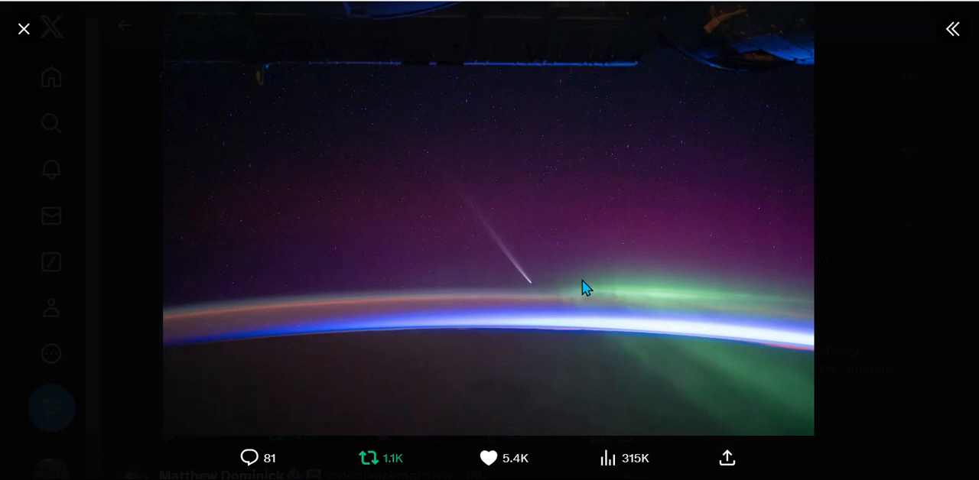
pyautogui.moveTo(611, 335)
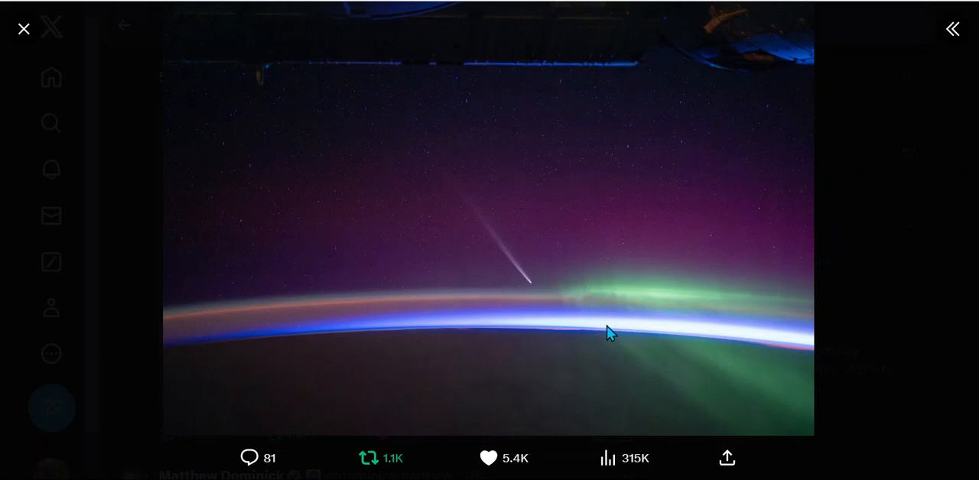
pyautogui.moveTo(529, 277)
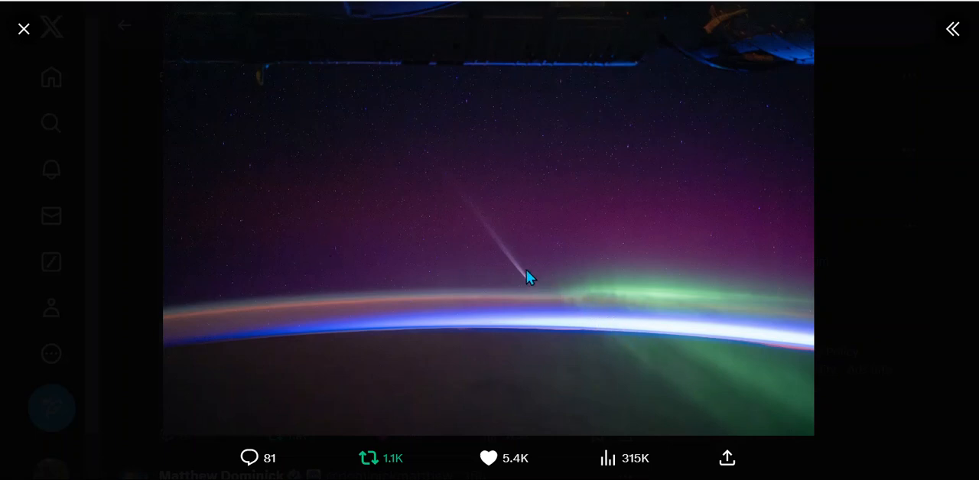
pyautogui.moveTo(355, 341)
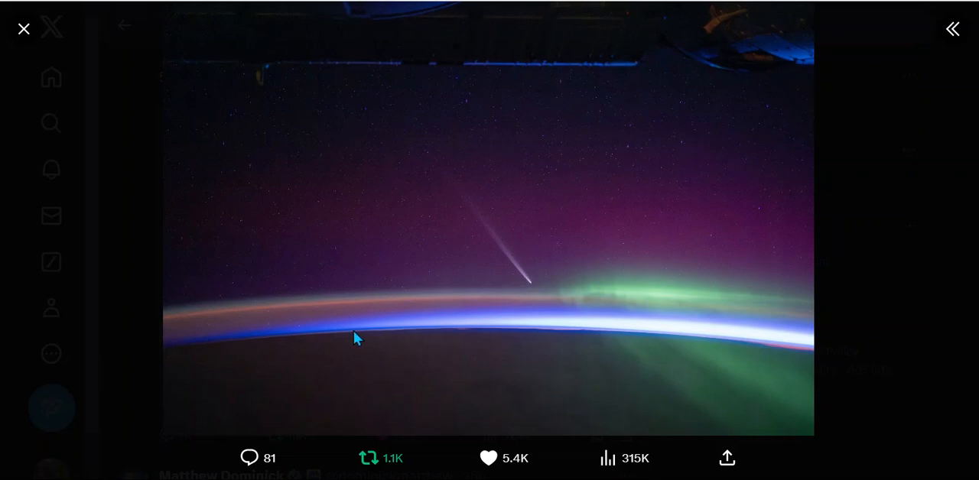
pyautogui.moveTo(375, 316)
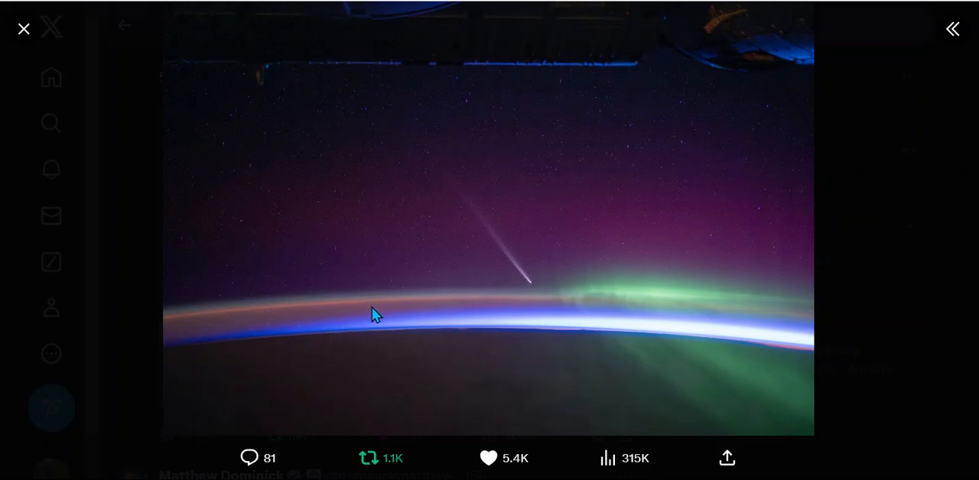
pyautogui.moveTo(600, 363)
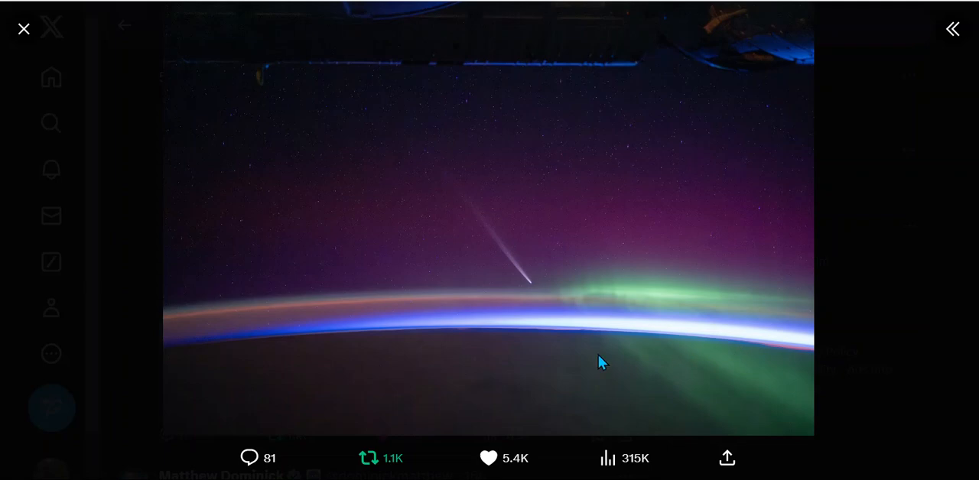
# Close Dominick's photo and freeze Tony Dunn's orbit GIF on October 11 after resuming it
pyautogui.click(24, 28)
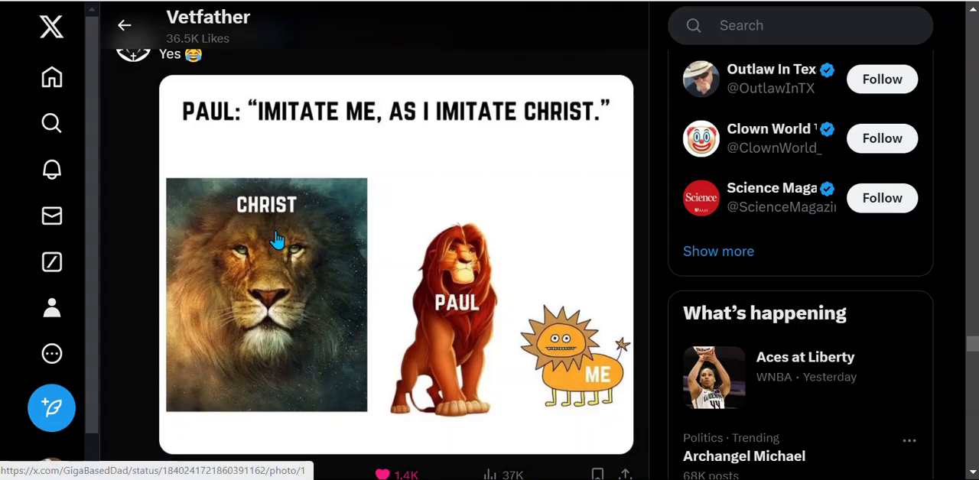
pyautogui.moveTo(365, 310)
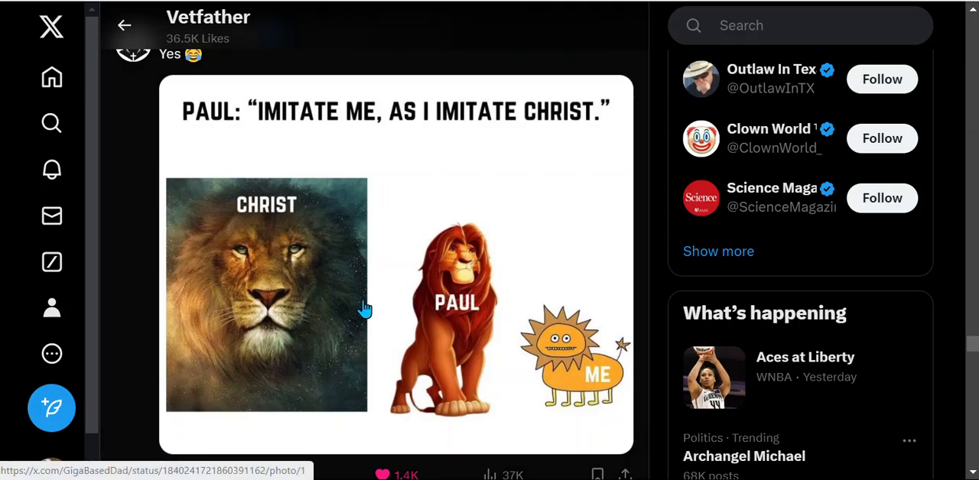
pyautogui.scroll(-3)
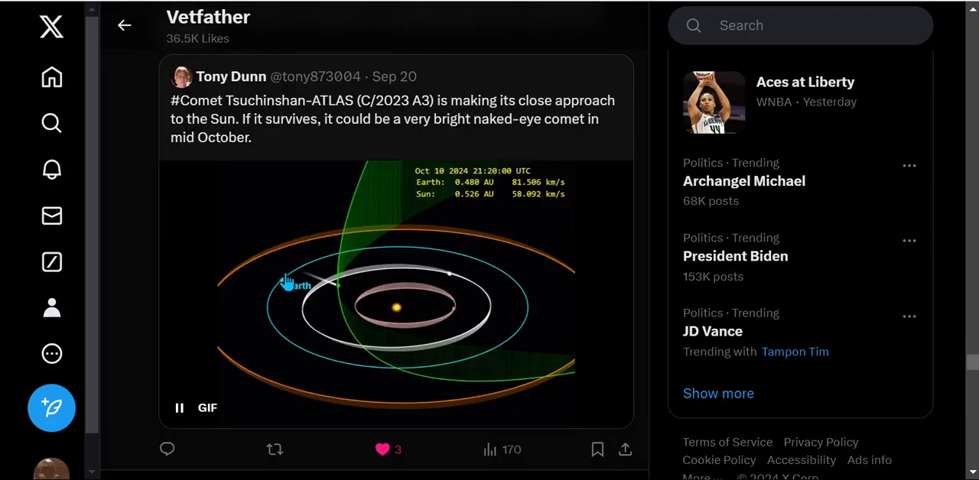
pyautogui.click(180, 407)
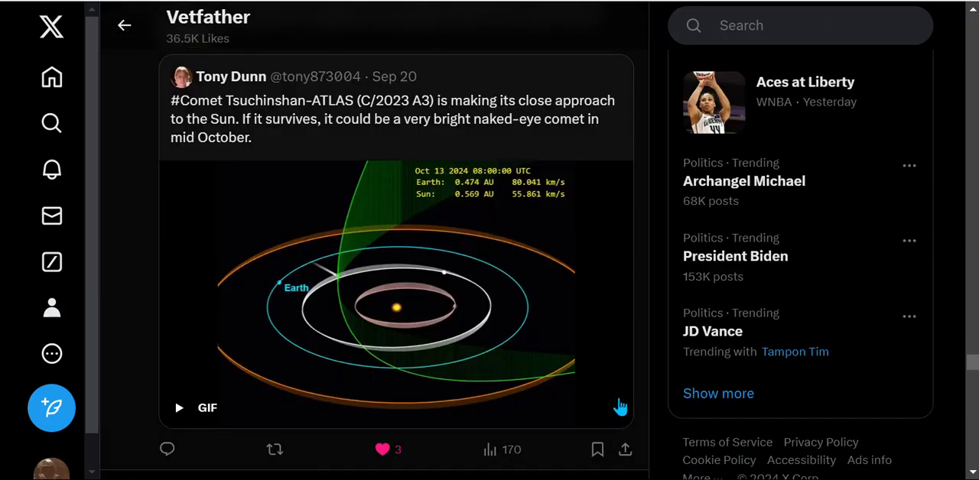
pyautogui.click(178, 408)
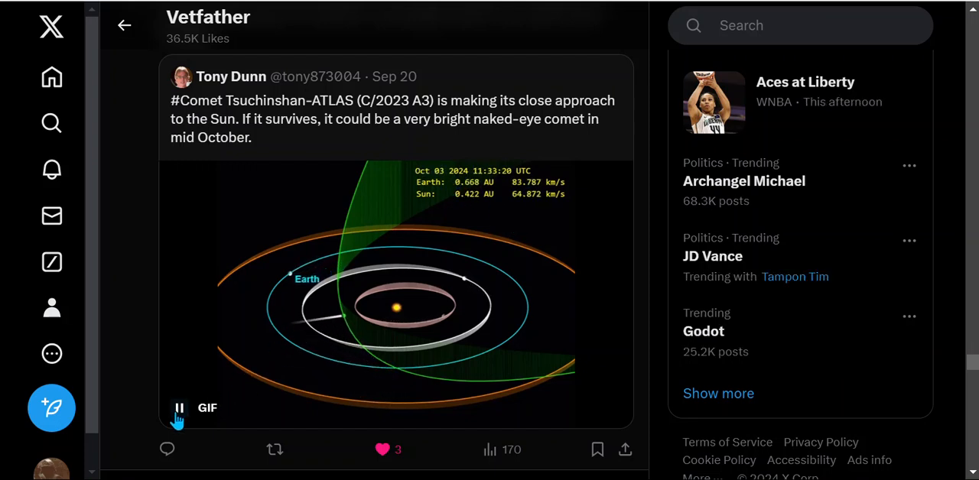
pyautogui.click(179, 407)
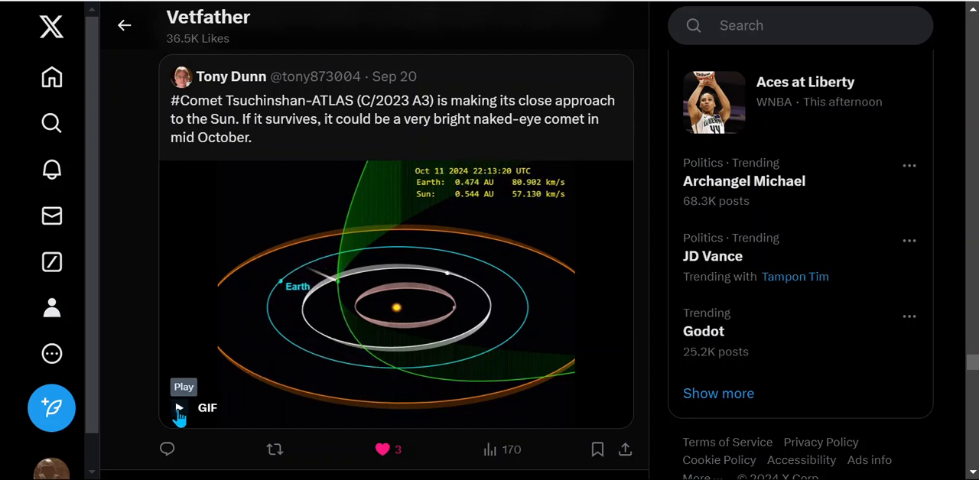
pyautogui.moveTo(291, 302)
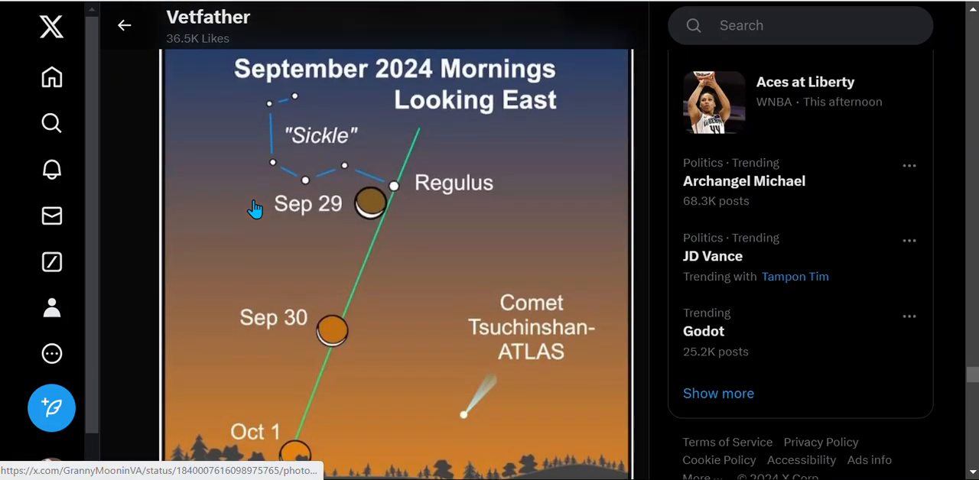
pyautogui.moveTo(338, 370)
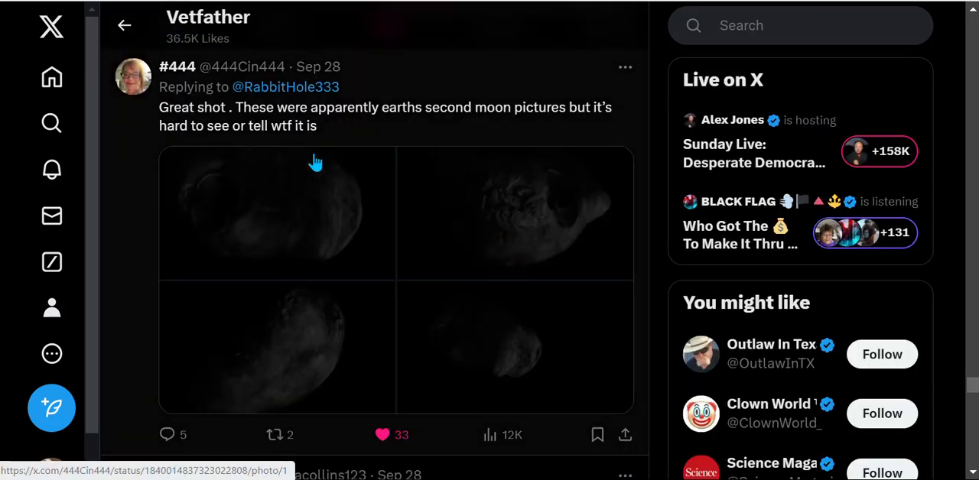
pyautogui.moveTo(407, 194)
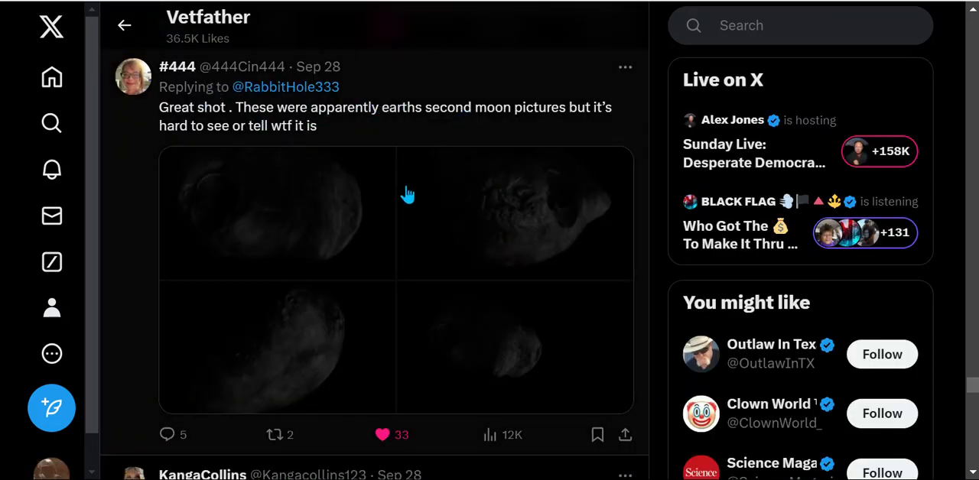
pyautogui.moveTo(559, 229)
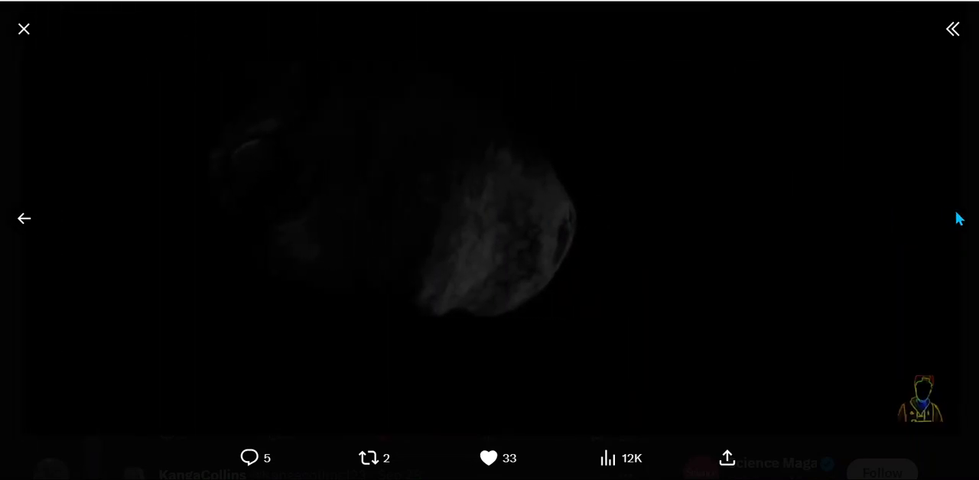
pyautogui.moveTo(24, 219)
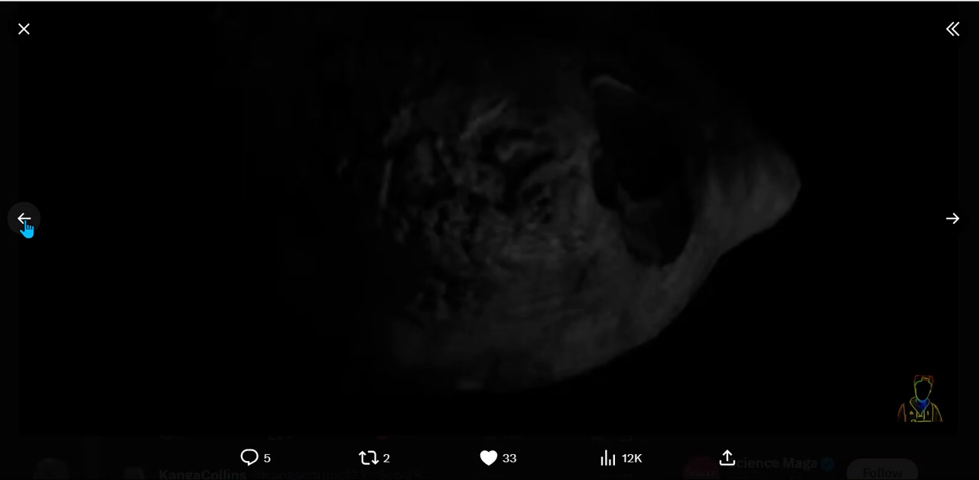
pyautogui.moveTo(601, 244)
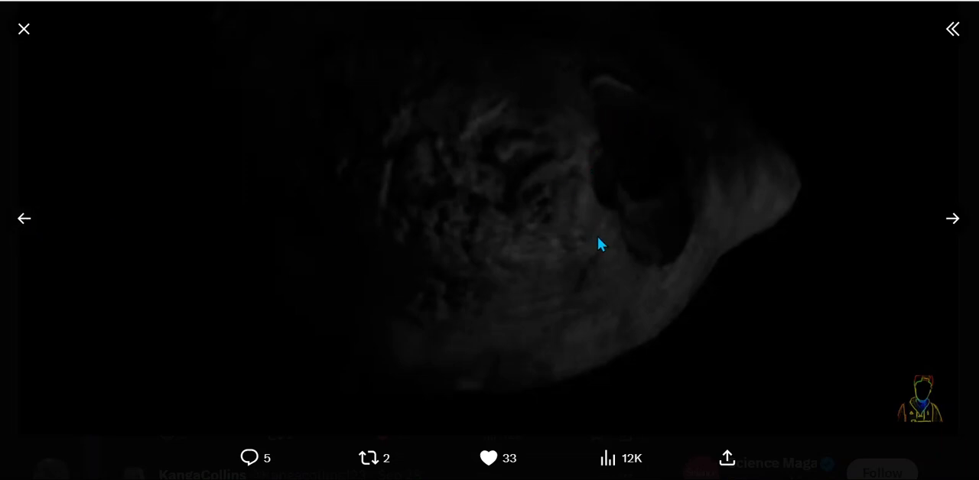
pyautogui.moveTo(65, 248)
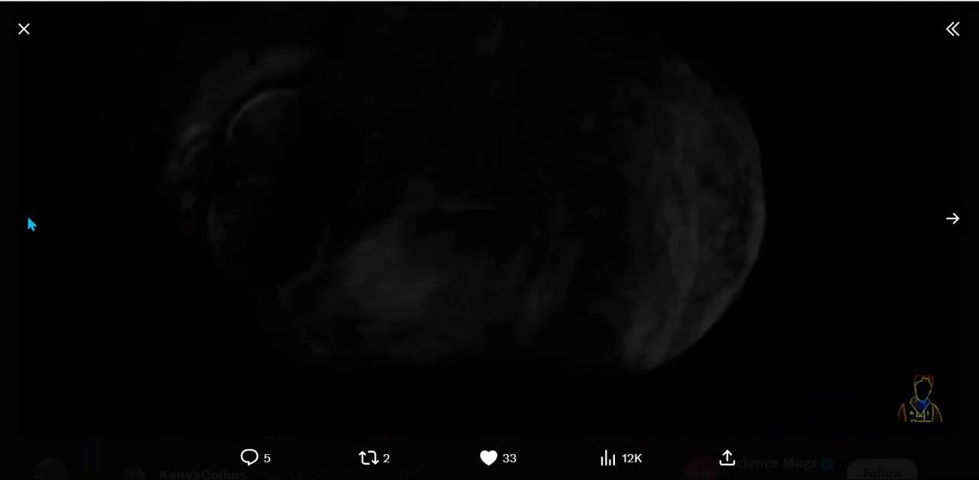
pyautogui.moveTo(256, 248)
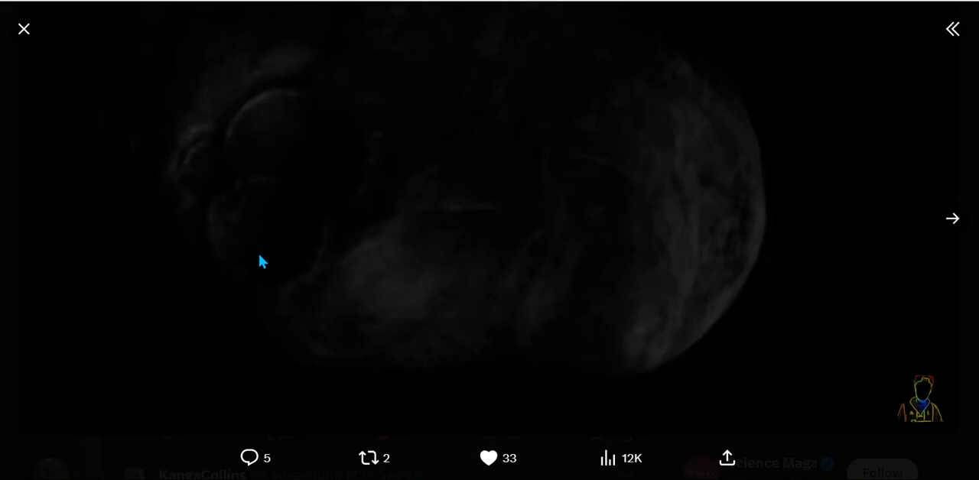
pyautogui.moveTo(303, 95)
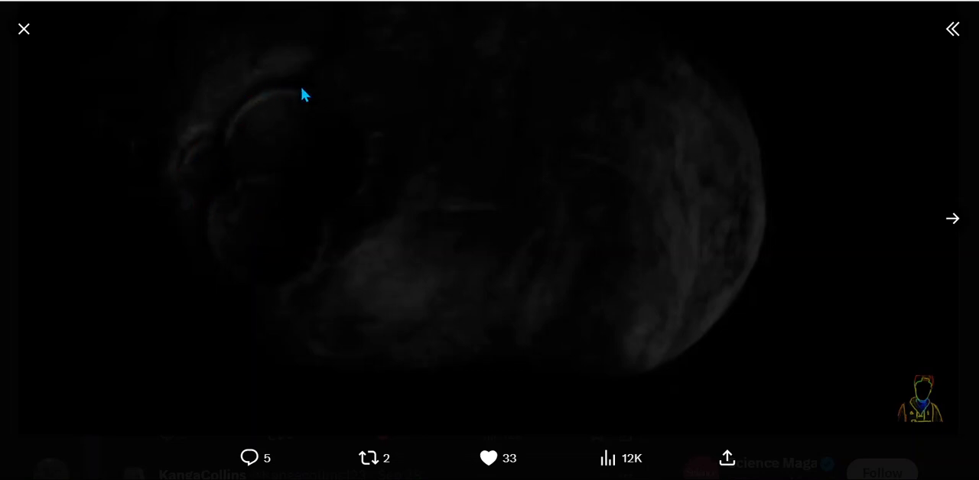
pyautogui.moveTo(322, 242)
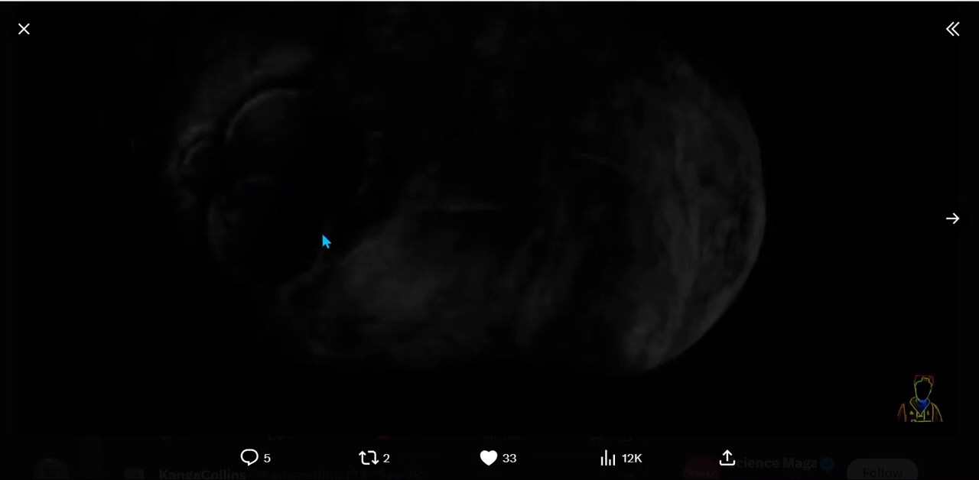
pyautogui.moveTo(173, 159)
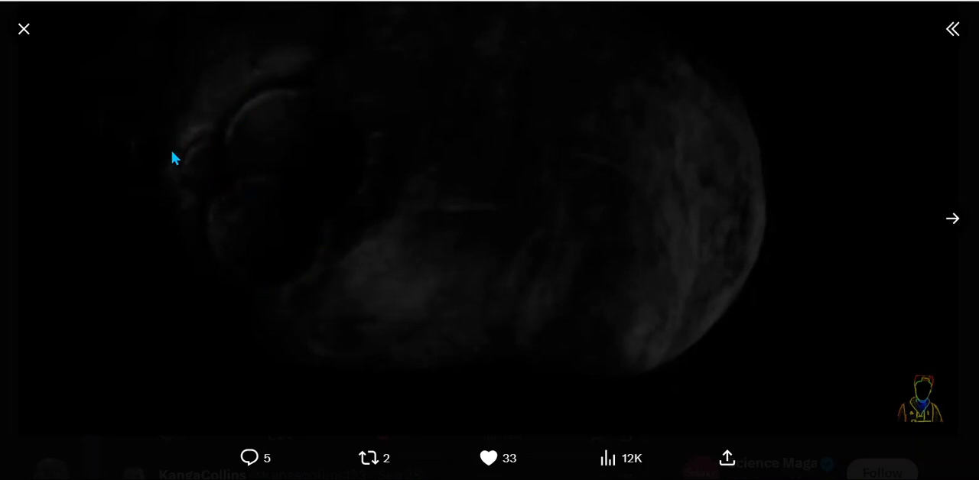
pyautogui.moveTo(396, 146)
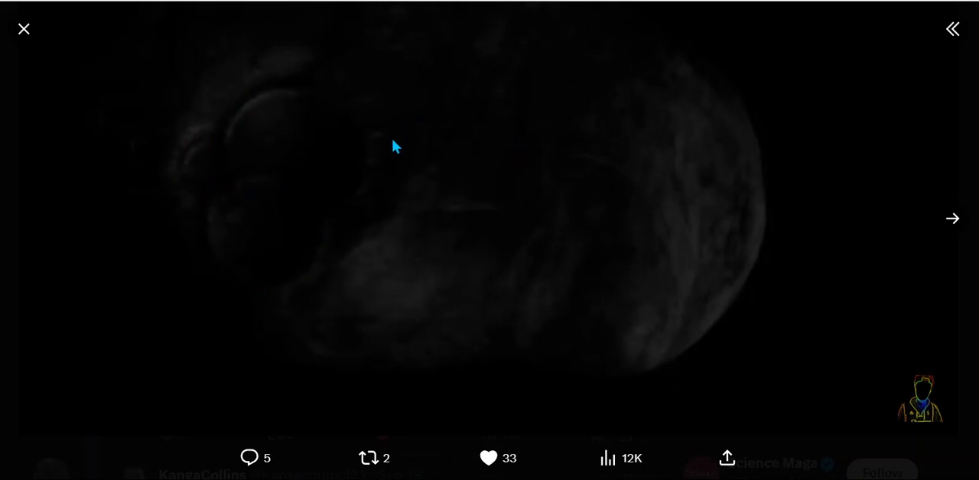
pyautogui.moveTo(21, 133)
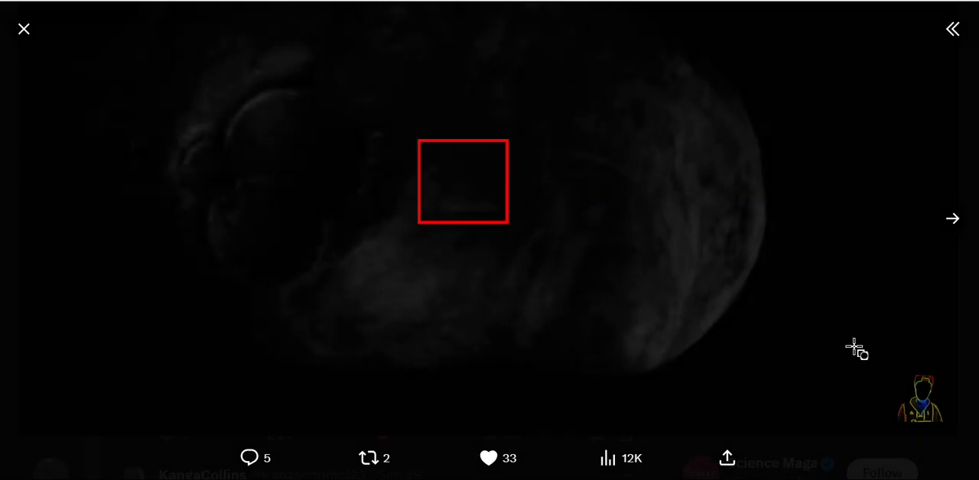
pyautogui.moveTo(610, 208)
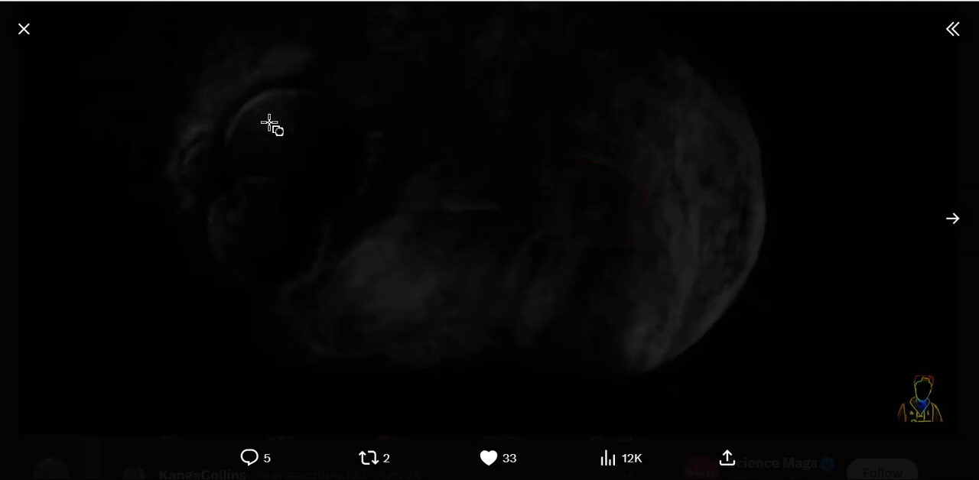
pyautogui.moveTo(263, 138)
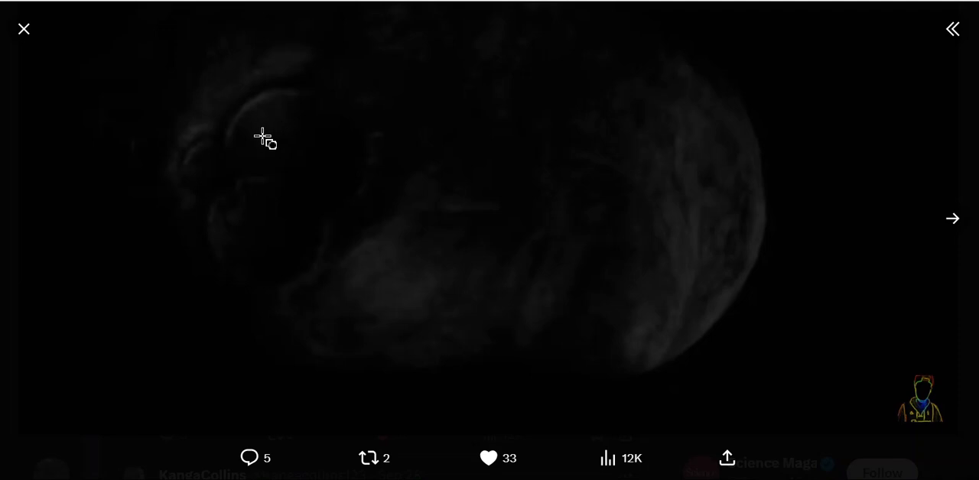
pyautogui.moveTo(319, 116)
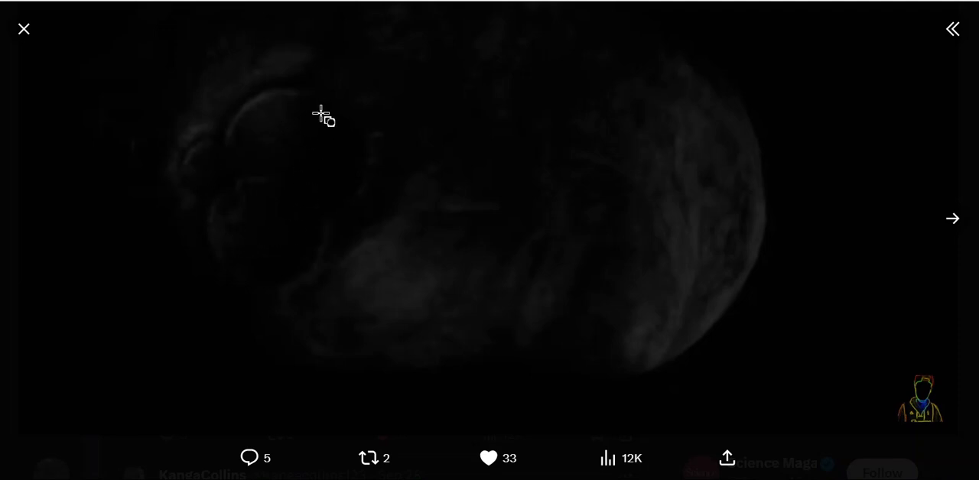
pyautogui.moveTo(287, 287)
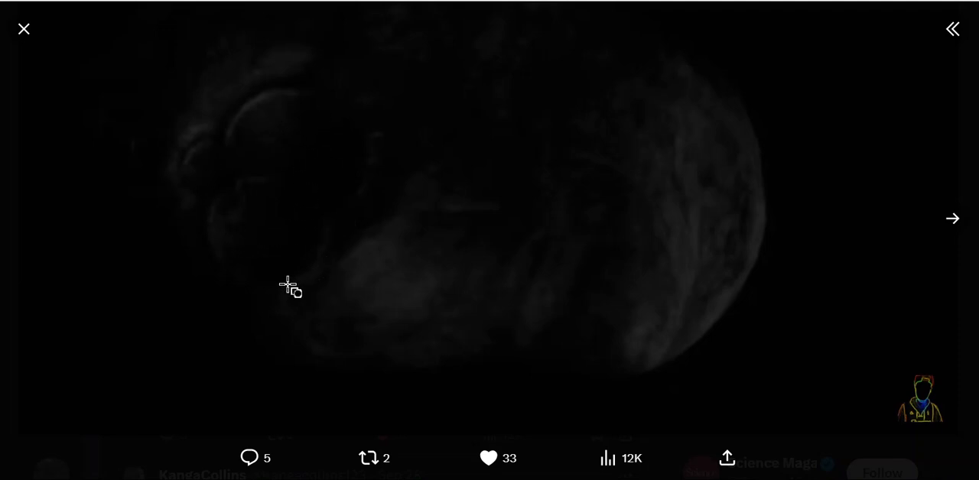
pyautogui.moveTo(342, 152)
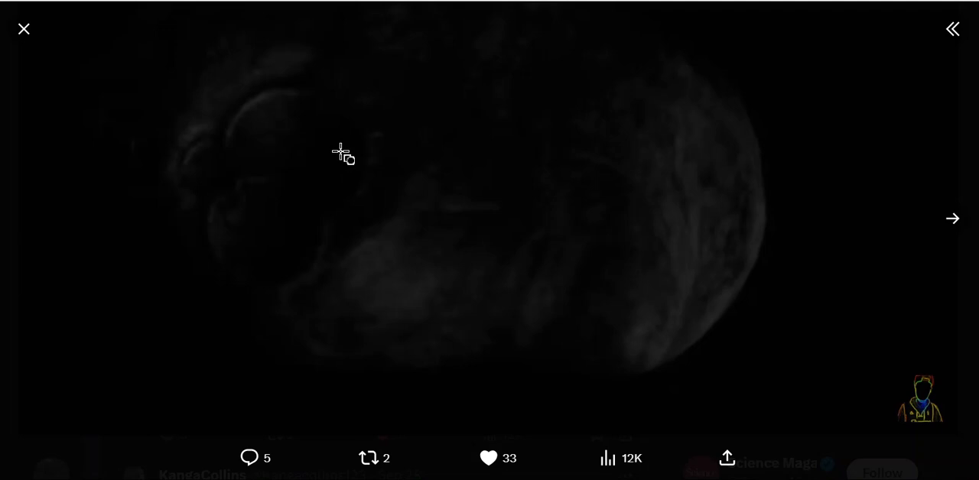
pyautogui.moveTo(224, 203)
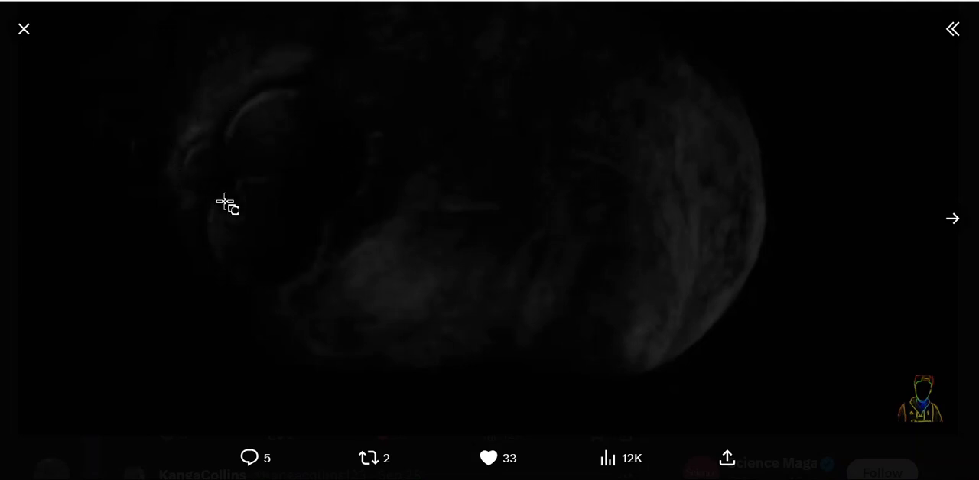
pyautogui.moveTo(262, 79)
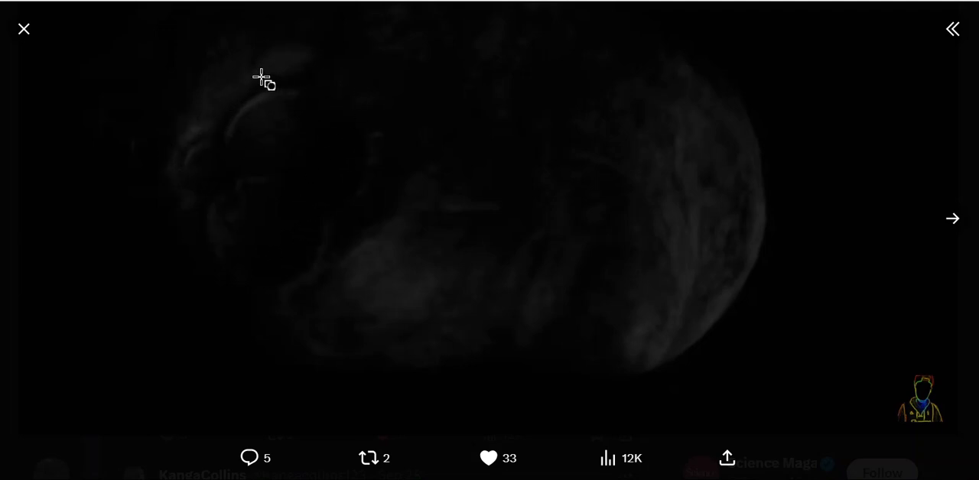
# Outline the dark left-side lobe of the rocky body in the full-screen photo
pyautogui.moveTo(262, 77); pyautogui.dragTo(365, 333)
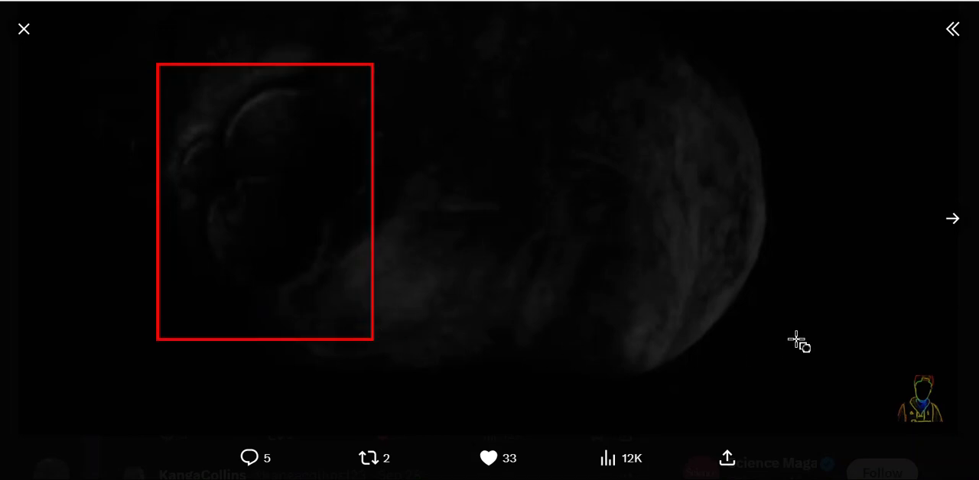
pyautogui.moveTo(8, 34)
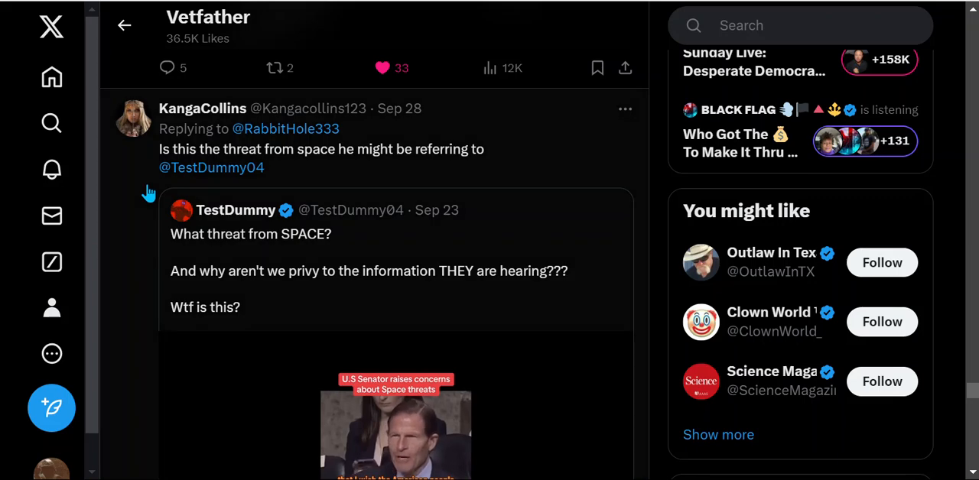
# Scroll down the replies to Yuri Beletsky's Magellan telescope post
pyautogui.scroll(-3)
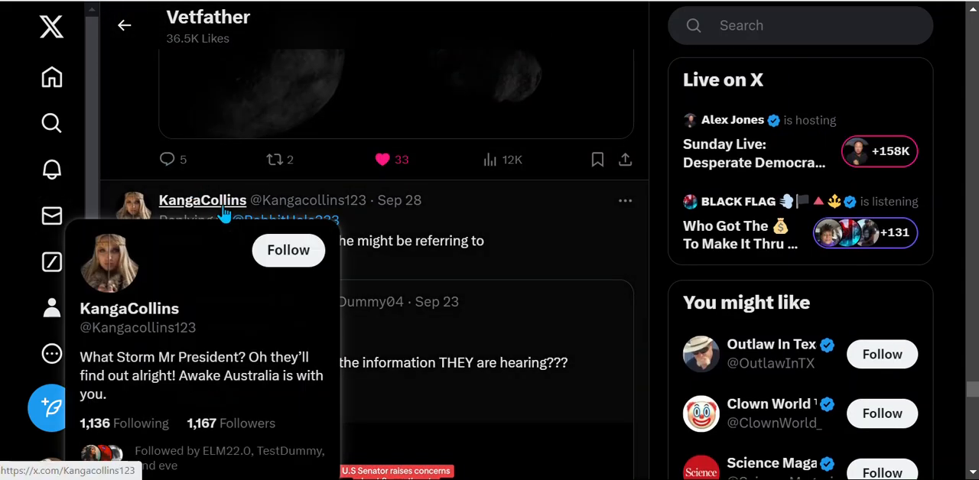
pyautogui.moveTo(553, 253)
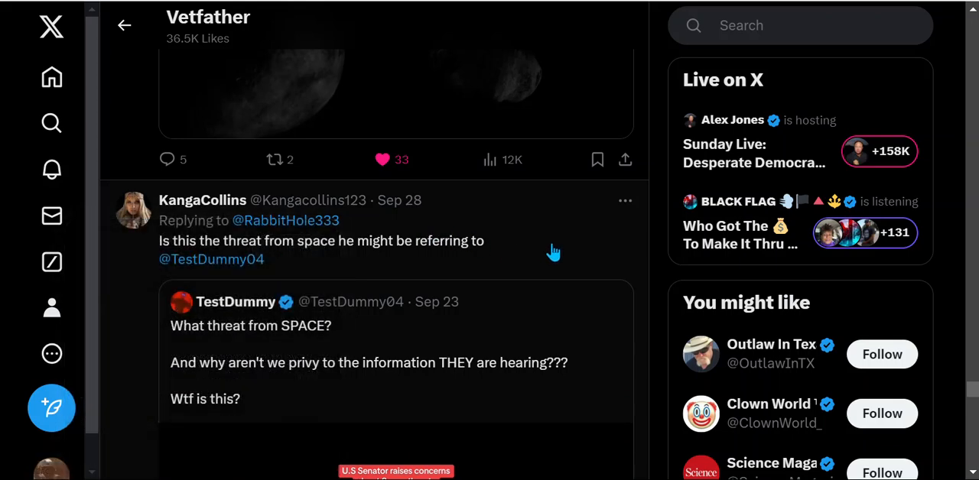
pyautogui.scroll(-3)
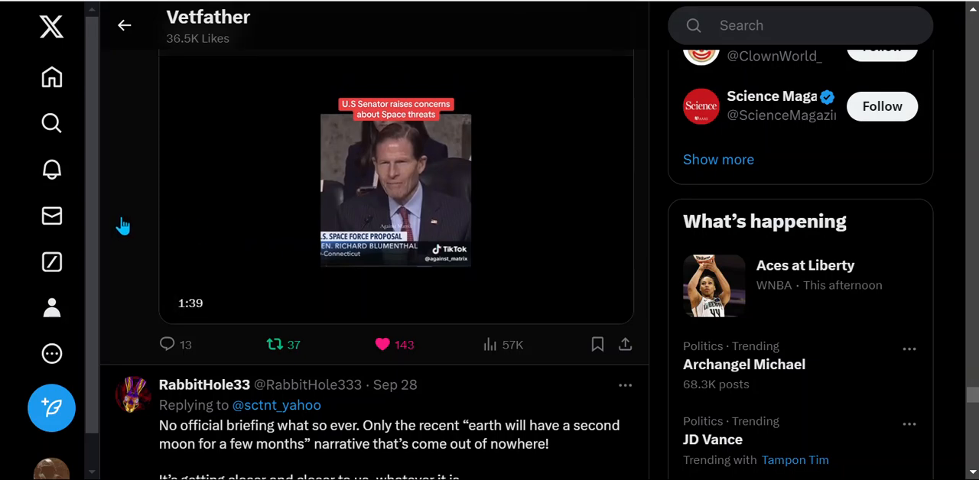
pyautogui.scroll(-3)
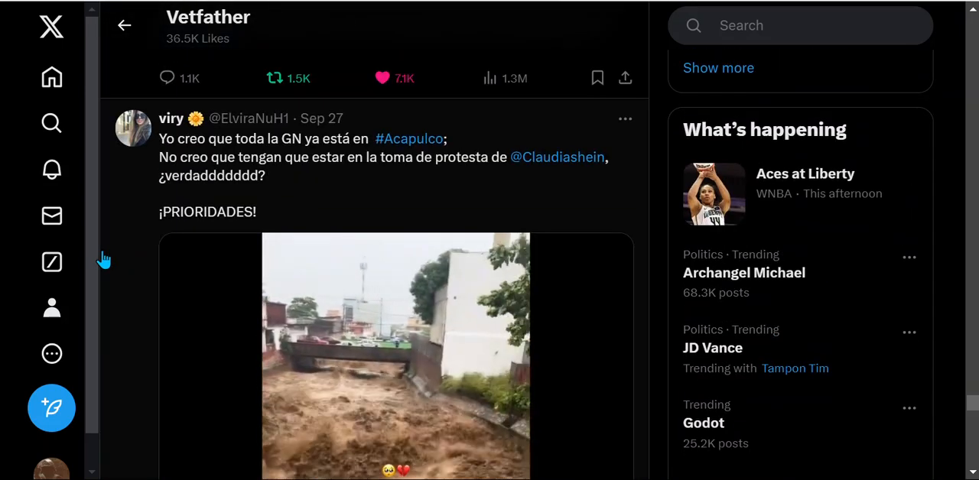
pyautogui.scroll(-3)
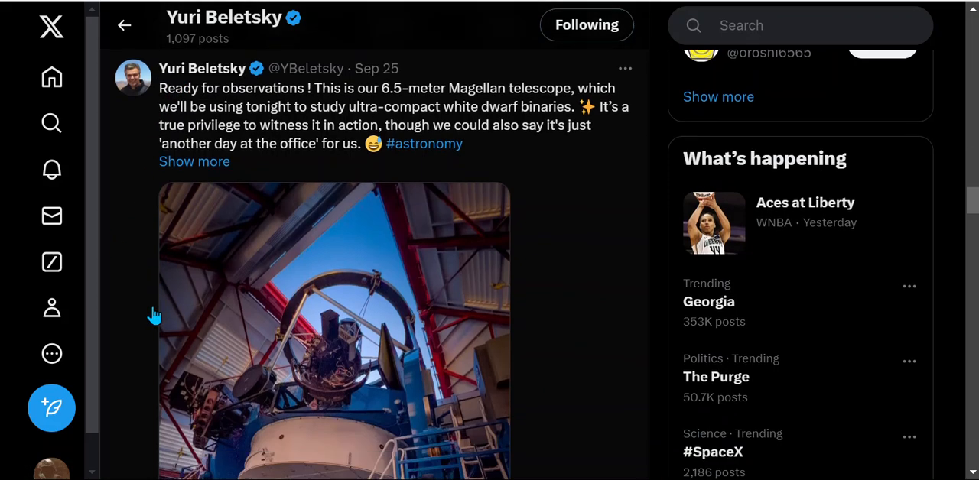
# Scroll past Beletsky's Milky Way mirror photo and open the Tsuchinshan-ATLAS brightness chart full-size
pyautogui.scroll(-3)
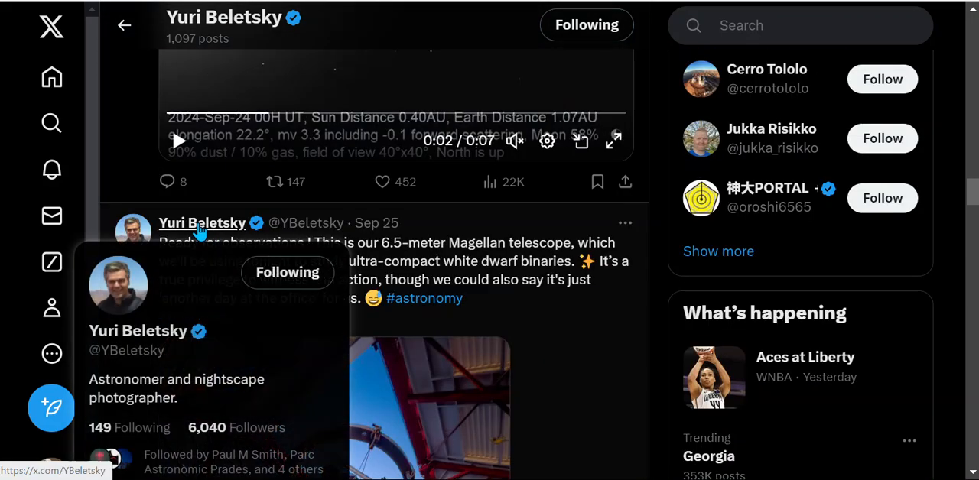
pyautogui.scroll(-3)
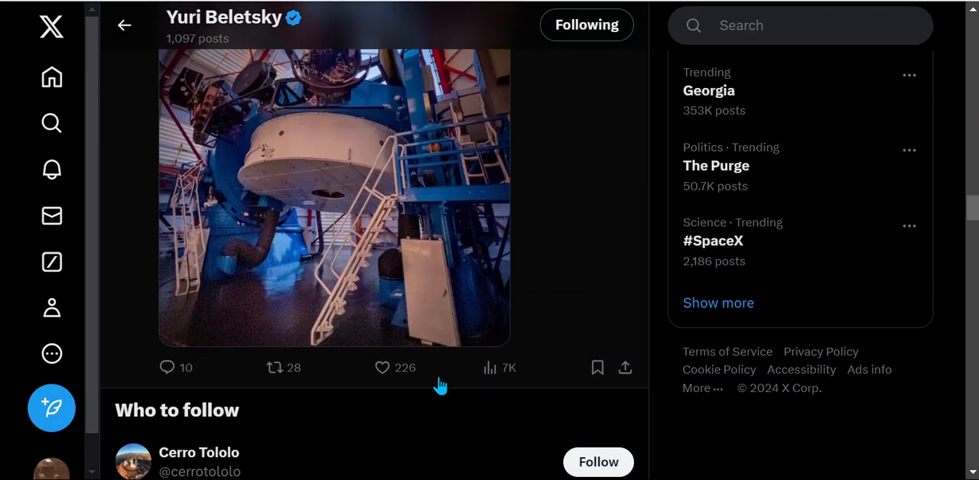
pyautogui.scroll(3)
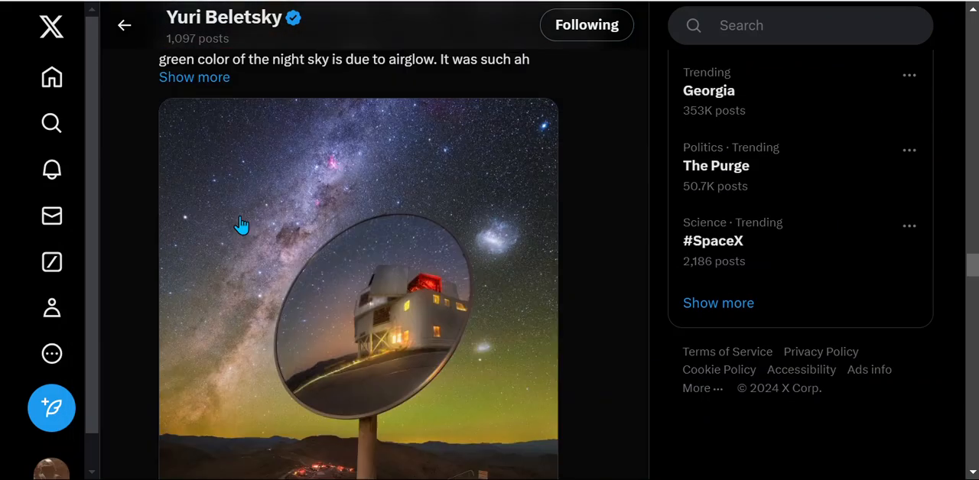
pyautogui.scroll(-3)
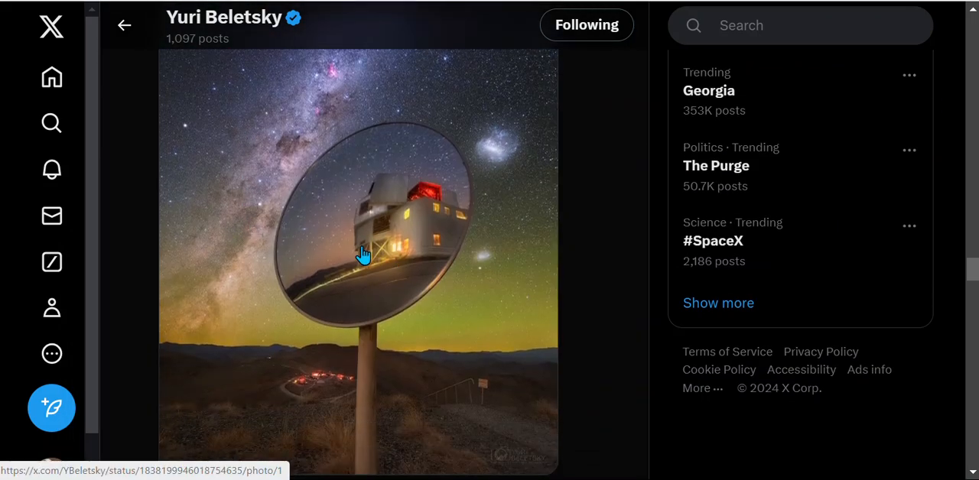
pyautogui.click(360, 252)
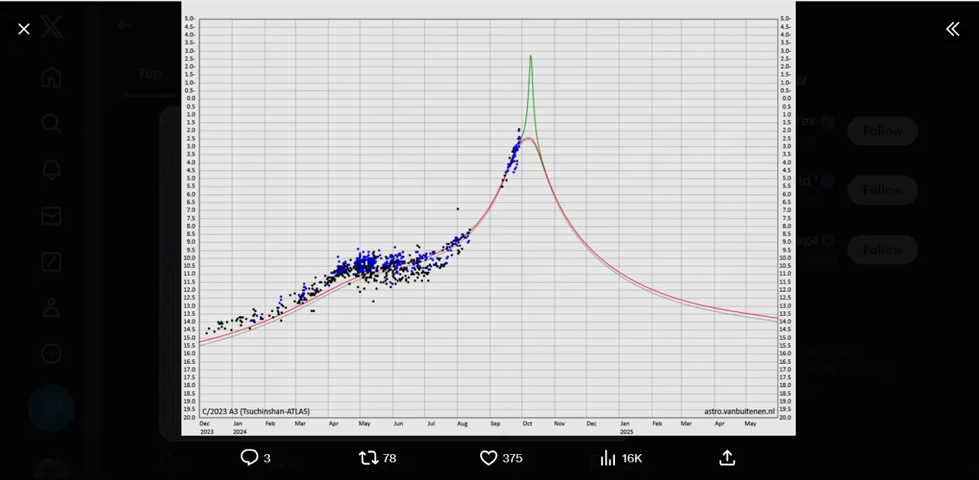
pyautogui.moveTo(216, 212)
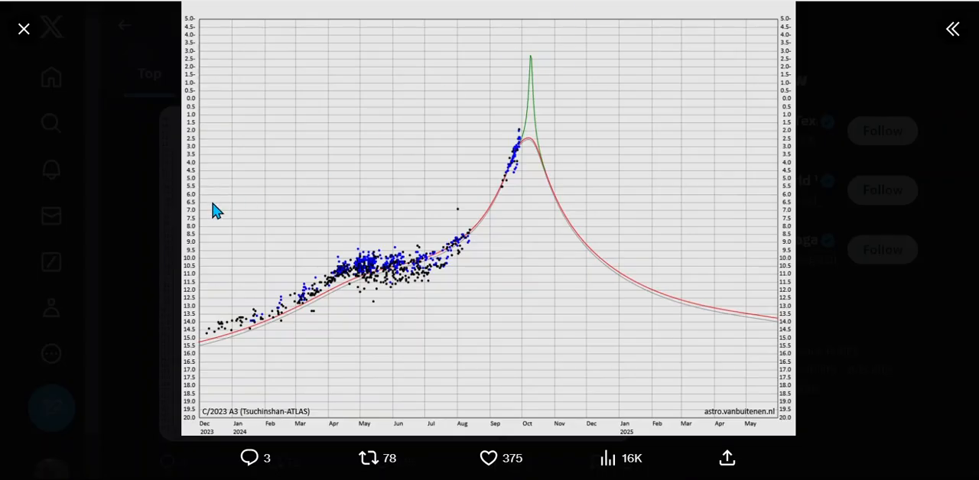
pyautogui.moveTo(204, 140)
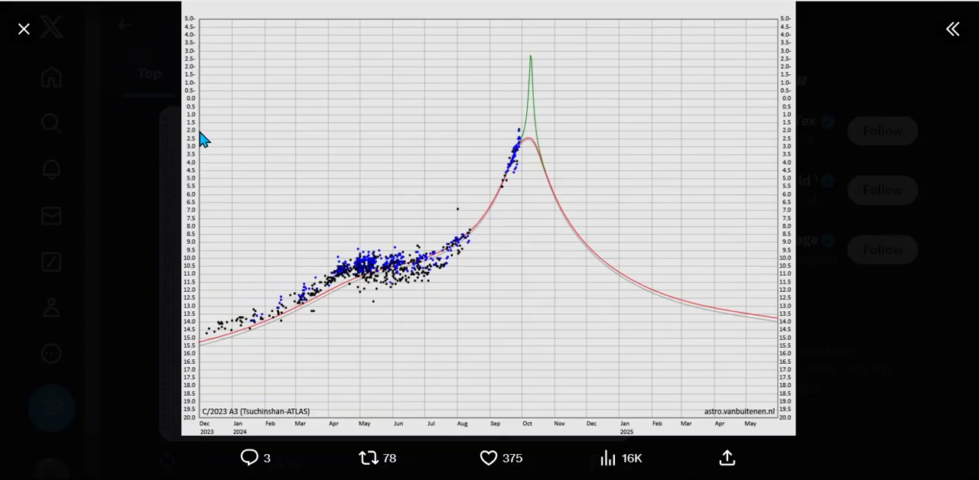
pyautogui.moveTo(520, 134)
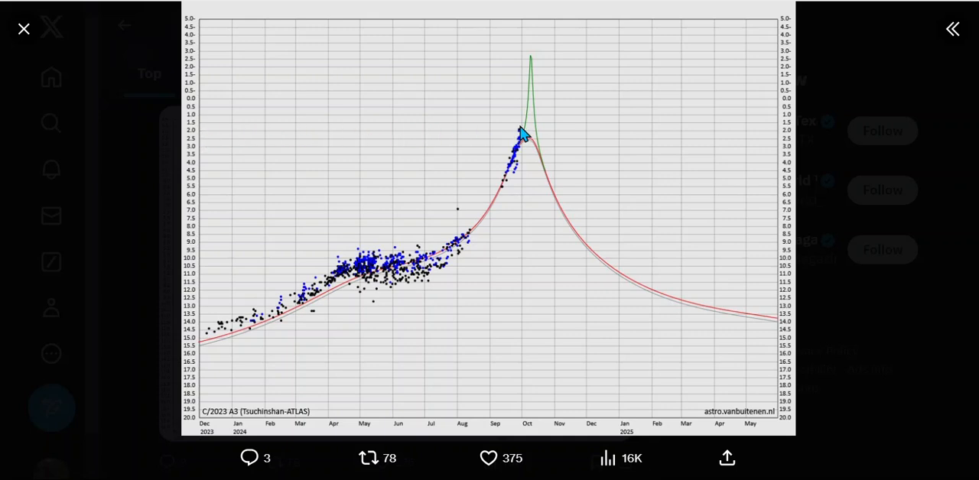
pyautogui.moveTo(480, 146)
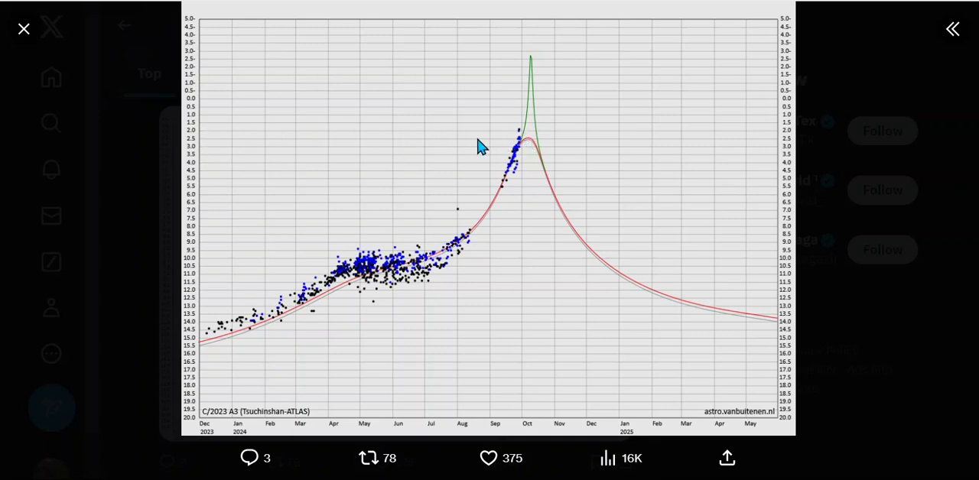
pyautogui.moveTo(448, 144)
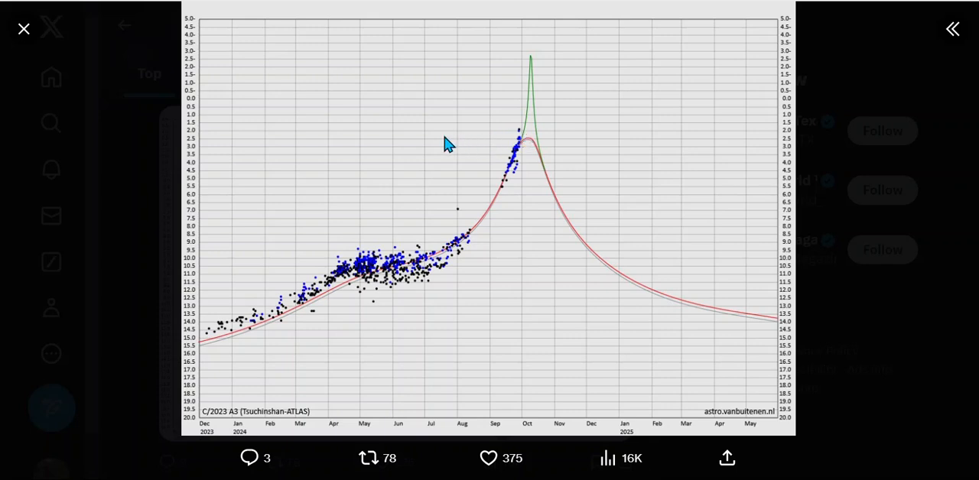
pyautogui.moveTo(197, 140)
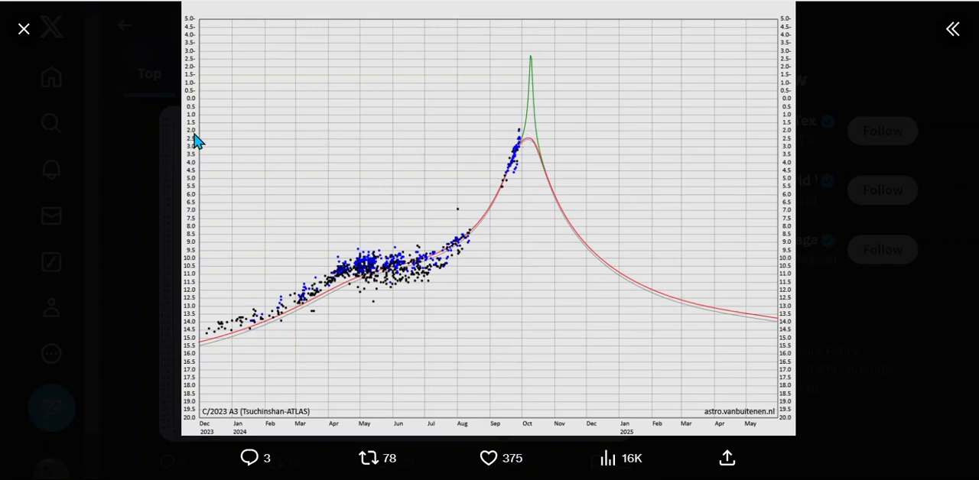
pyautogui.moveTo(534, 147)
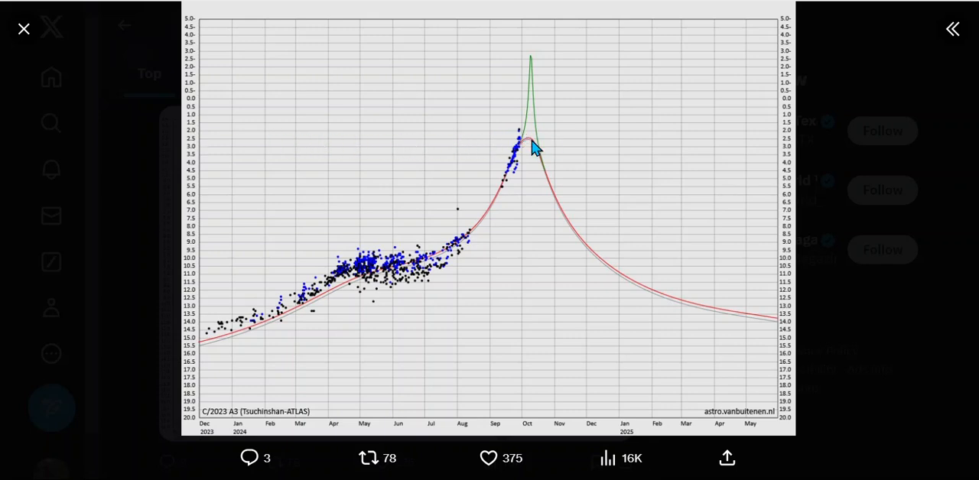
pyautogui.moveTo(530, 134)
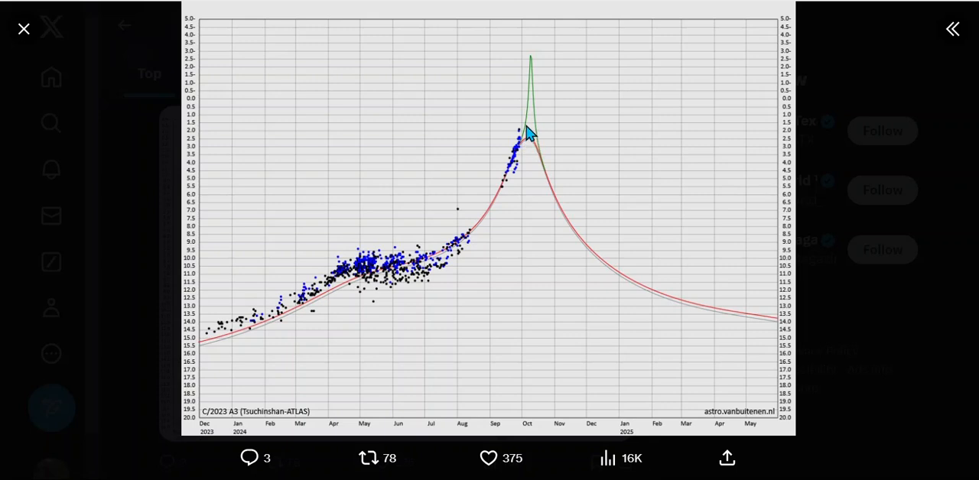
pyautogui.moveTo(530, 99)
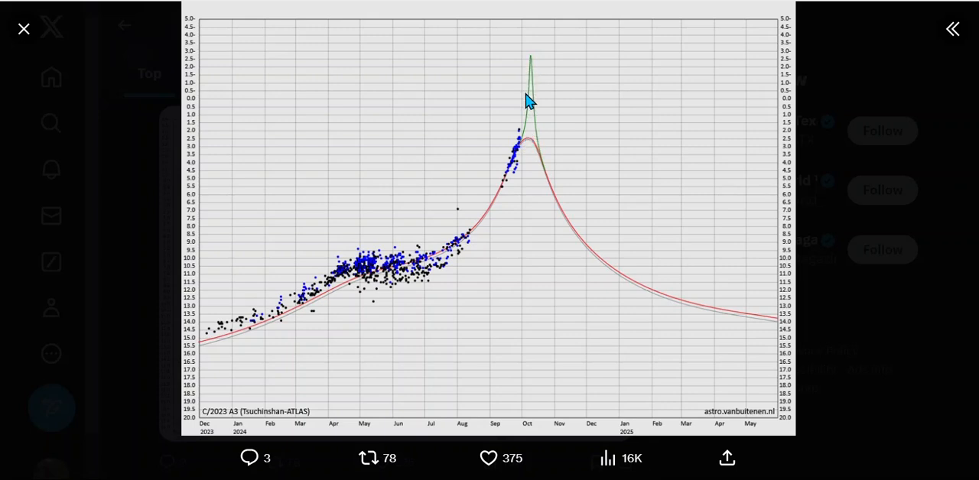
pyautogui.moveTo(543, 69)
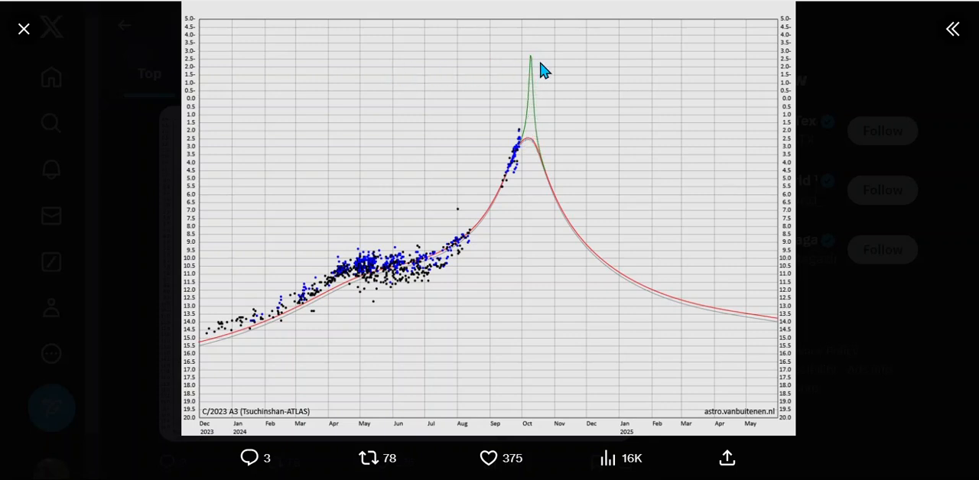
pyautogui.moveTo(195, 75)
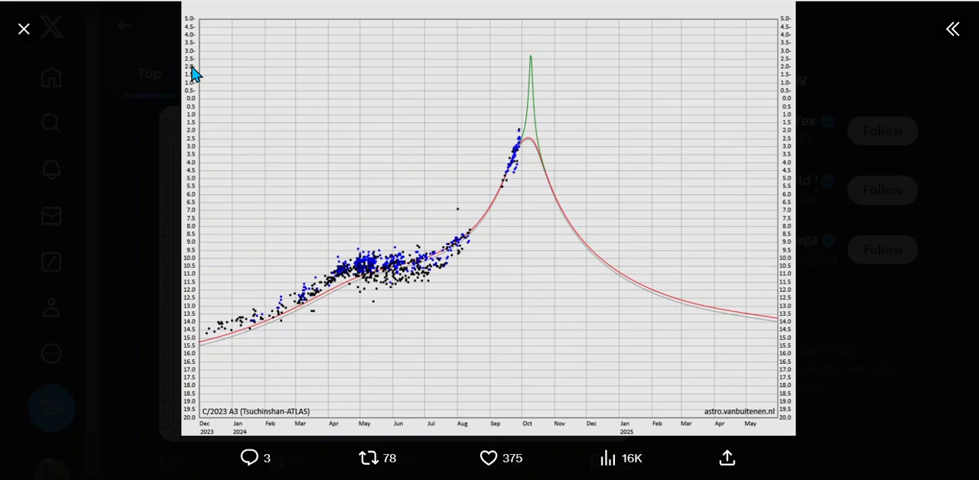
pyautogui.moveTo(23, 28)
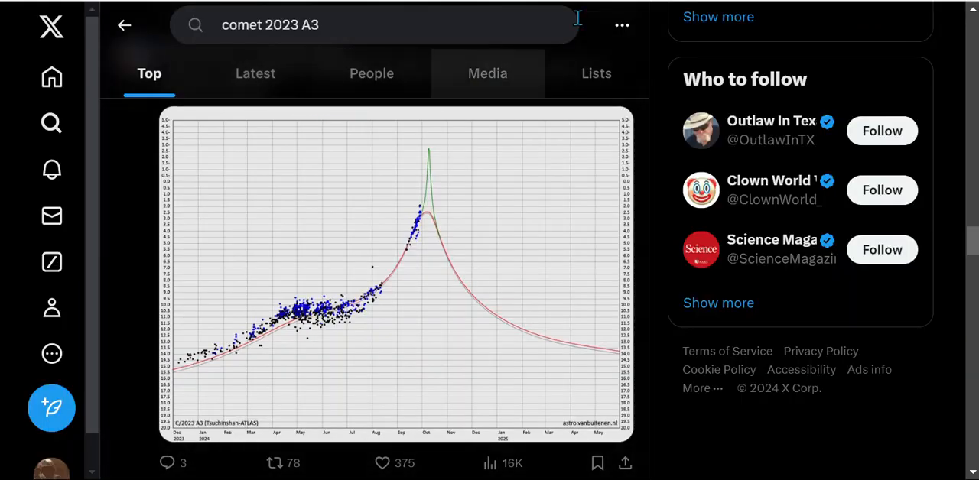
pyautogui.click(255, 73)
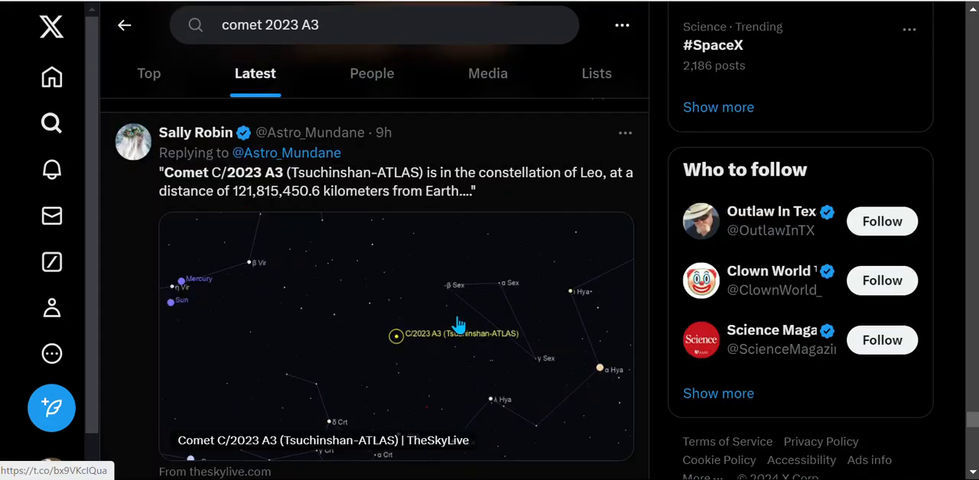
pyautogui.moveTo(602, 189)
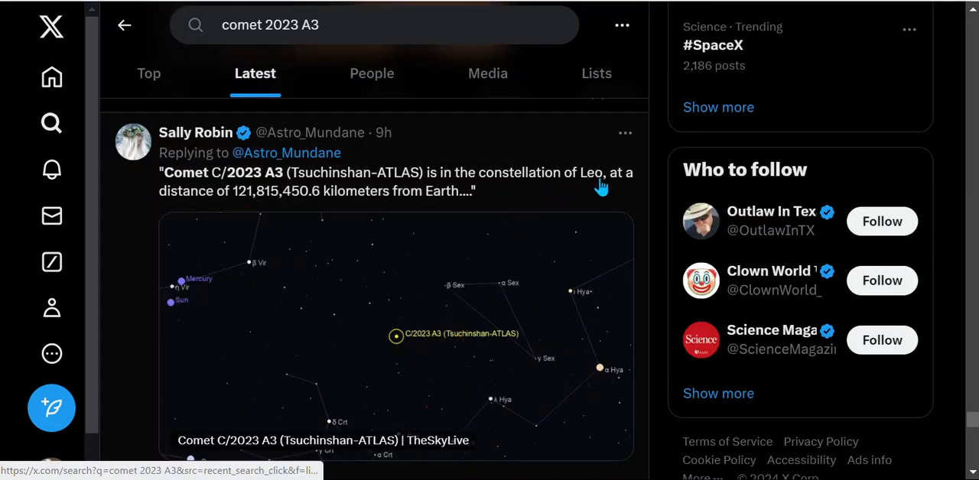
pyautogui.moveTo(577, 287)
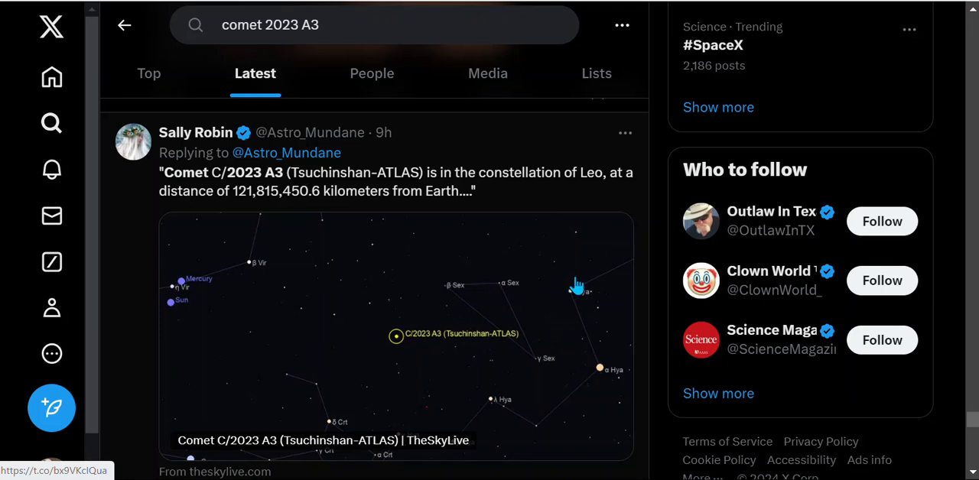
pyautogui.moveTo(480, 352)
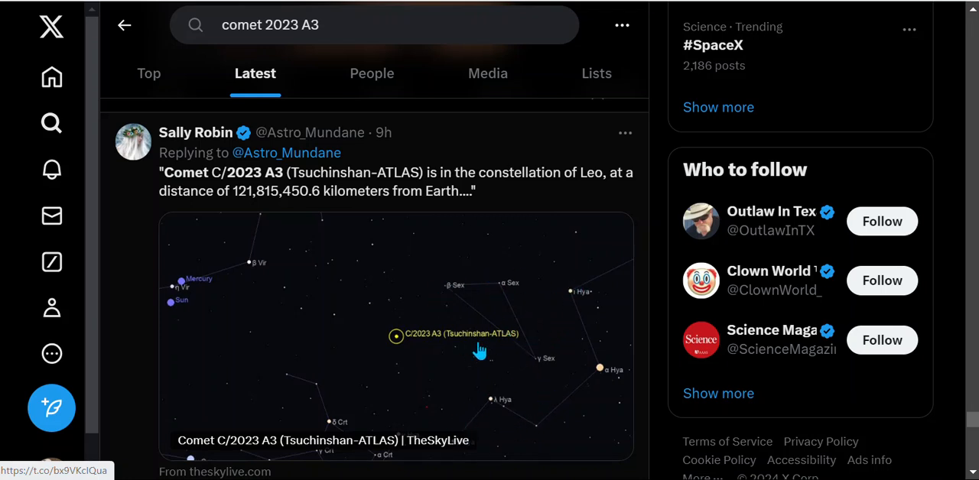
pyautogui.moveTo(433, 368)
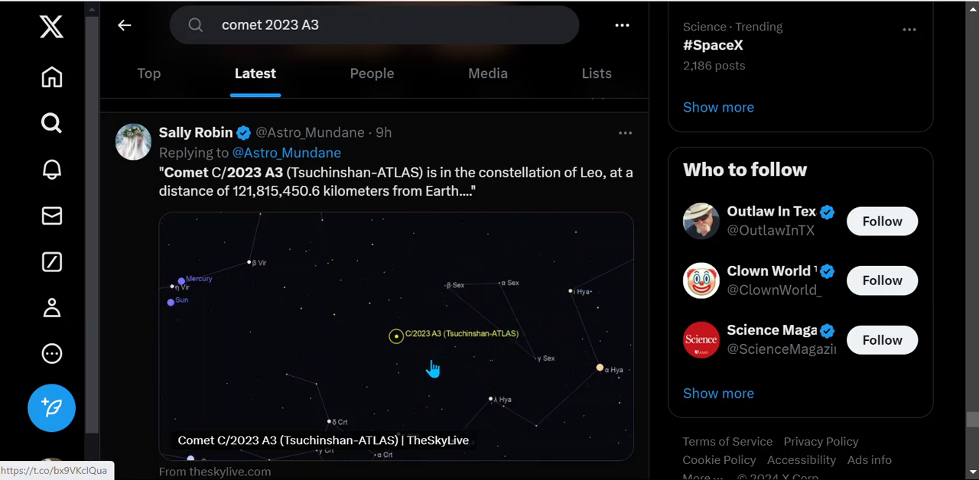
pyautogui.moveTo(390, 354)
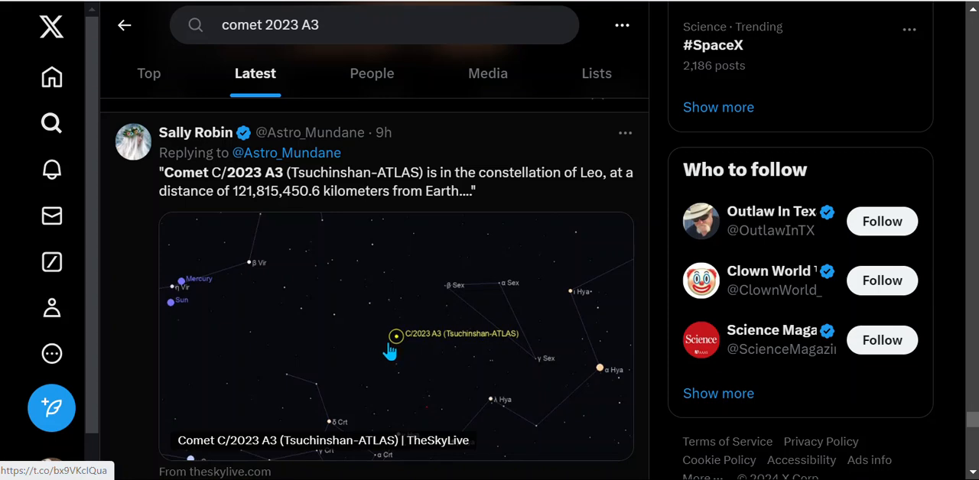
pyautogui.moveTo(184, 293)
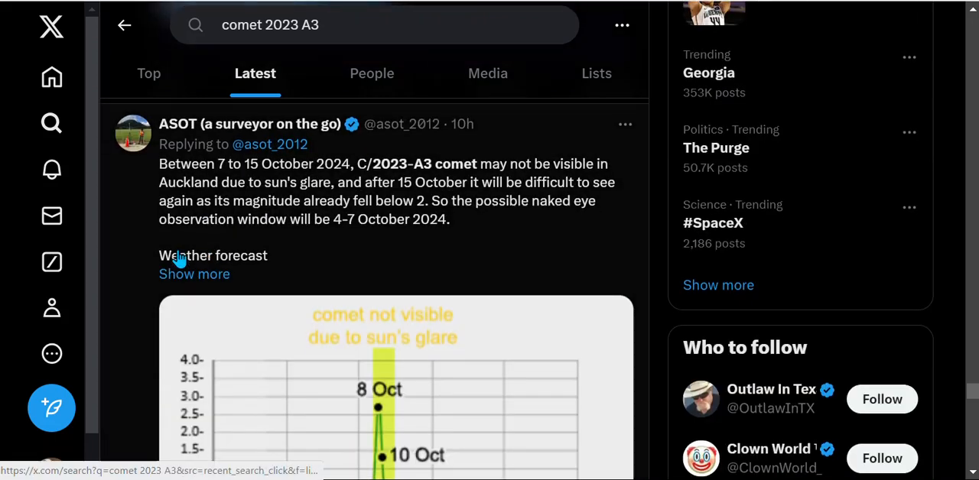
pyautogui.scroll(-3)
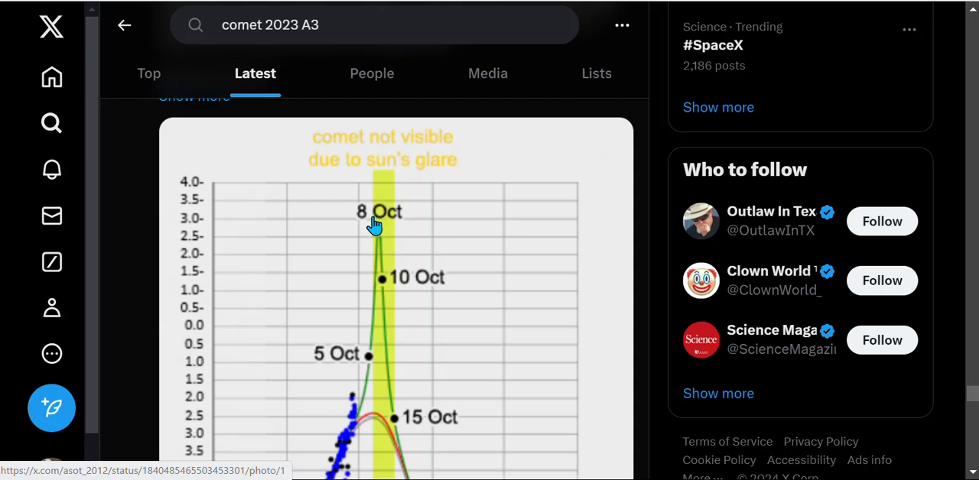
pyautogui.moveTo(198, 253)
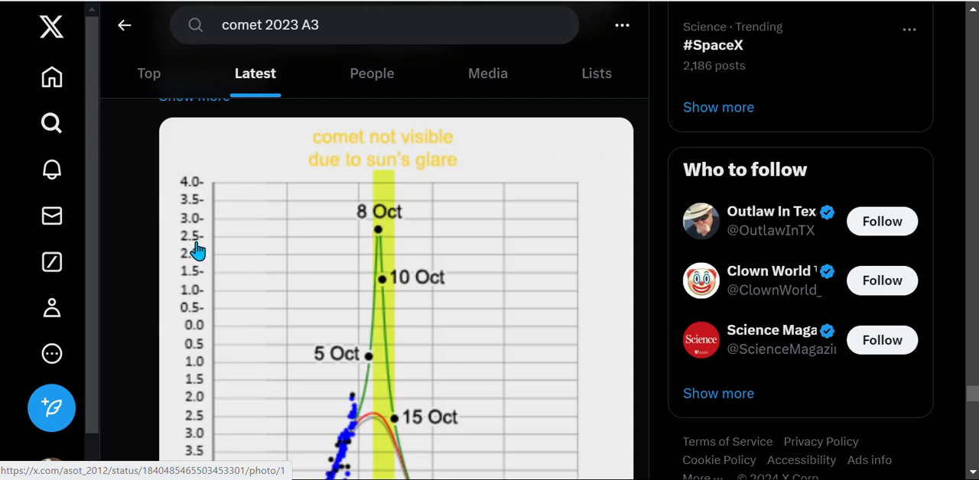
pyautogui.moveTo(236, 229)
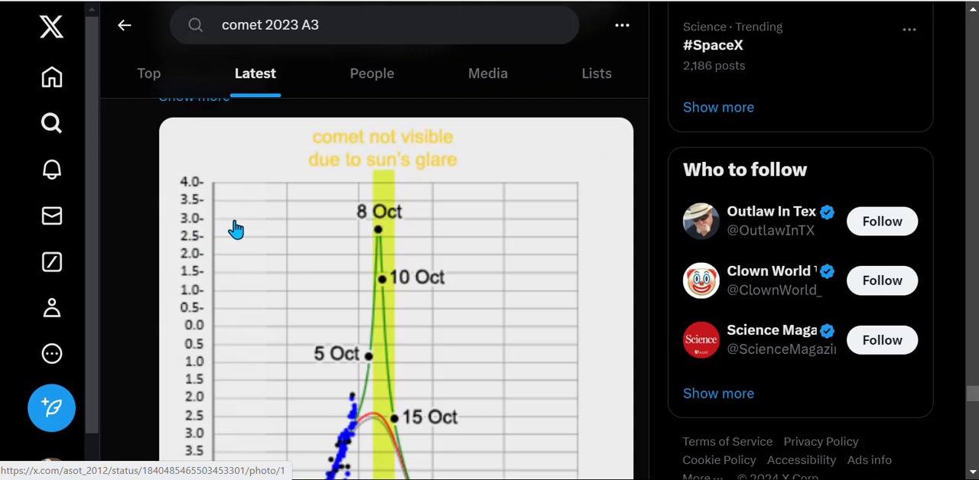
pyautogui.moveTo(359, 428)
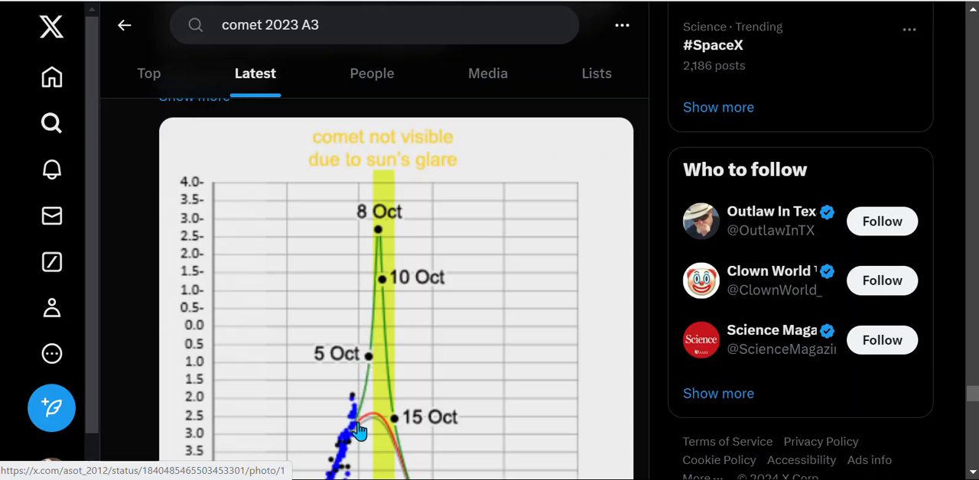
pyautogui.click(149, 73)
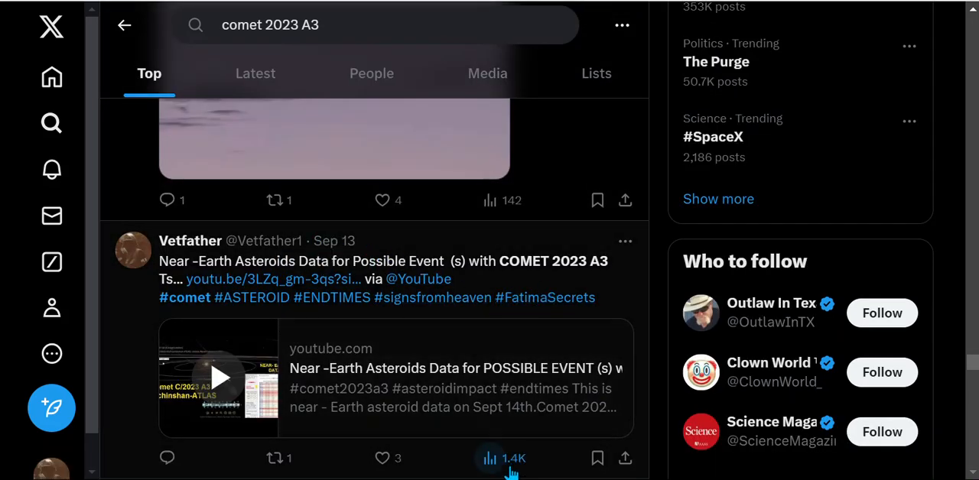
pyautogui.moveTo(318, 382)
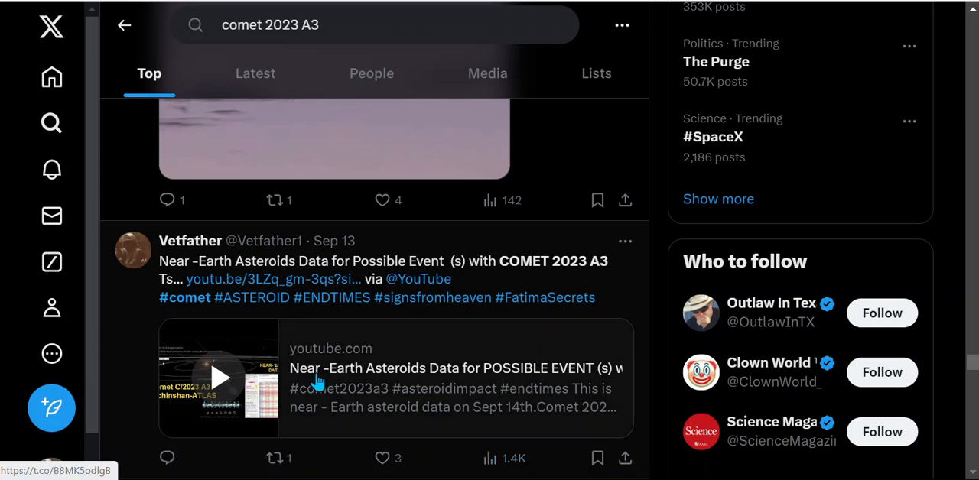
pyautogui.moveTo(520, 381)
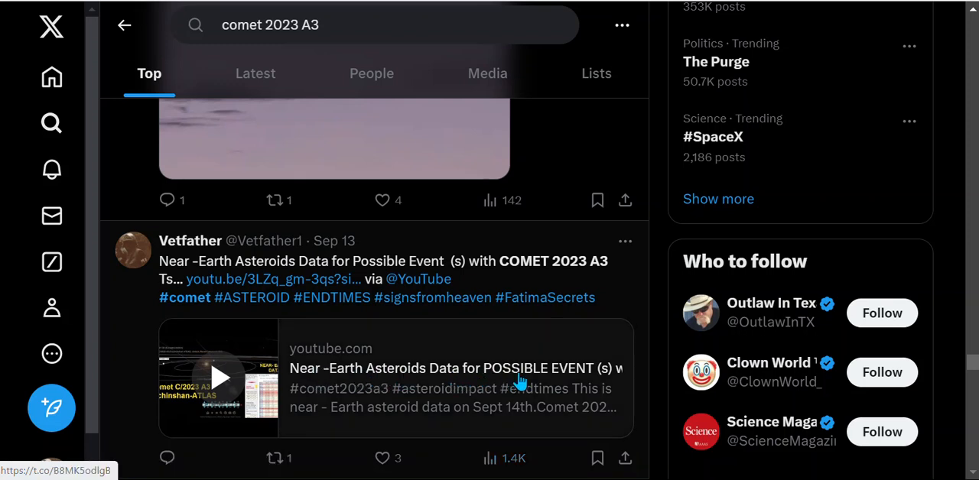
pyautogui.scroll(-3)
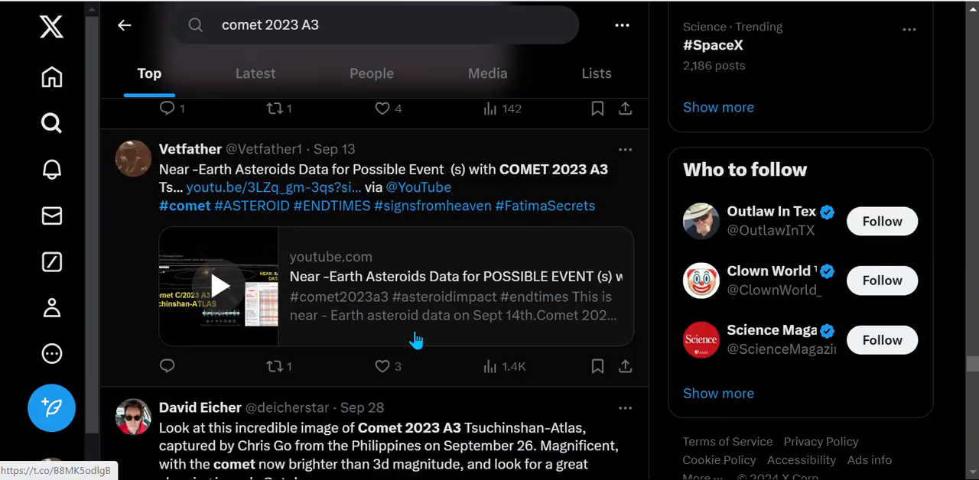
pyautogui.moveTo(468, 376)
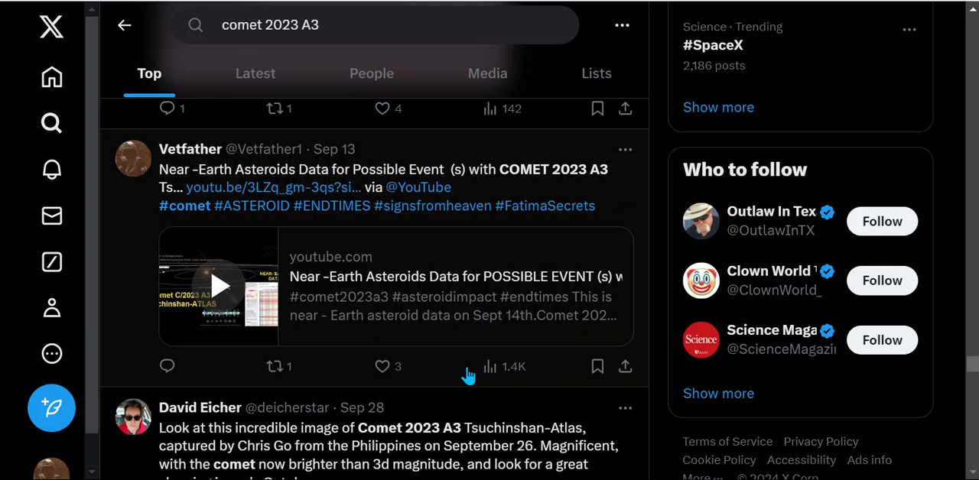
pyautogui.moveTo(468, 375)
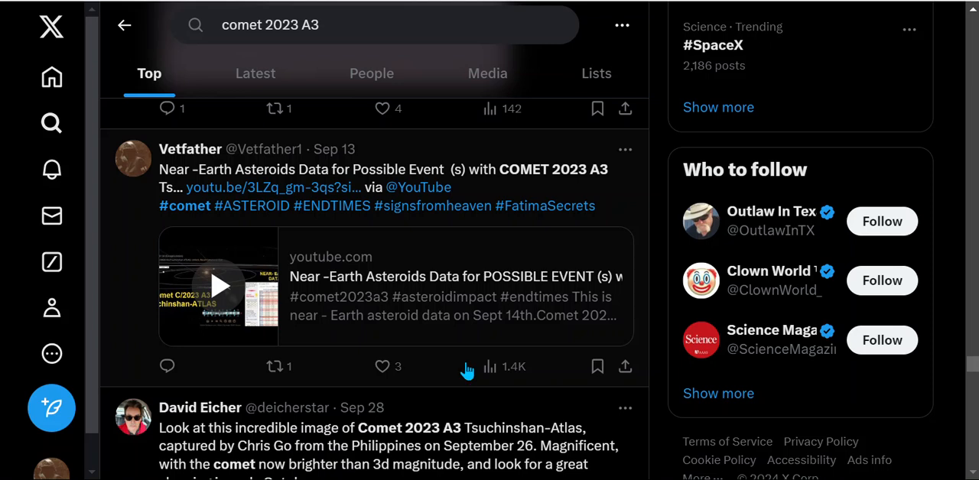
pyautogui.moveTo(155, 252)
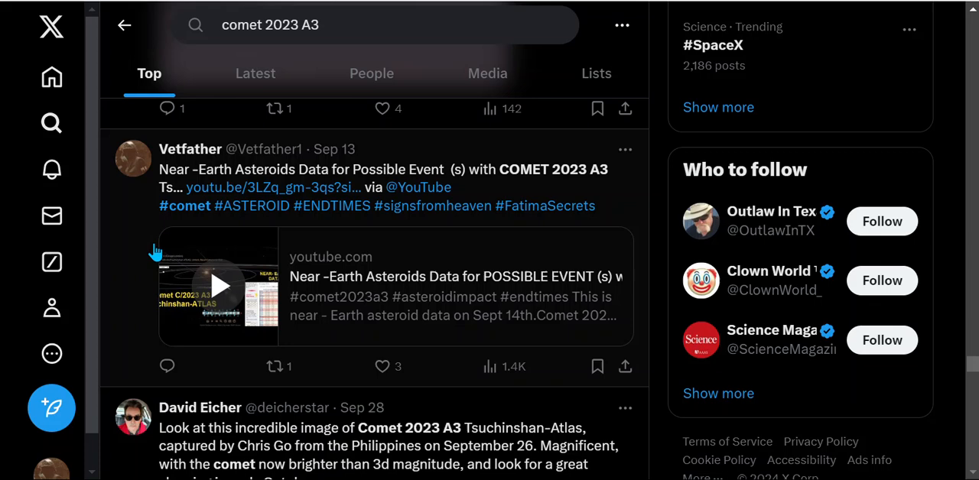
pyautogui.scroll(-3)
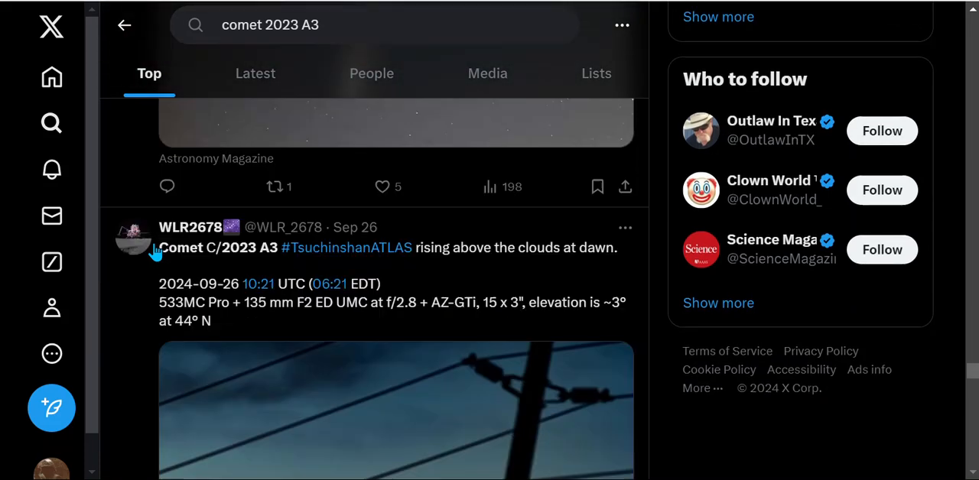
pyautogui.scroll(-3)
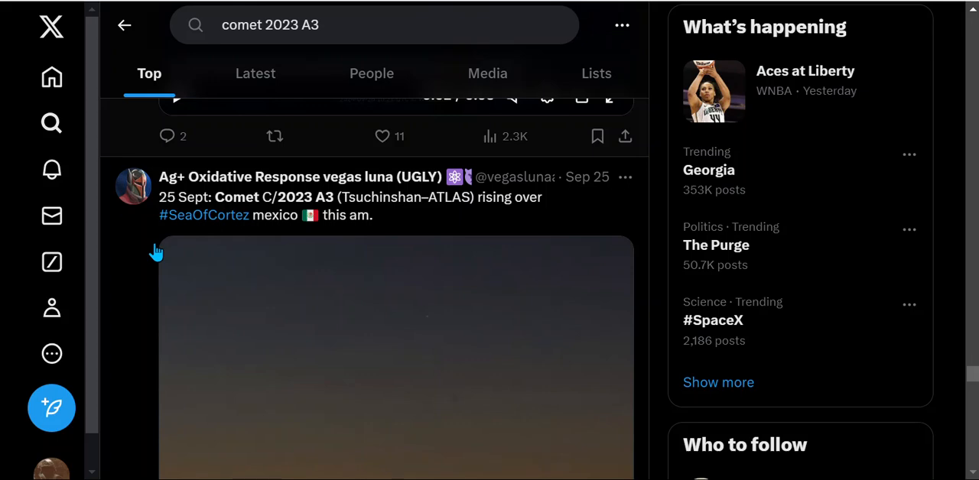
pyautogui.scroll(-3)
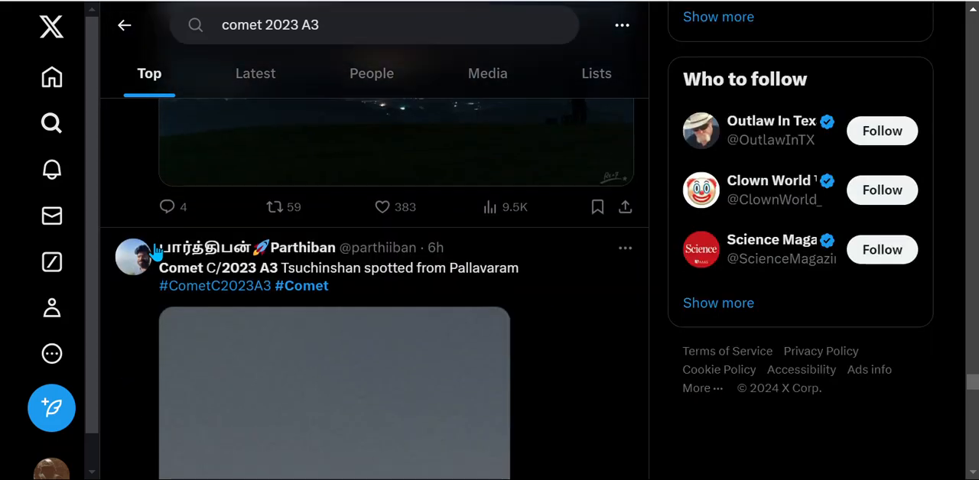
pyautogui.scroll(-3)
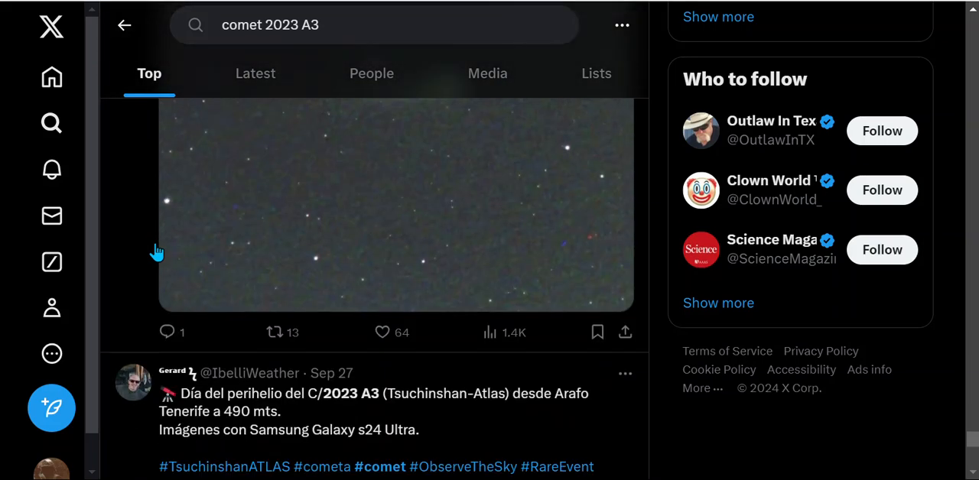
pyautogui.scroll(3)
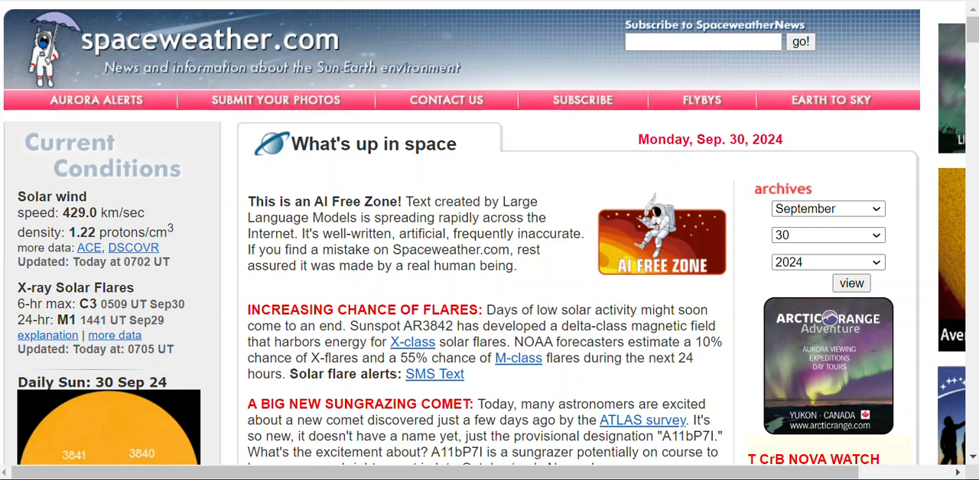
pyautogui.moveTo(500, 234)
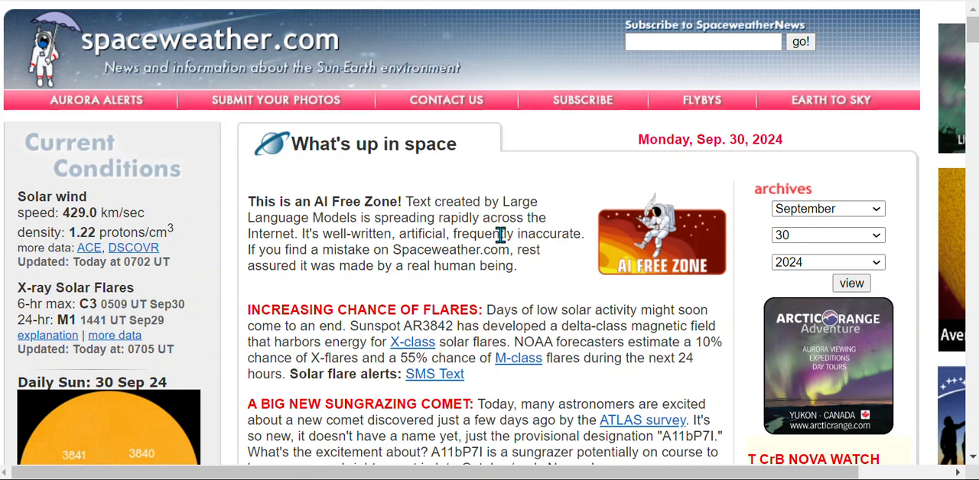
# Read down through the Sept. 30, 2024 sungrazing comet article
pyautogui.scroll(-3)
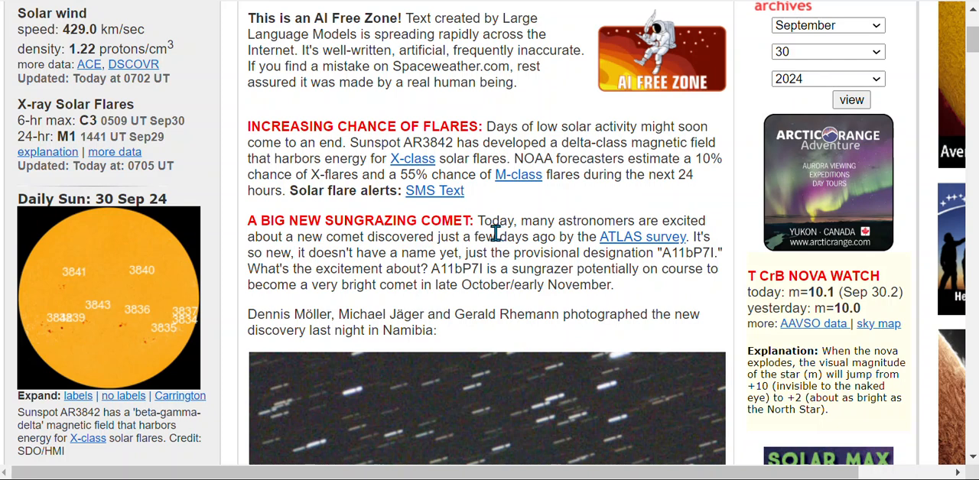
pyautogui.scroll(-3)
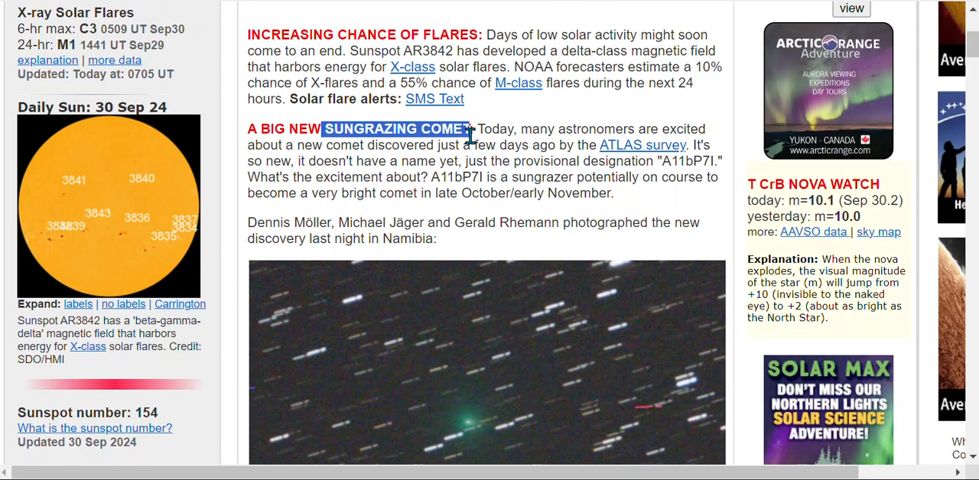
pyautogui.moveTo(615, 153)
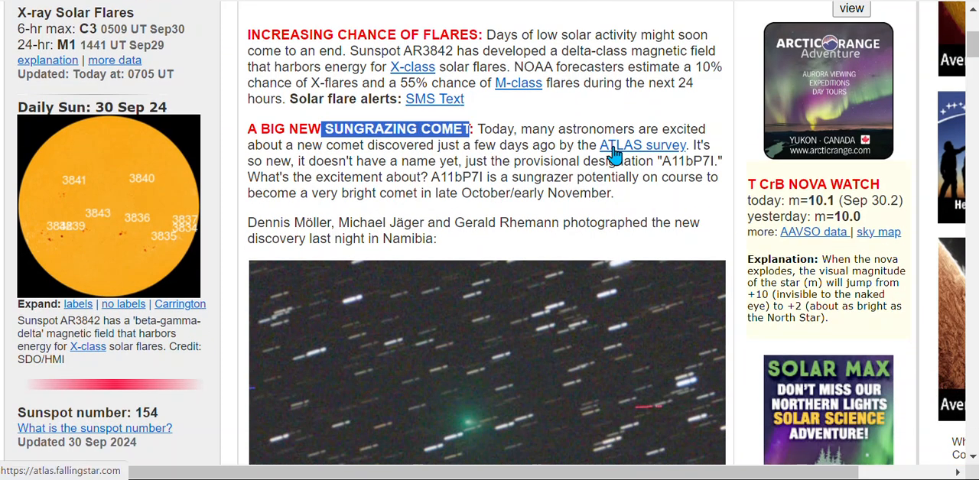
pyautogui.moveTo(515, 159)
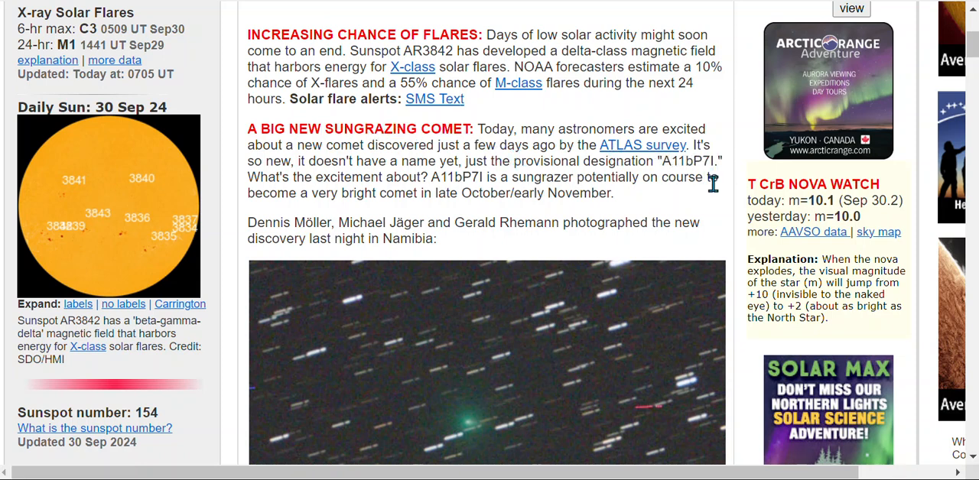
pyautogui.scroll(-3)
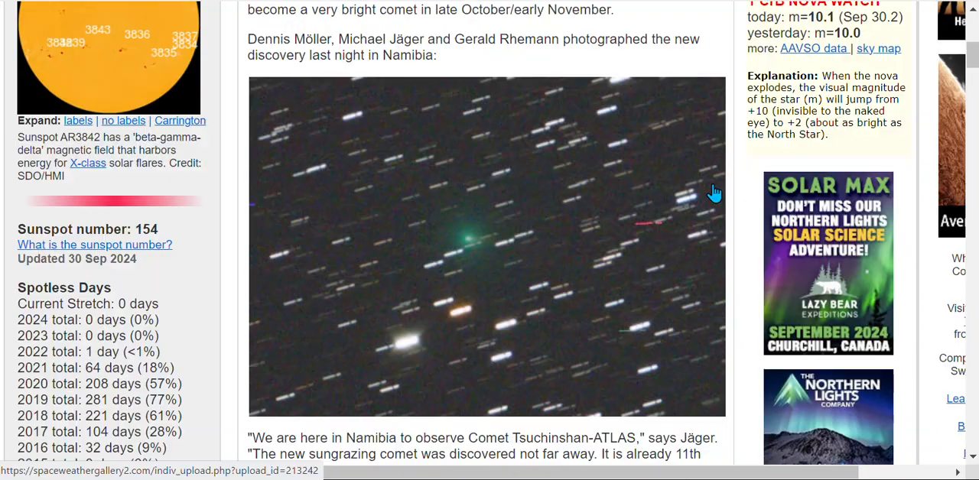
pyautogui.moveTo(505, 190)
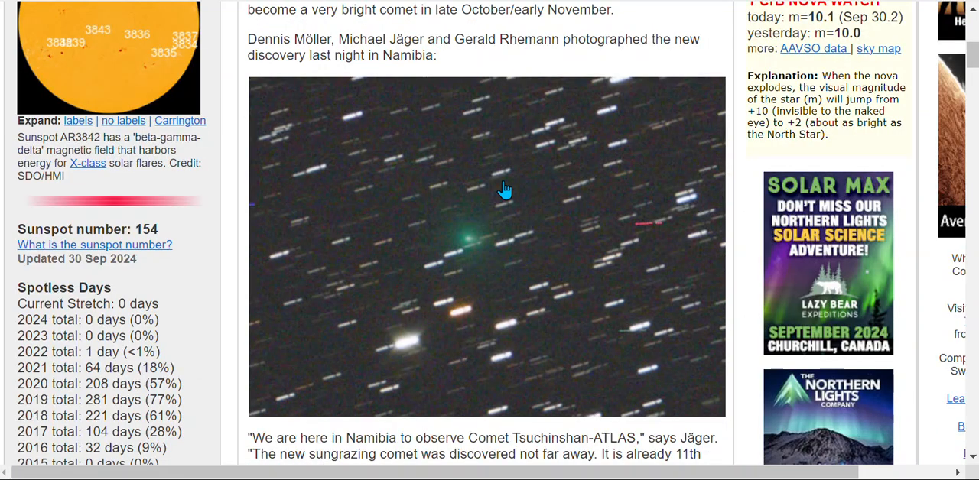
pyautogui.scroll(-3)
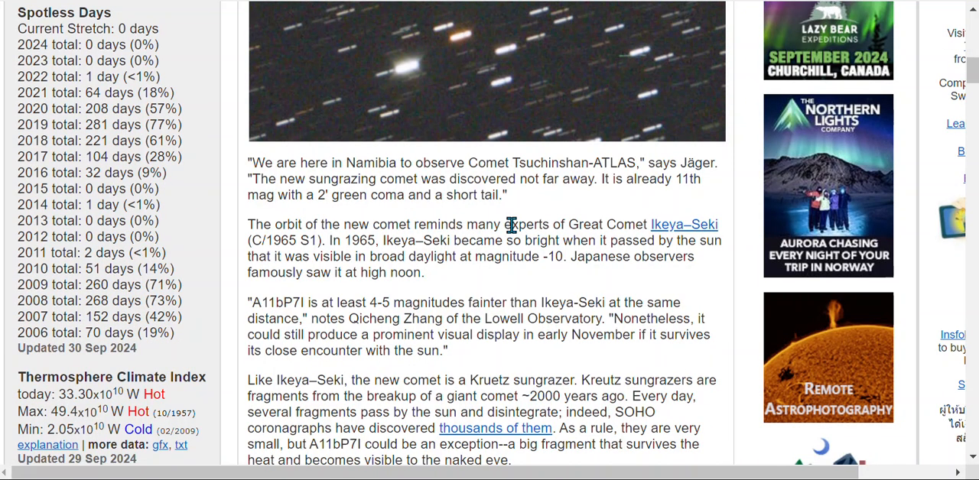
pyautogui.moveTo(406, 178)
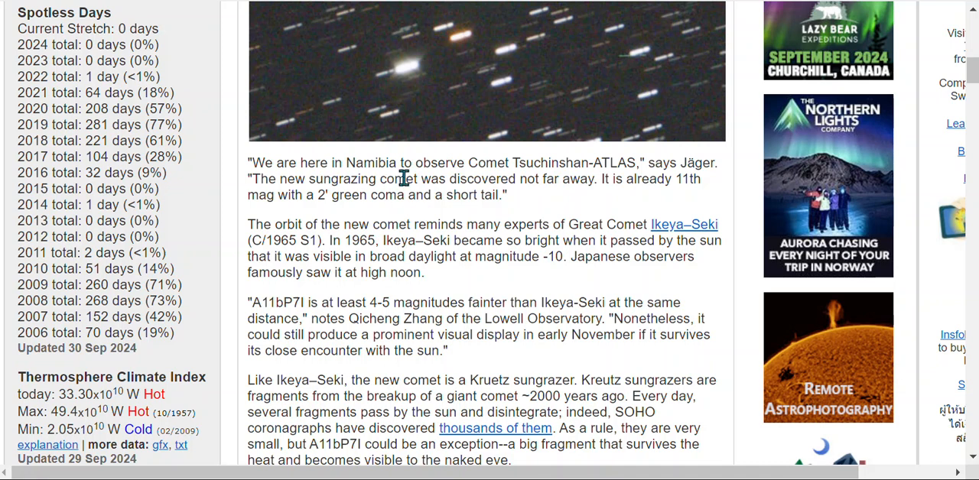
pyautogui.moveTo(572, 198)
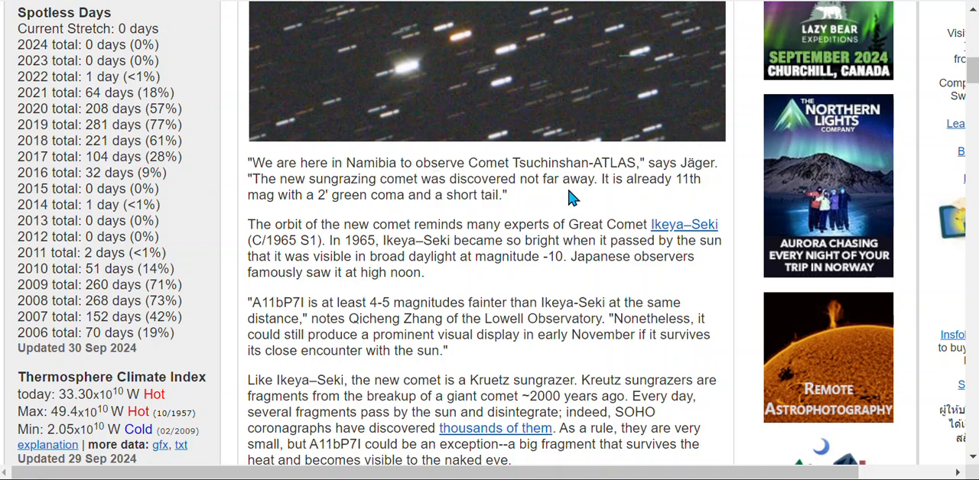
pyautogui.moveTo(388, 218)
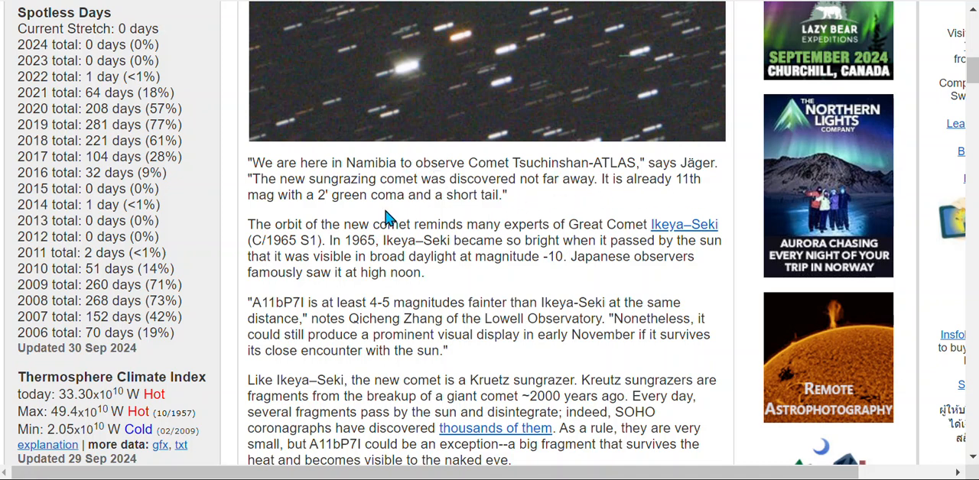
pyautogui.moveTo(442, 213)
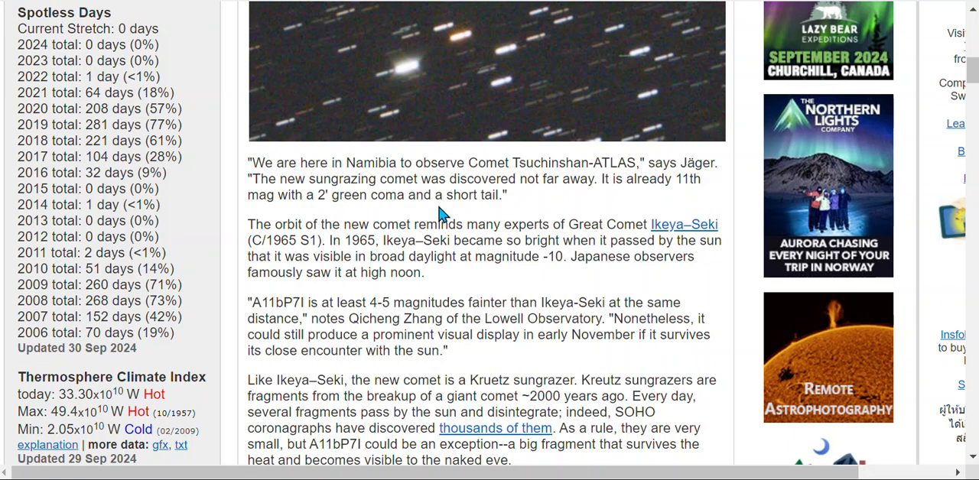
pyautogui.scroll(-3)
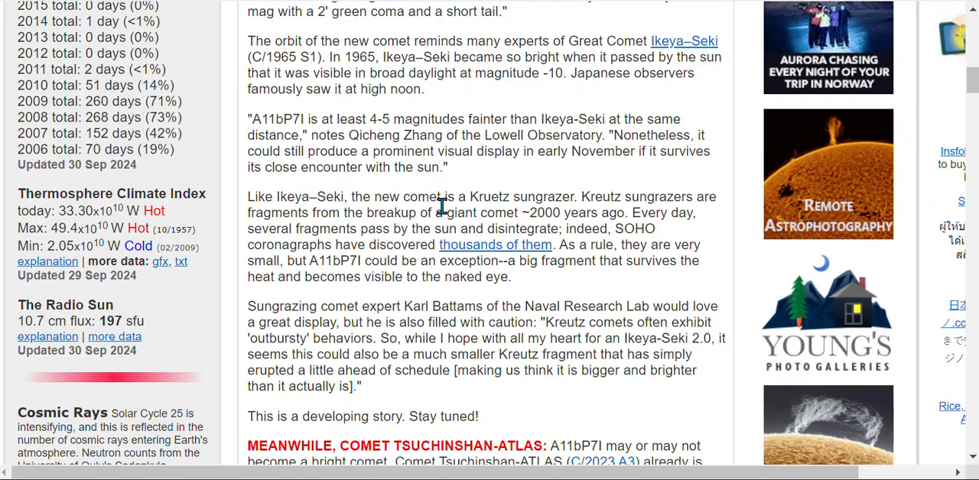
pyautogui.moveTo(465, 214)
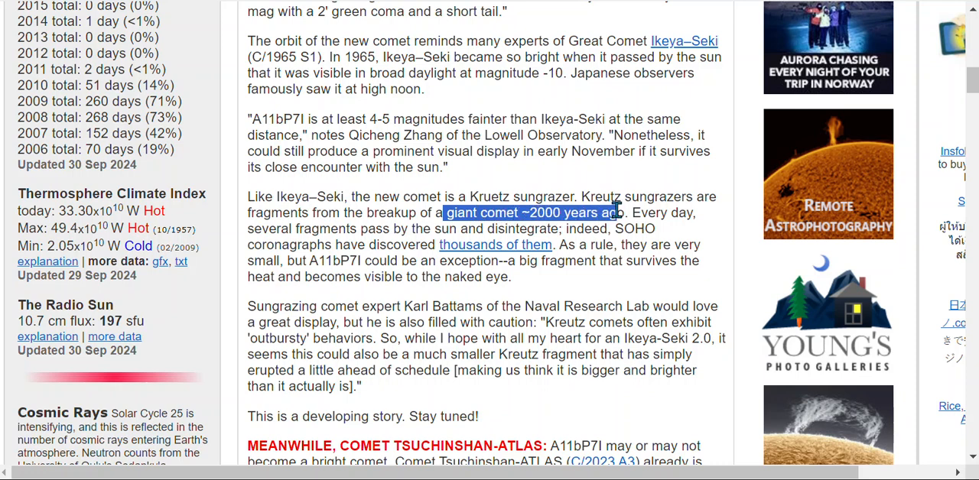
# Highlight 'Kreutz', then open the Realtime Comet Photo Gallery of Tsuchinshan-ATLAS submissions
pyautogui.doubleClick(602, 196)
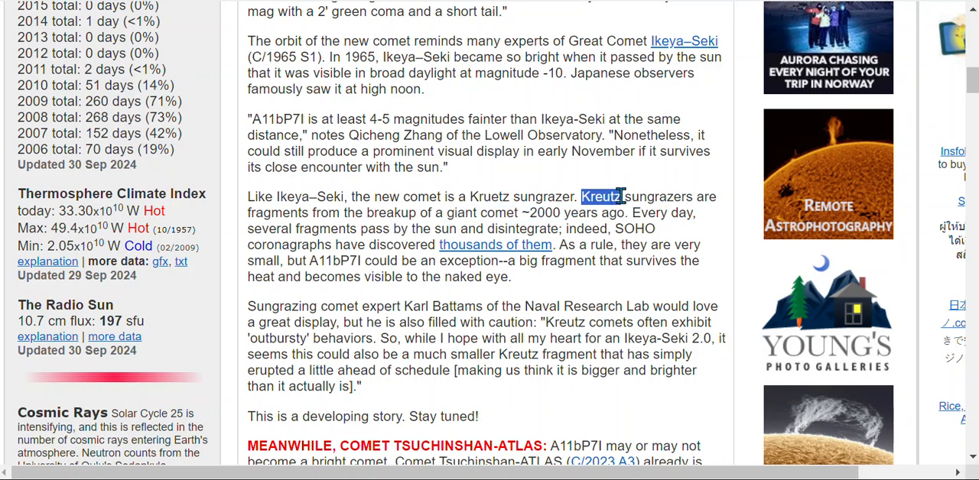
pyautogui.moveTo(642, 227)
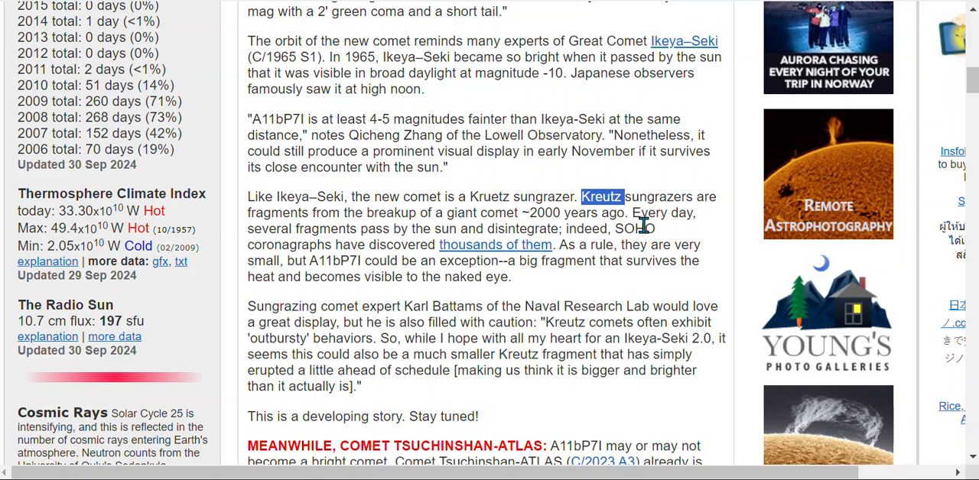
pyautogui.scroll(-3)
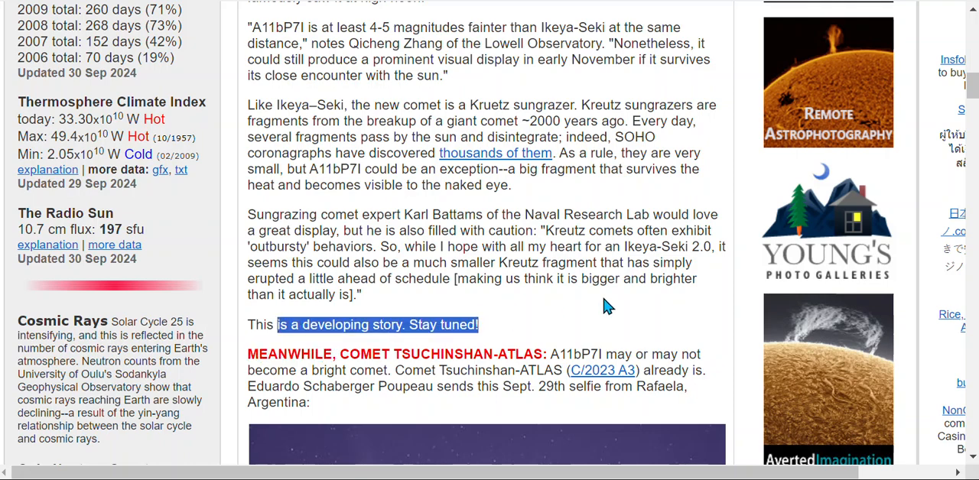
pyautogui.scroll(-3)
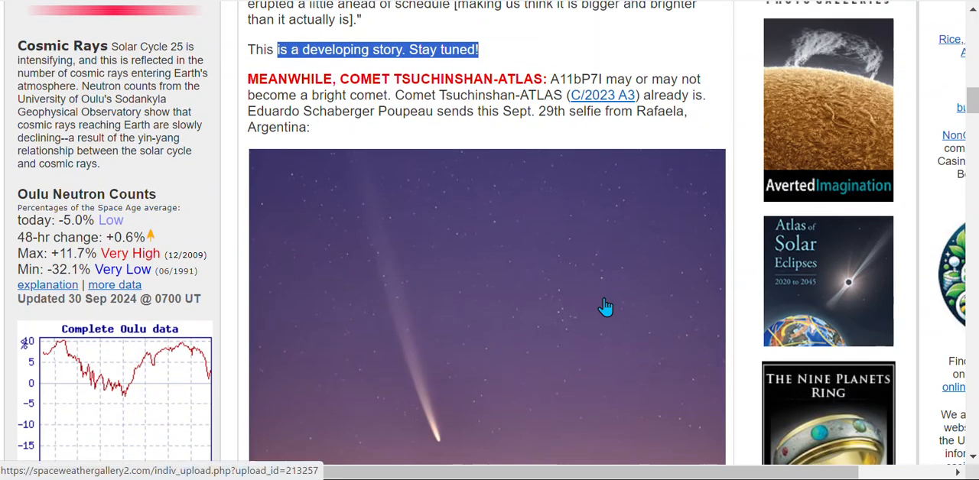
pyautogui.scroll(-3)
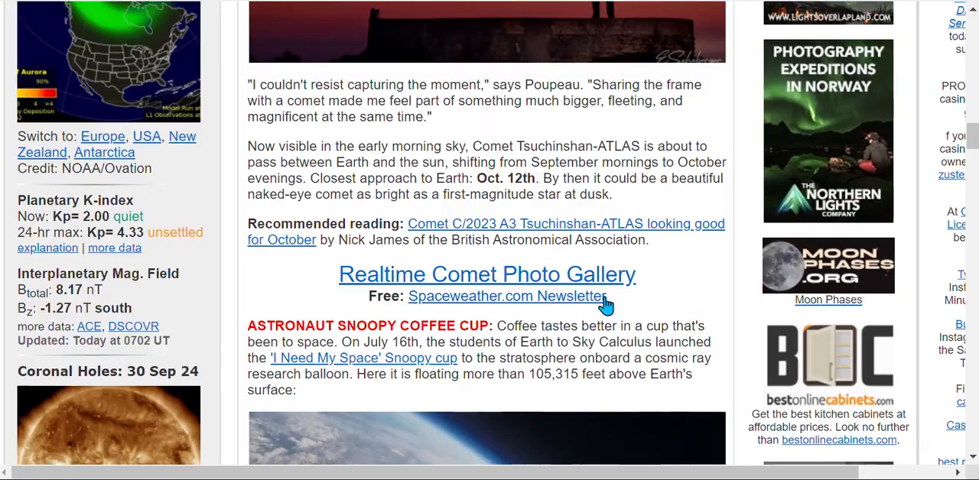
pyautogui.click(486, 275)
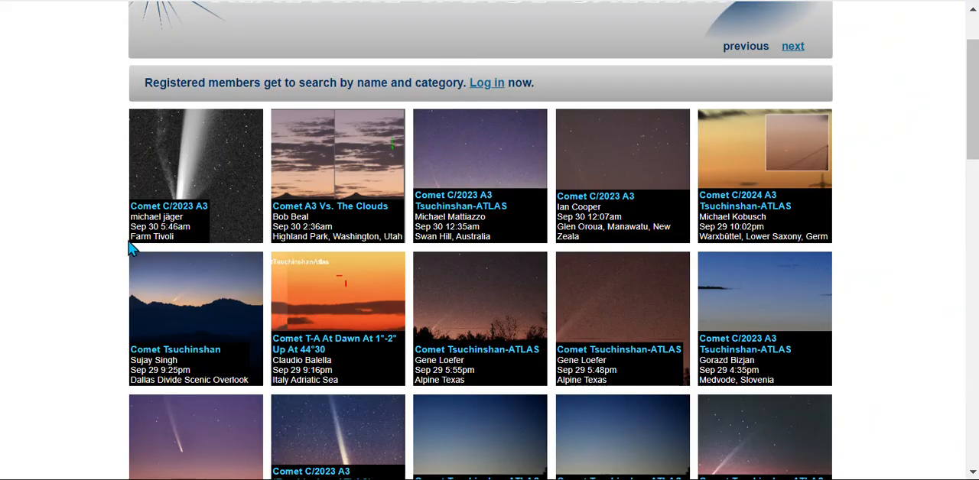
# Open the first Farm Tivoli Comet C/2023 A3 gallery photo full-size and scroll through it
pyautogui.click(195, 176)
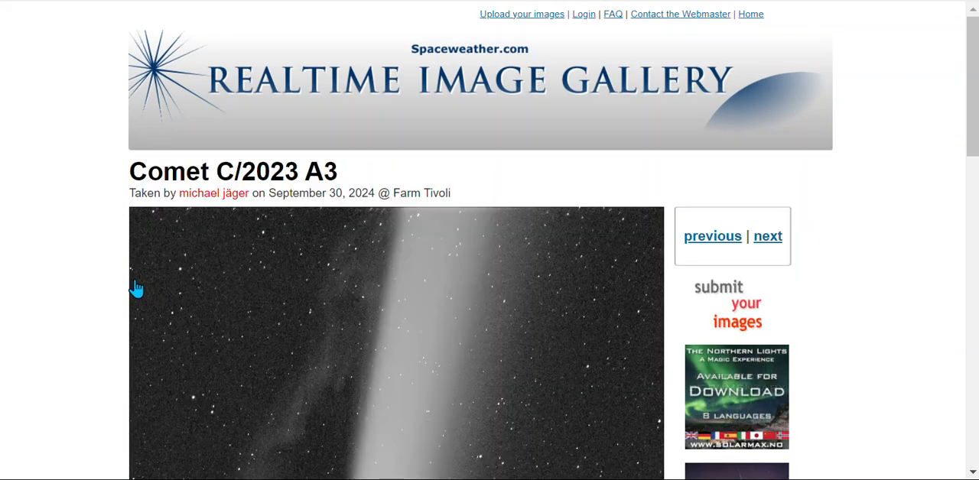
pyautogui.scroll(-3)
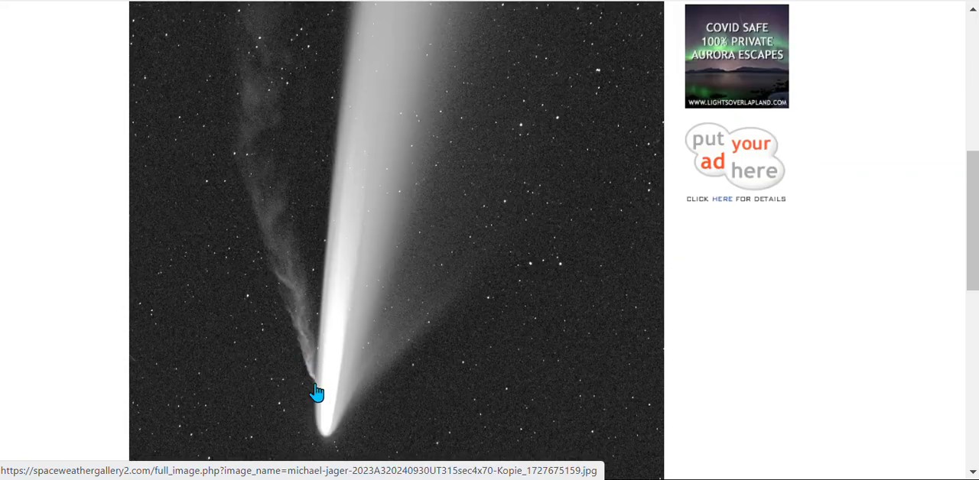
pyautogui.click(318, 390)
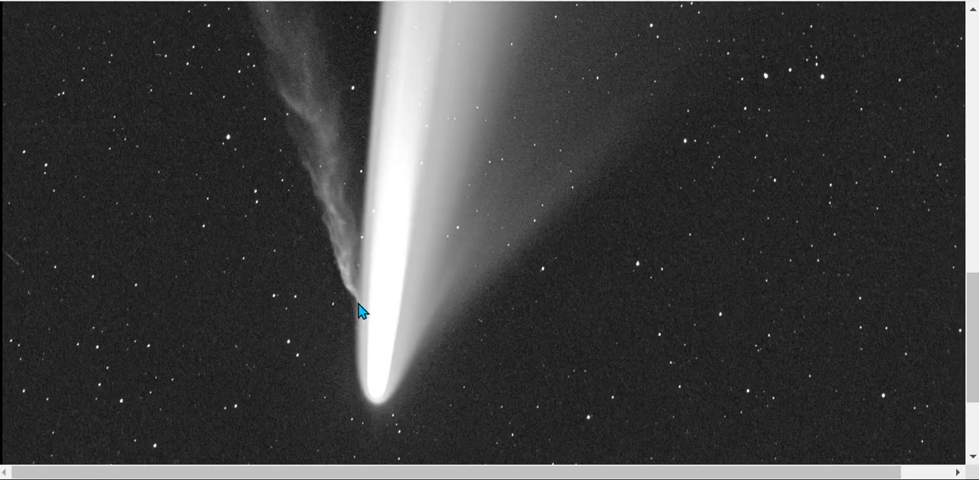
pyautogui.moveTo(379, 367)
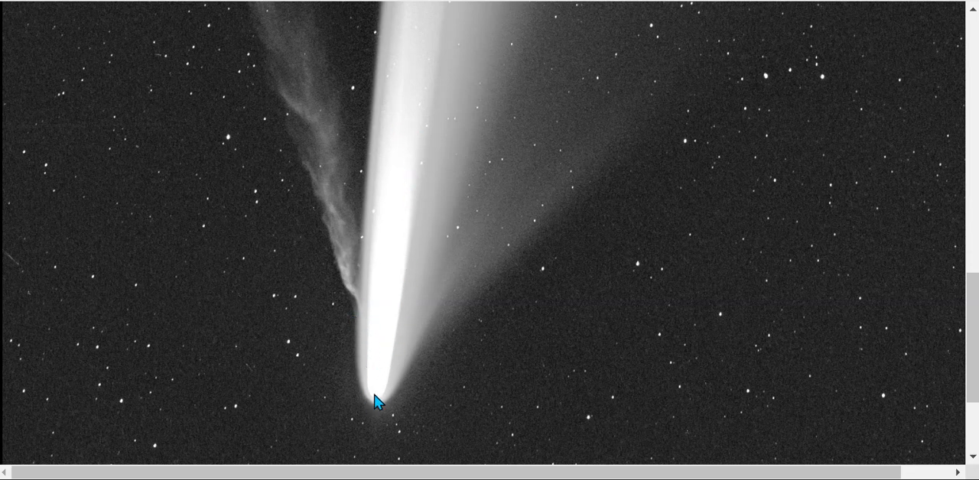
pyautogui.moveTo(447, 379)
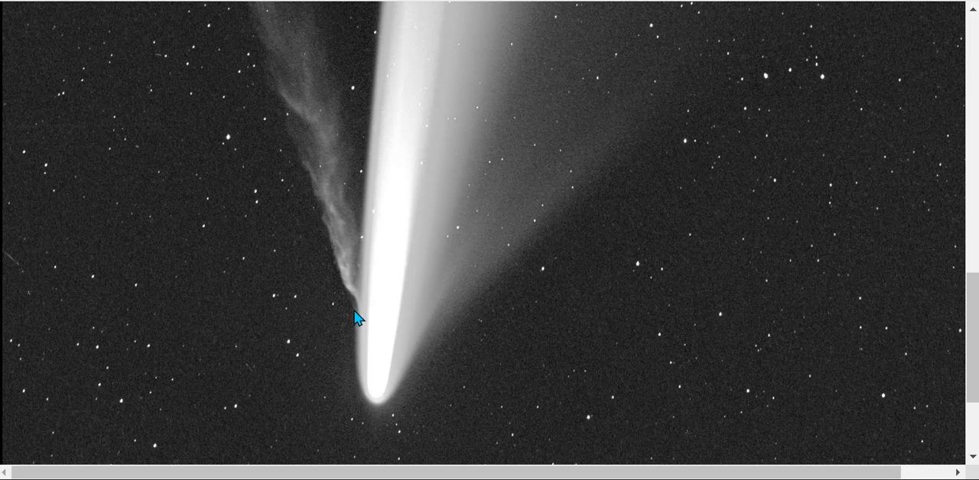
pyautogui.moveTo(366, 305)
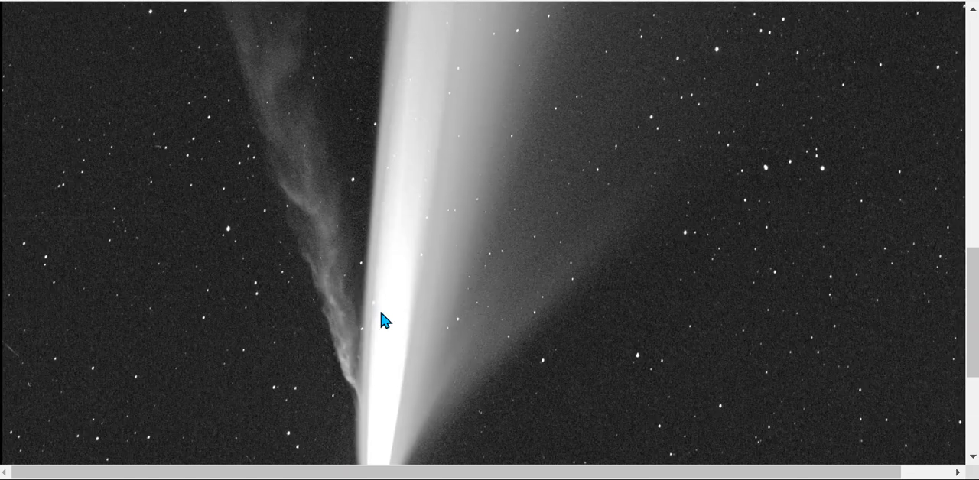
pyautogui.moveTo(344, 367)
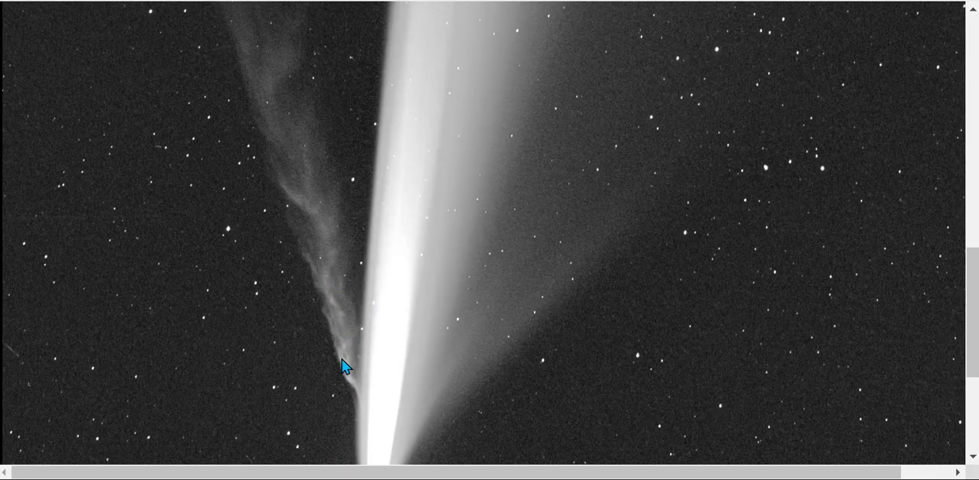
pyautogui.moveTo(344, 279)
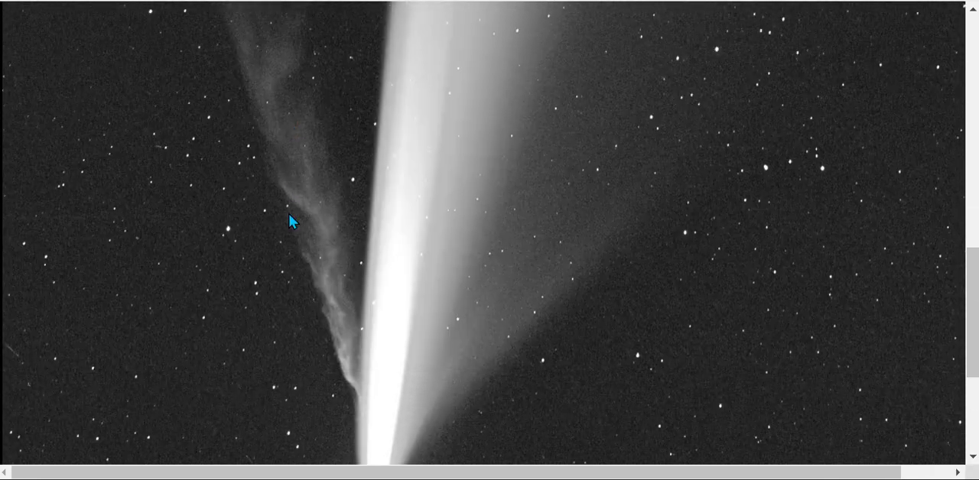
pyautogui.scroll(-3)
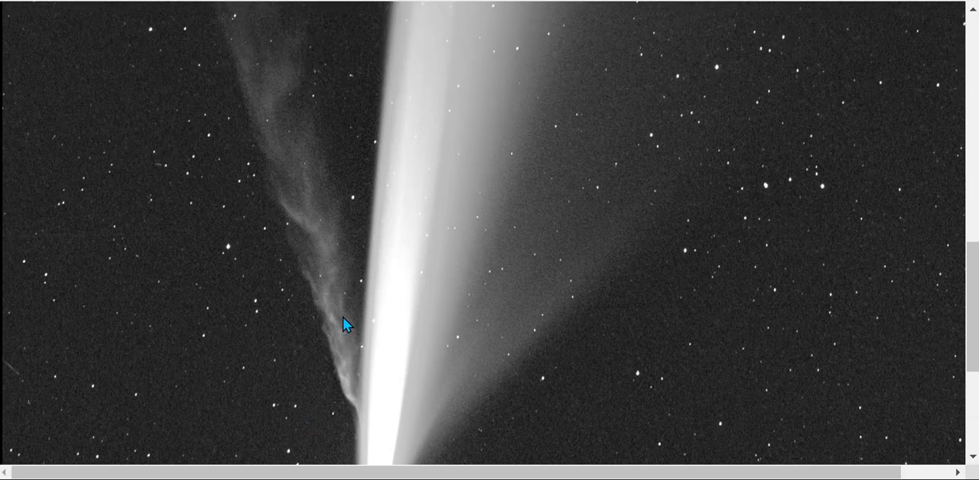
pyautogui.scroll(-3)
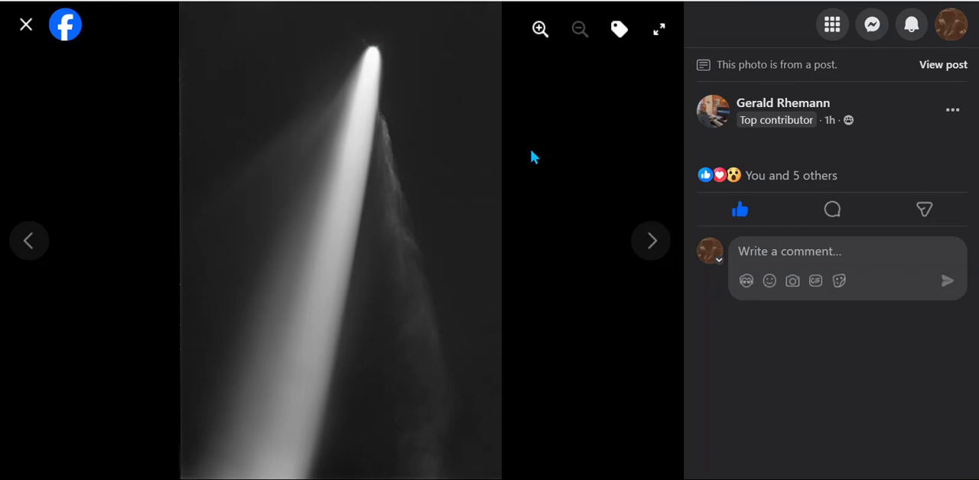
pyautogui.moveTo(761, 107)
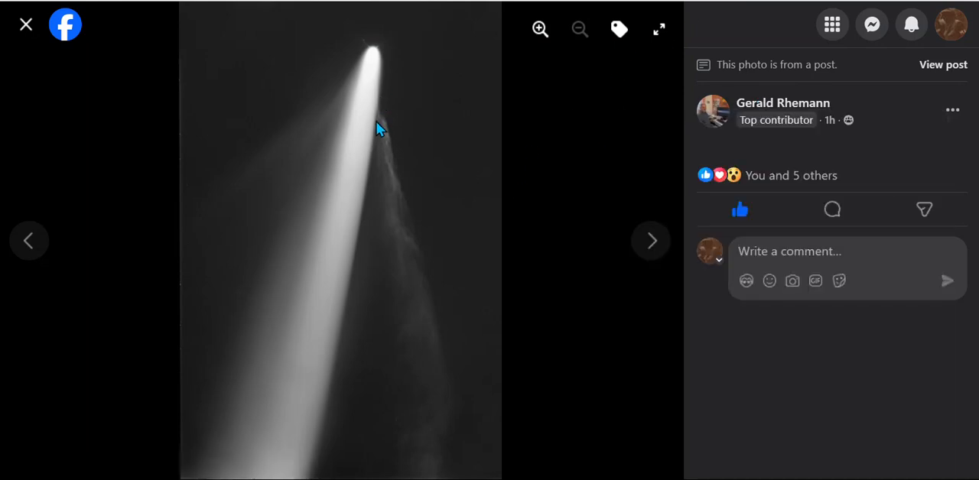
pyautogui.moveTo(400, 122)
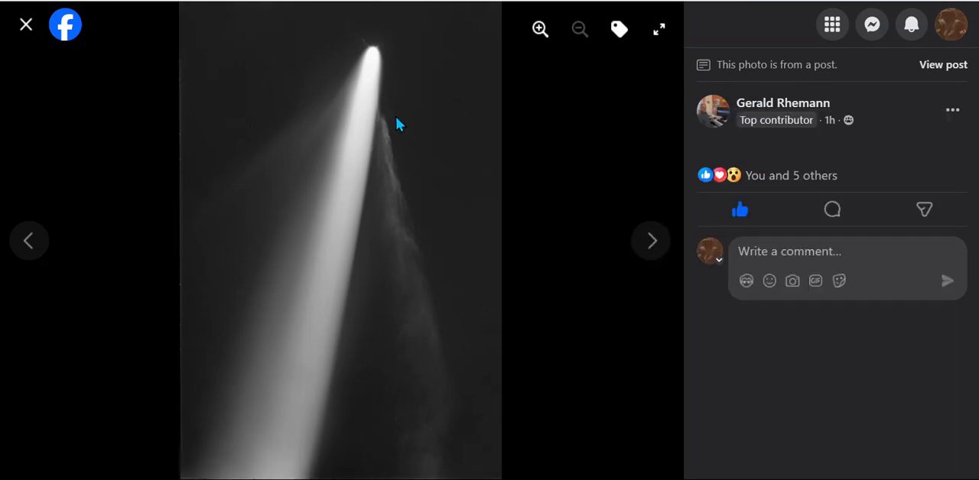
pyautogui.moveTo(749, 60)
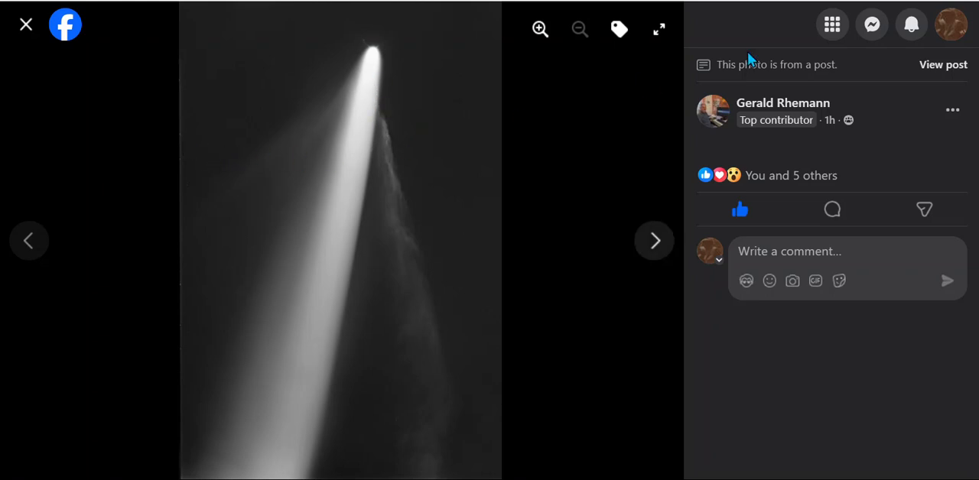
# Advance to the next comet photo showing the 15-degree tail and wavy ion tail
pyautogui.click(25, 24)
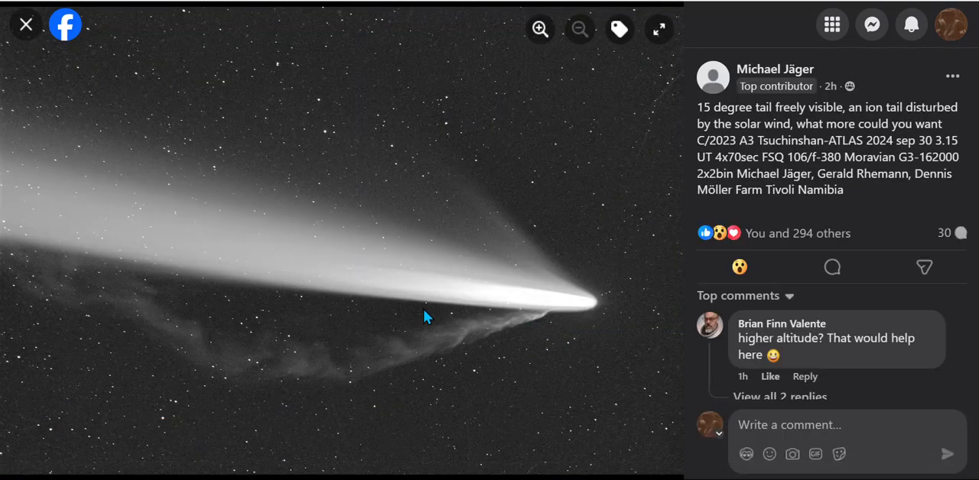
pyautogui.moveTo(182, 171)
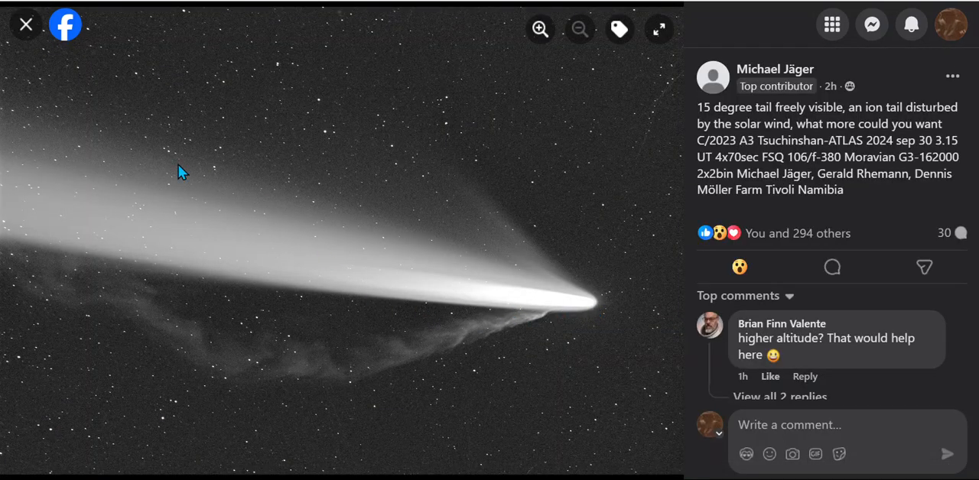
pyautogui.moveTo(528, 405)
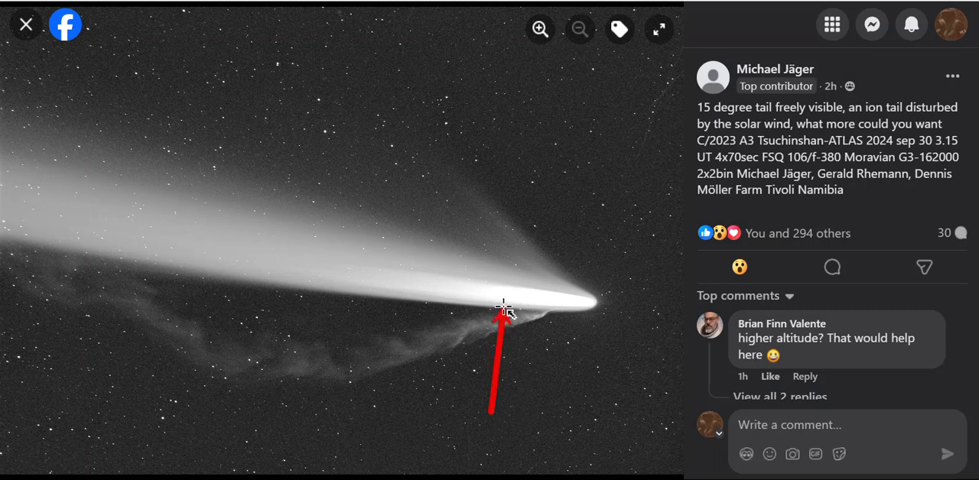
pyautogui.moveTo(549, 403)
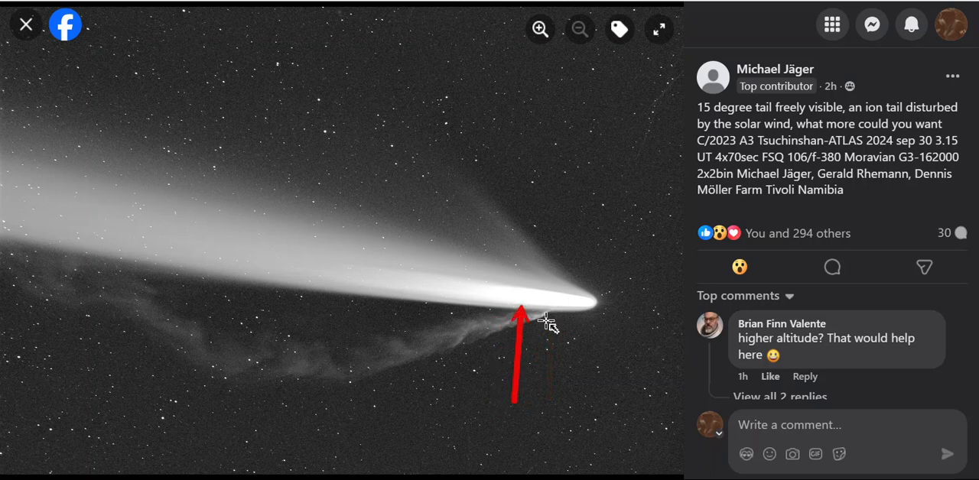
pyautogui.moveTo(520, 325)
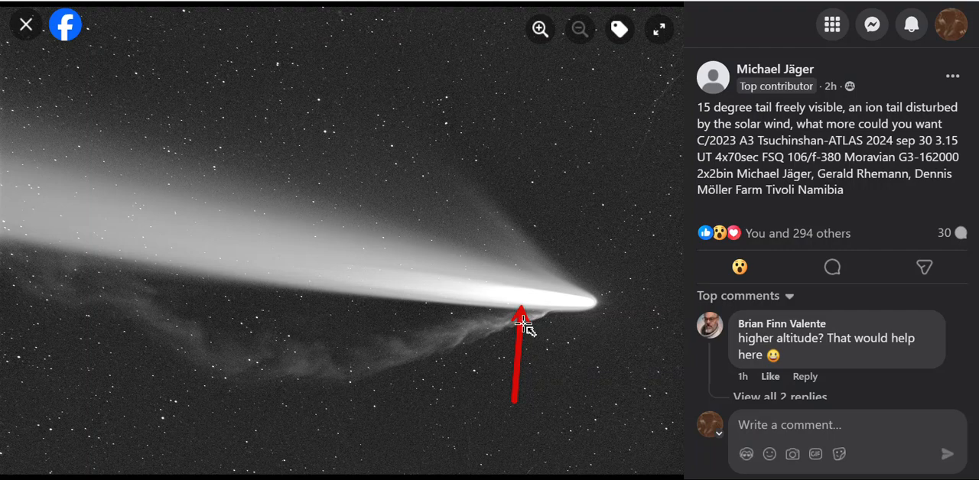
pyautogui.click(25, 25)
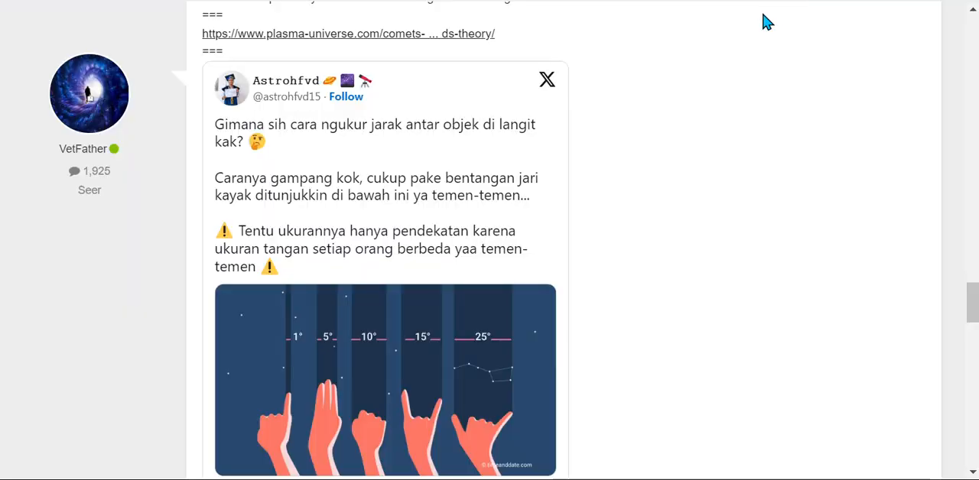
pyautogui.moveTo(702, 77)
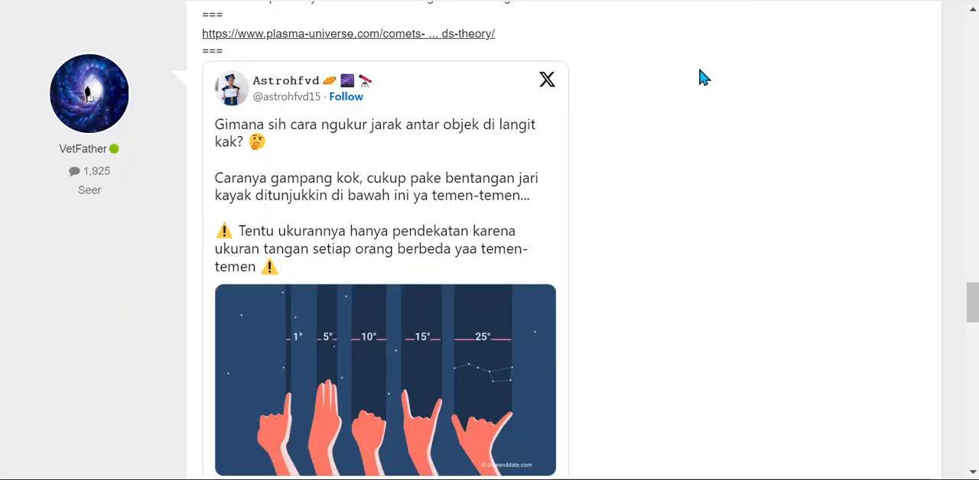
pyautogui.moveTo(449, 348)
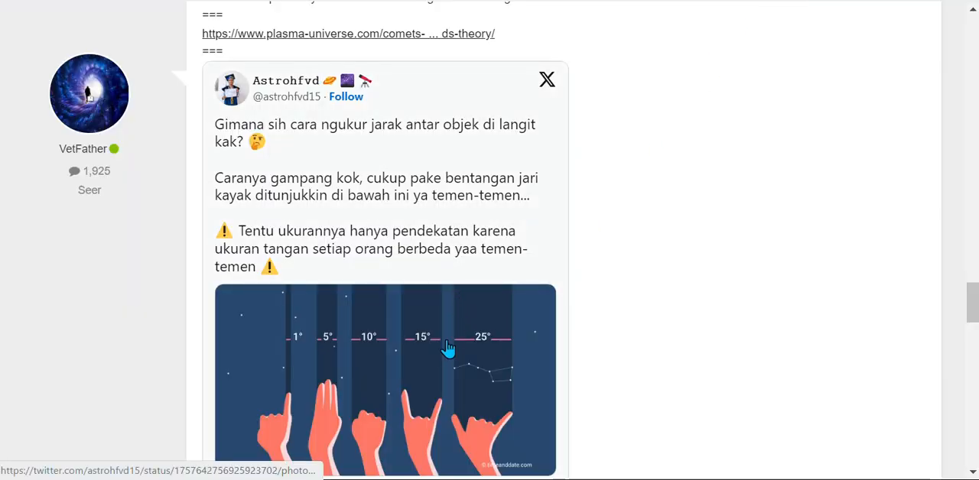
pyautogui.scroll(-3)
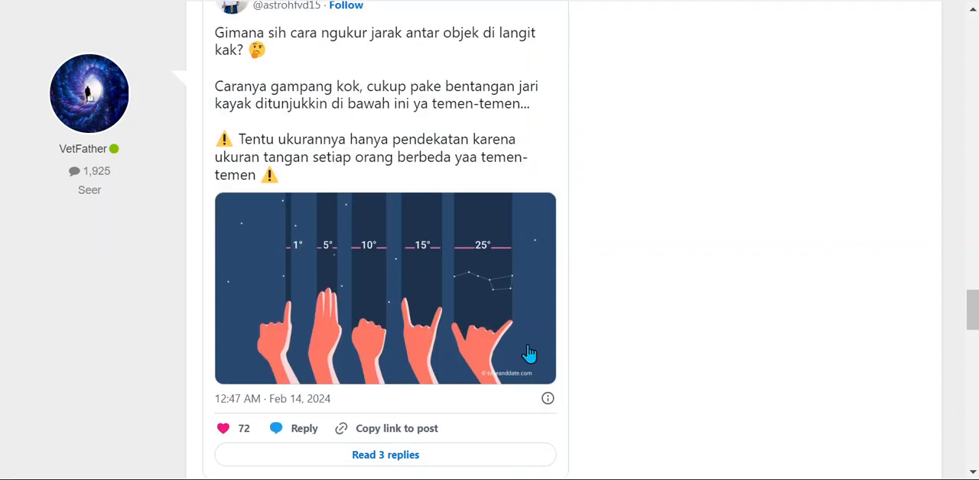
pyautogui.moveTo(410, 287)
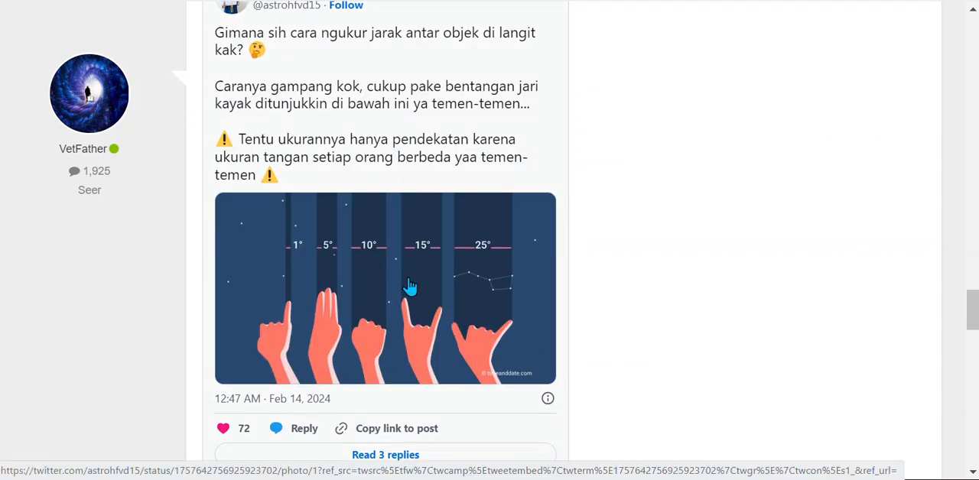
pyautogui.moveTo(464, 294)
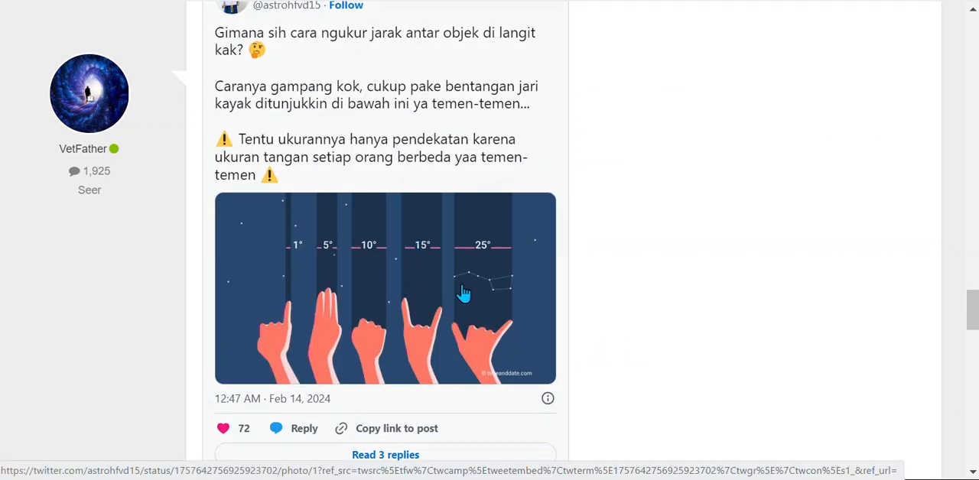
pyautogui.moveTo(488, 246)
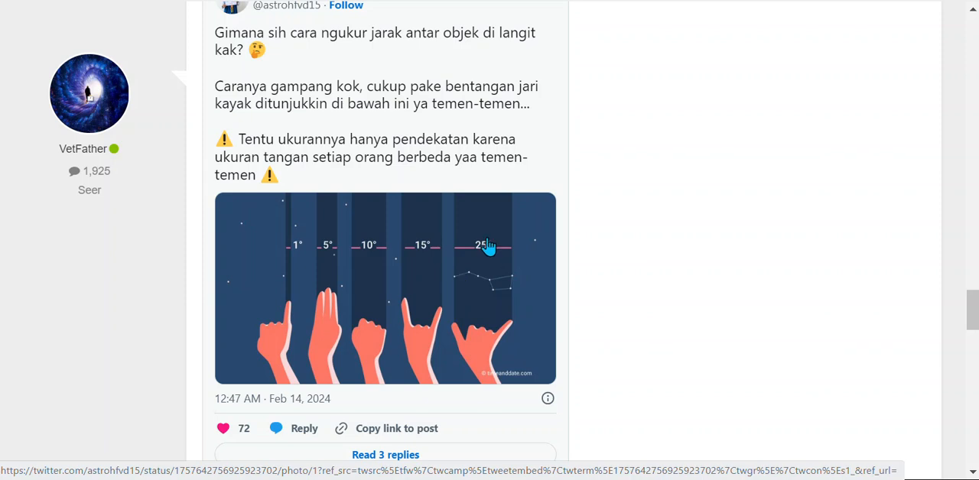
pyautogui.moveTo(508, 316)
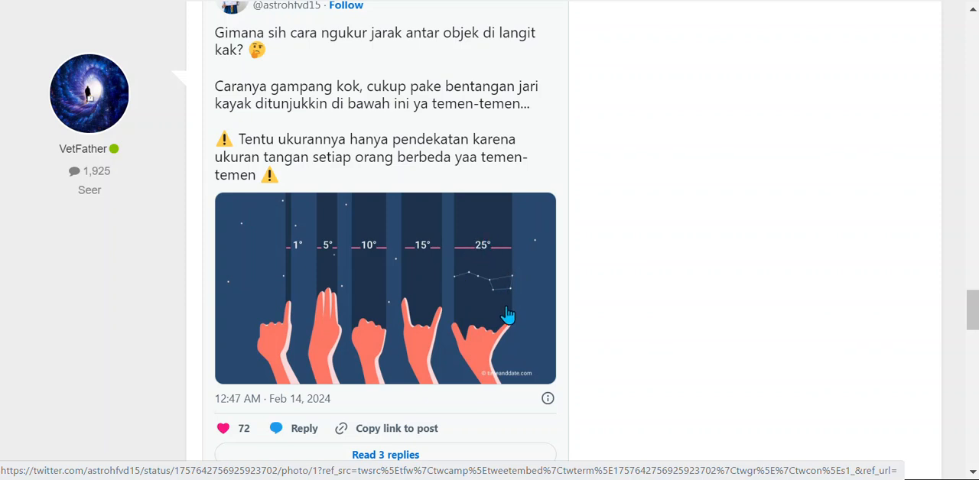
pyautogui.moveTo(462, 289)
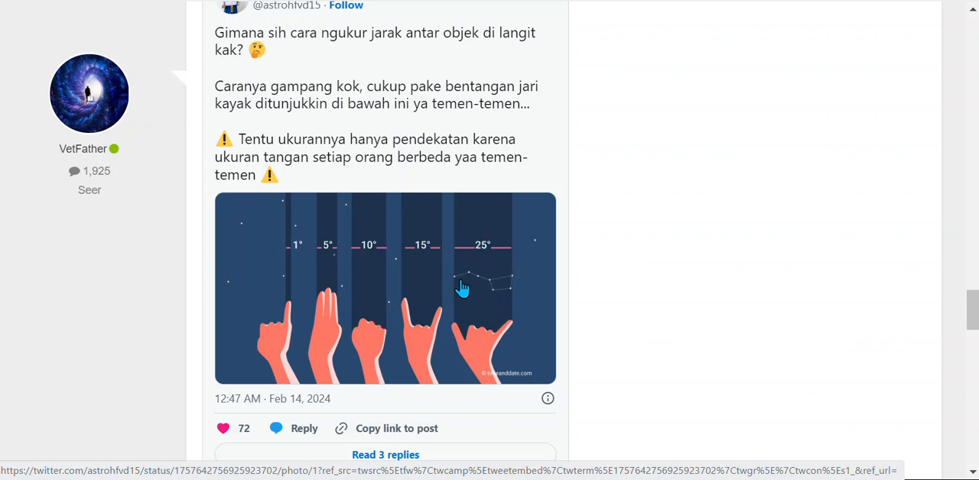
pyautogui.moveTo(688, 276)
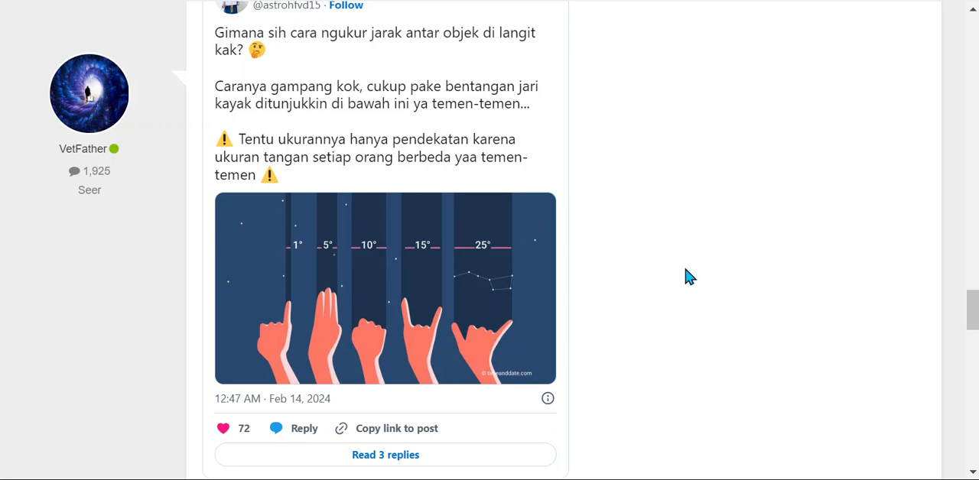
# Highlight the '18 degree = 66 million km' line, then scroll to post #9's great comets chart
pyautogui.scroll(-3)
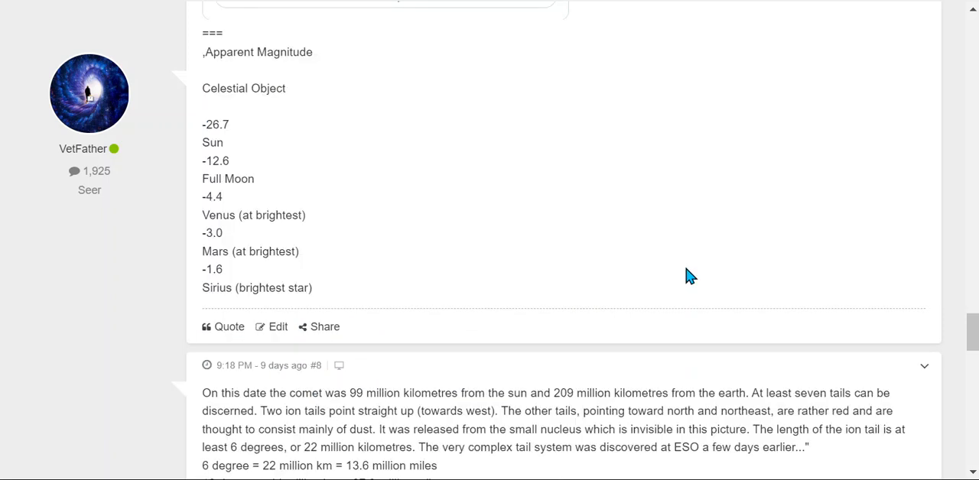
pyautogui.moveTo(234, 151)
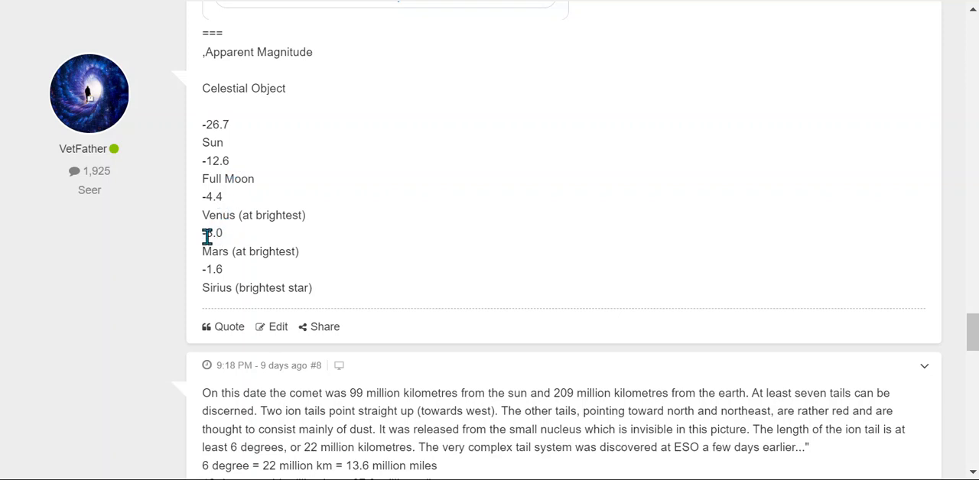
pyautogui.scroll(-3)
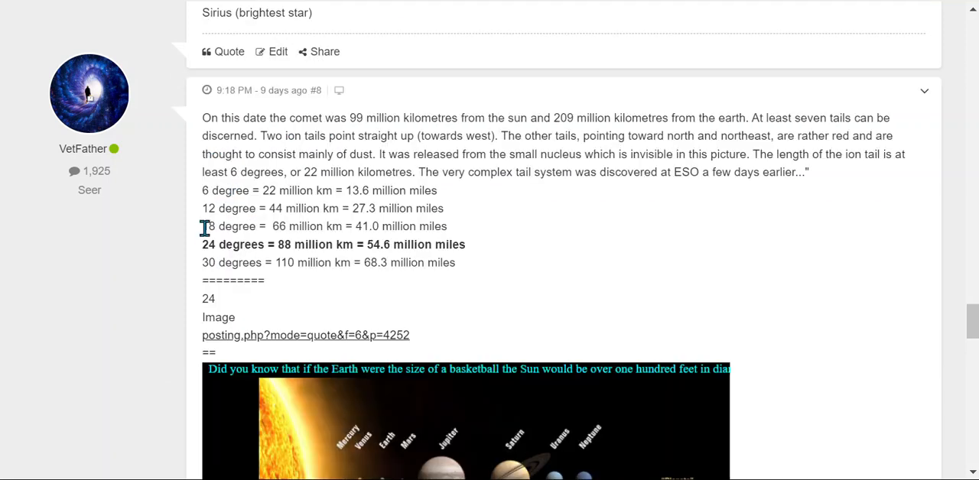
pyautogui.moveTo(203, 226); pyautogui.dragTo(446, 226)
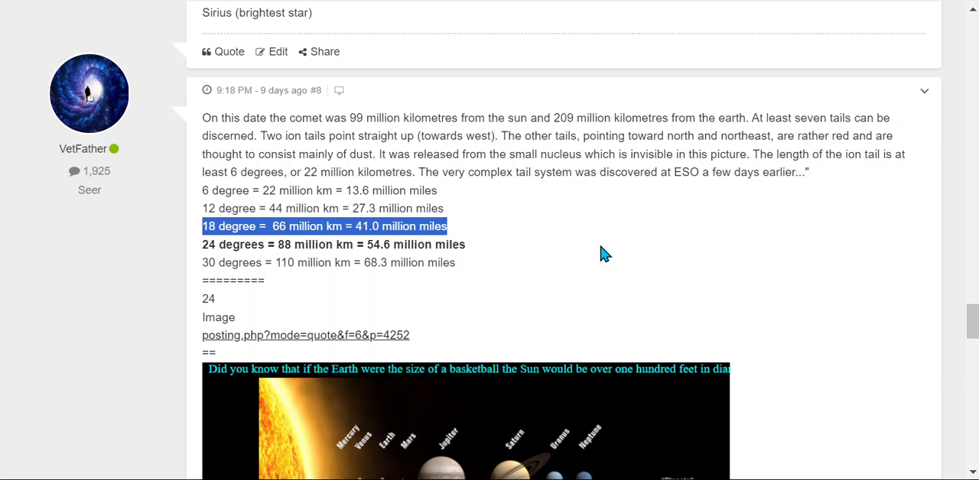
pyautogui.scroll(-3)
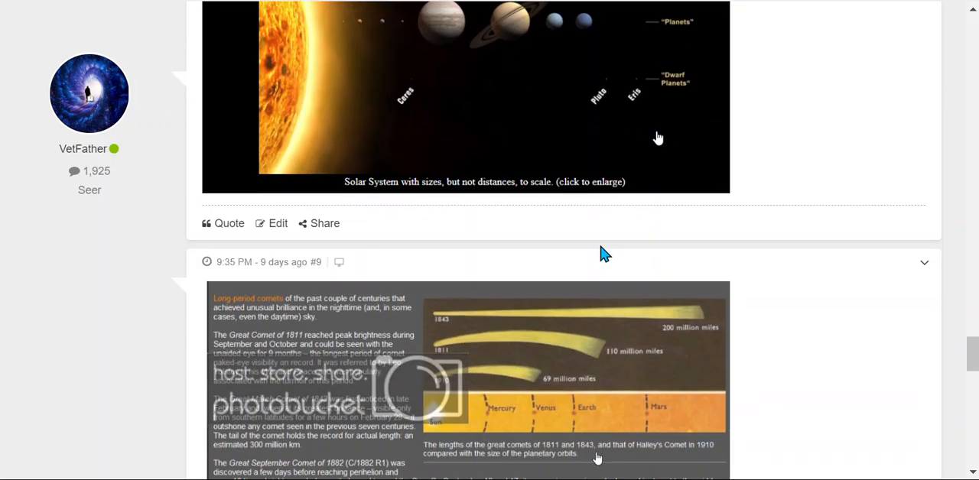
pyautogui.scroll(-3)
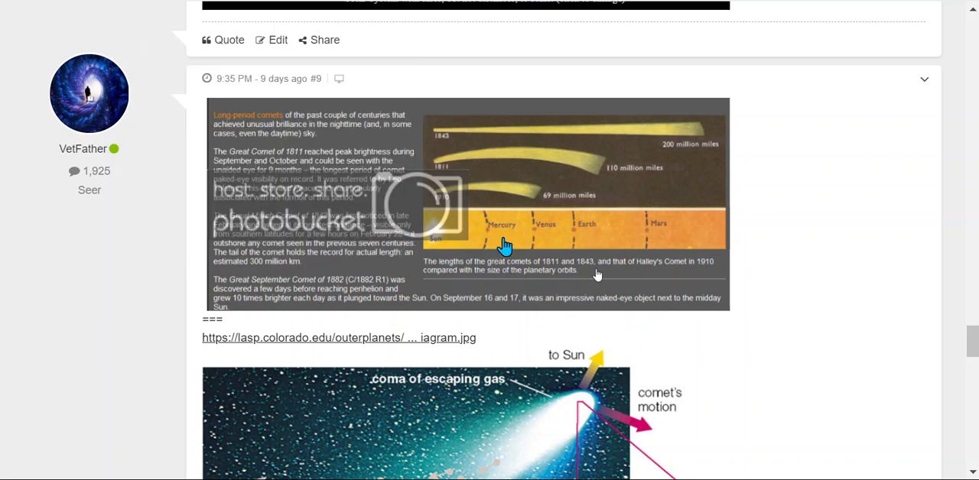
pyautogui.moveTo(519, 237)
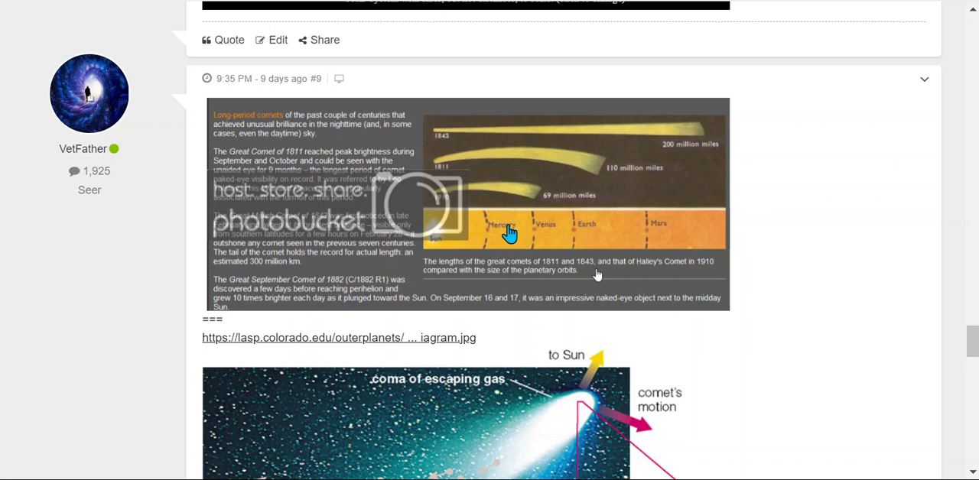
pyautogui.moveTo(554, 208)
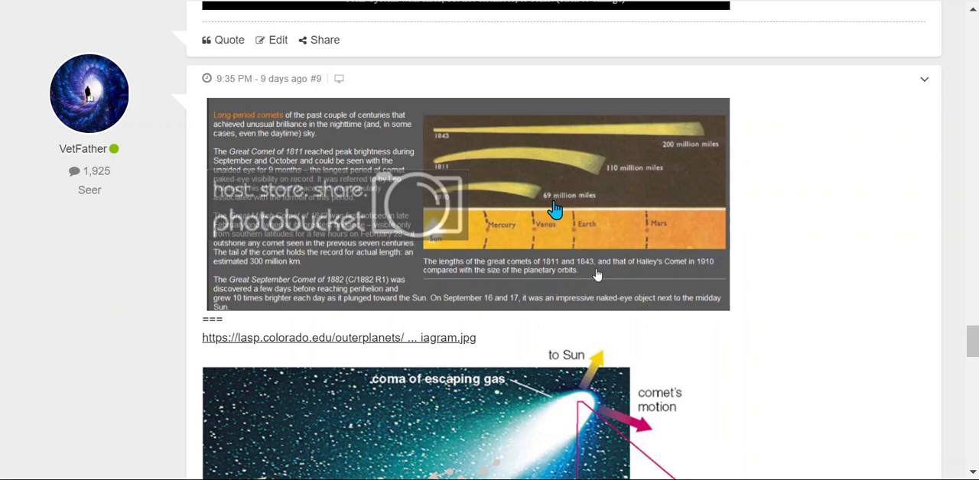
pyautogui.moveTo(451, 231)
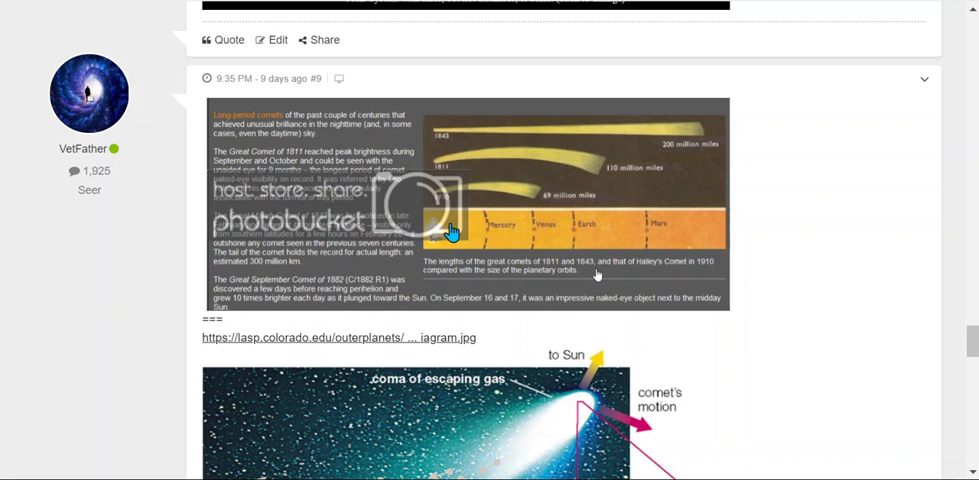
pyautogui.moveTo(436, 241)
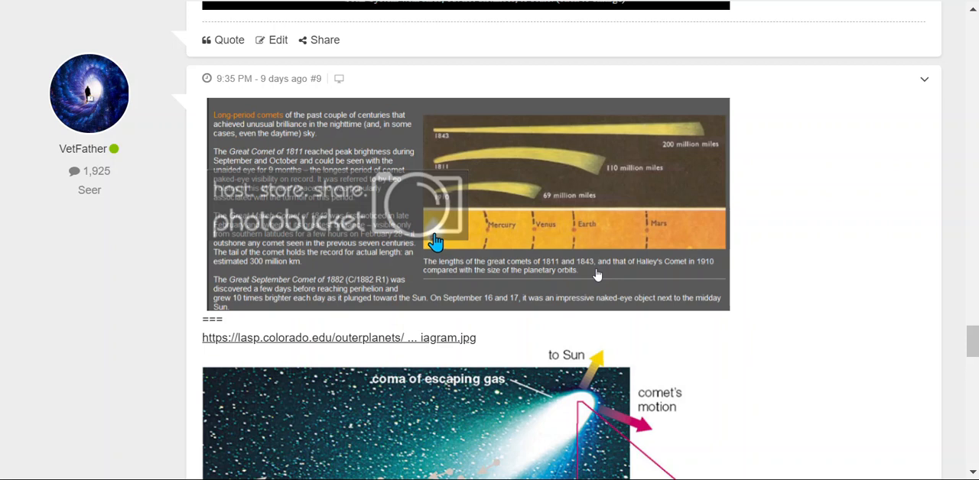
pyautogui.moveTo(547, 236)
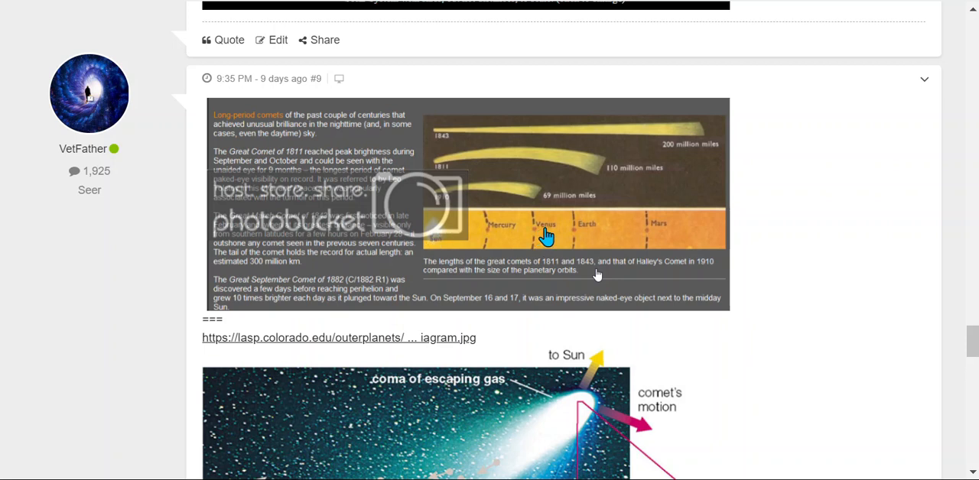
pyautogui.moveTo(511, 236)
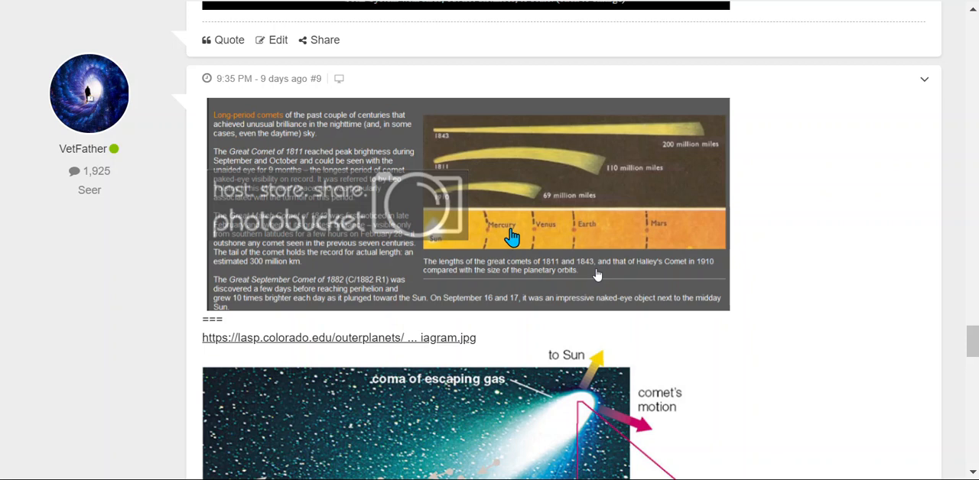
pyautogui.moveTo(11, 127)
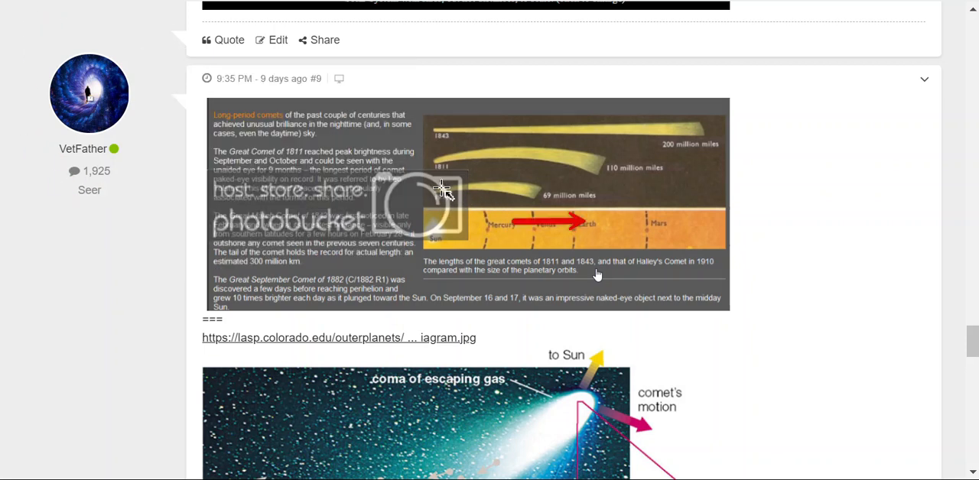
pyautogui.moveTo(573, 218)
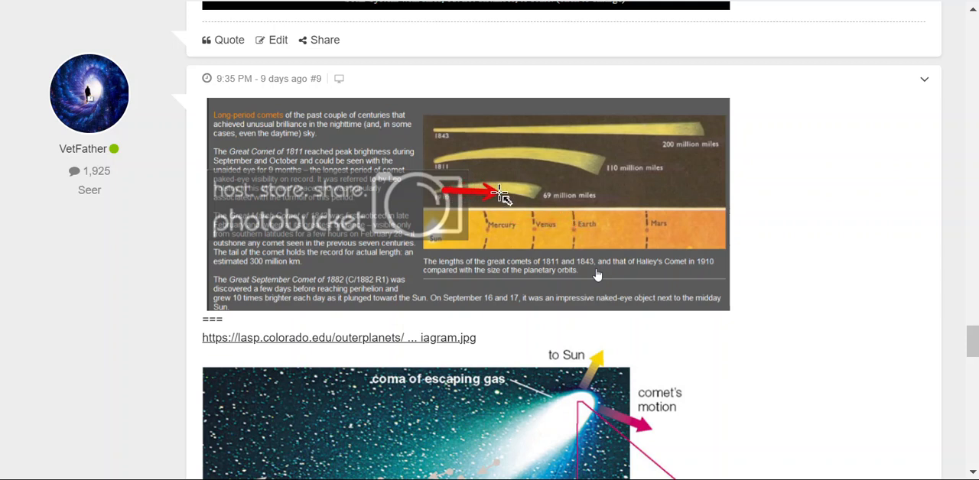
pyautogui.moveTo(507, 189)
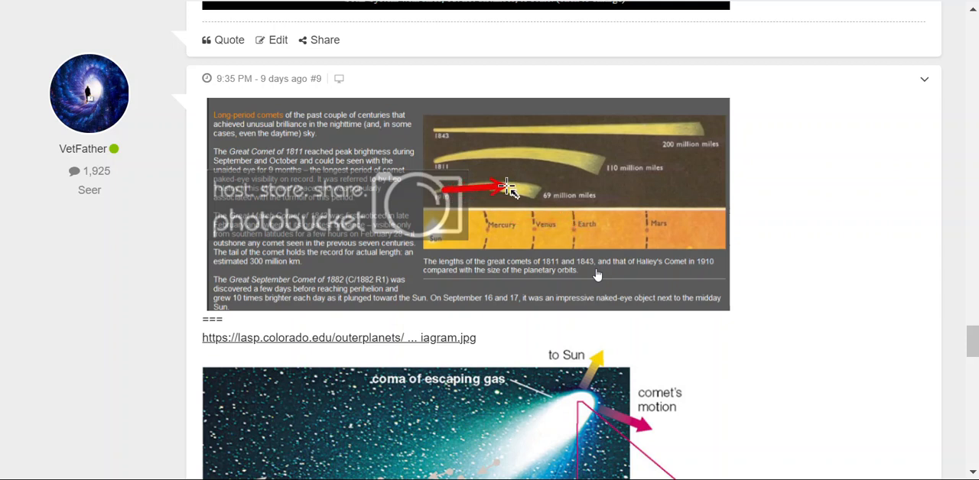
pyautogui.moveTo(566, 225)
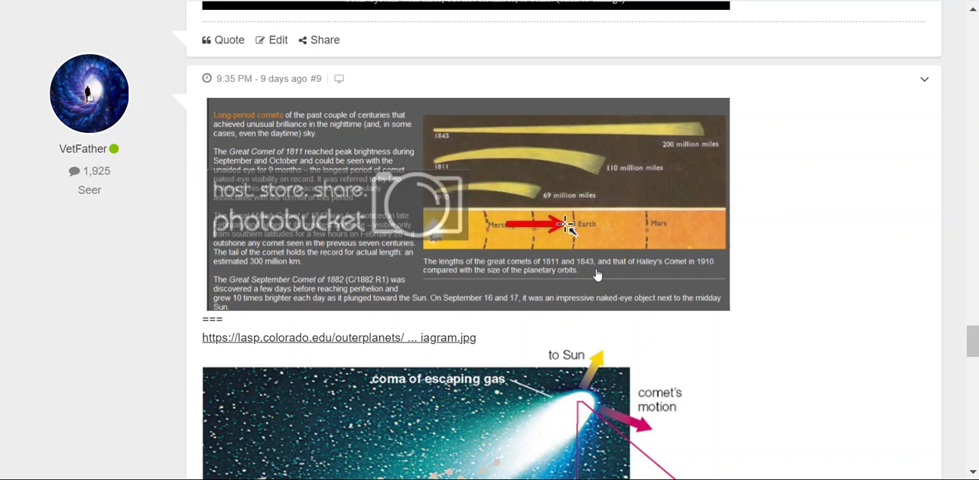
pyautogui.moveTo(773, 273)
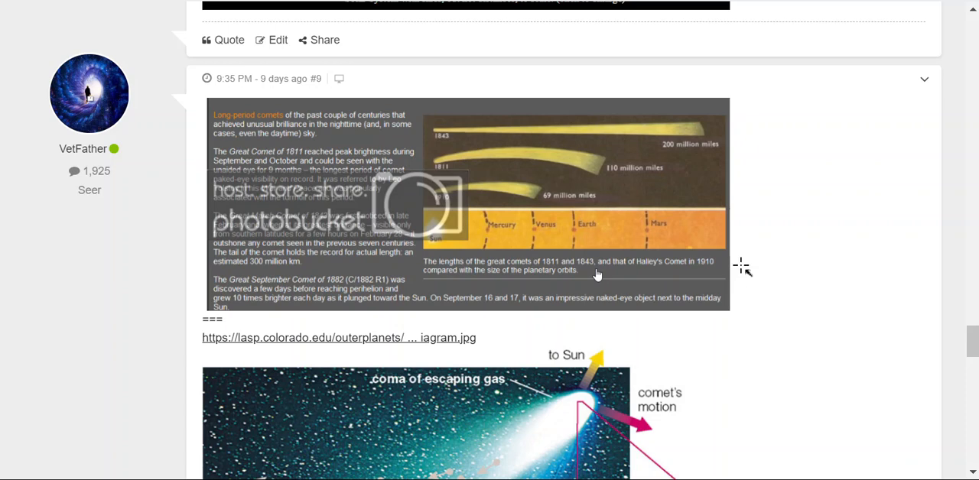
# Scroll to the diagram labelling the coma, dust tail, plasma tail and nucleus close-up
pyautogui.scroll(-3)
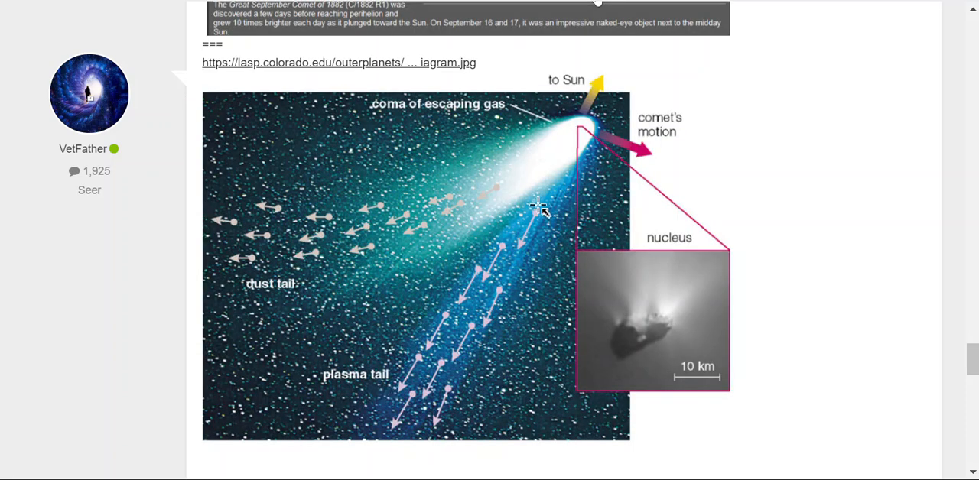
pyautogui.moveTo(27, 161)
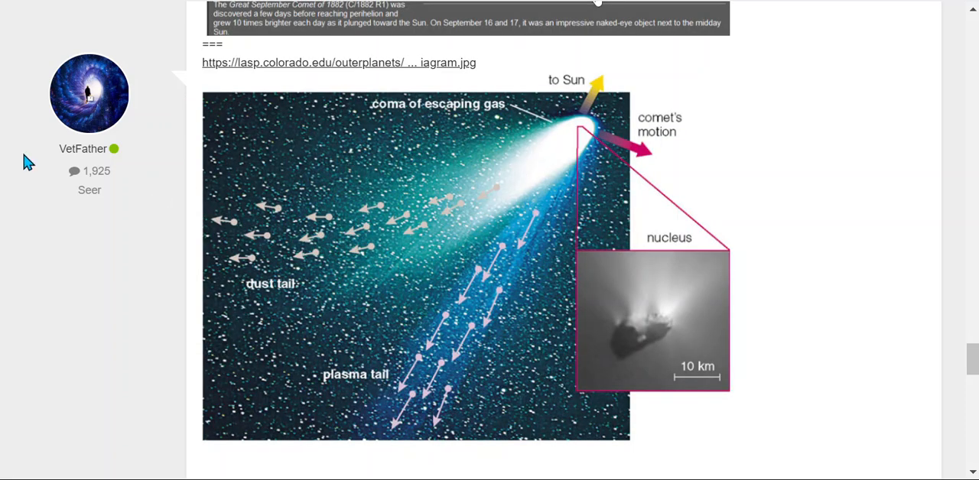
pyautogui.moveTo(545, 162)
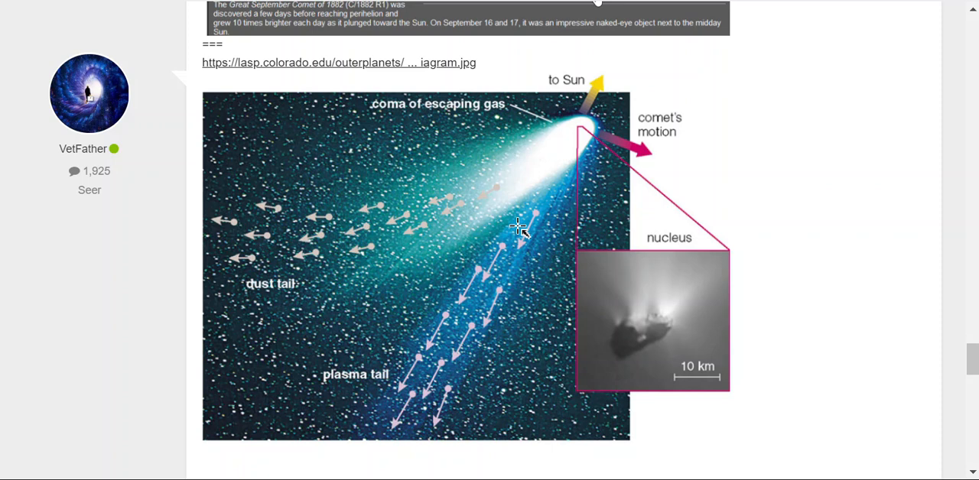
pyautogui.moveTo(522, 269)
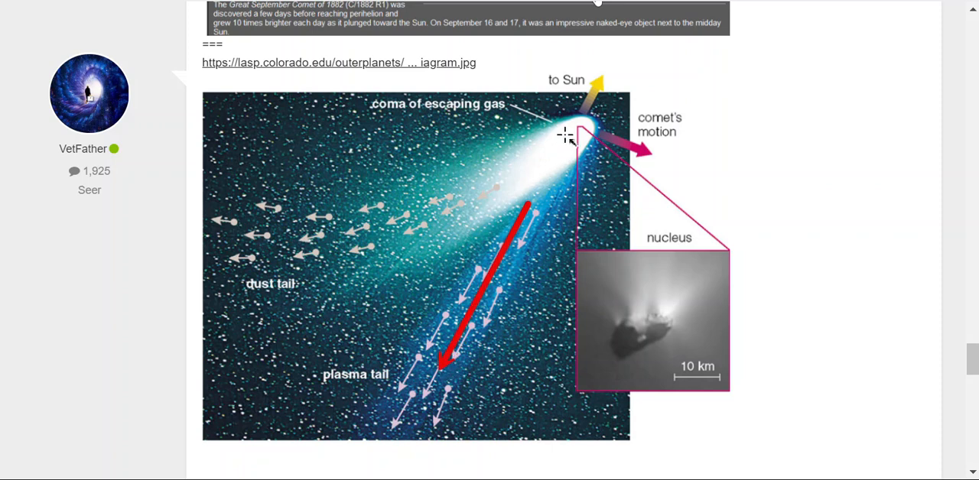
pyautogui.moveTo(647, 61)
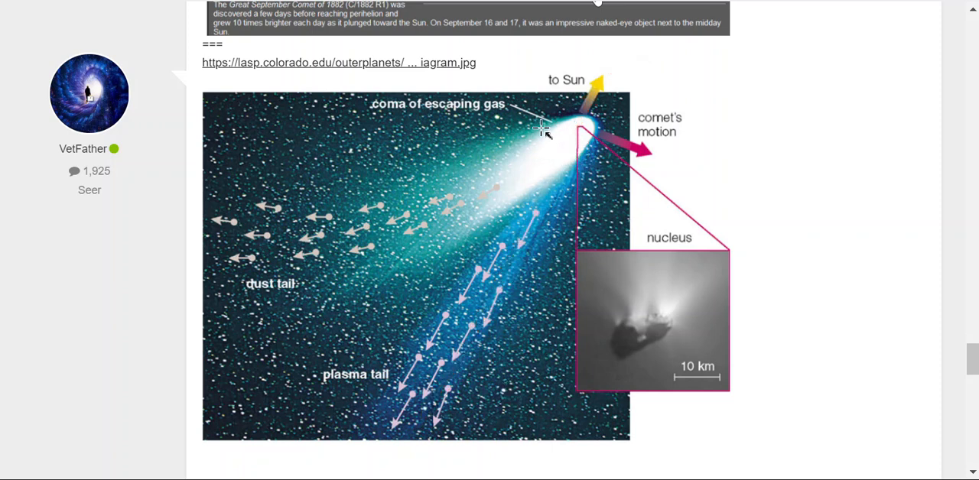
pyautogui.moveTo(497, 137)
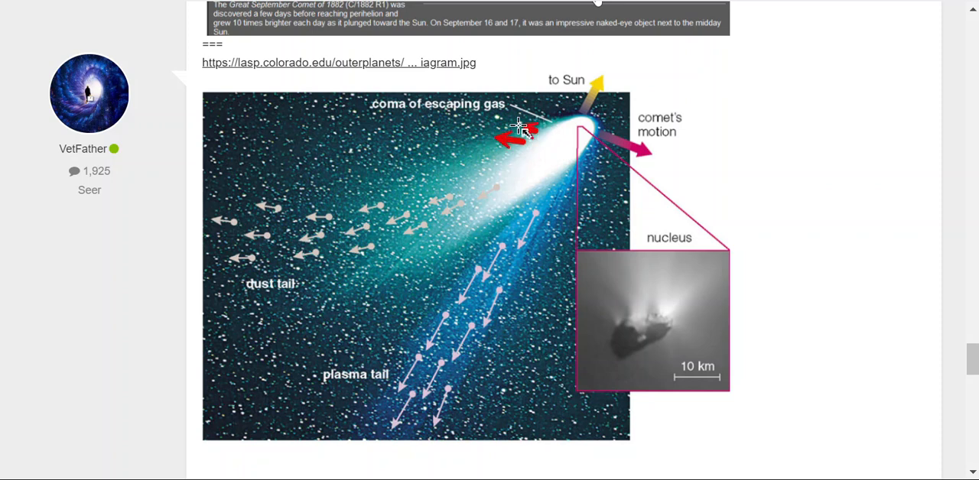
pyautogui.moveTo(371, 231)
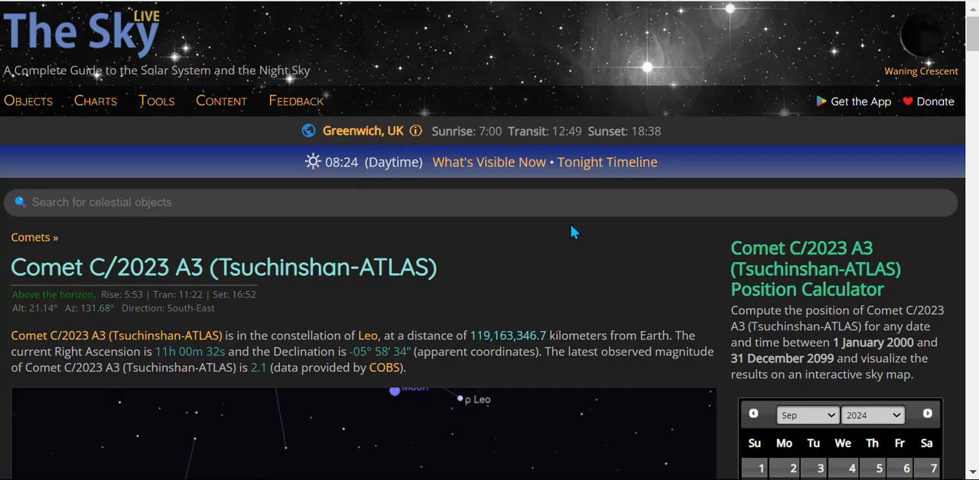
# Scroll the C/2023 A3 page past the sky map and orbit visualization to the ephemeris table
pyautogui.scroll(-3)
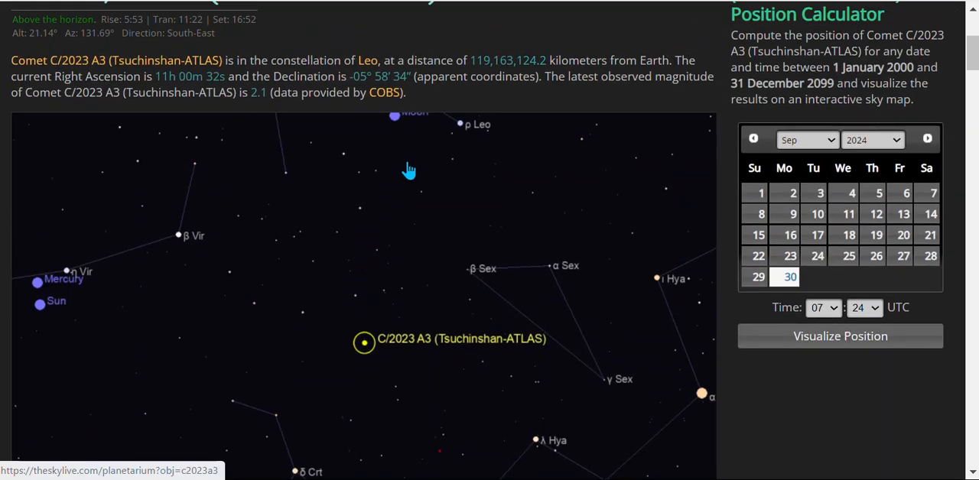
pyautogui.moveTo(449, 353)
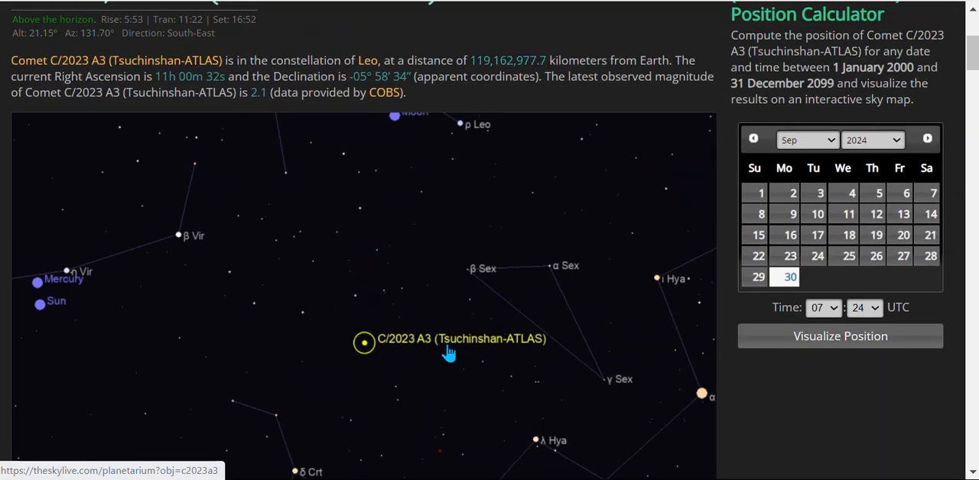
pyautogui.scroll(-3)
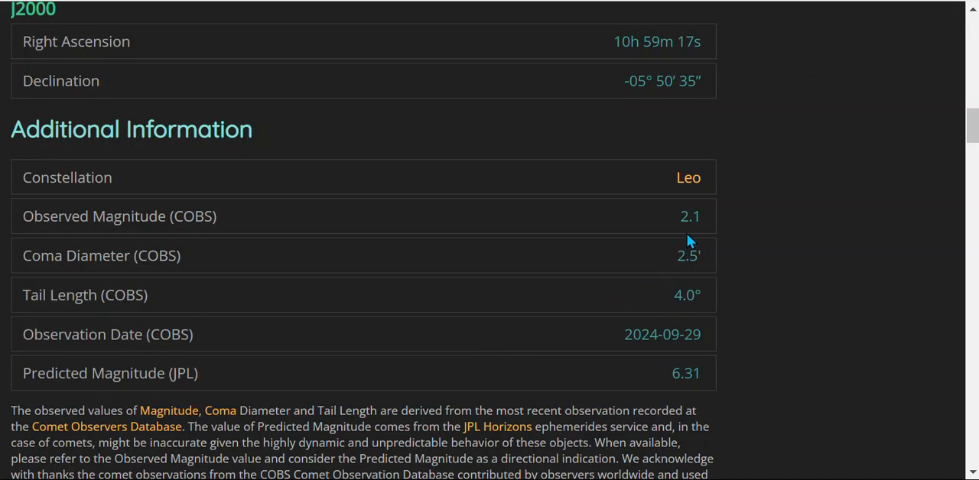
pyautogui.moveTo(689, 213)
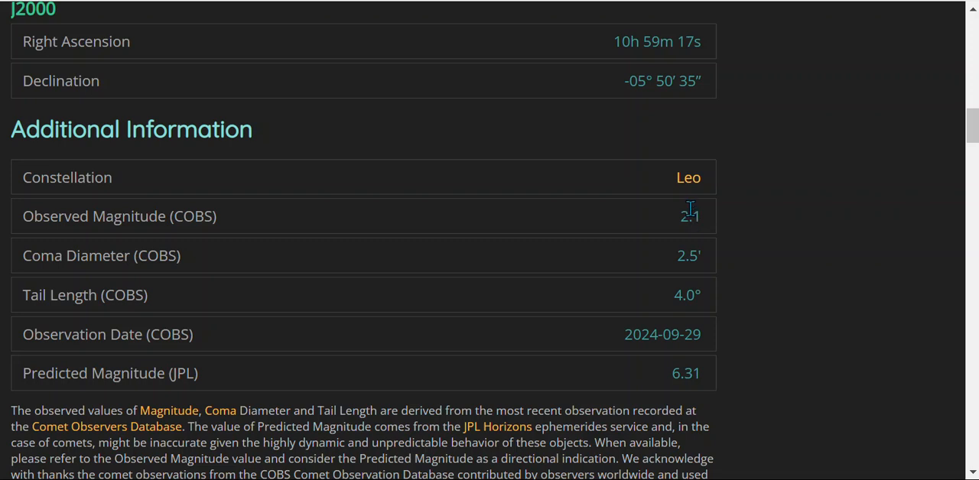
pyautogui.scroll(-3)
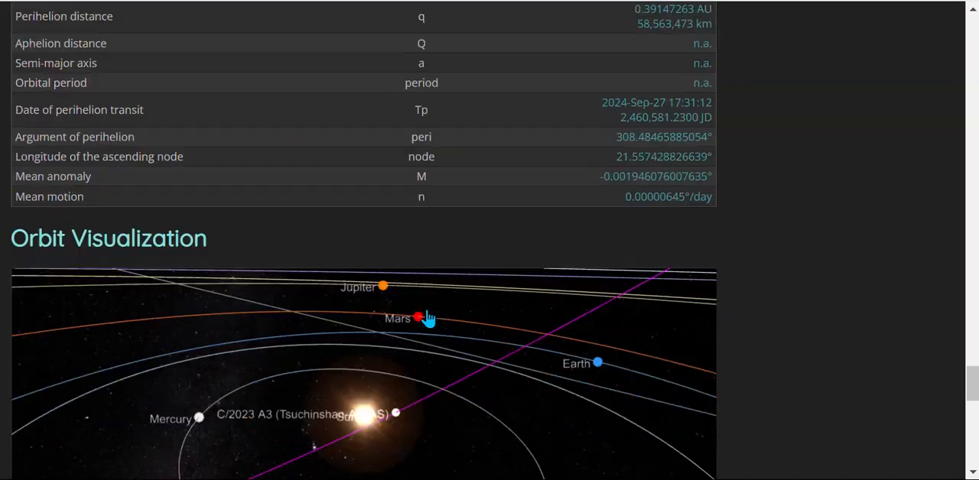
pyautogui.scroll(-3)
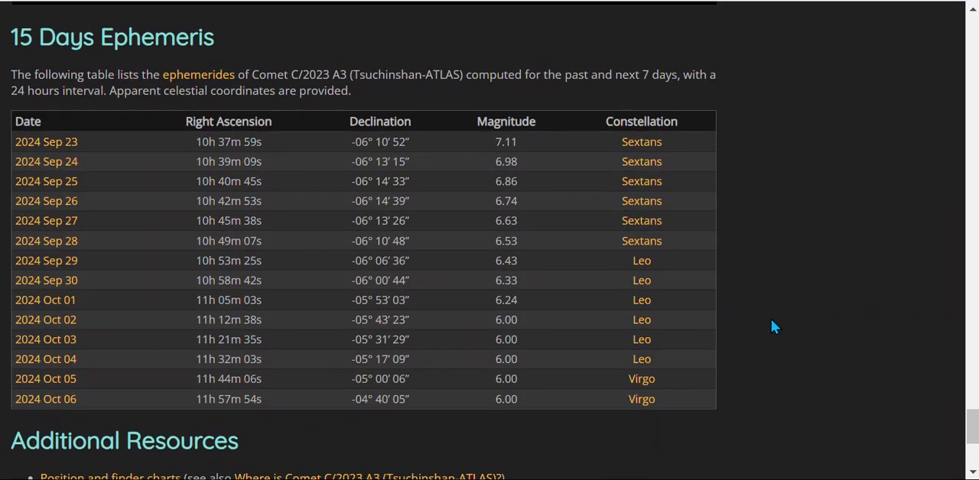
pyautogui.moveTo(51, 239)
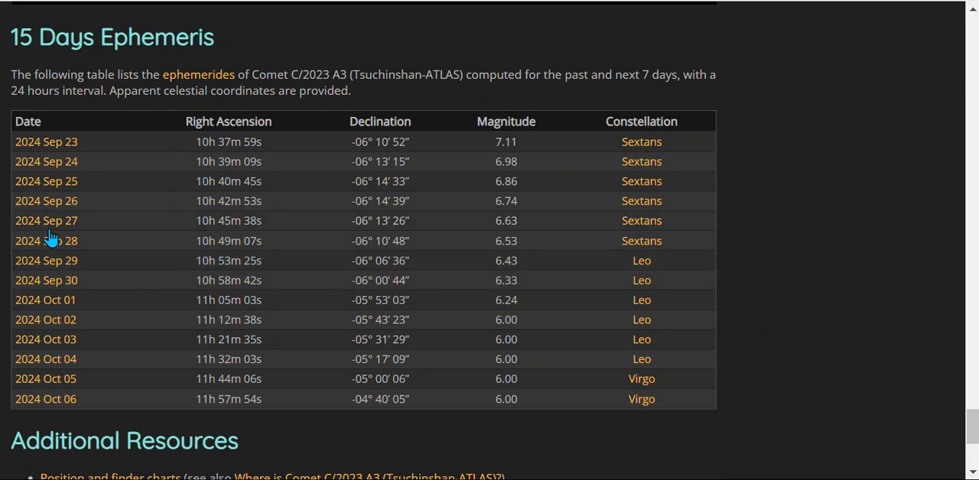
pyautogui.moveTo(46, 241)
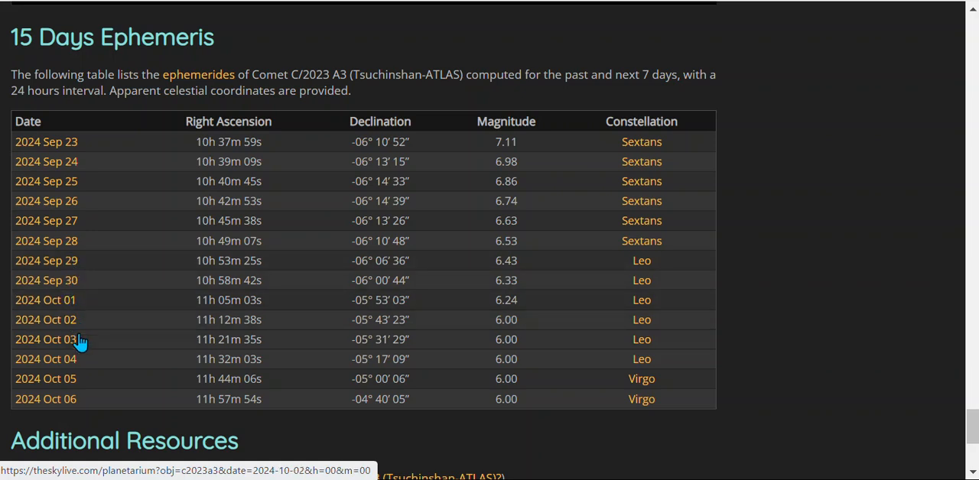
pyautogui.moveTo(75, 359)
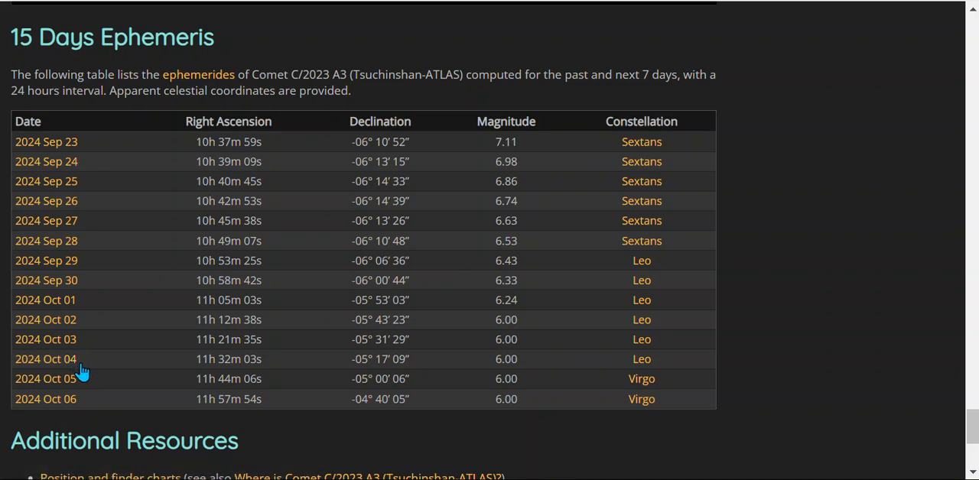
pyautogui.moveTo(87, 390)
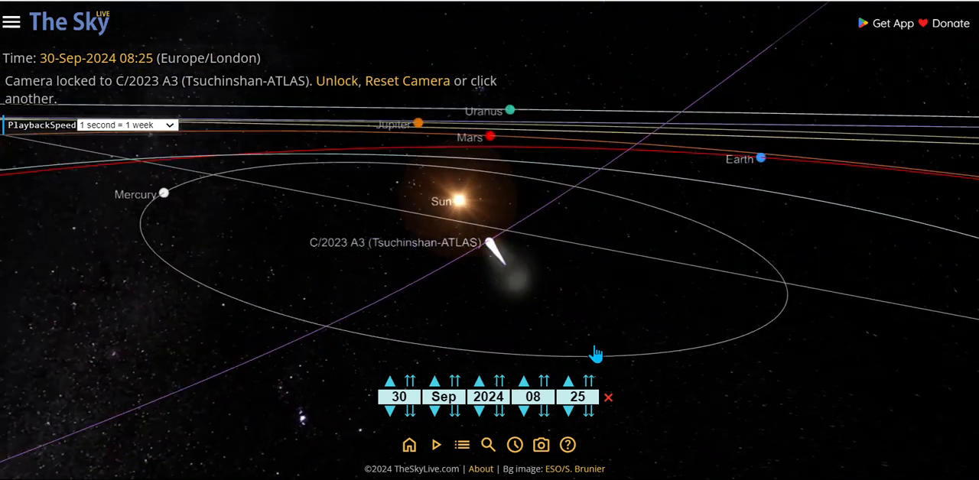
# Tilt the 3D view onto the inner planets and step the date forward to 13 October 2024
pyautogui.moveTo(596, 353); pyautogui.dragTo(442, 352)
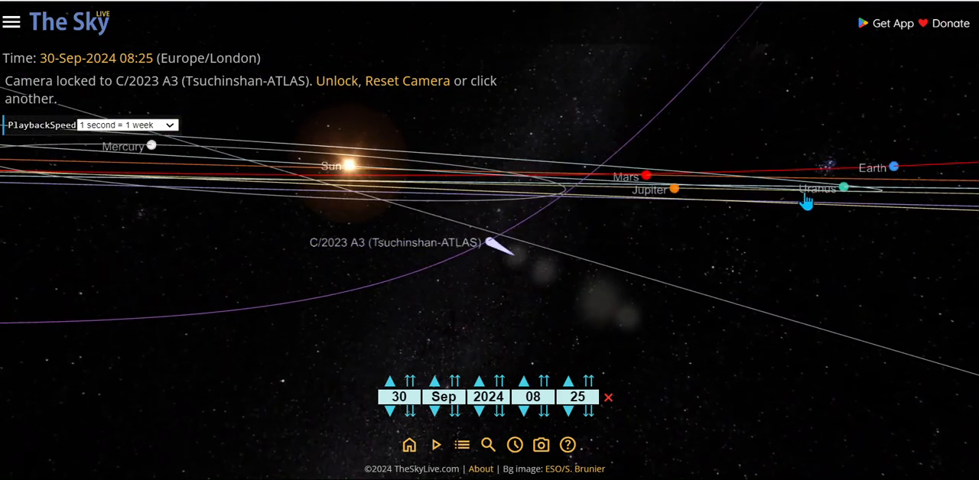
pyautogui.moveTo(895, 177)
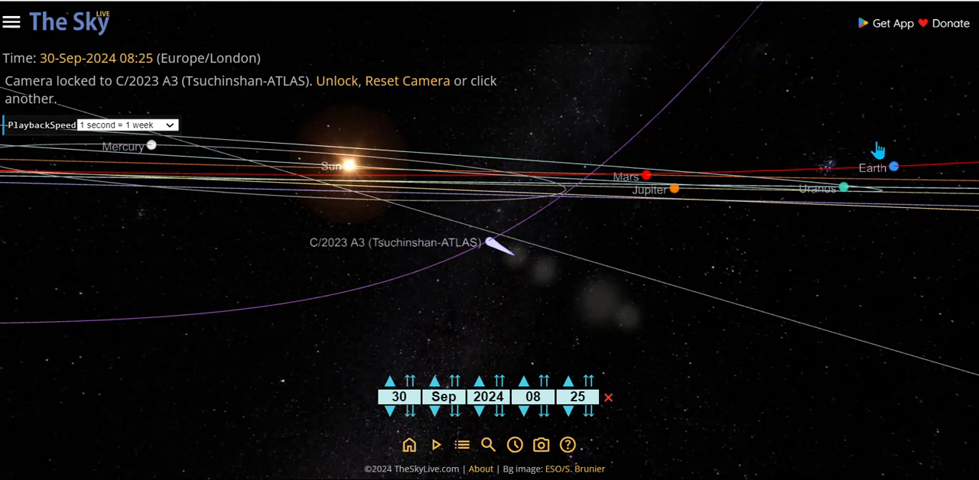
pyautogui.moveTo(879, 149); pyautogui.dragTo(767, 329)
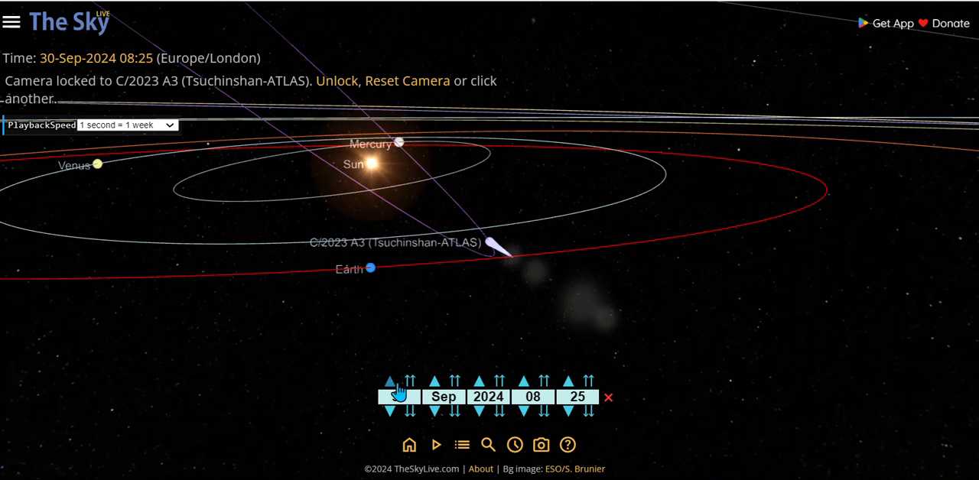
pyautogui.click(390, 380)
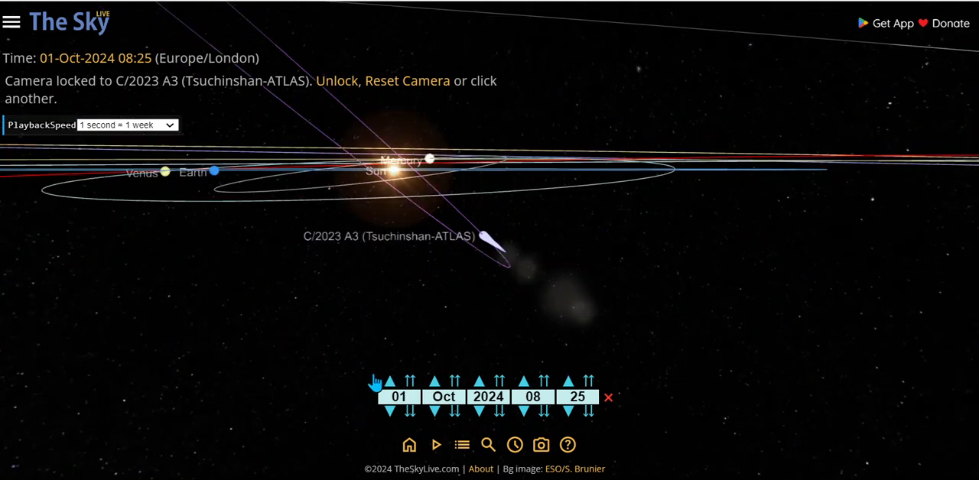
pyautogui.click(390, 382)
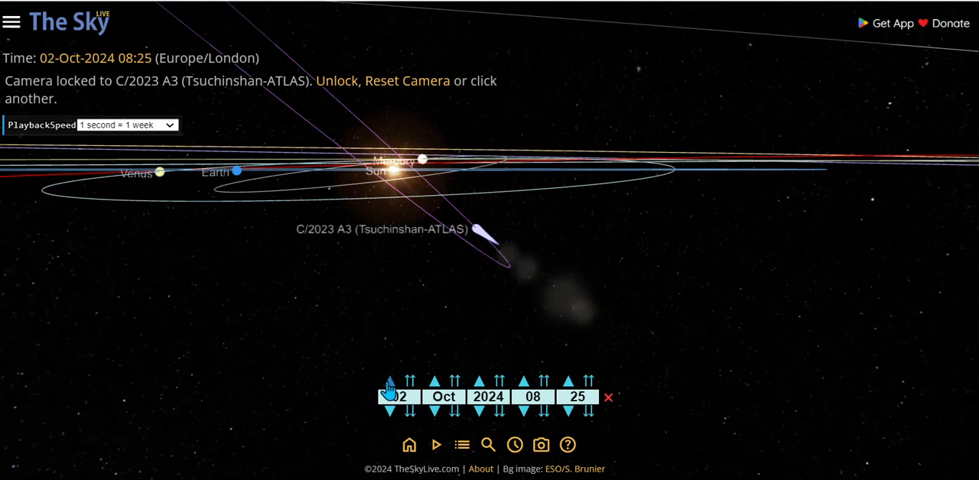
pyautogui.click(390, 382)
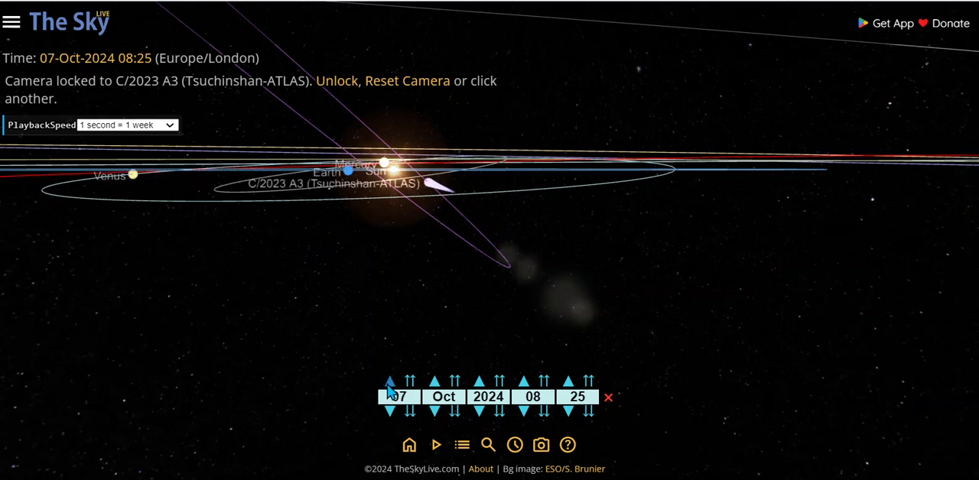
pyautogui.click(389, 380)
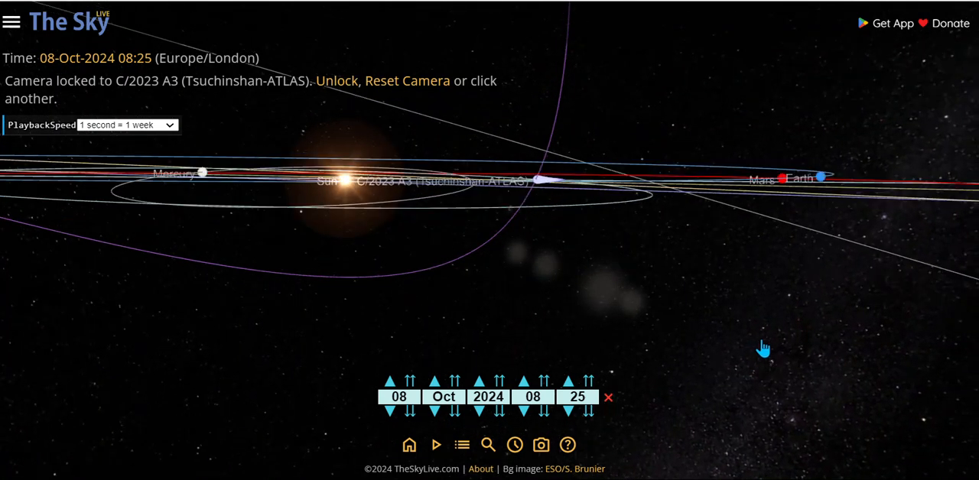
pyautogui.click(390, 381)
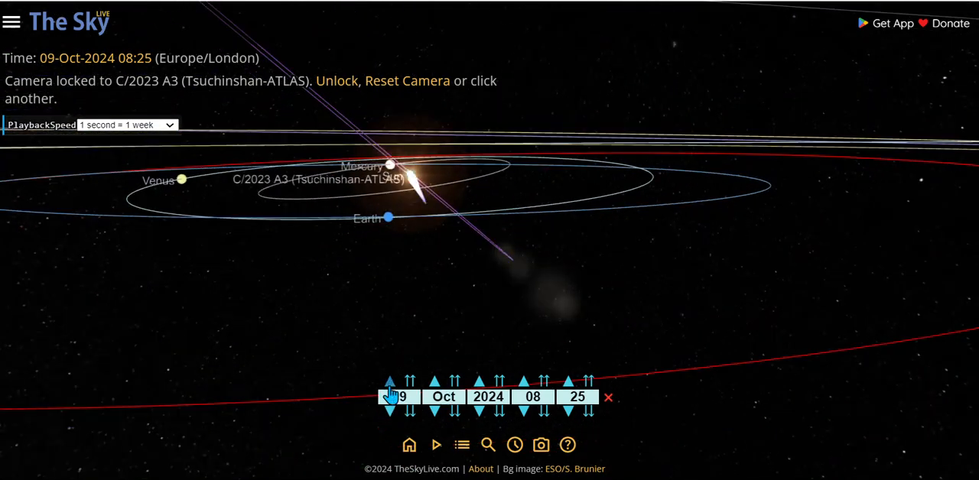
pyautogui.click(390, 381)
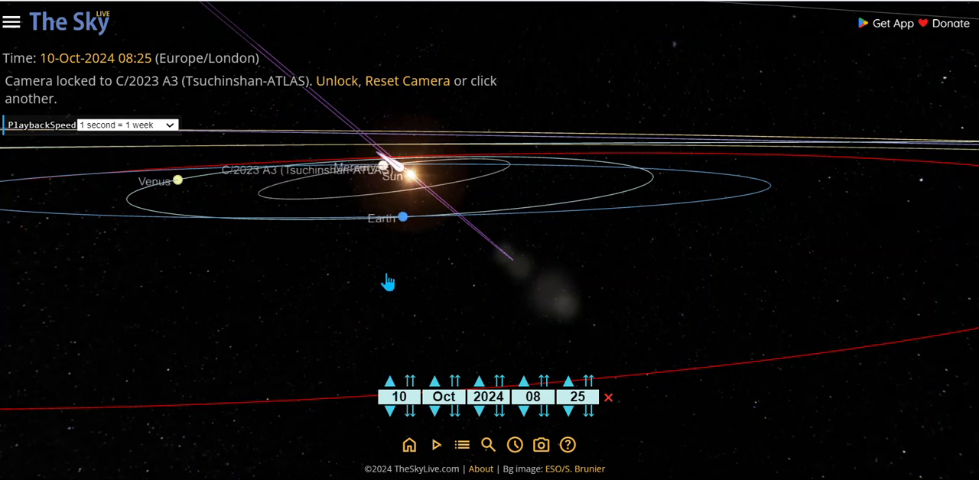
pyautogui.click(389, 380)
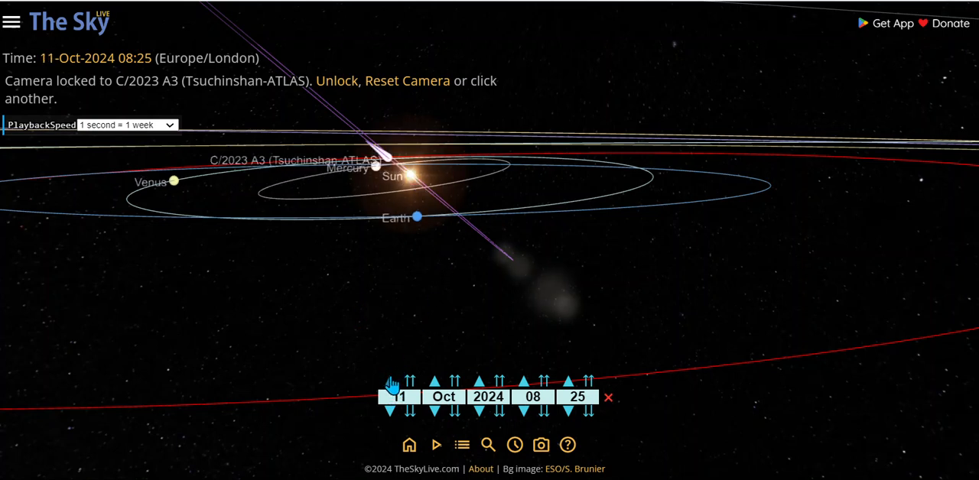
pyautogui.click(390, 381)
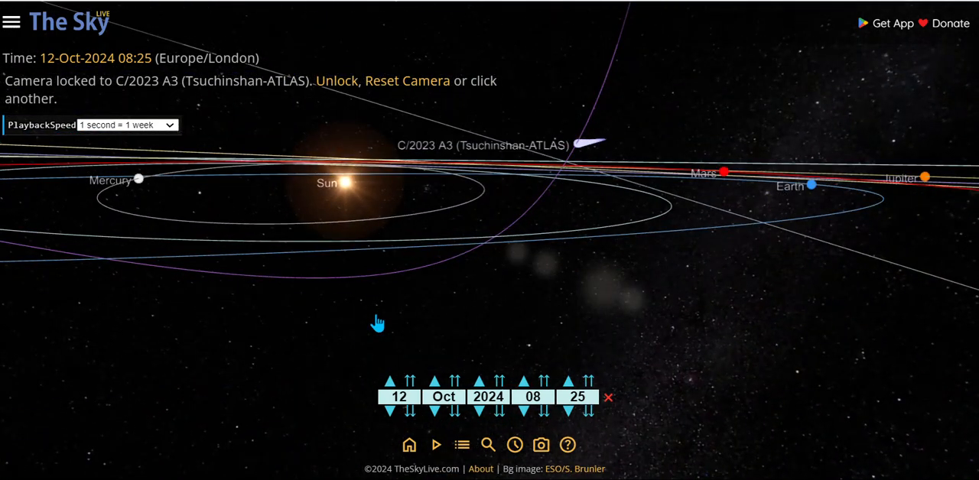
pyautogui.click(398, 380)
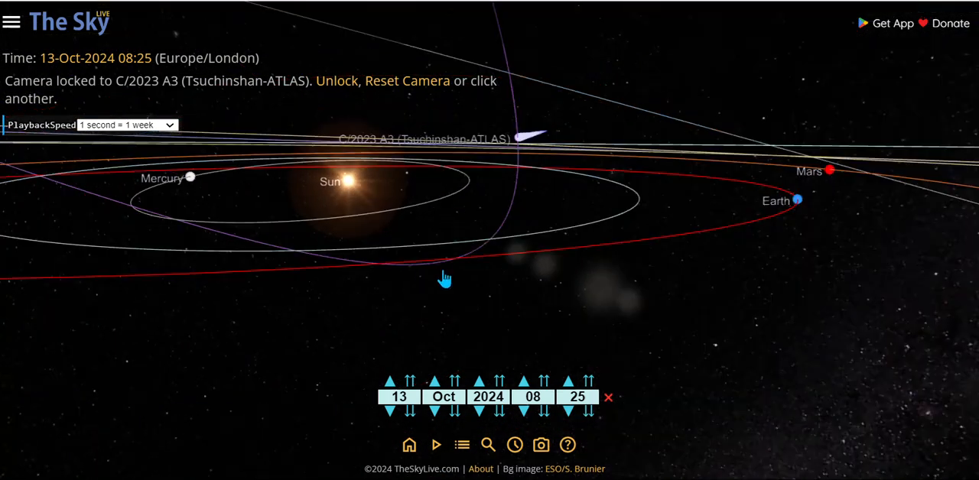
pyautogui.moveTo(452, 273)
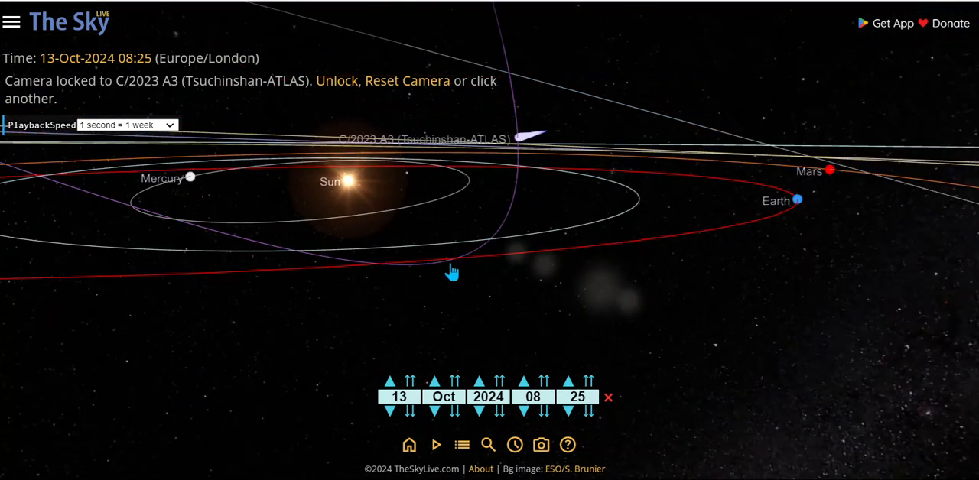
pyautogui.moveTo(451, 272); pyautogui.dragTo(623, 319)
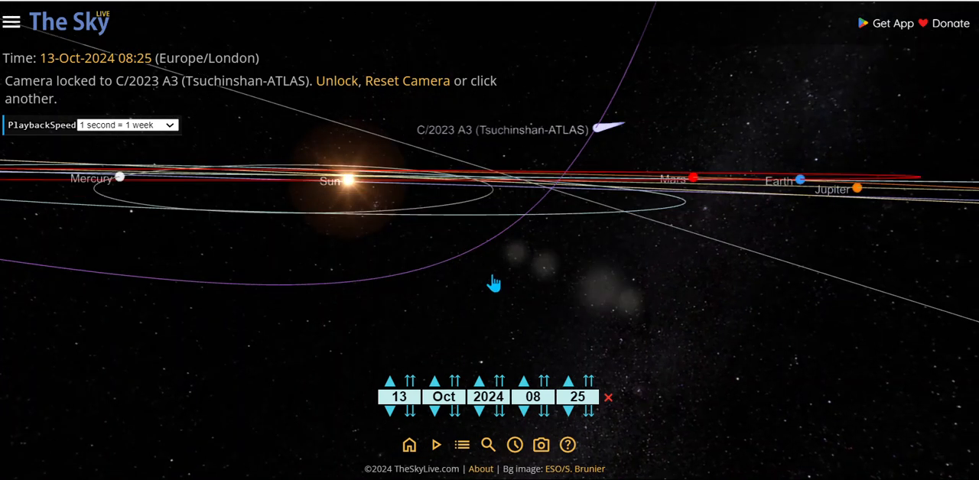
pyautogui.moveTo(31, 146)
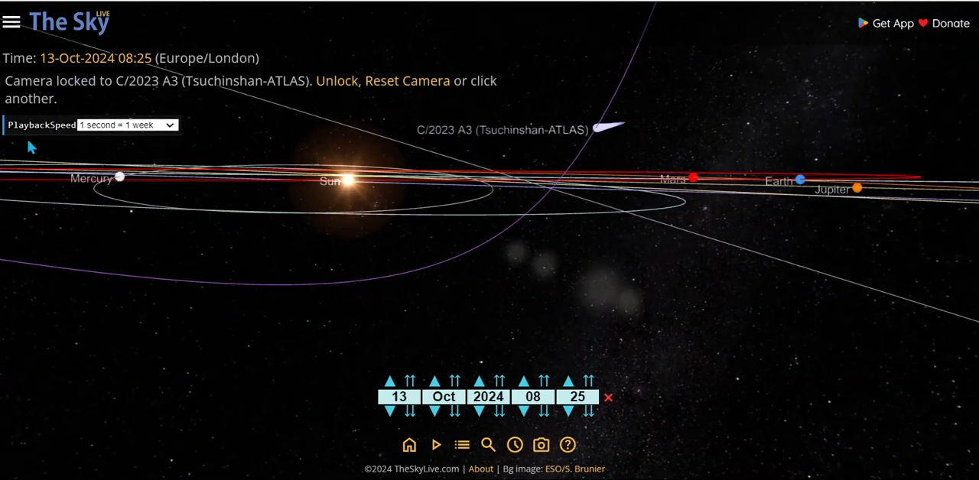
pyautogui.moveTo(488, 270)
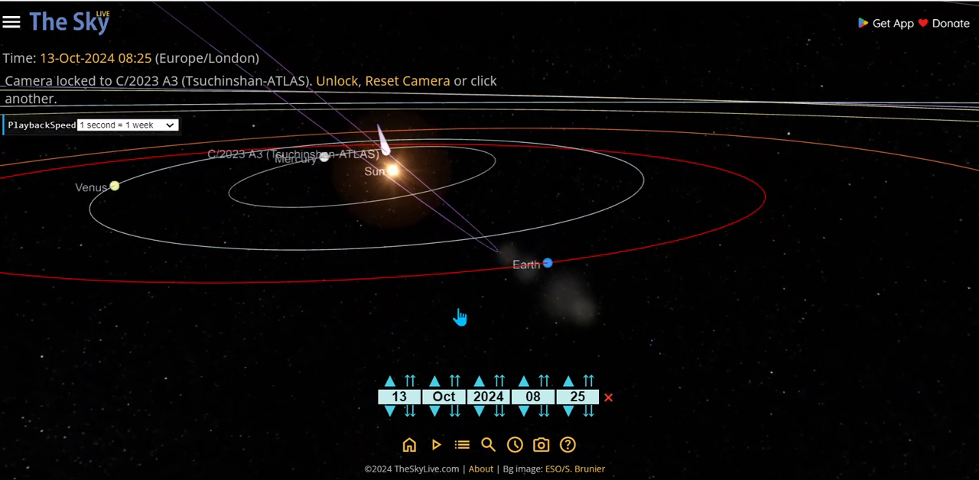
pyautogui.moveTo(688, 323)
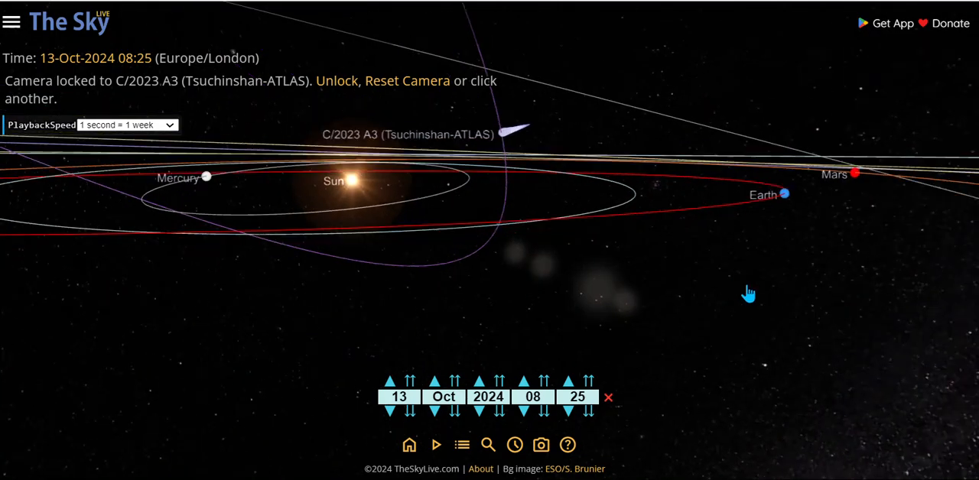
pyautogui.moveTo(750, 295); pyautogui.dragTo(575, 310)
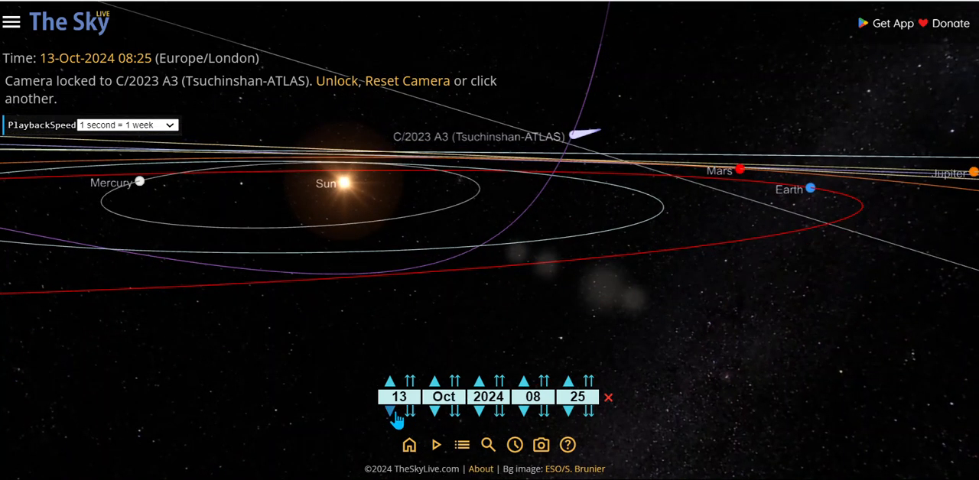
# Step the orbit simulation date back one day toward 9 October 2024
pyautogui.click(398, 411)
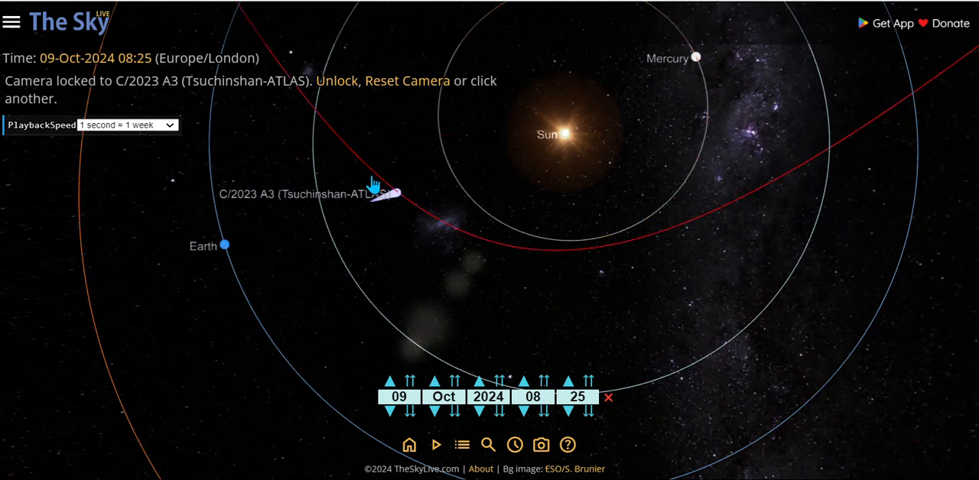
pyautogui.moveTo(371, 214)
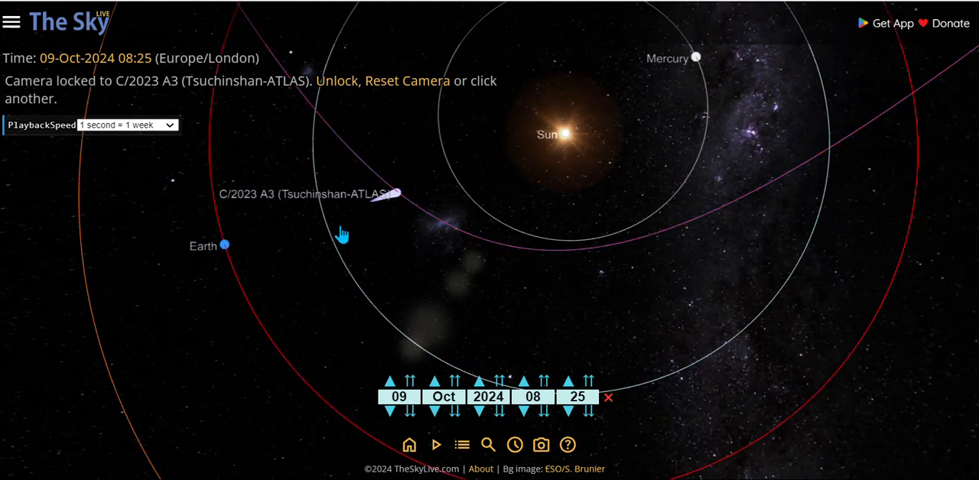
pyautogui.moveTo(34, 140)
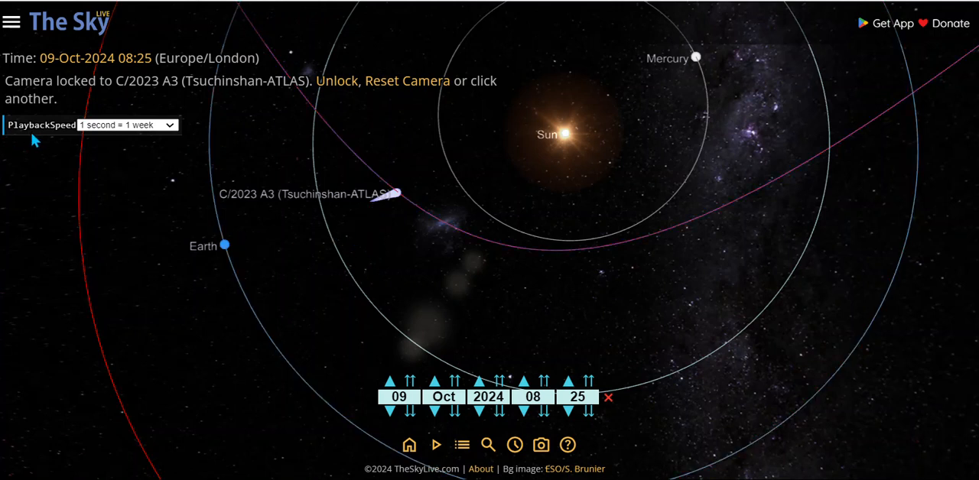
pyautogui.moveTo(329, 224)
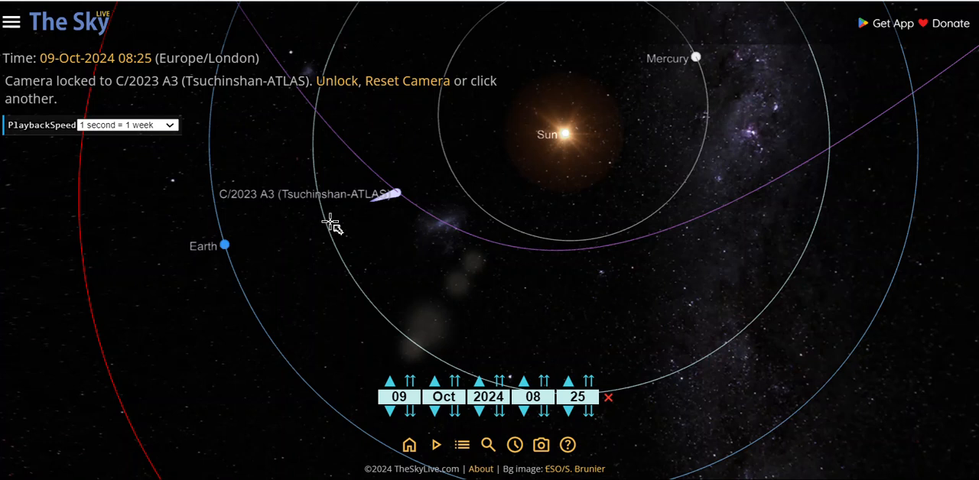
pyautogui.moveTo(365, 213)
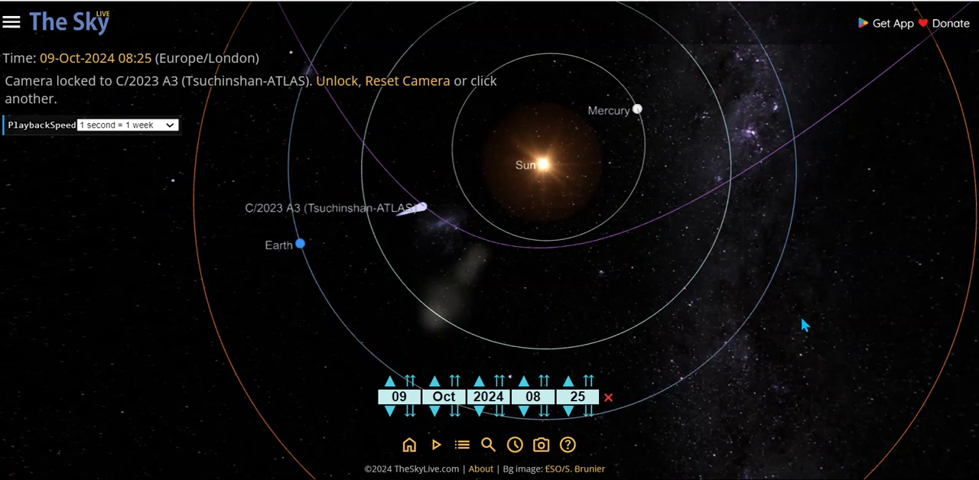
pyautogui.moveTo(803, 325); pyautogui.dragTo(906, 232)
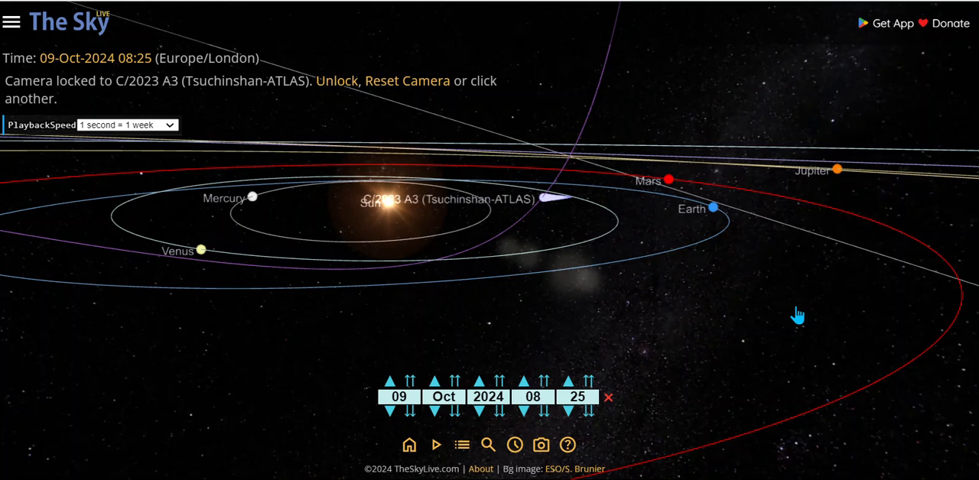
pyautogui.moveTo(797, 314); pyautogui.dragTo(641, 373)
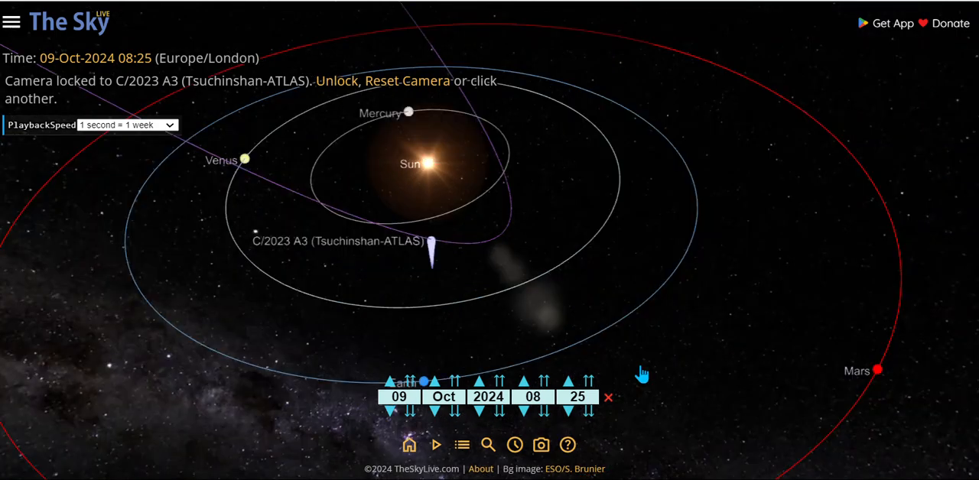